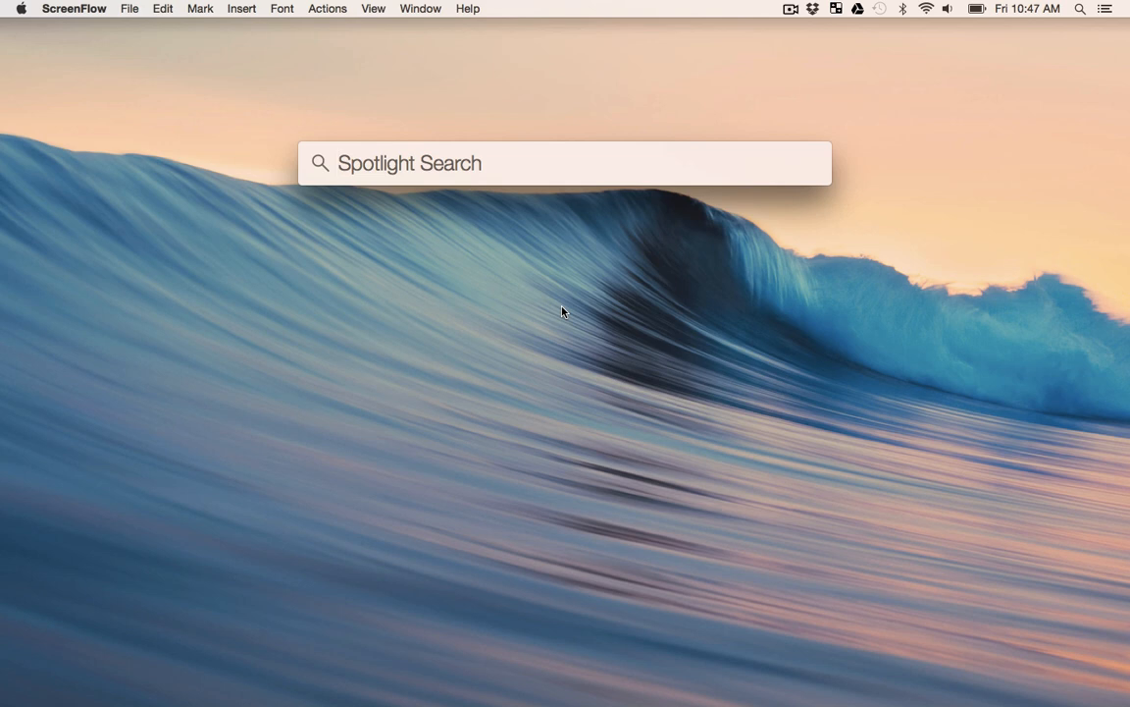
# - Open Safari and go to happy.watch
pyautogui.click(564, 162)
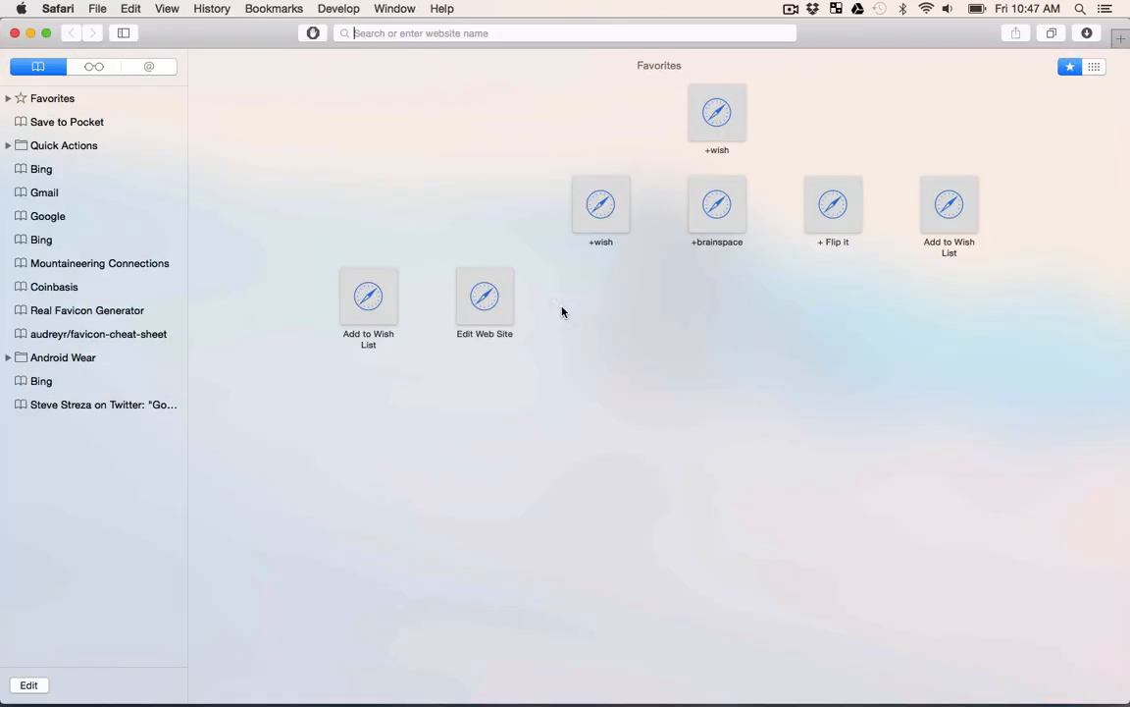
pyautogui.write('happy.watch')
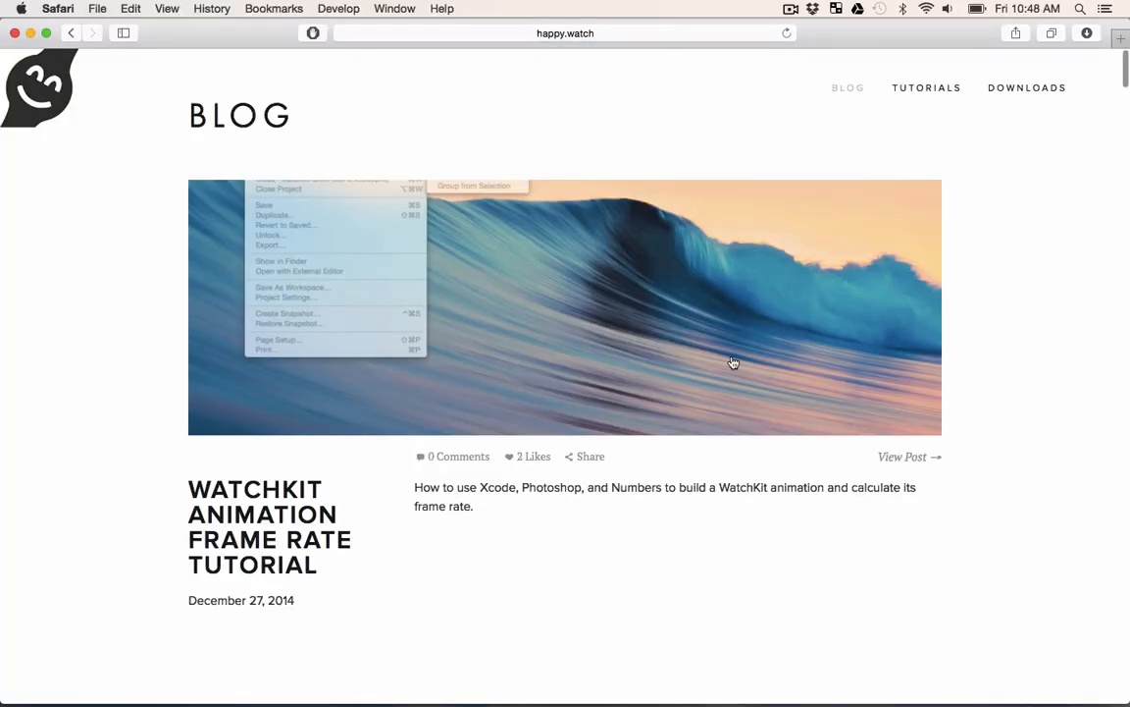
pyautogui.moveTo(570, 329)
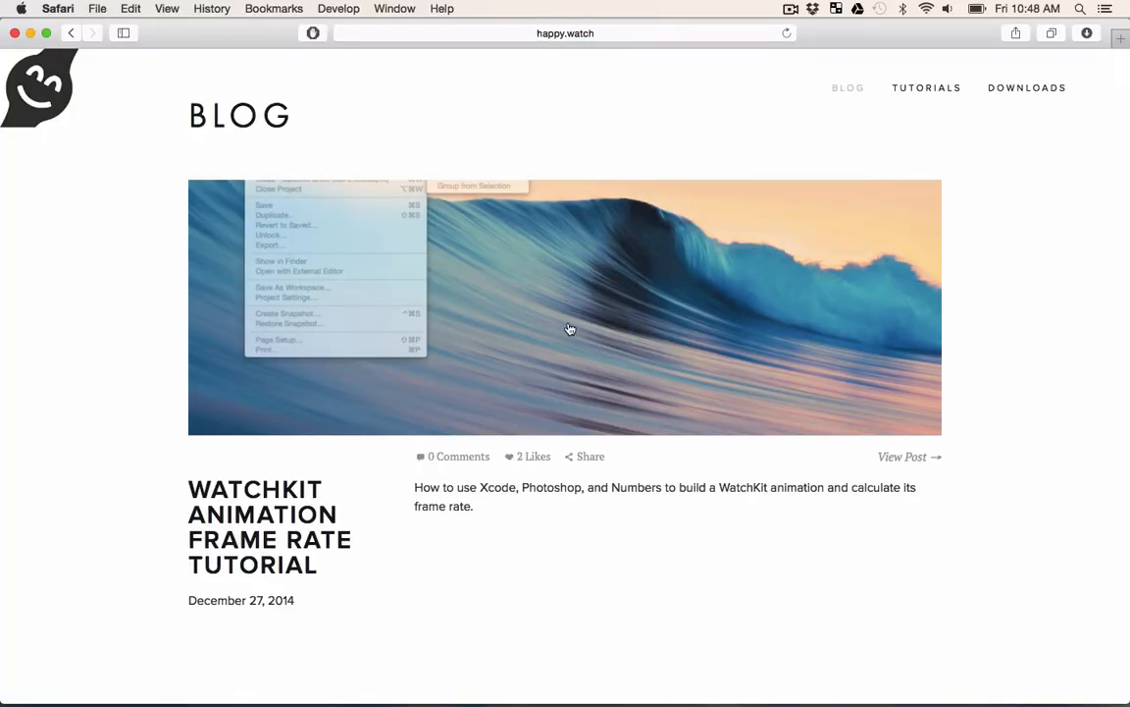
pyautogui.moveTo(304, 390)
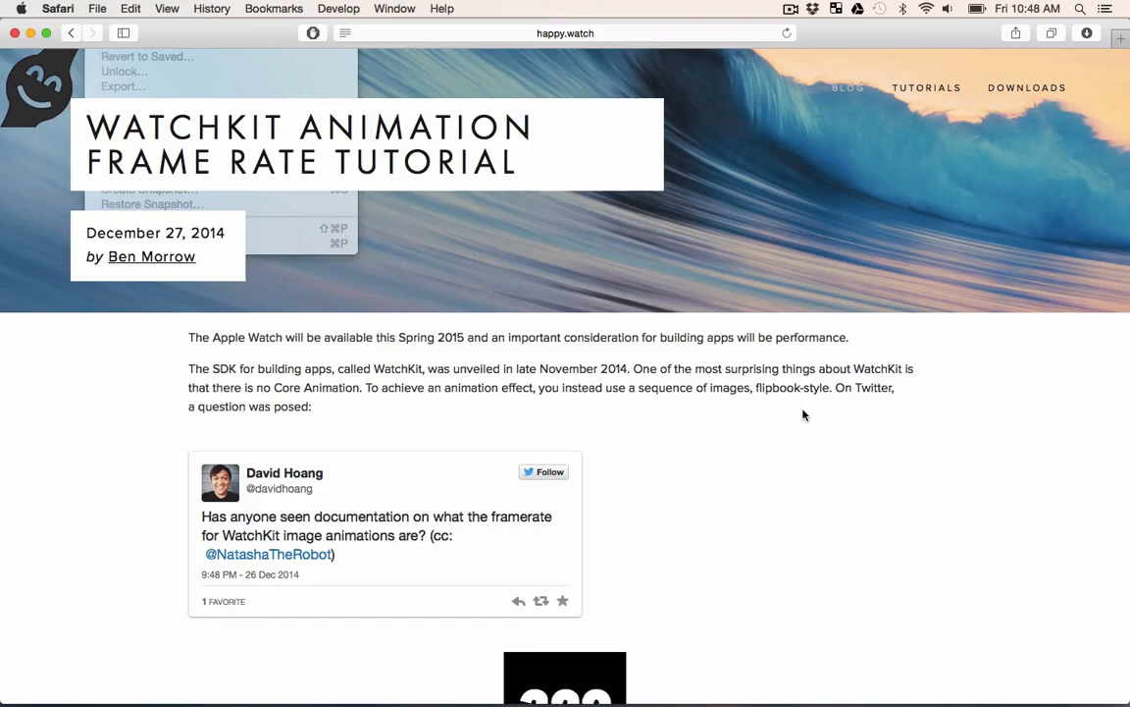
# - Scroll through the WatchKit Animation Frame Rate Tutorial to the Photoshop image-generation section
pyautogui.scroll(-3)
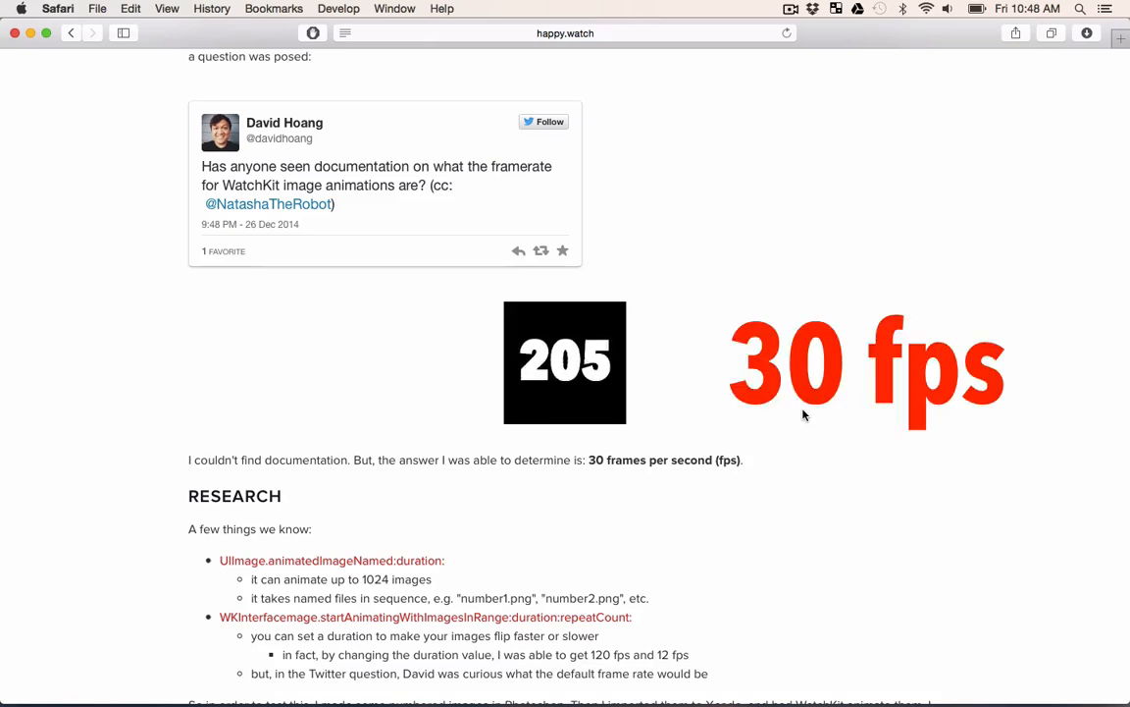
pyautogui.scroll(-3)
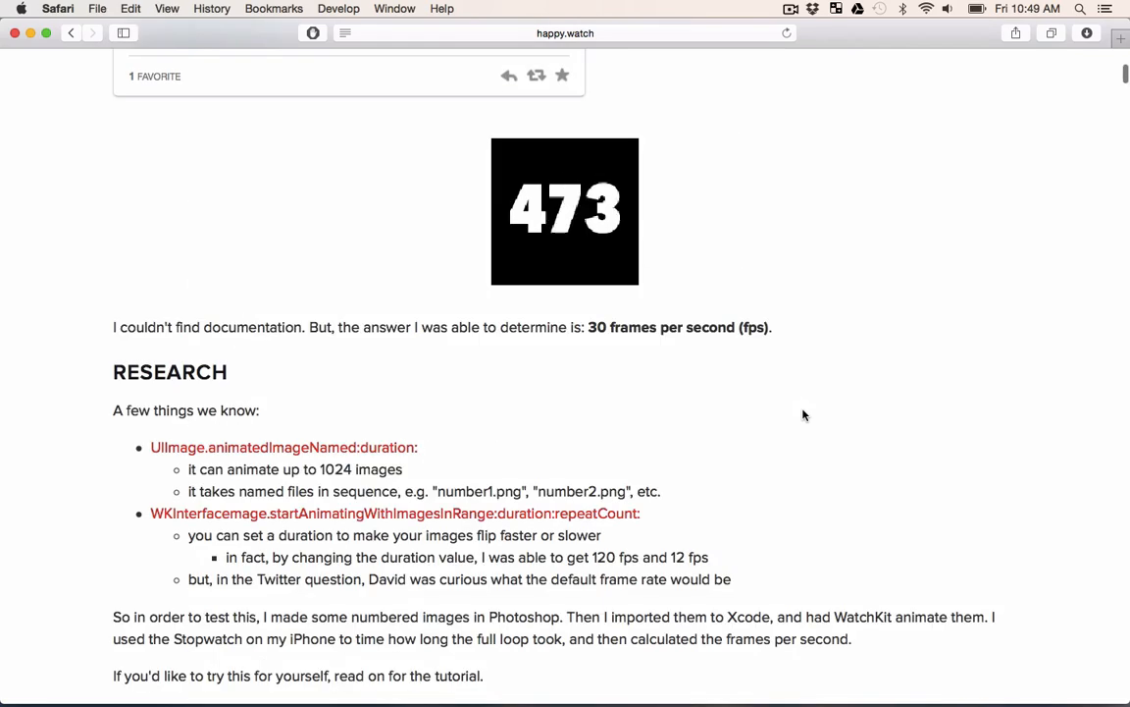
pyautogui.scroll(-3)
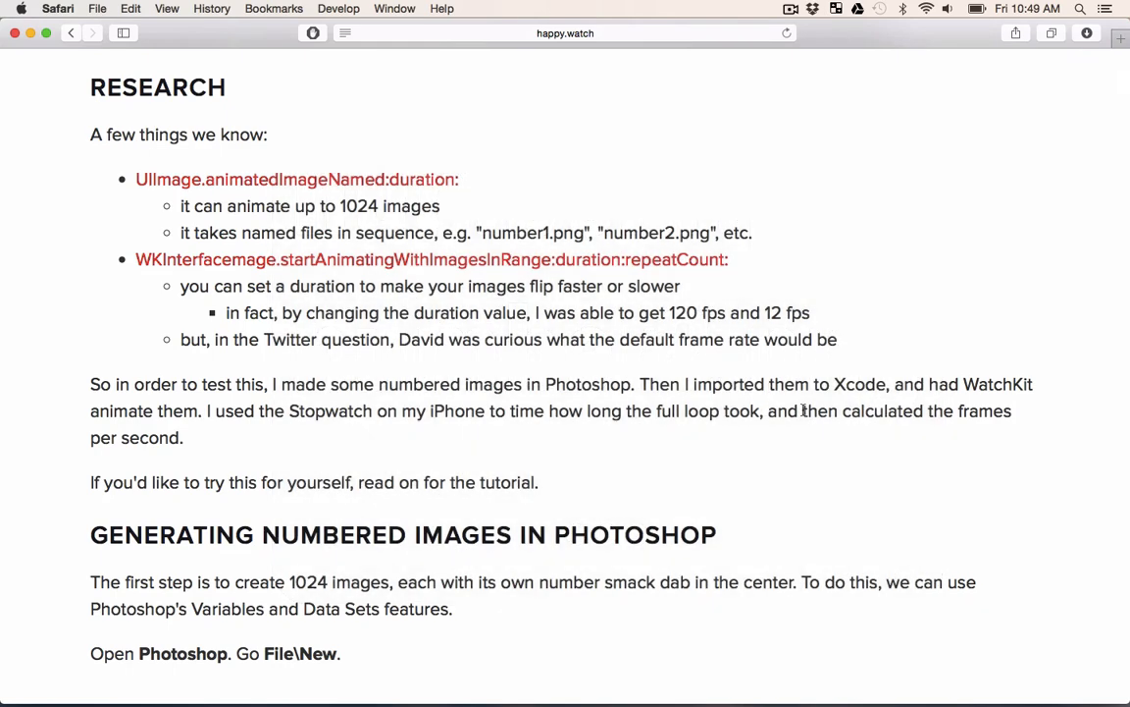
pyautogui.moveTo(431, 259)
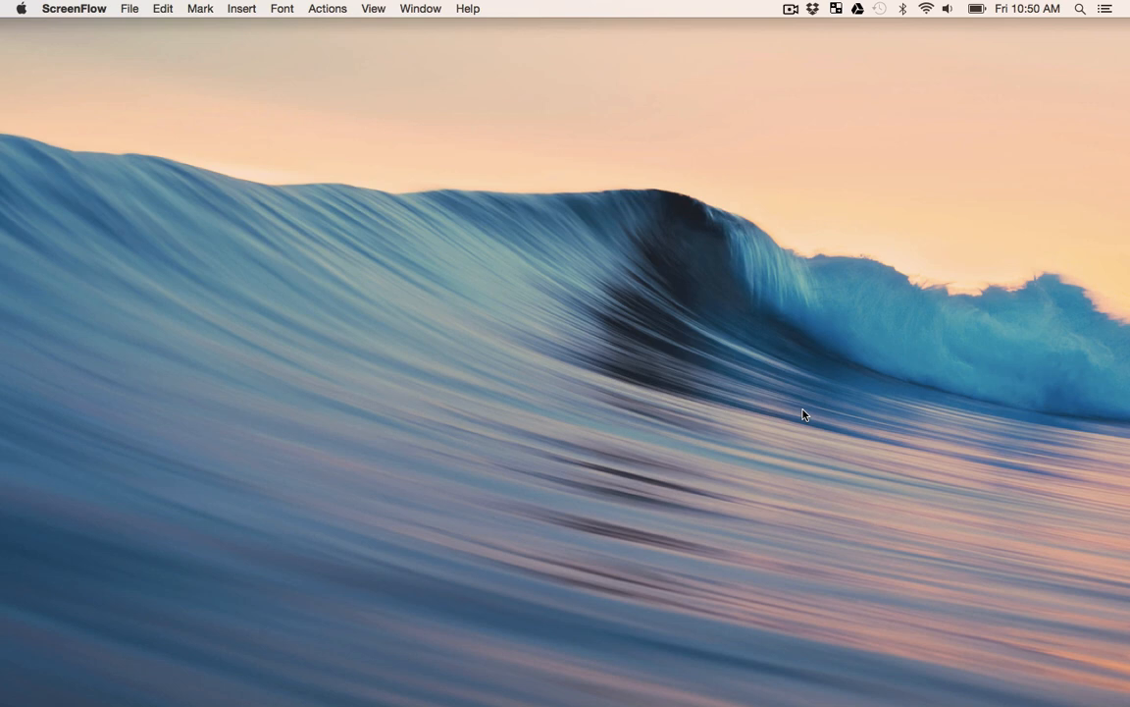
# - Launch Adobe Photoshop CC 2014 through a Spotlight search for 'pho'
pyautogui.click(1080, 9)
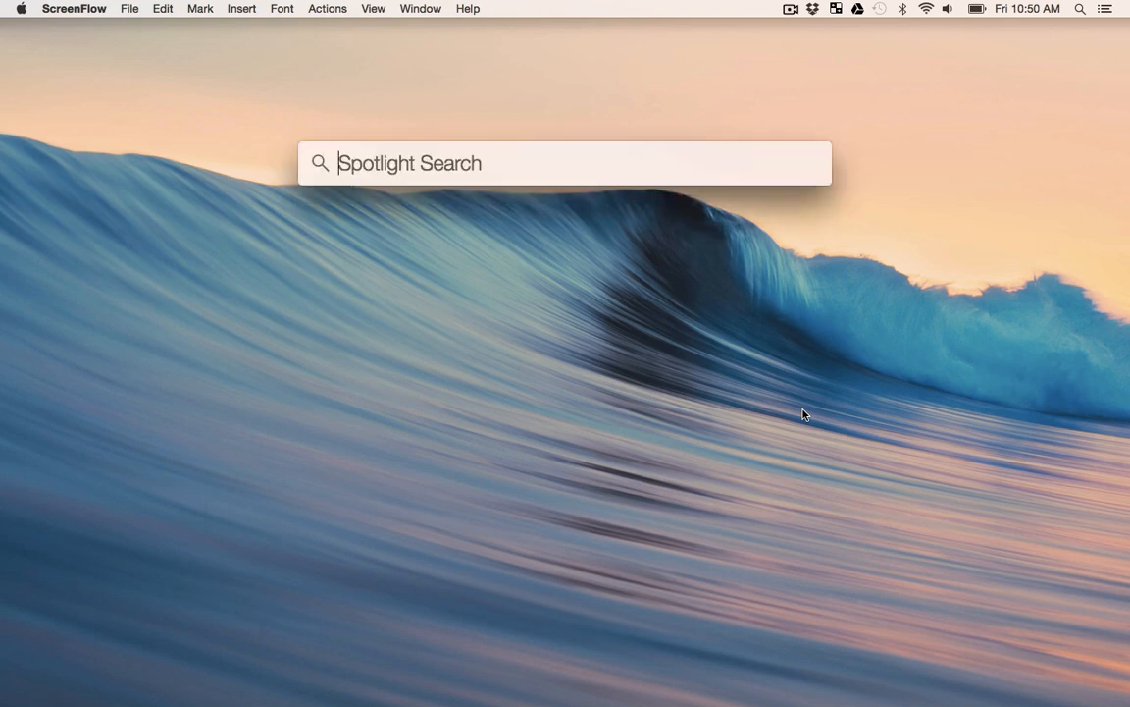
pyautogui.write('pho')
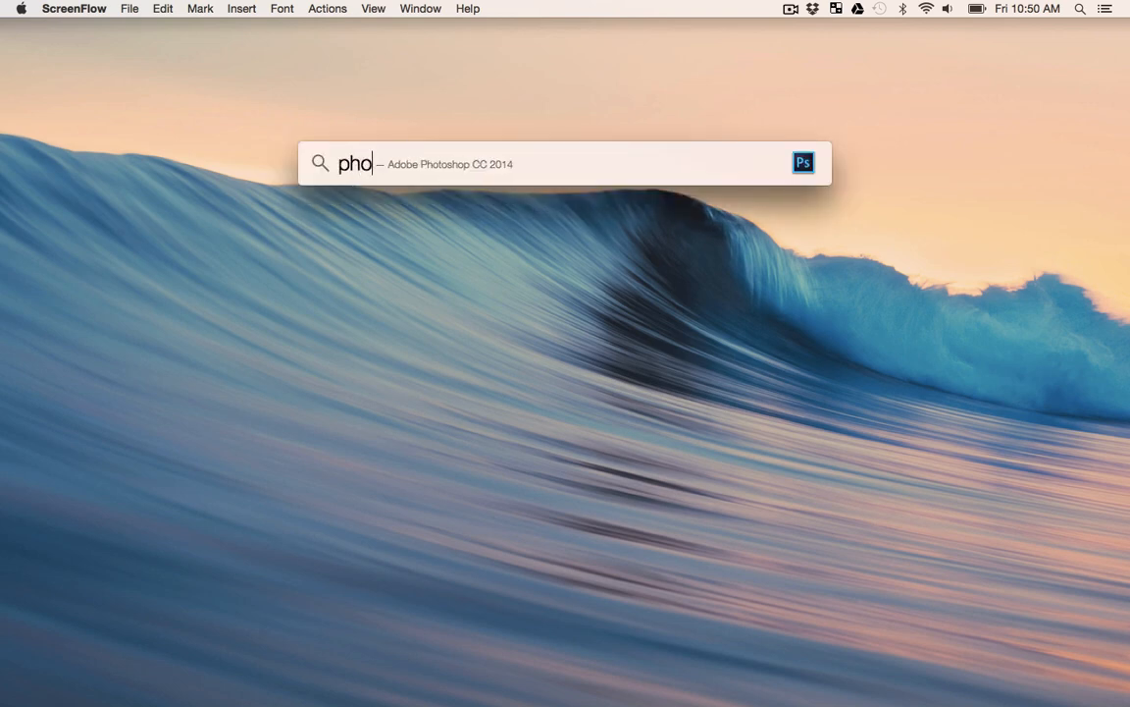
pyautogui.press('return')
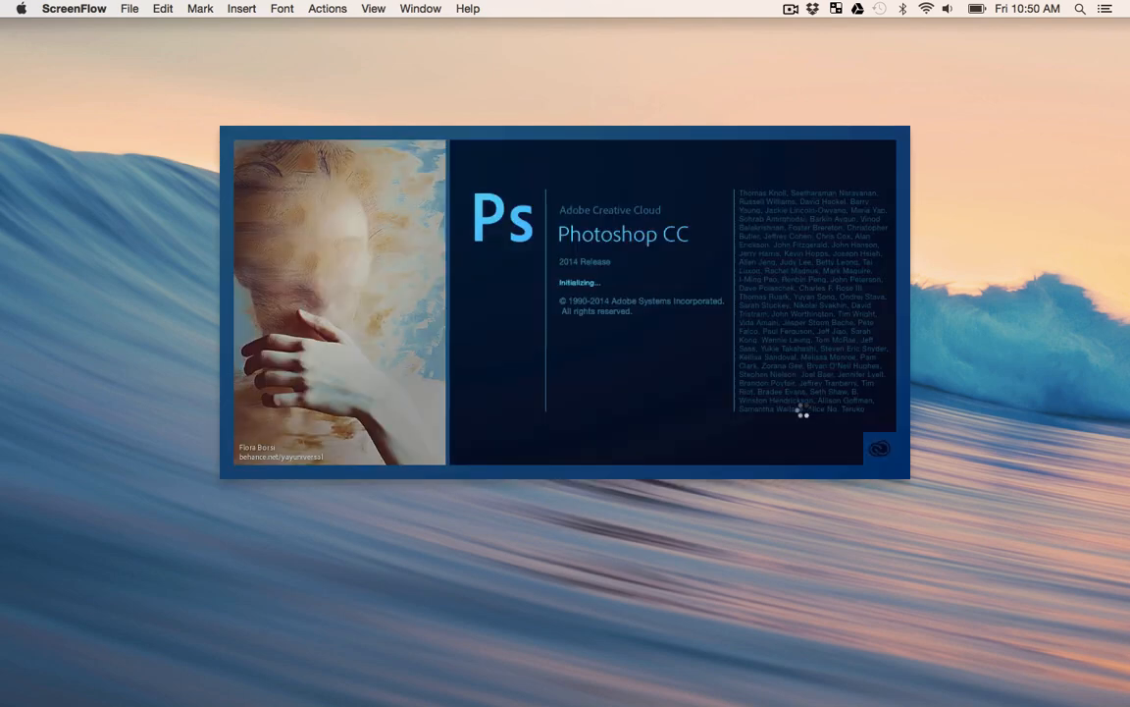
pyautogui.click(125, 9)
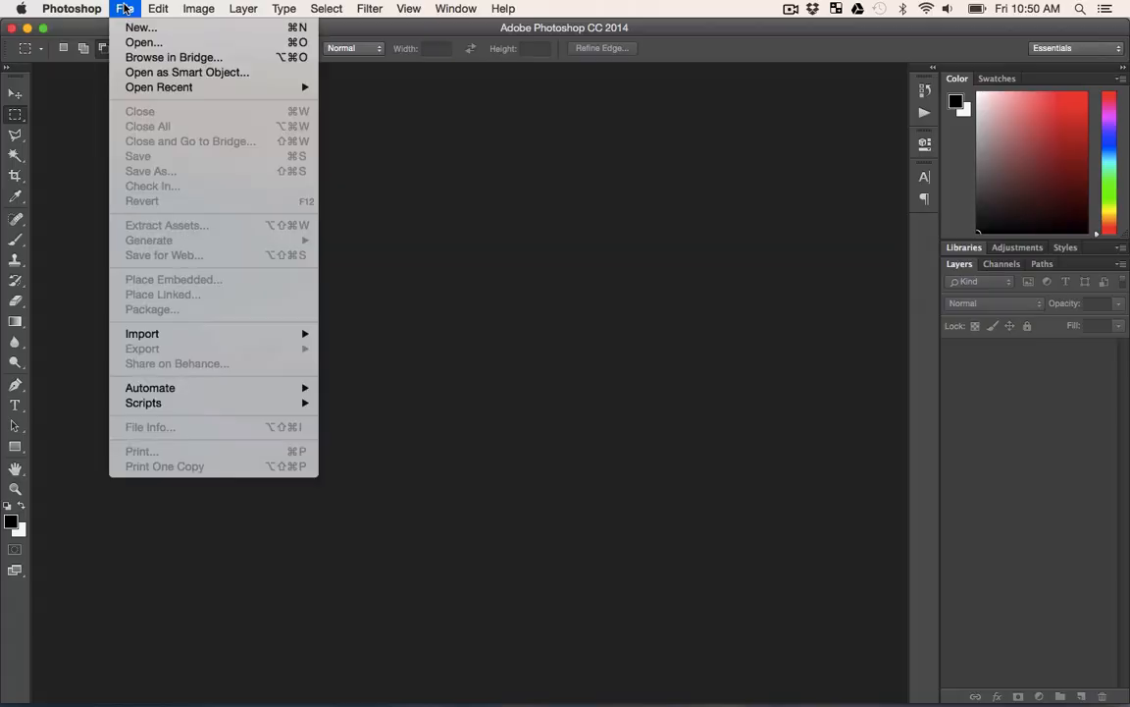
# - Create a 312 × 312 pixel transparent Photoshop document named 'number'
pyautogui.click(140, 26)
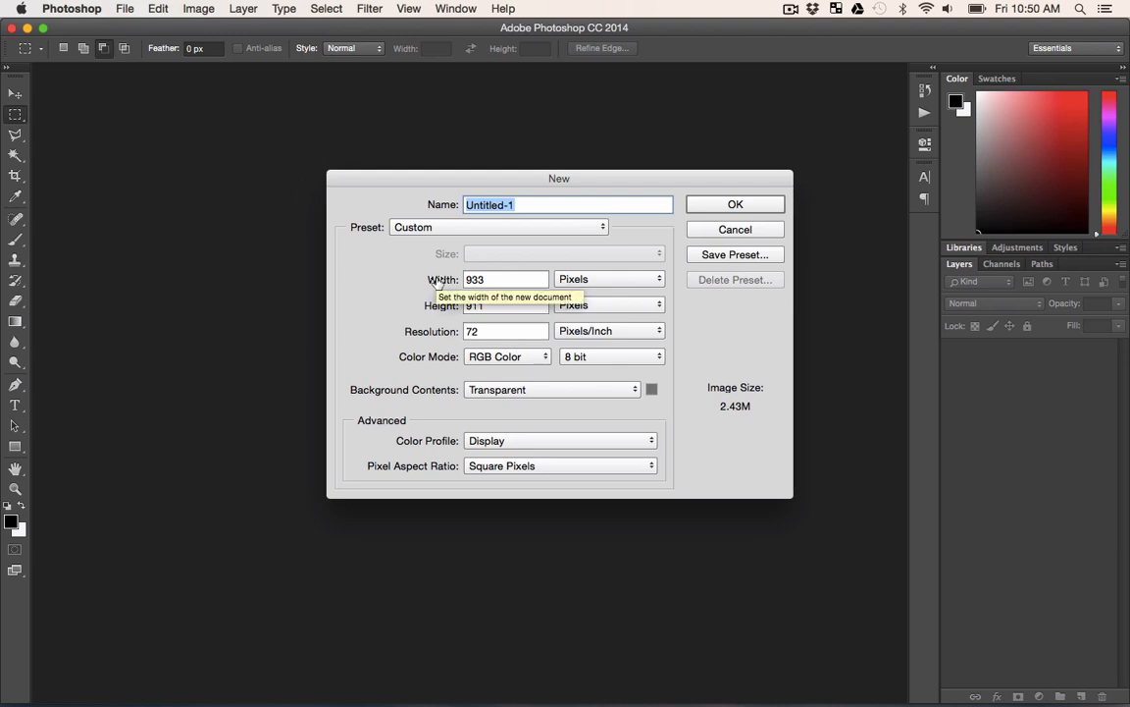
pyautogui.click(505, 279)
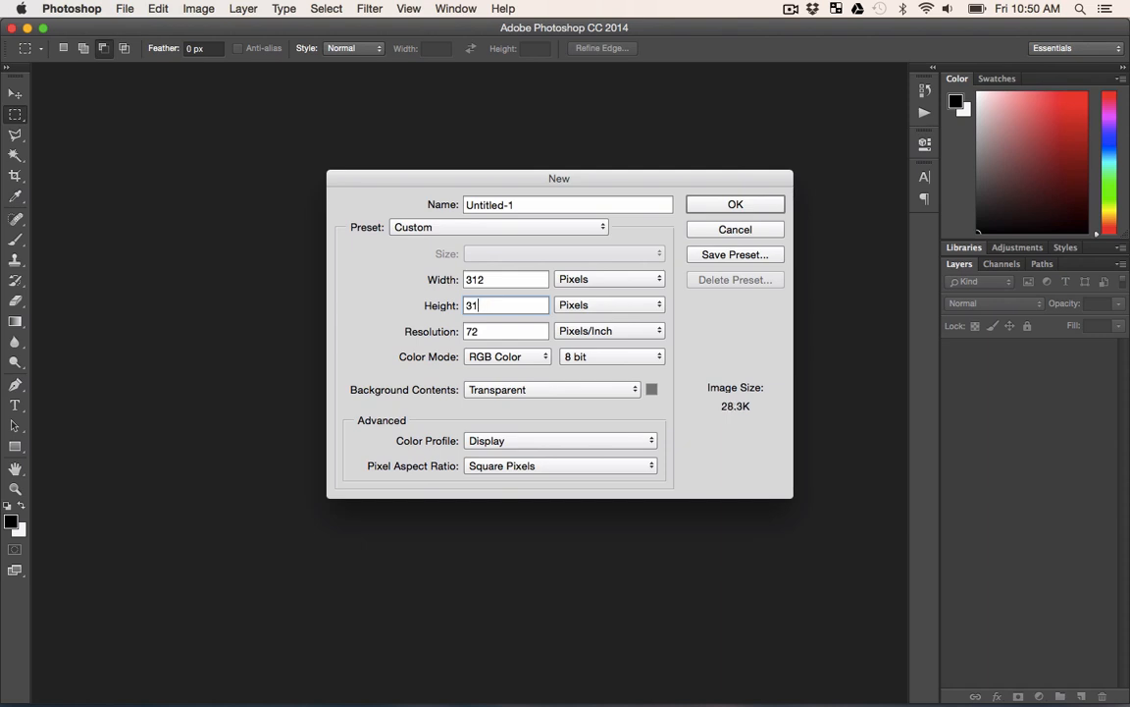
pyautogui.write('2')
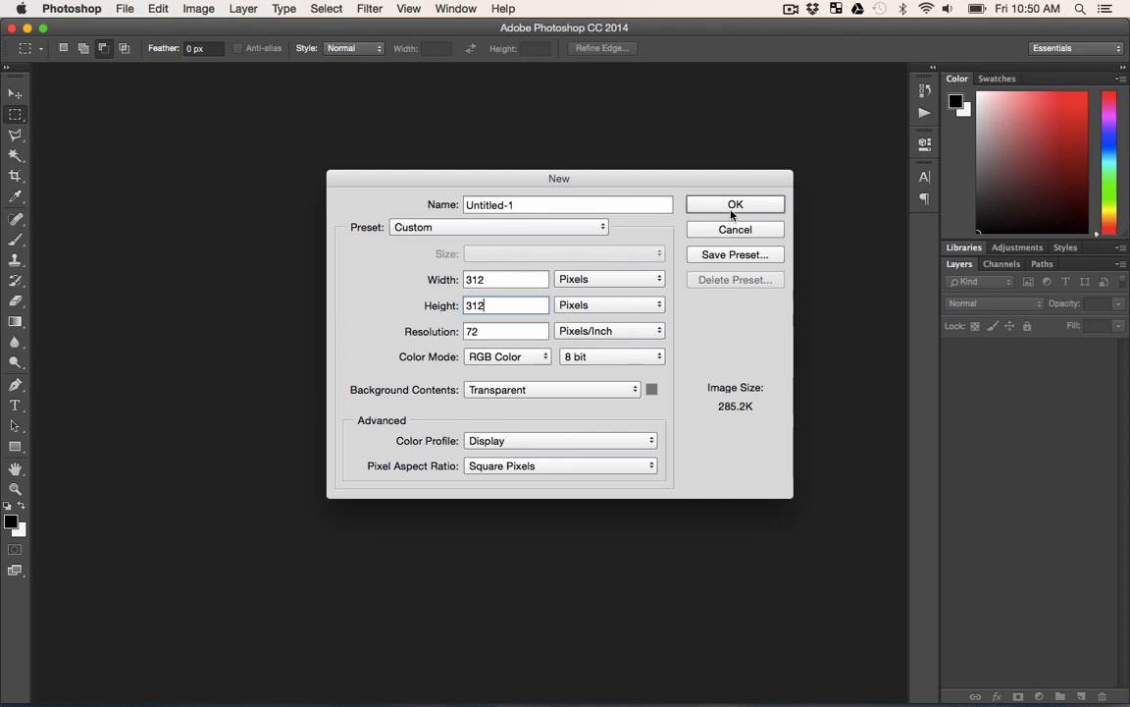
pyautogui.click(567, 204)
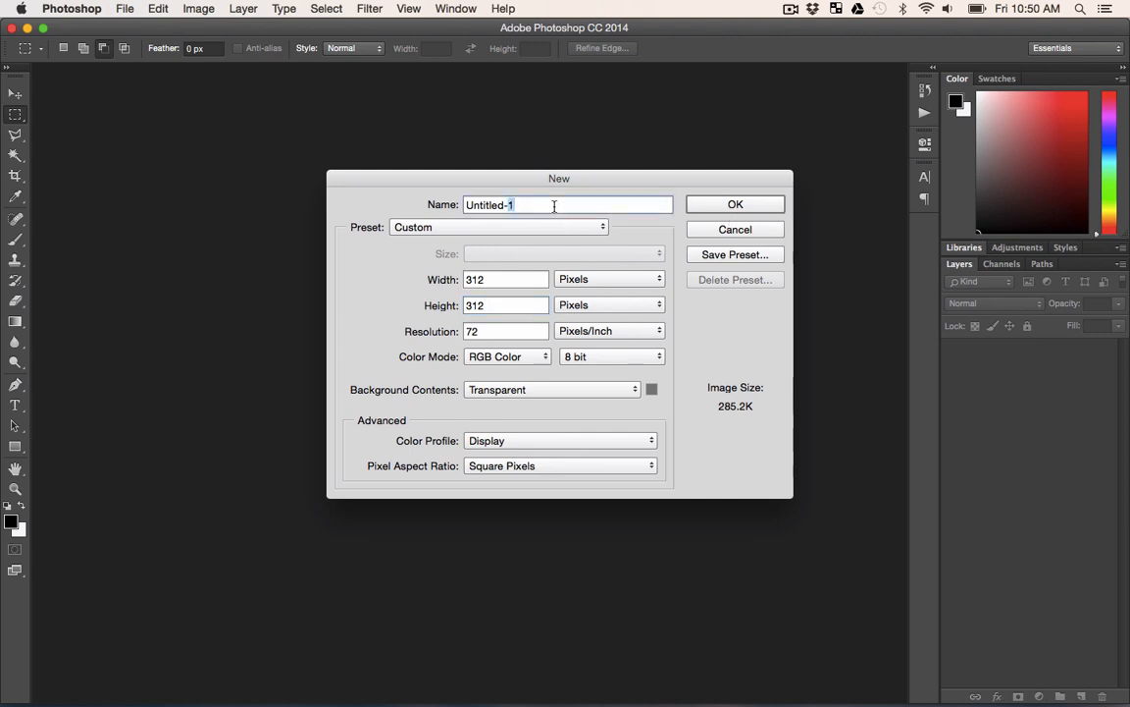
pyautogui.moveTo(555, 204)
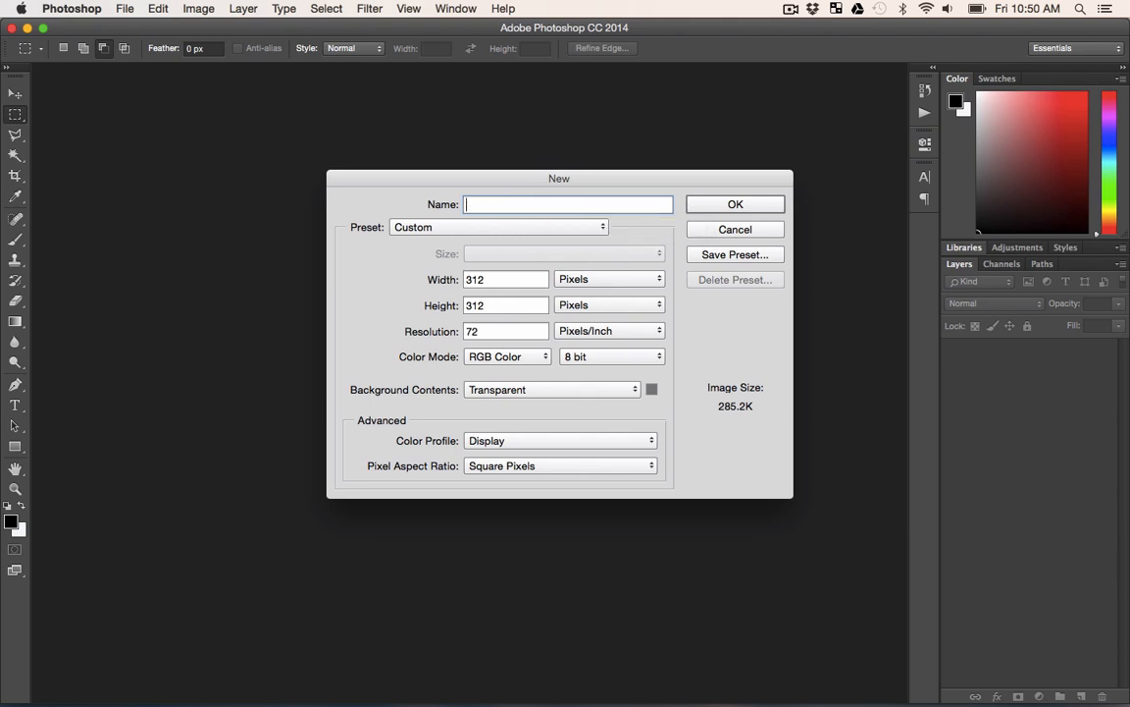
pyautogui.write('number')
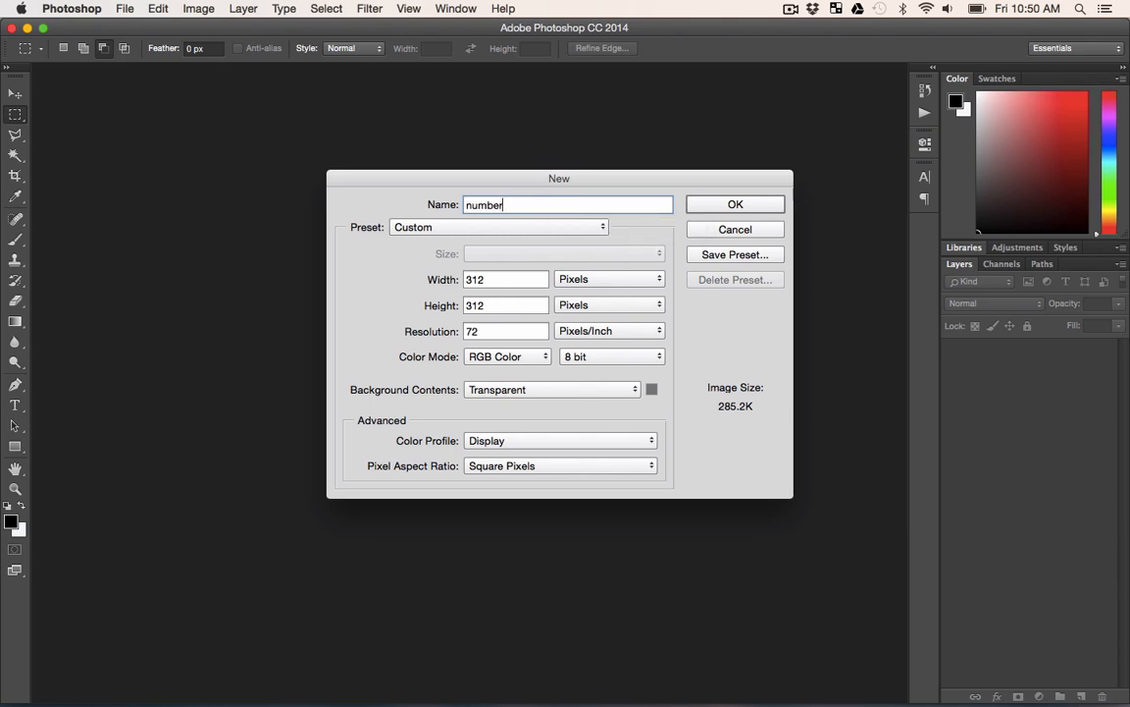
pyautogui.click(735, 204)
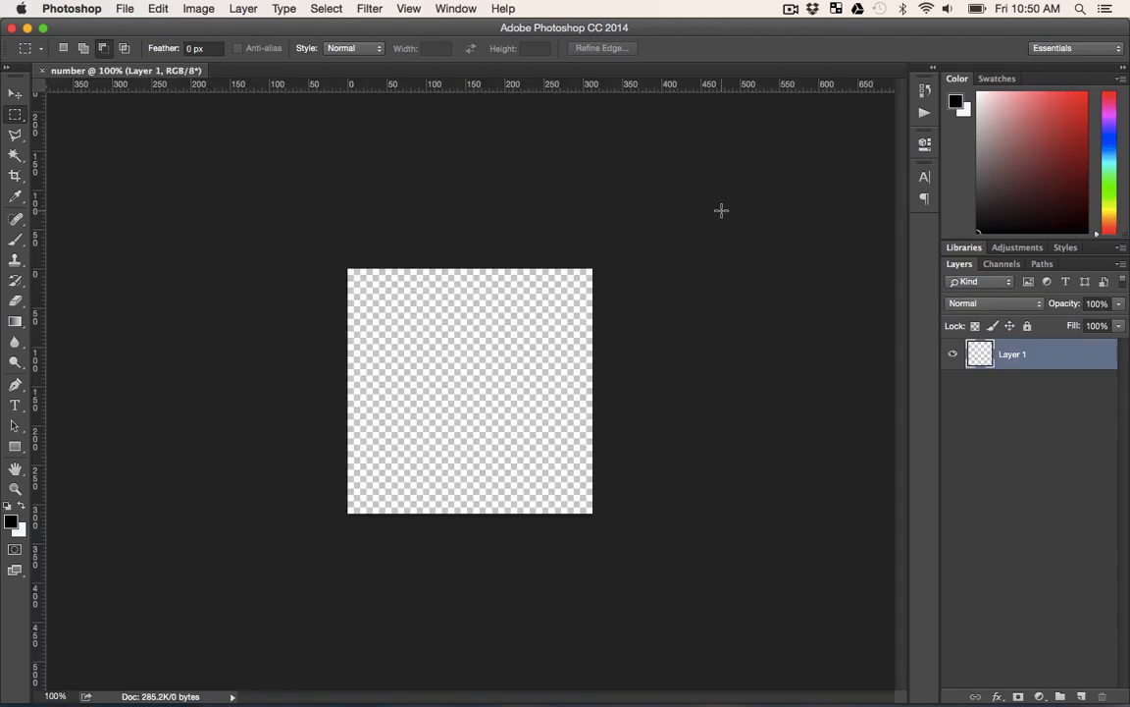
pyautogui.moveTo(393, 376)
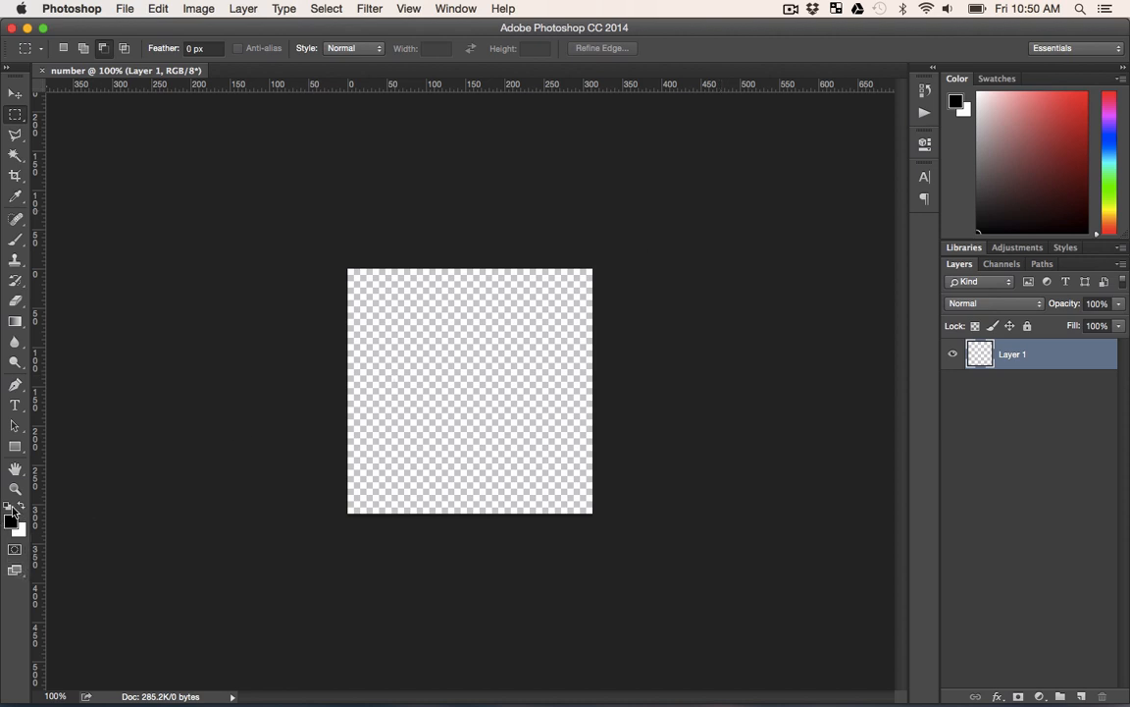
pyautogui.moveTo(393, 526)
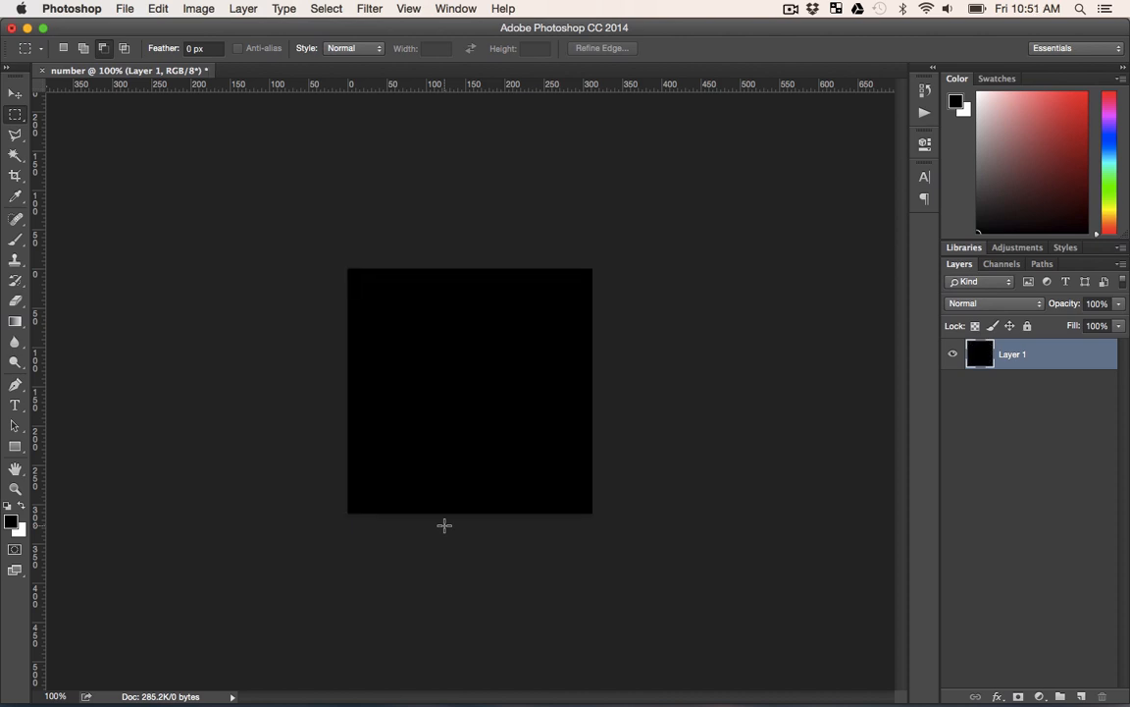
pyautogui.moveTo(306, 215)
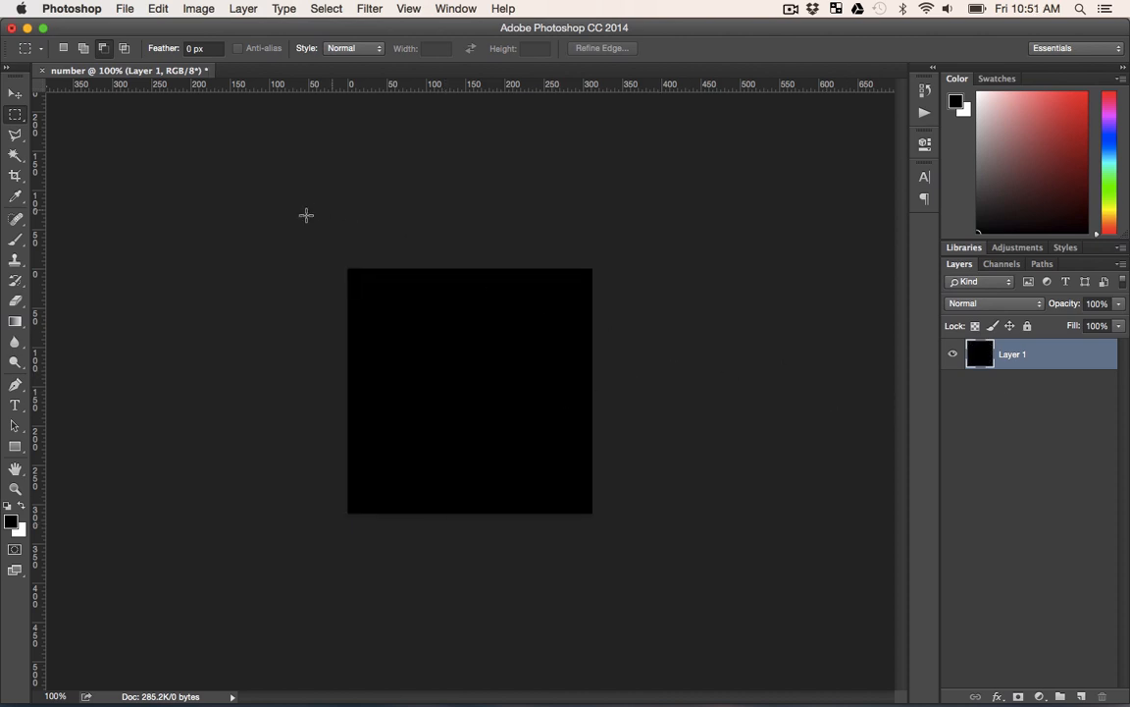
pyautogui.moveTo(734, 571)
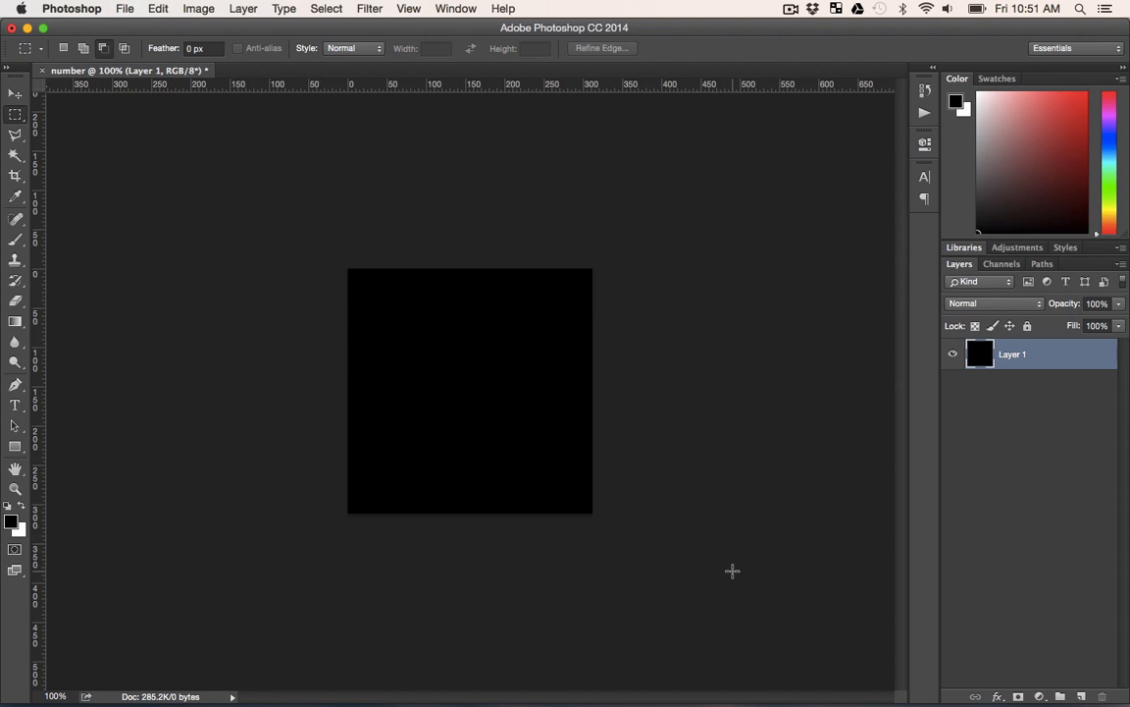
# - Start a centered white text layer in Avenir Next Condensed Heavy at 145 pt
pyautogui.click(15, 405)
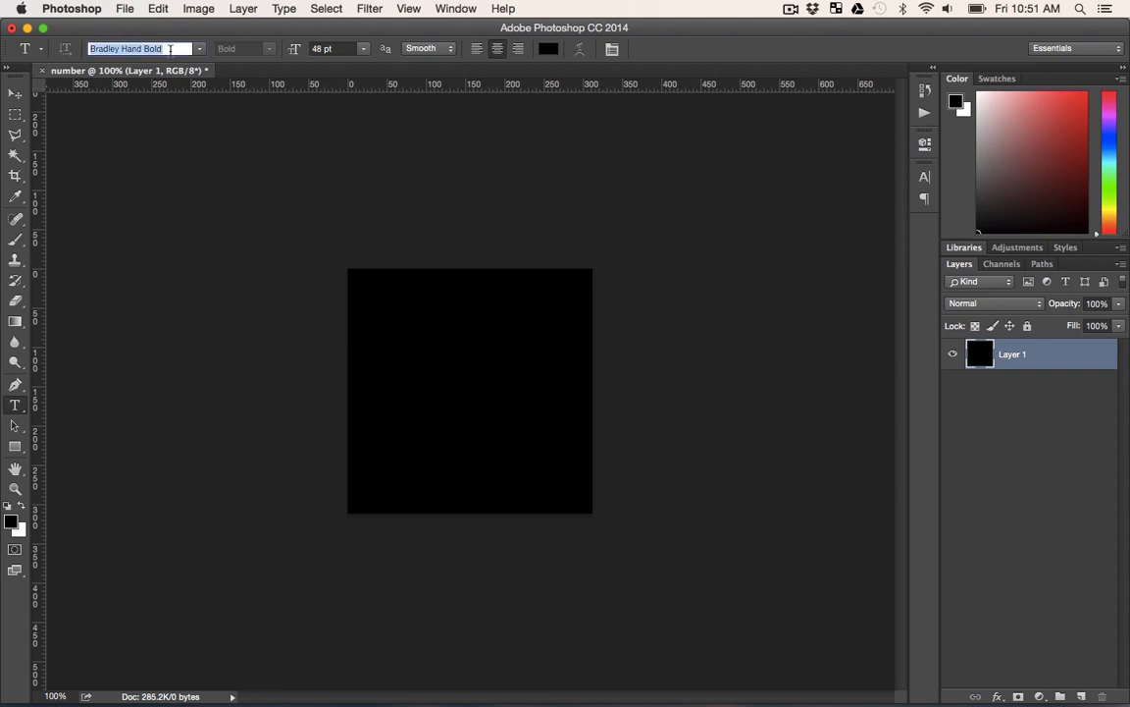
pyautogui.moveTo(138, 49)
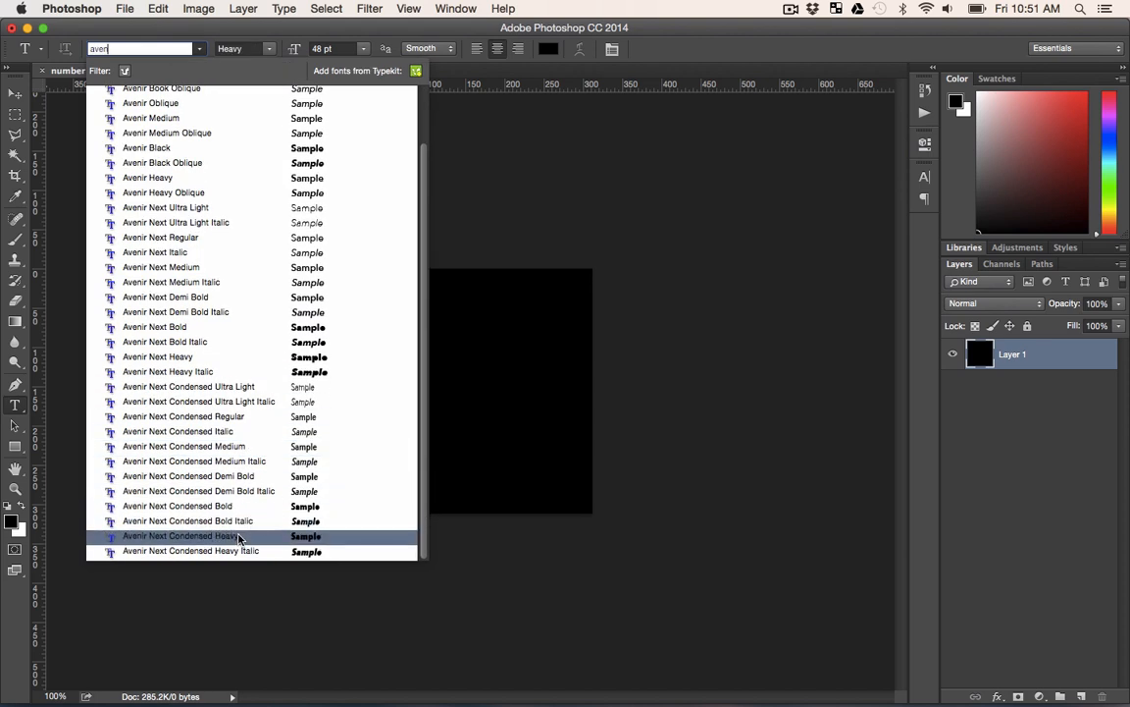
pyautogui.click(187, 534)
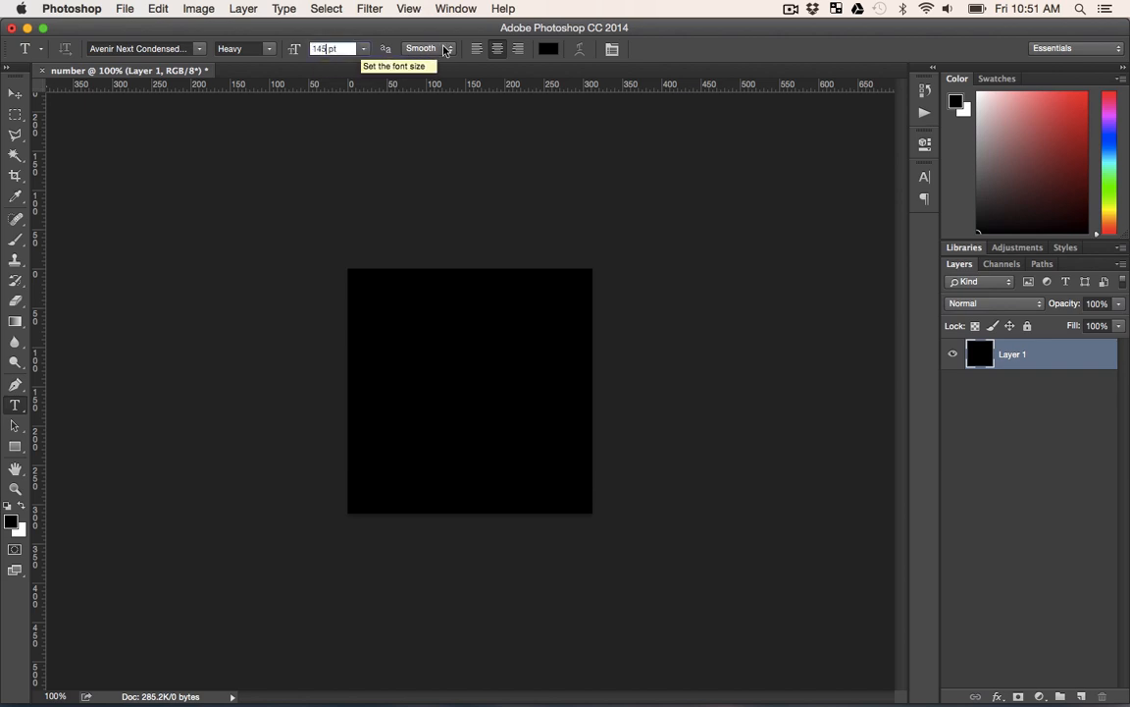
pyautogui.moveTo(498, 49)
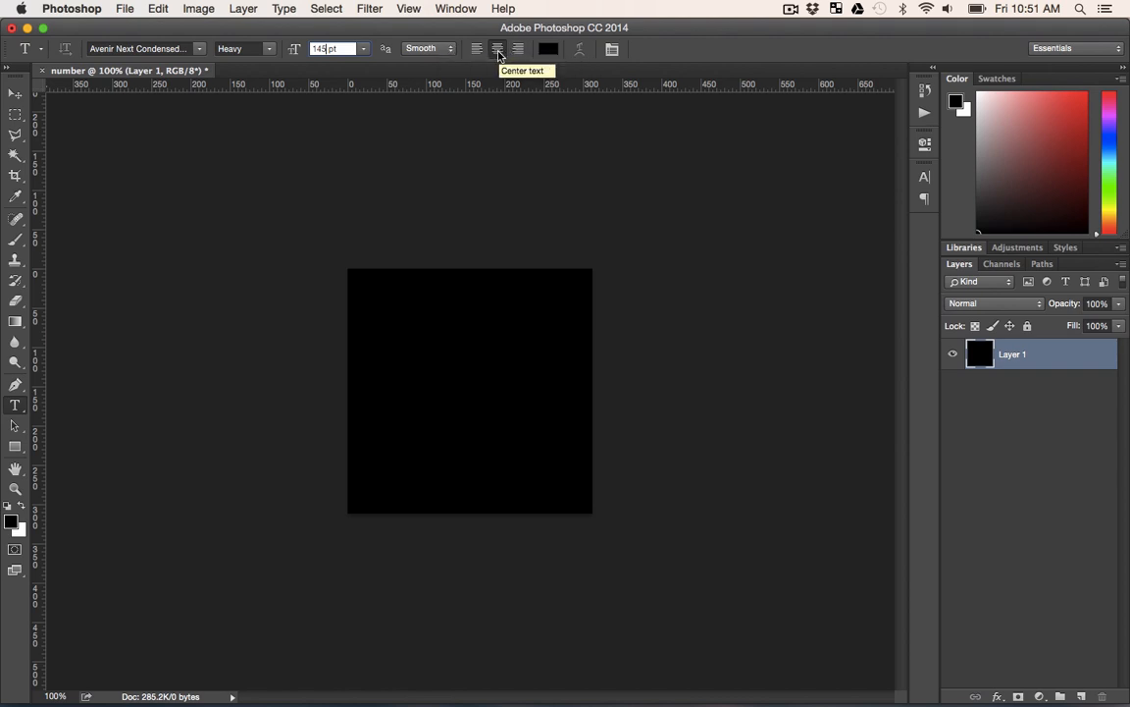
pyautogui.click(452, 383)
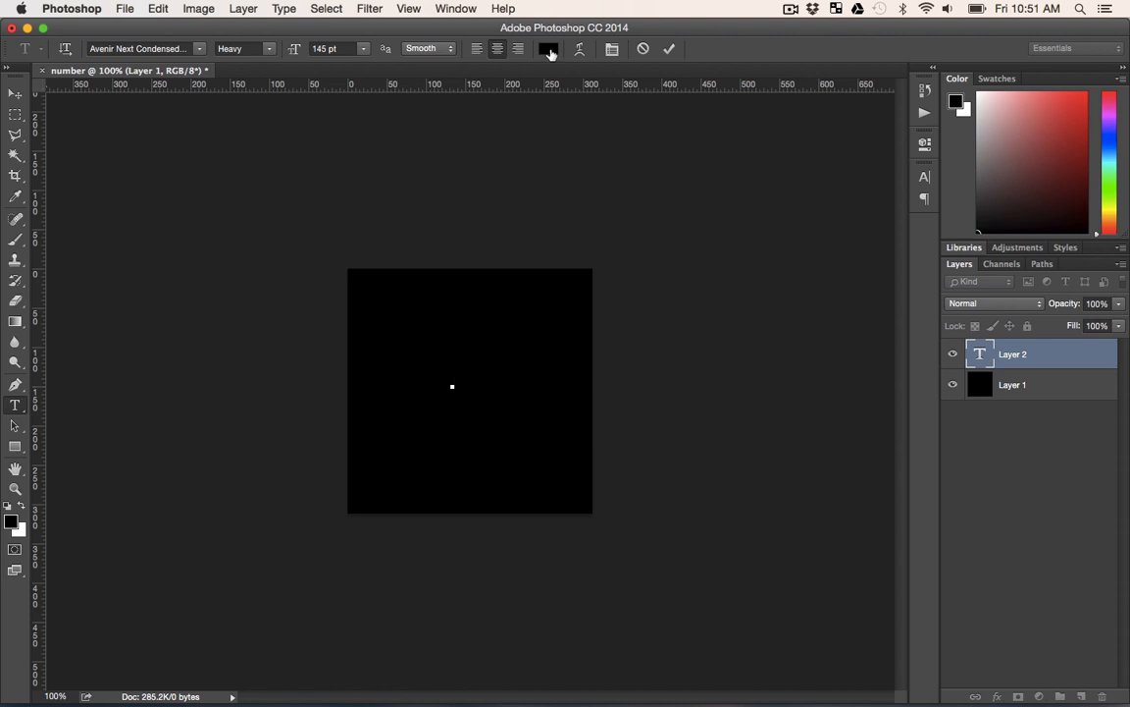
pyautogui.click(547, 49)
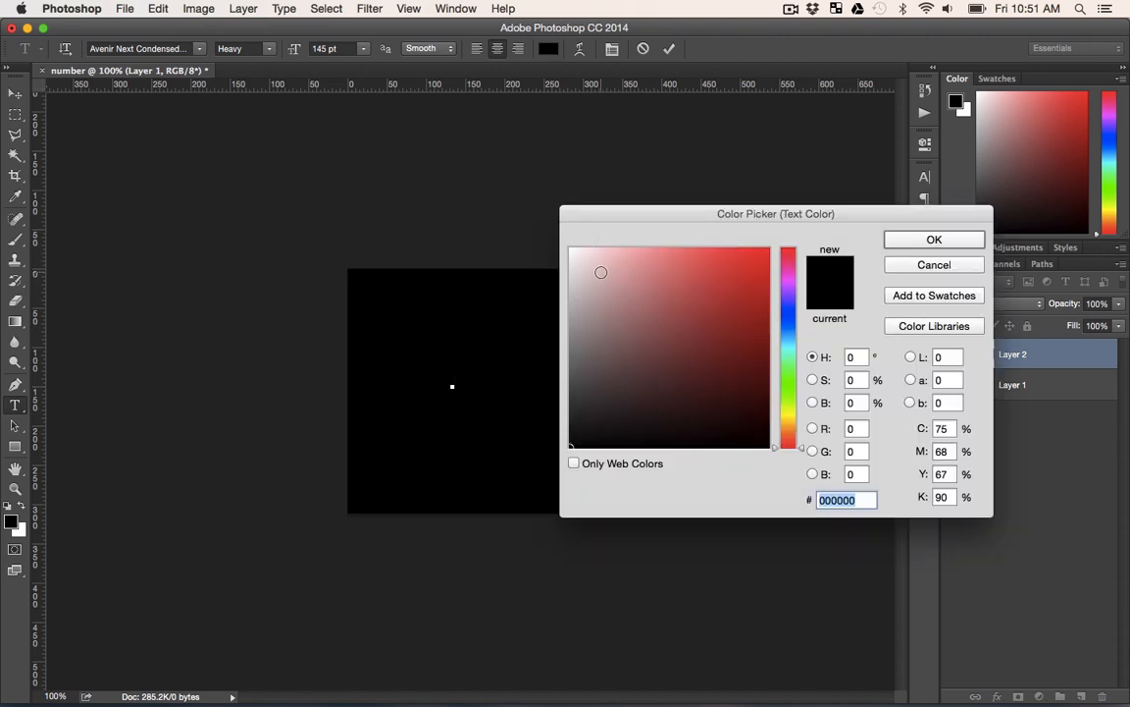
pyautogui.click(933, 238)
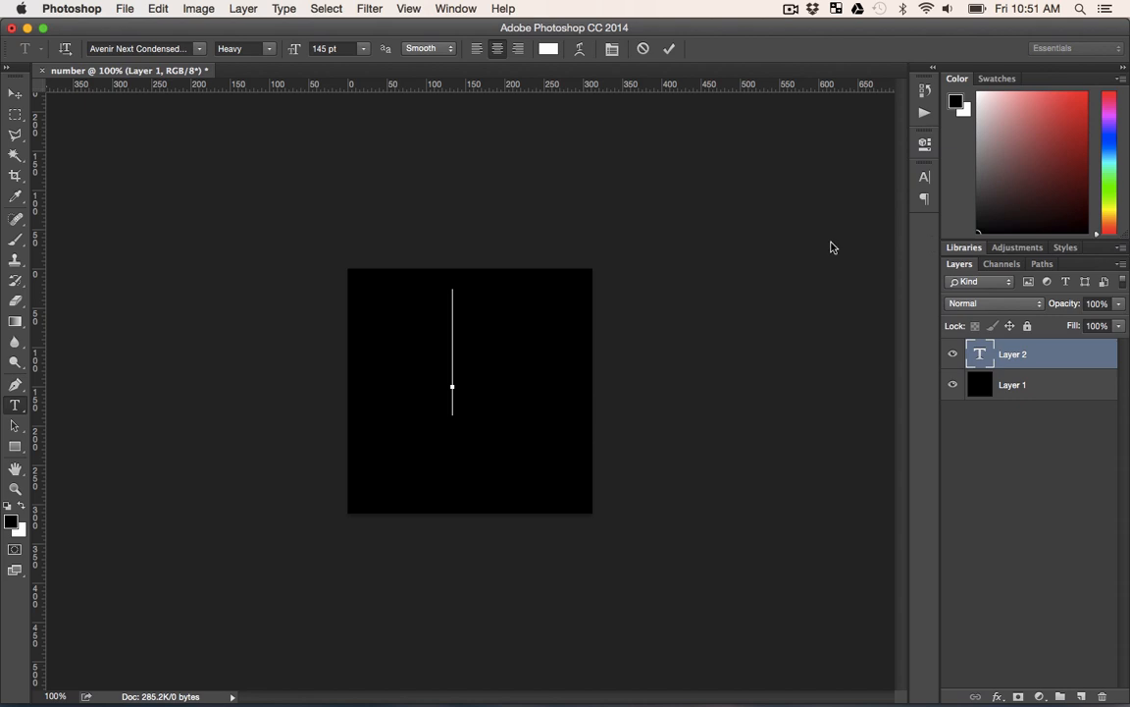
pyautogui.moveTo(493, 386)
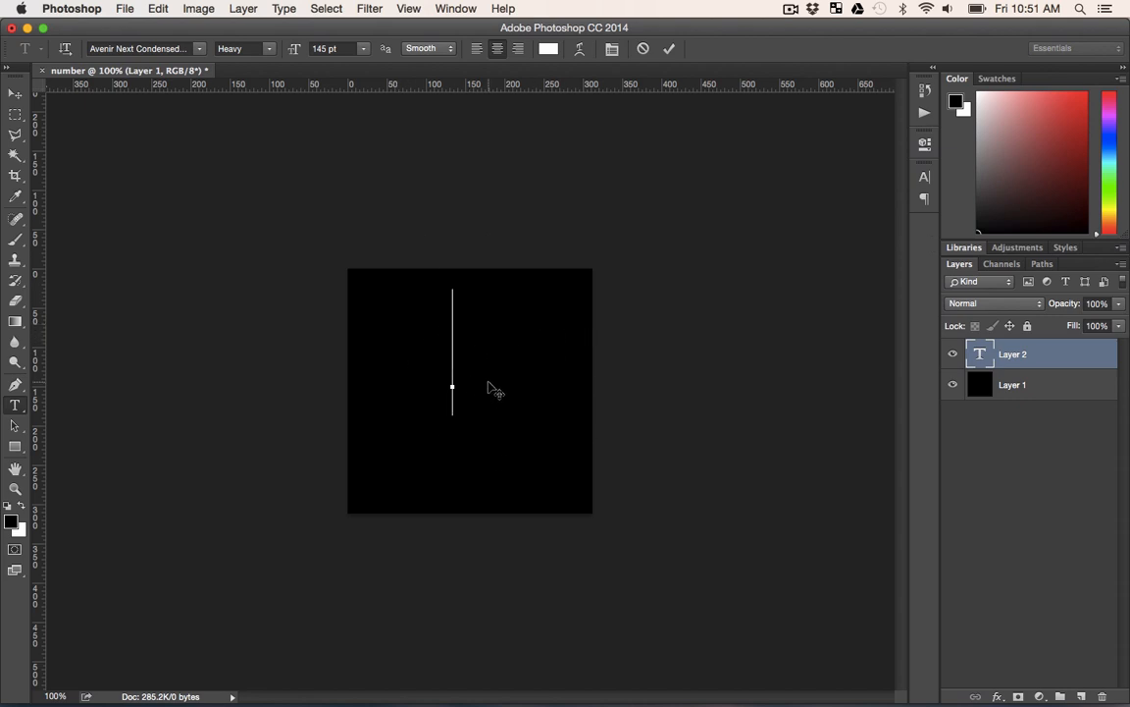
# - Enter '1024' as white text and commit the layer with the Move Tool
pyautogui.write('1024')
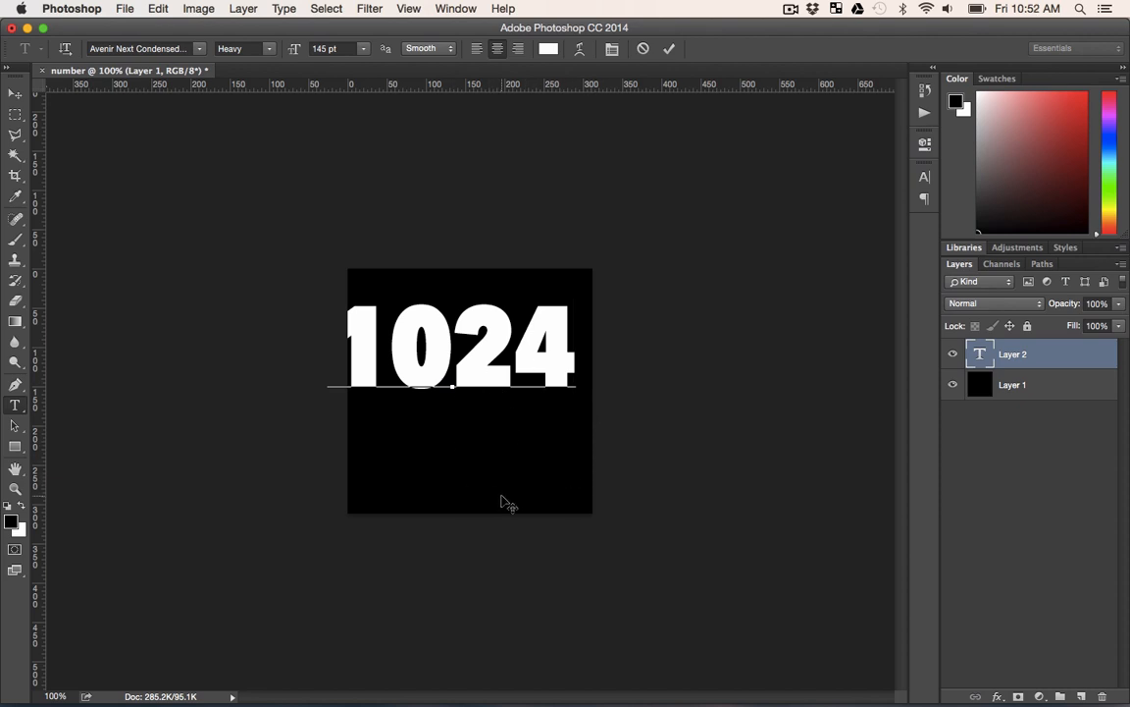
pyautogui.moveTo(482, 488)
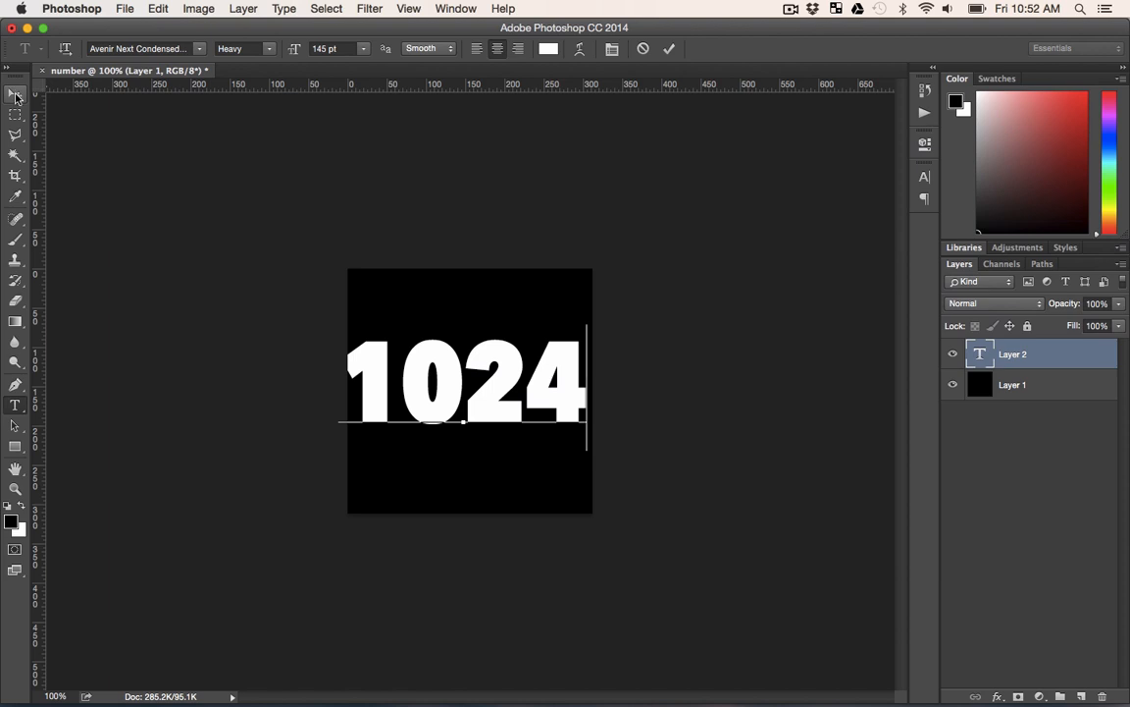
pyautogui.click(15, 94)
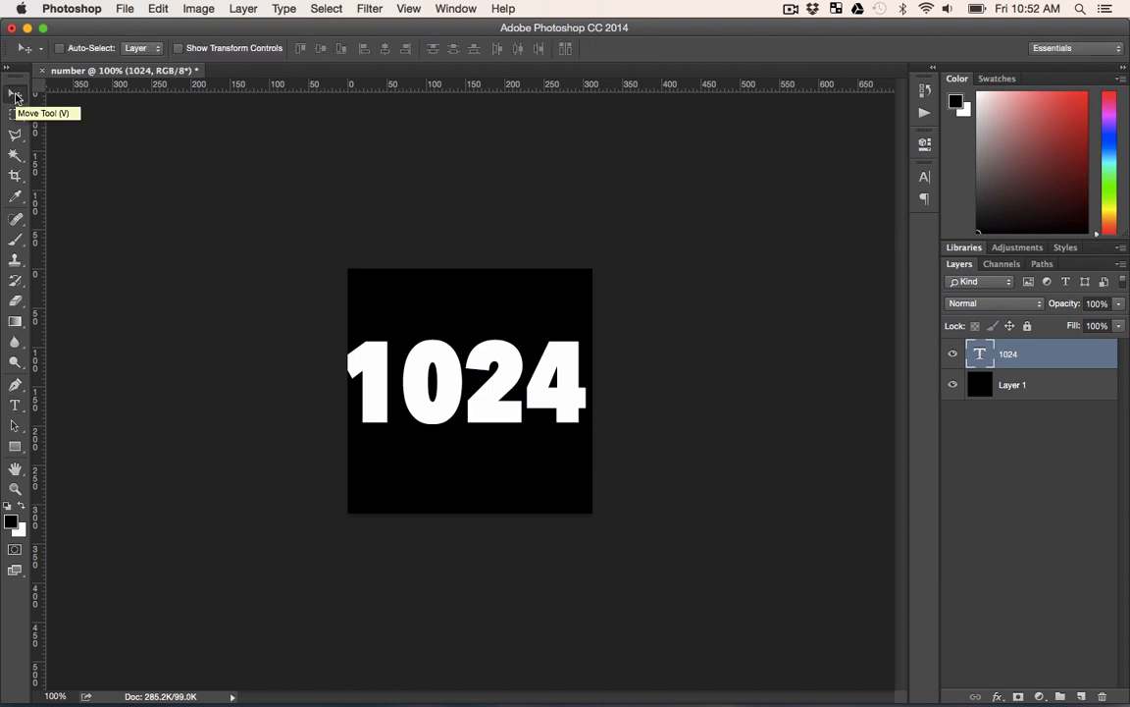
pyautogui.moveTo(478, 381)
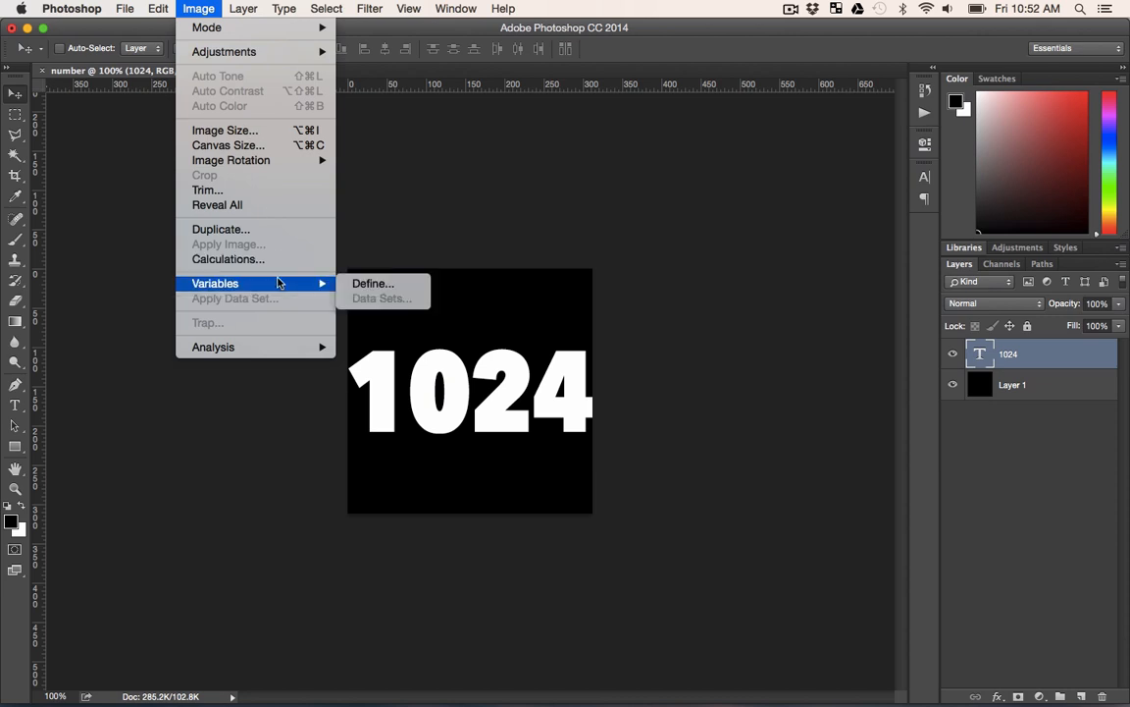
# - Define a Text Replacement variable named 'number' on the 1024 text layer
pyautogui.click(372, 283)
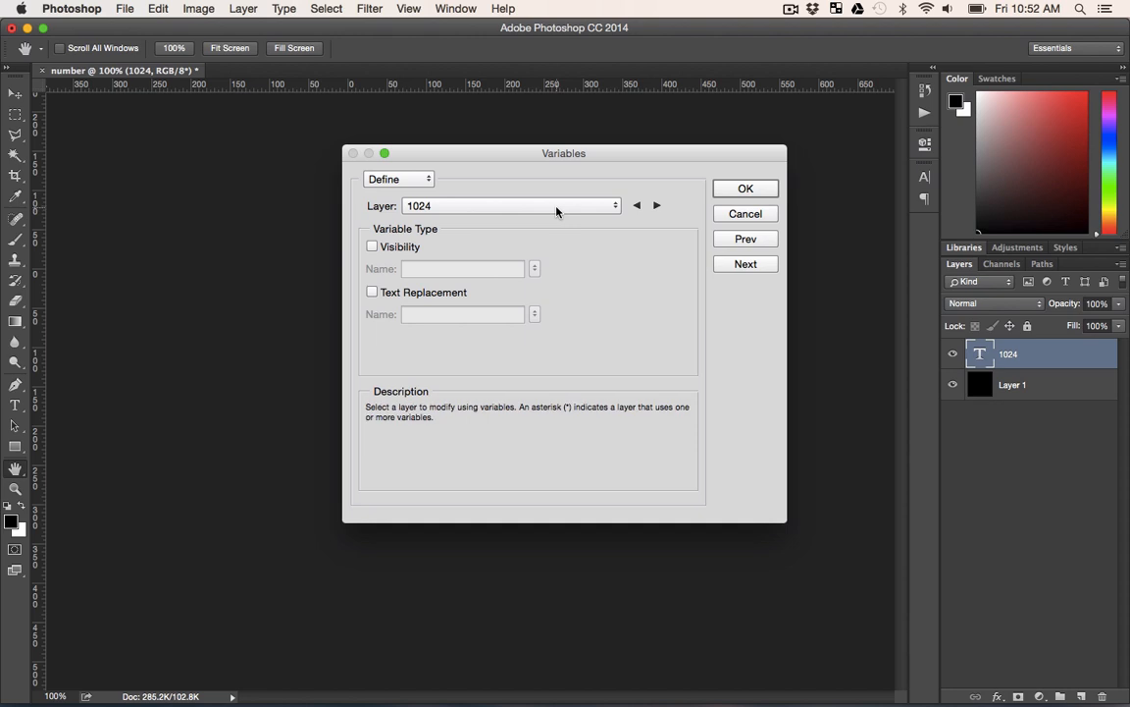
pyautogui.click(372, 291)
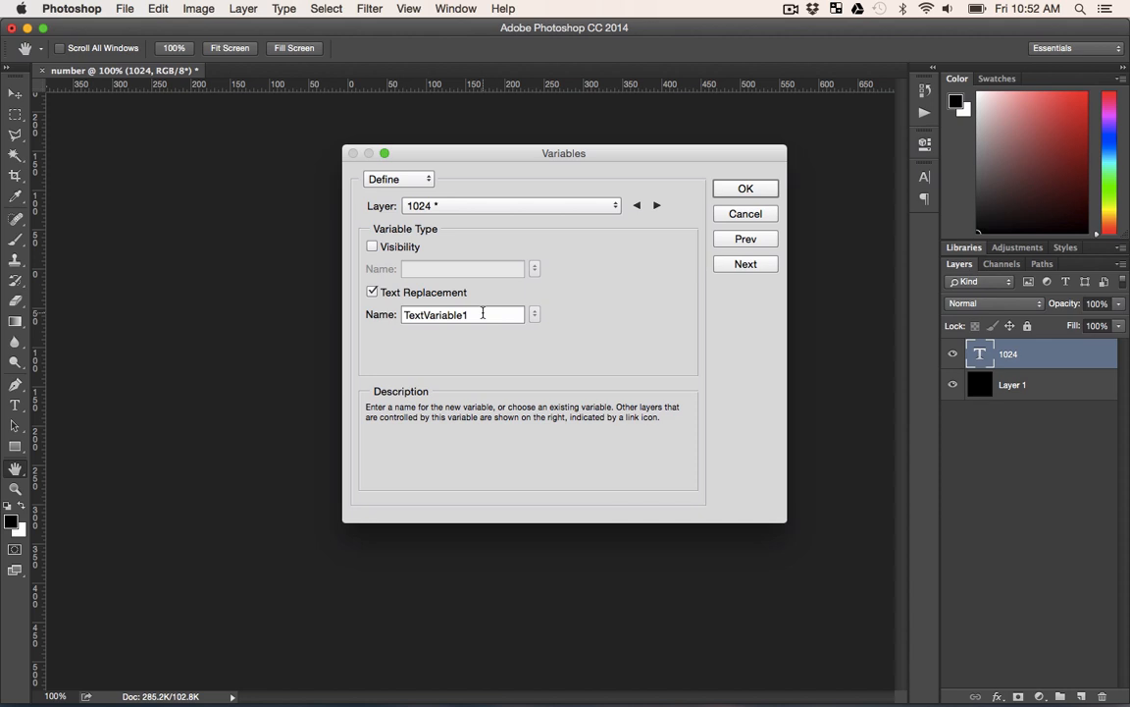
pyautogui.tripleClick(461, 314)
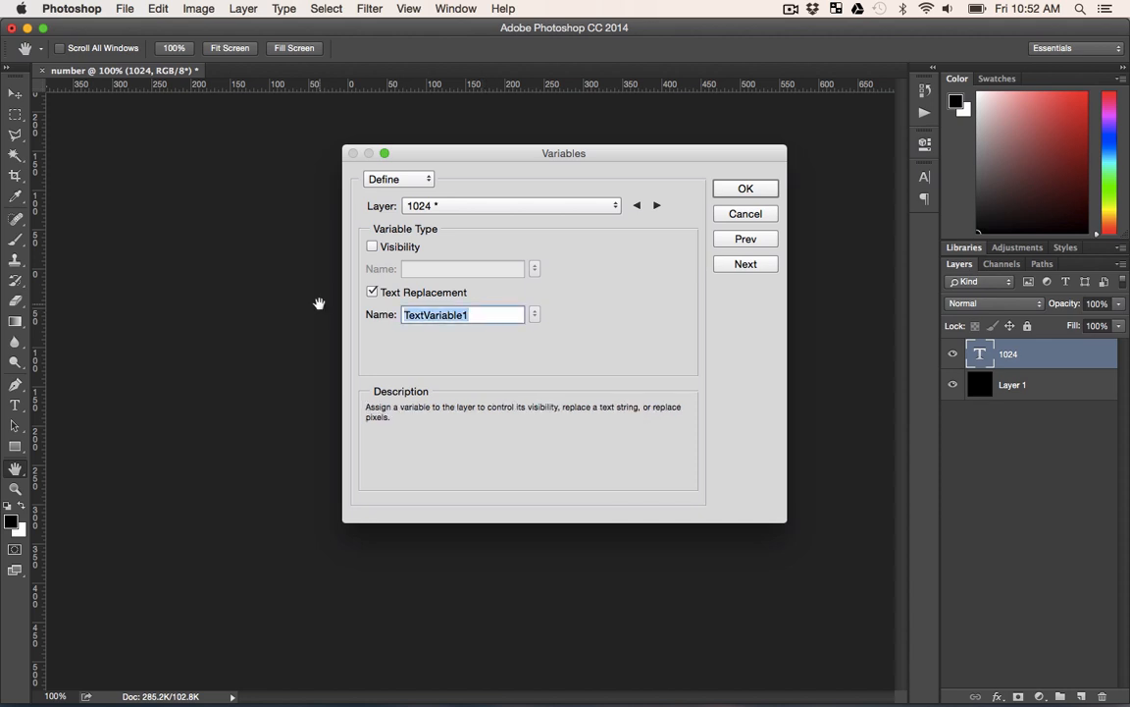
pyautogui.write('num')
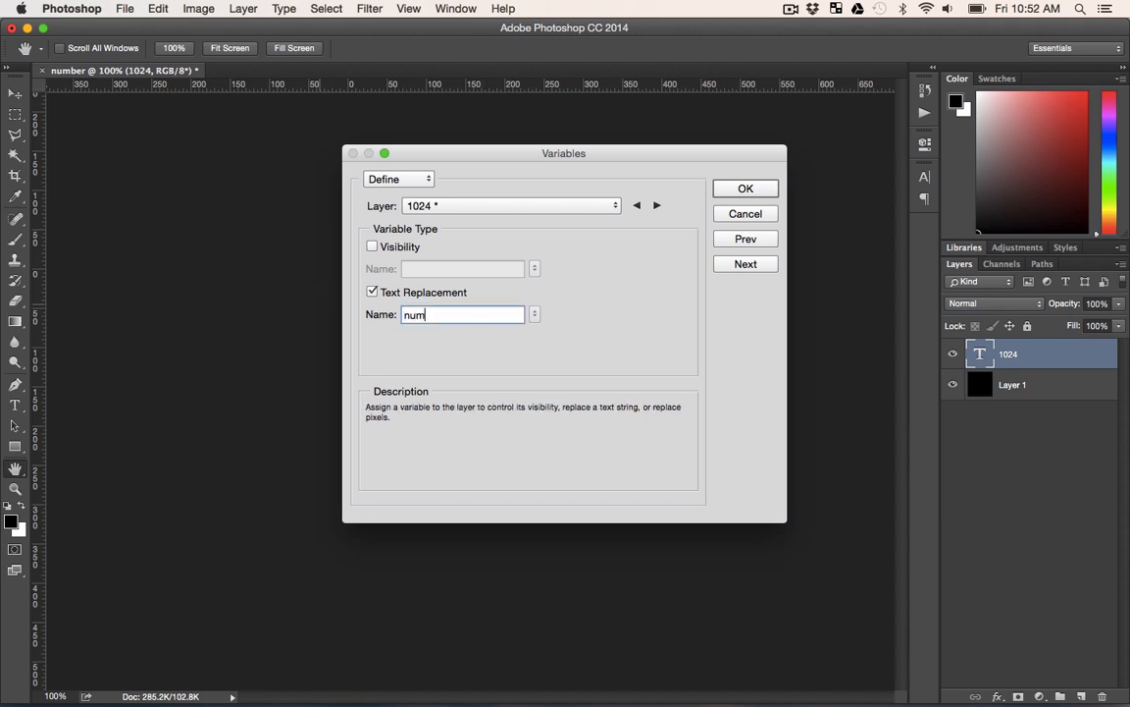
pyautogui.write('ber')
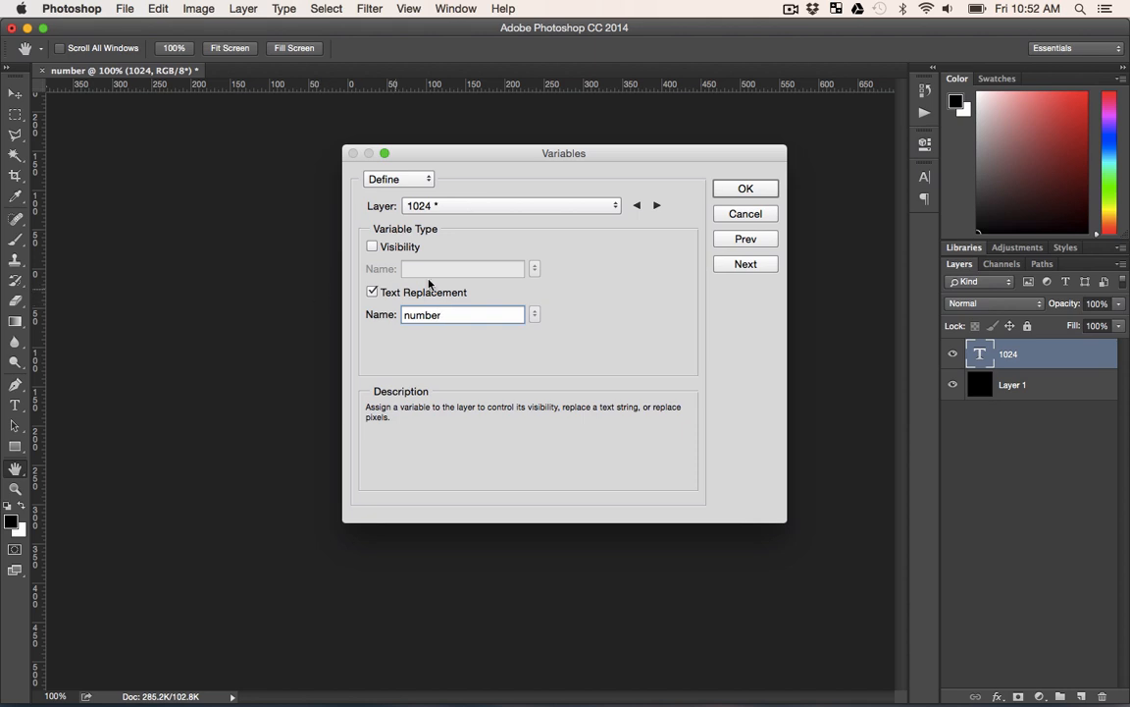
pyautogui.moveTo(745, 188)
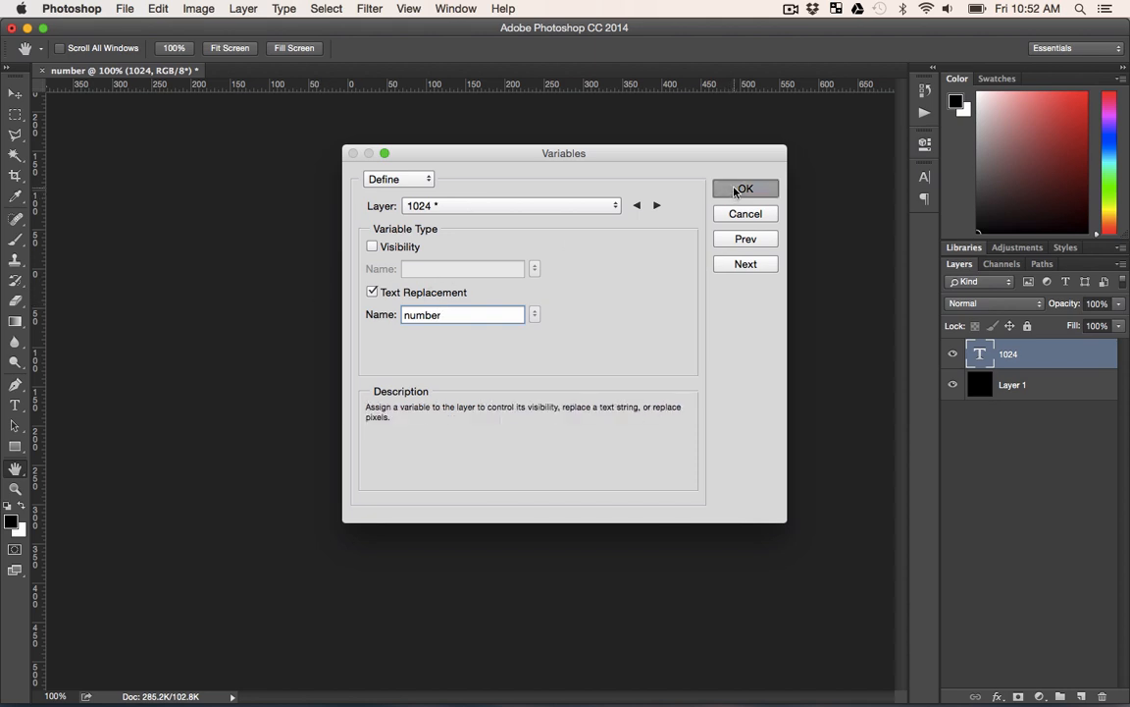
pyautogui.click(745, 189)
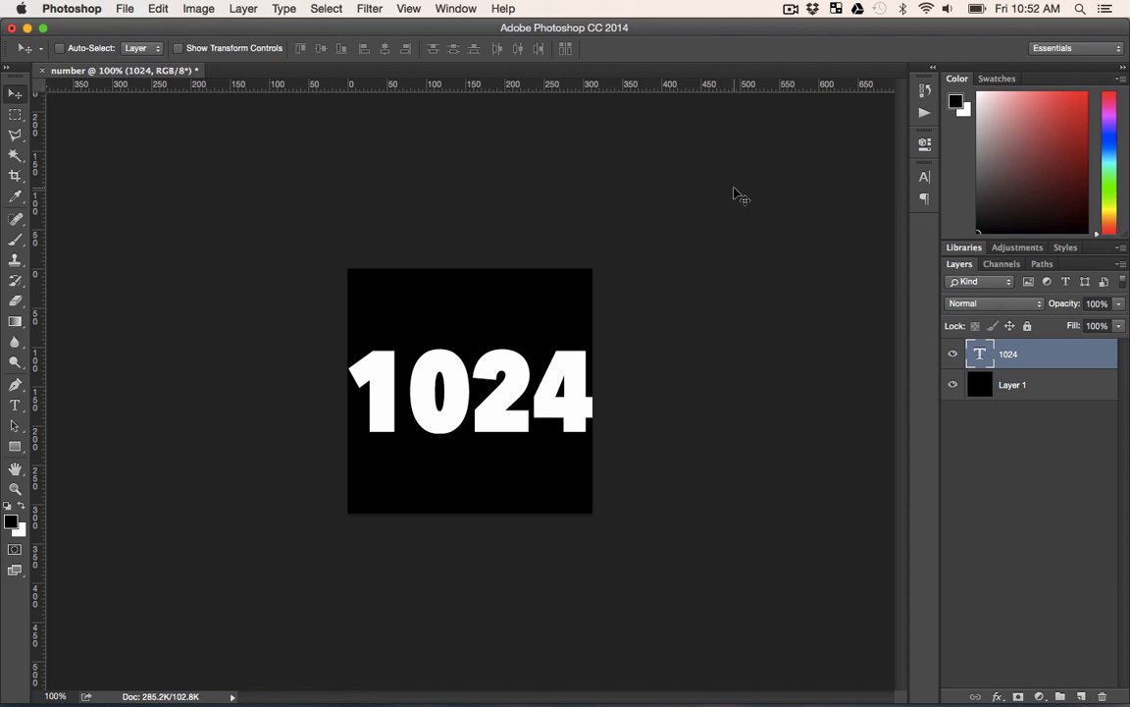
pyautogui.moveTo(452, 147)
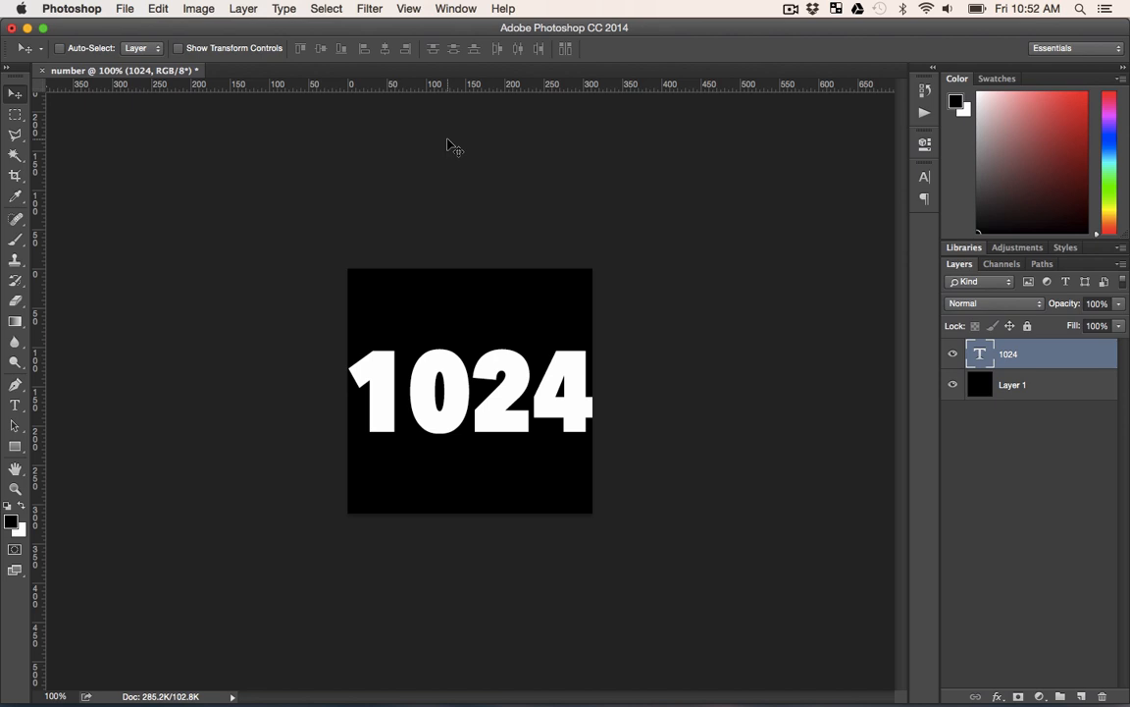
# - Search Spotlight for 'numbers', then dismiss the search
pyautogui.write('pho')
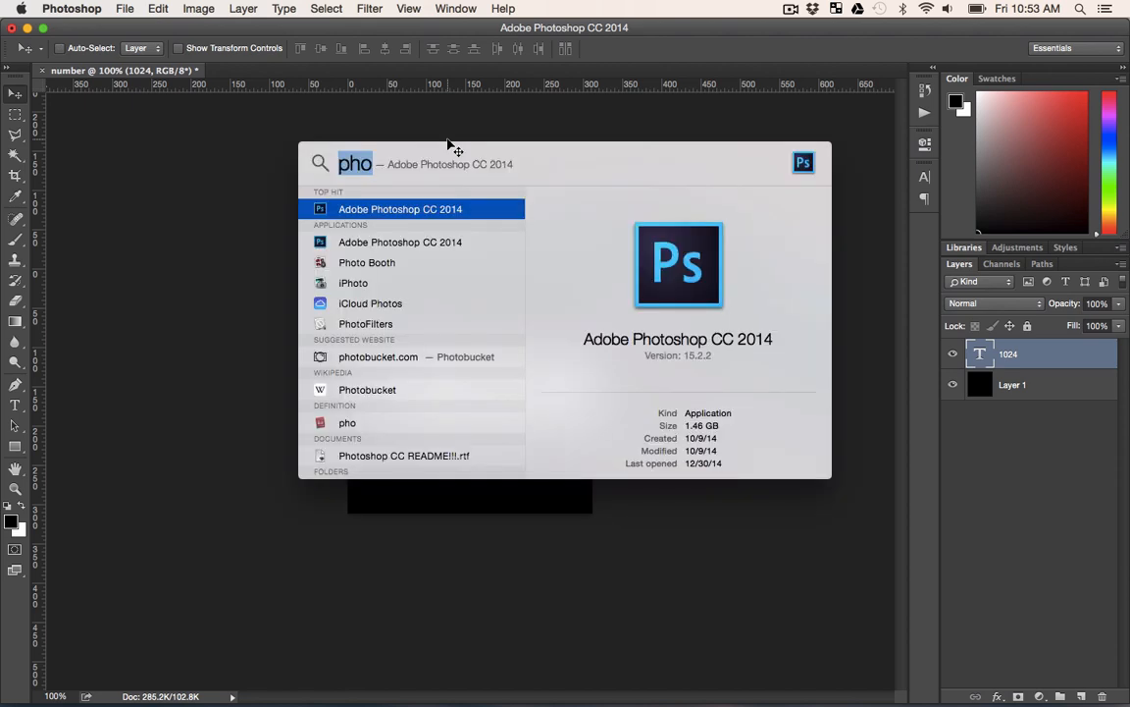
pyautogui.write('numbers')
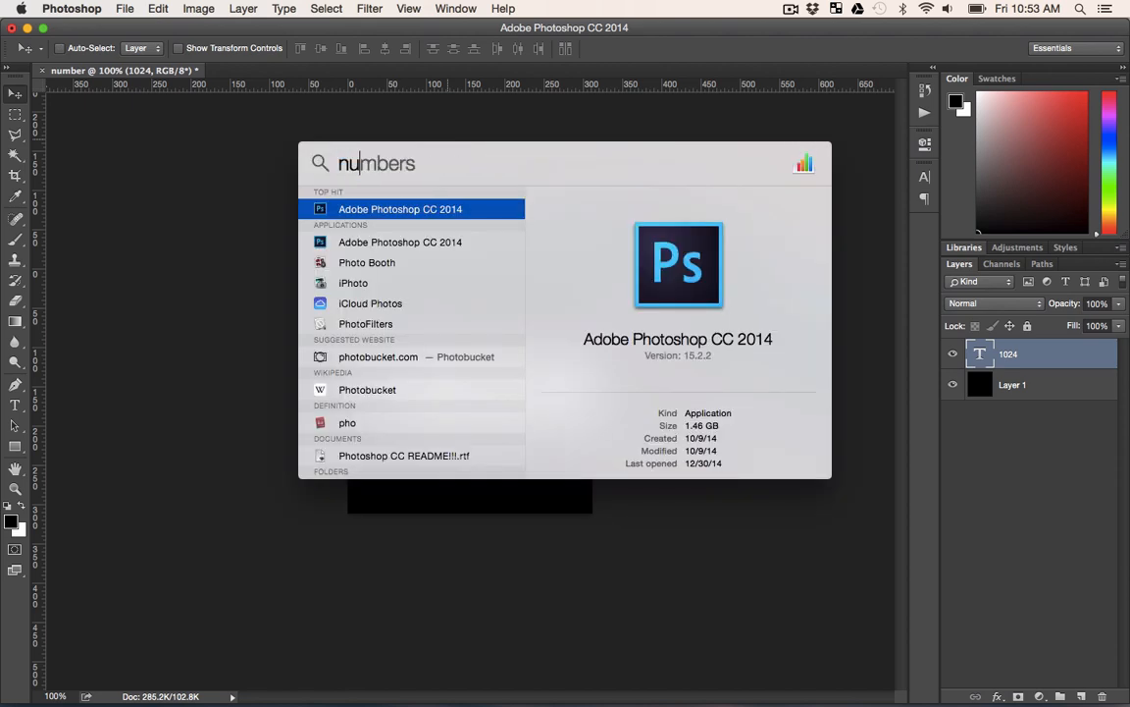
pyautogui.press('Escape')
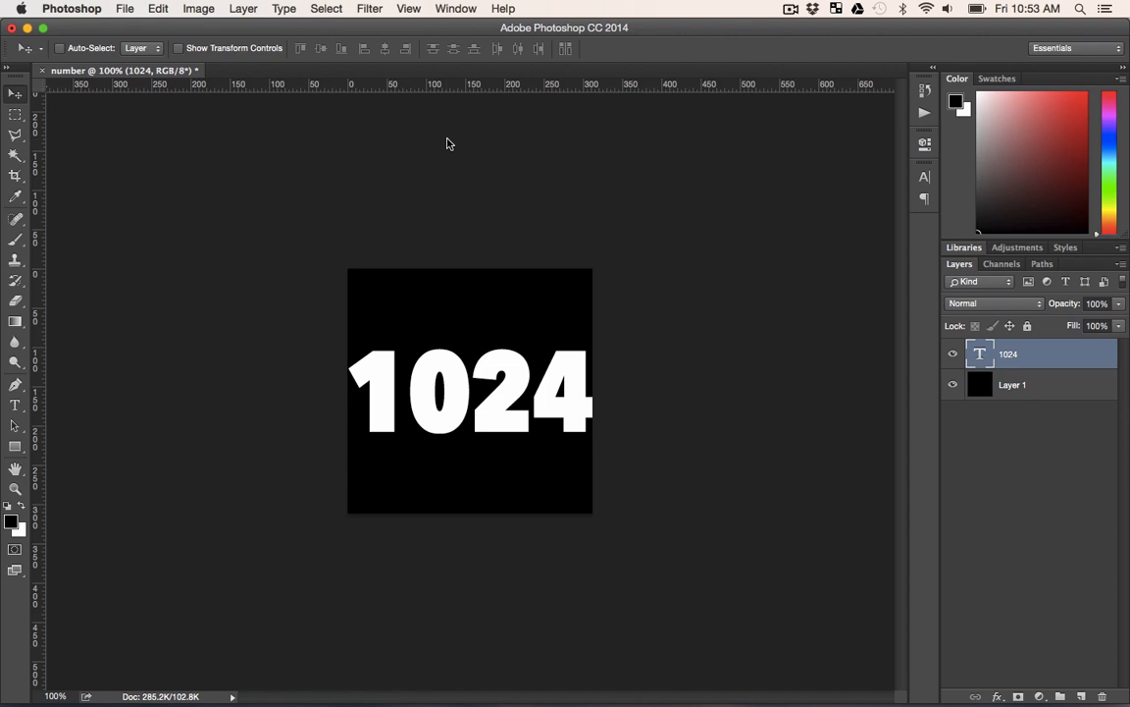
# - Start a new Numbers spreadsheet from the Blank template
pyautogui.click(116, 8)
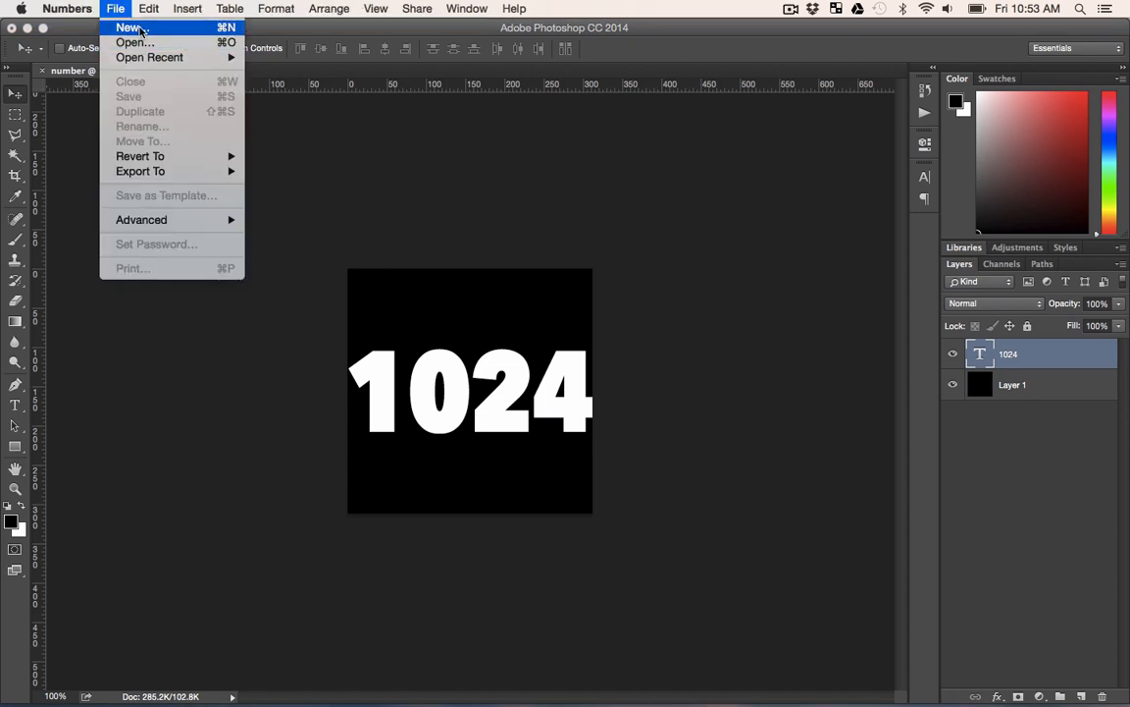
pyautogui.click(129, 28)
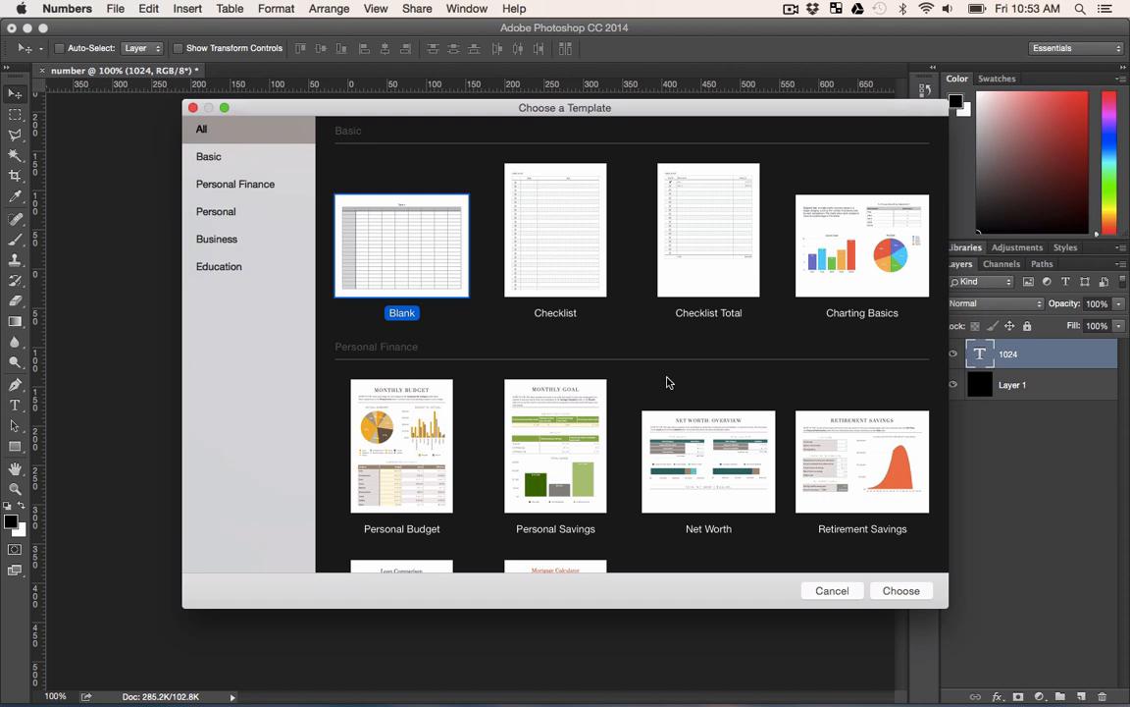
pyautogui.moveTo(399, 233)
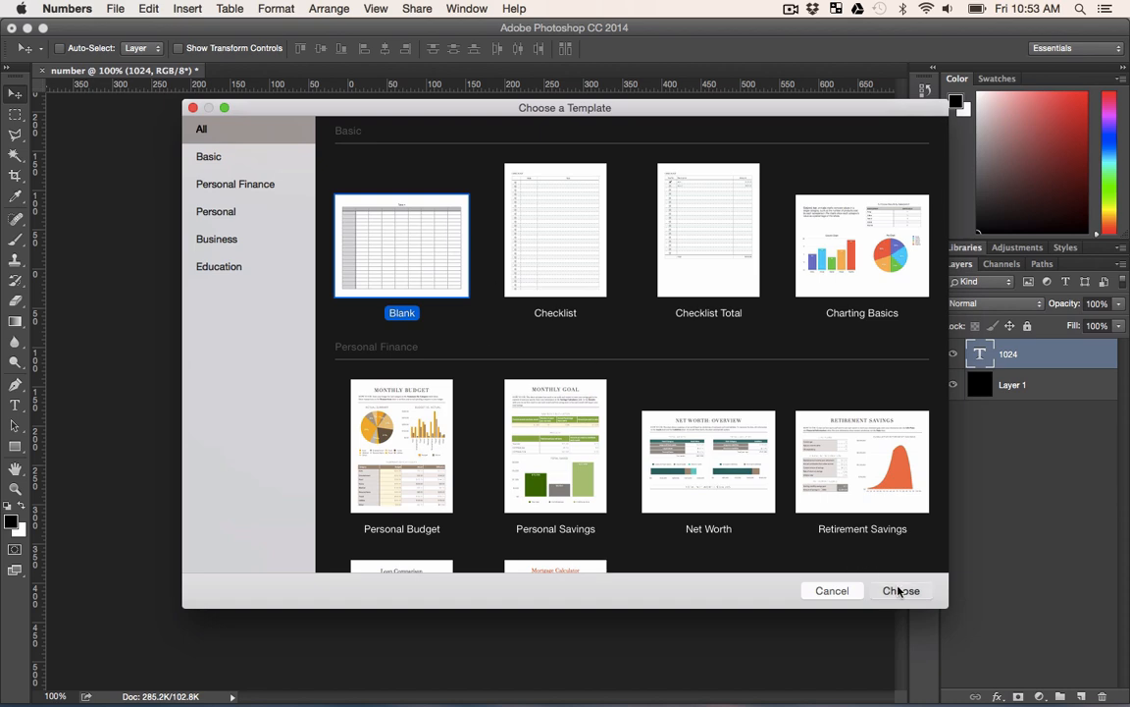
pyautogui.click(900, 590)
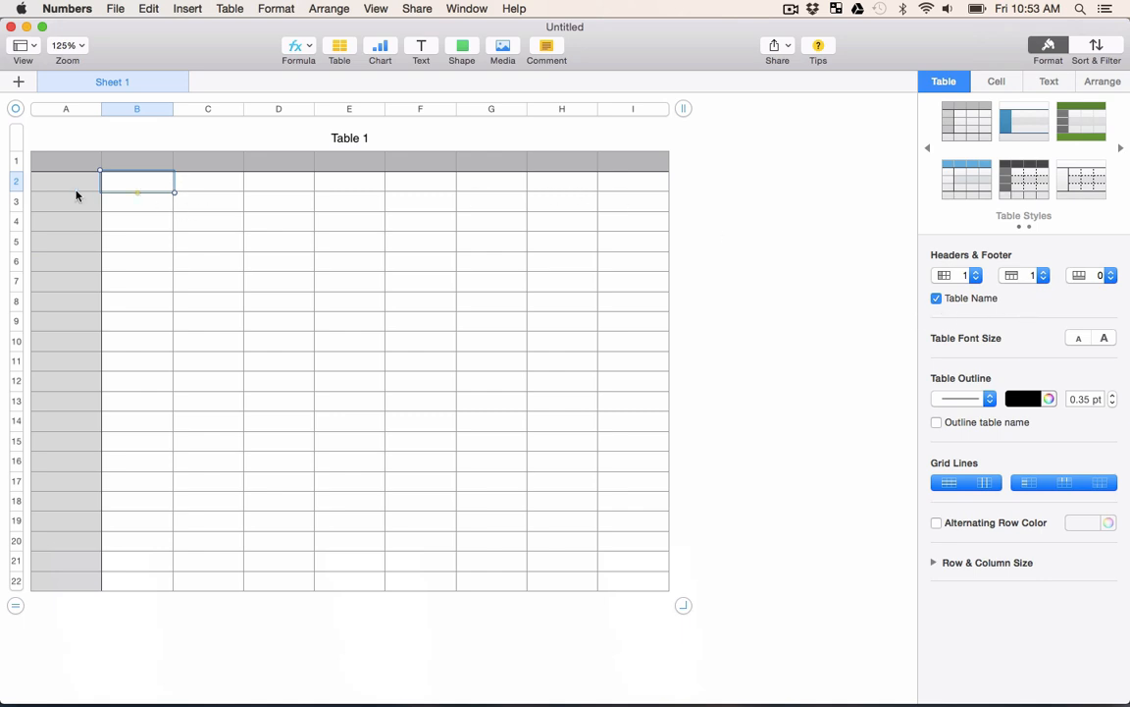
pyautogui.moveTo(152, 289)
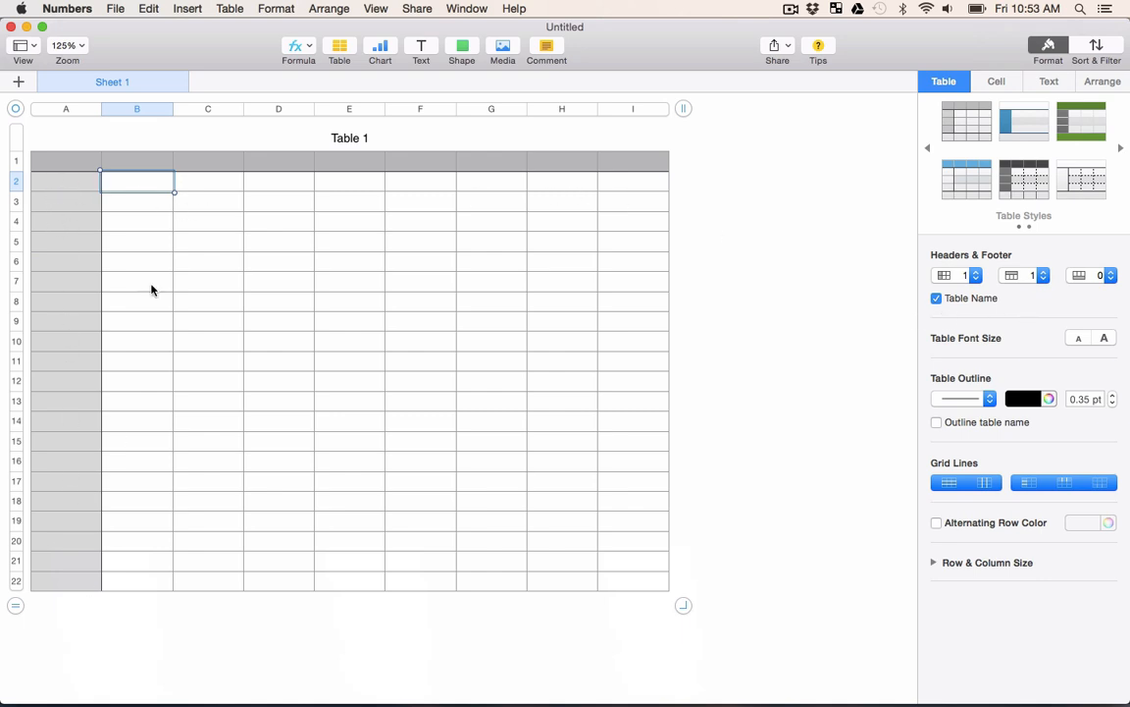
# - Remove the header column and shrink Table 1 to a single column
pyautogui.click(975, 275)
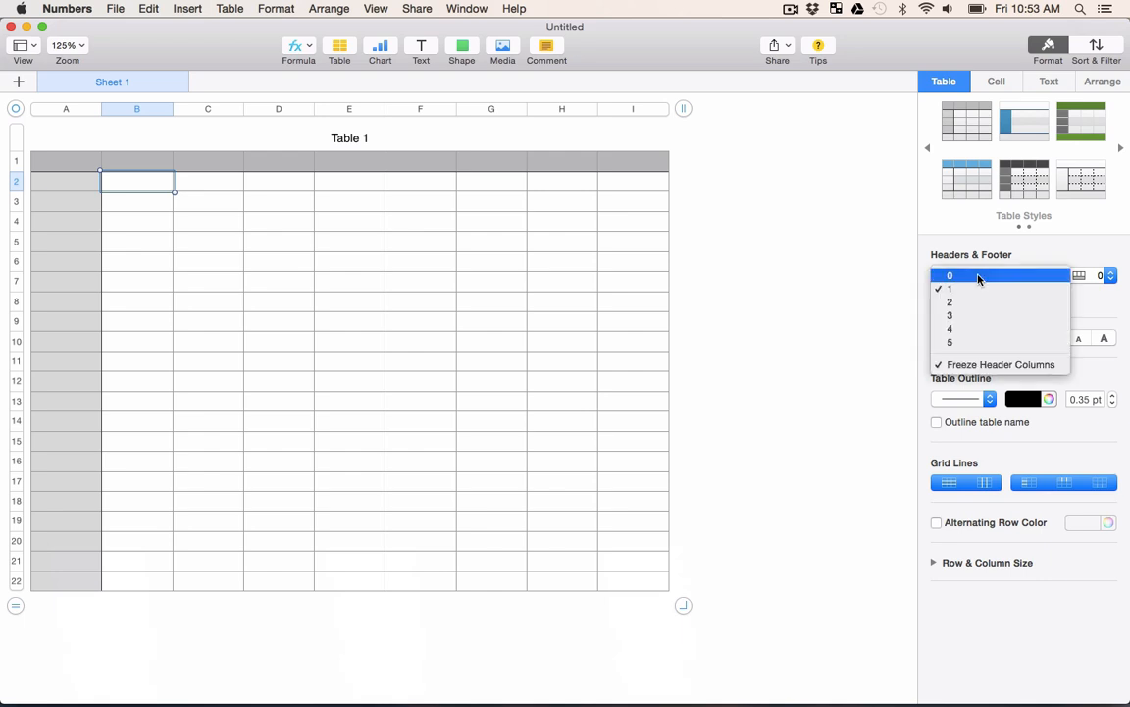
pyautogui.click(949, 287)
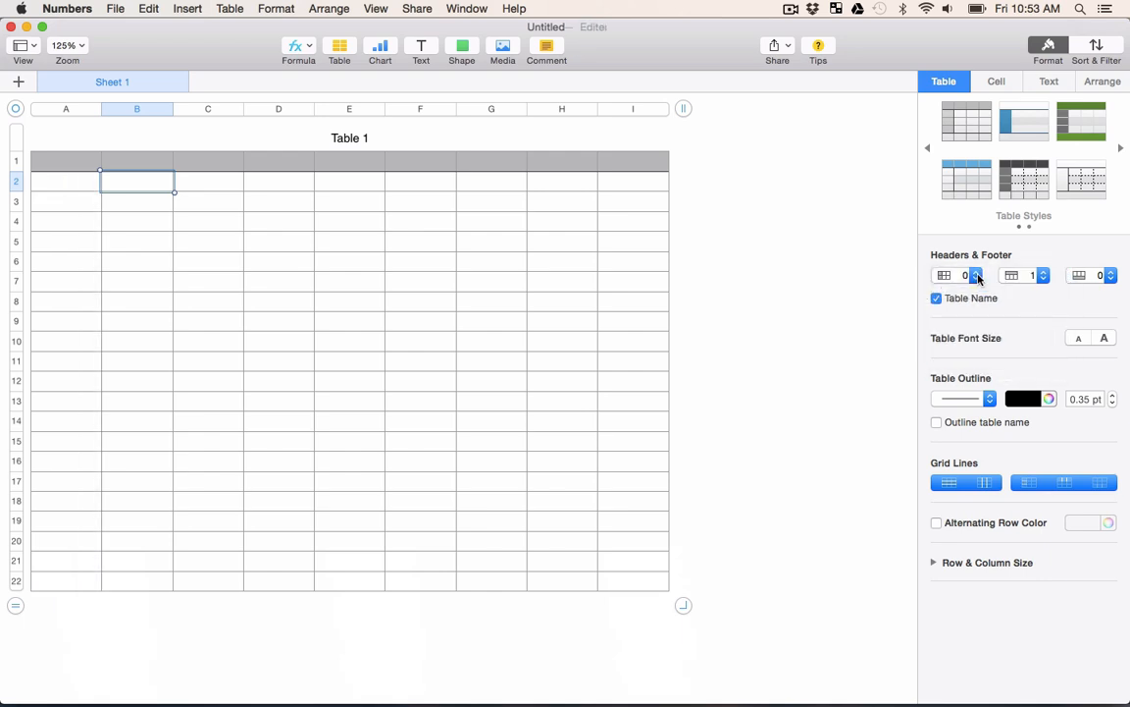
pyautogui.click(976, 279)
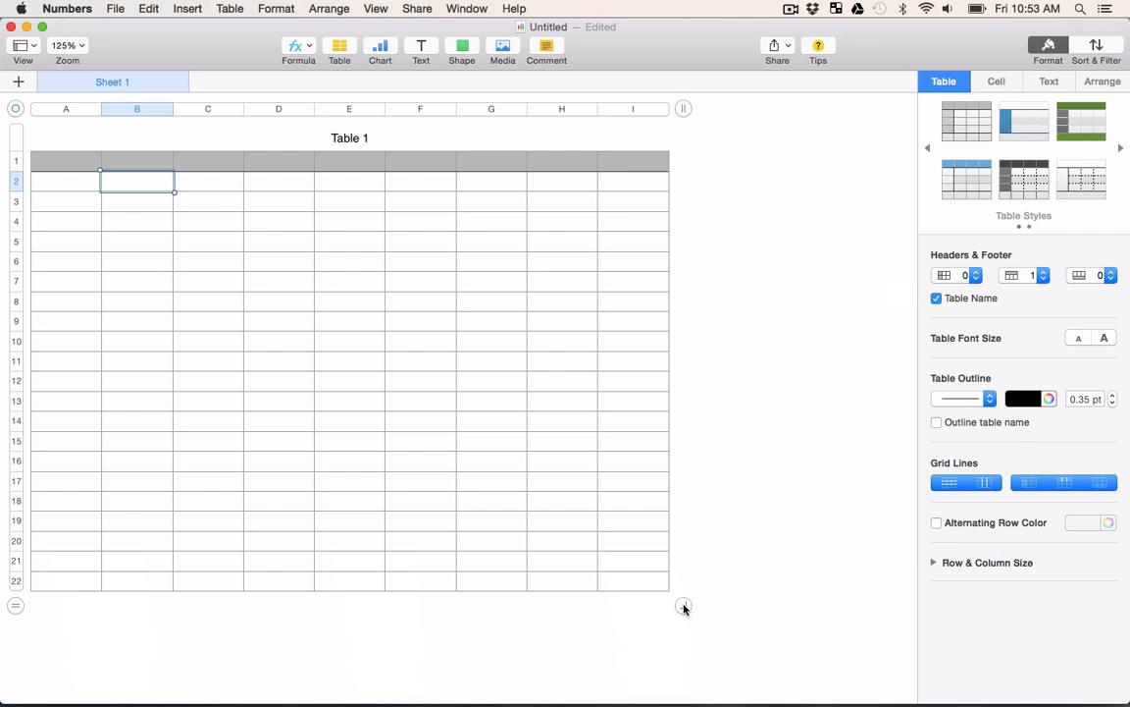
pyautogui.moveTo(684, 607); pyautogui.dragTo(187, 545)
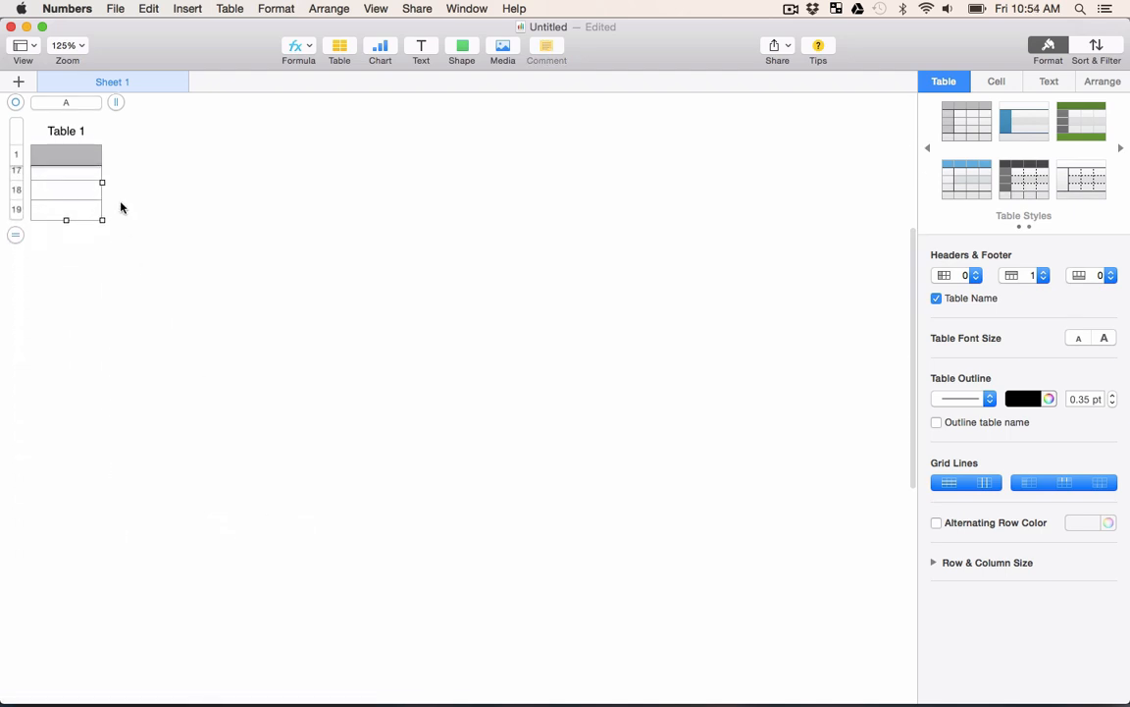
# - Extend the table to about 1025 rows and scroll to check the length
pyautogui.click(66, 189)
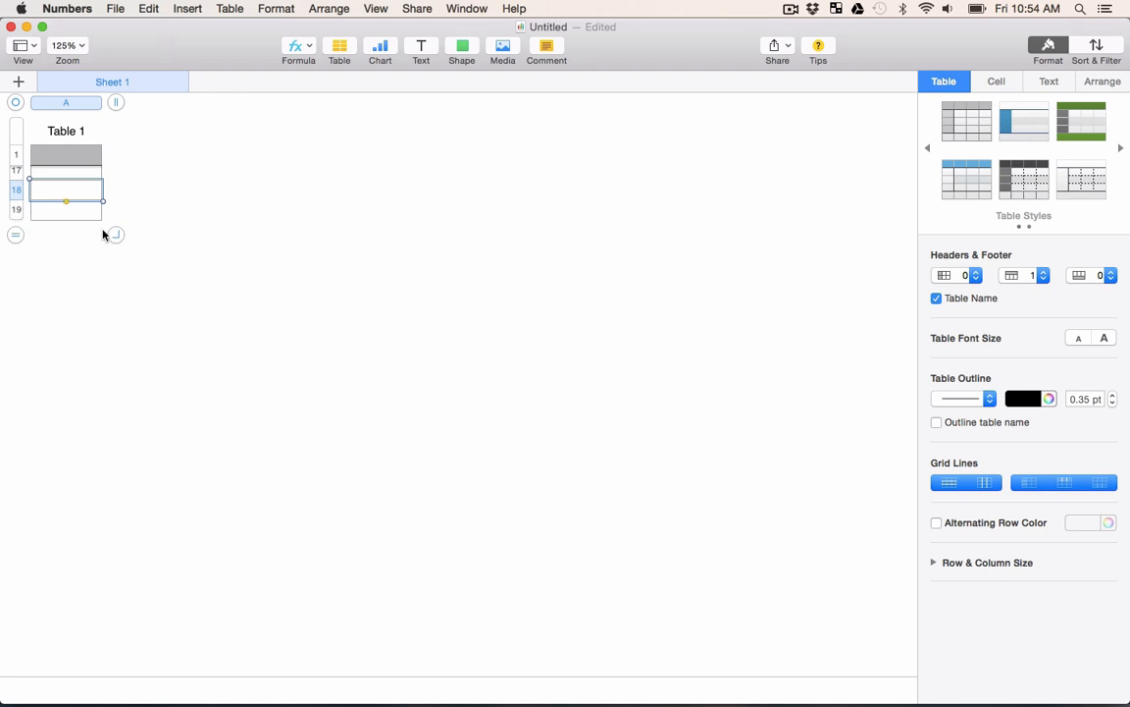
pyautogui.moveTo(116, 233); pyautogui.dragTo(116, 474)
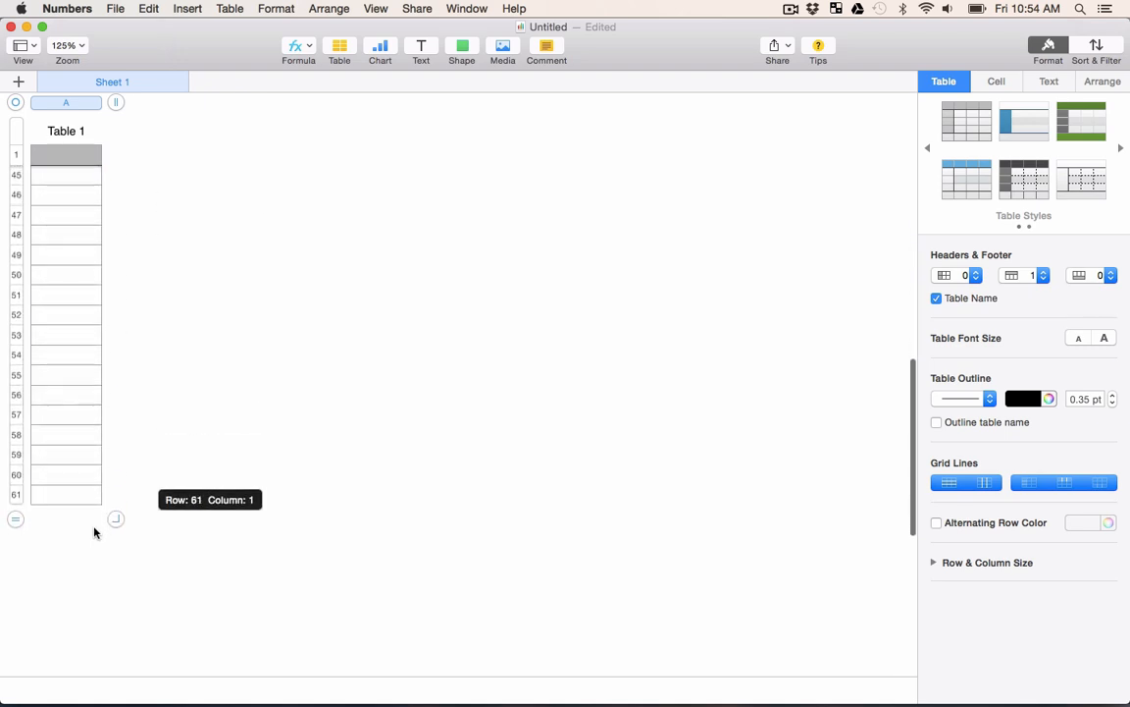
pyautogui.scroll(-3)
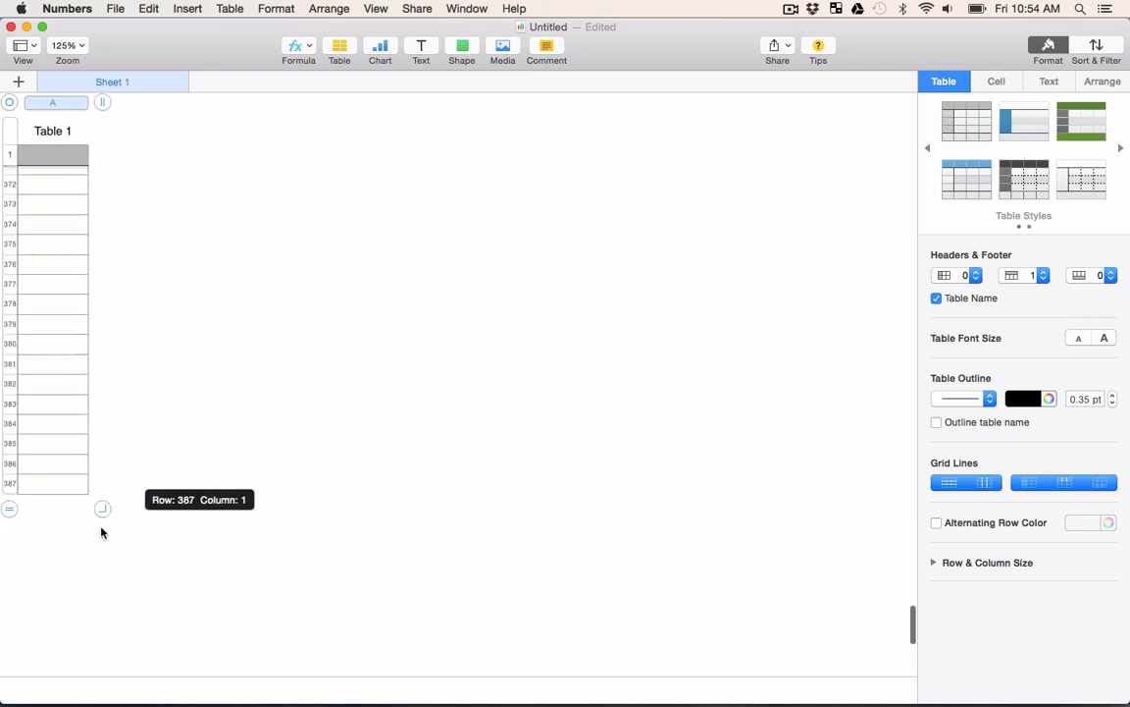
pyautogui.scroll(-3)
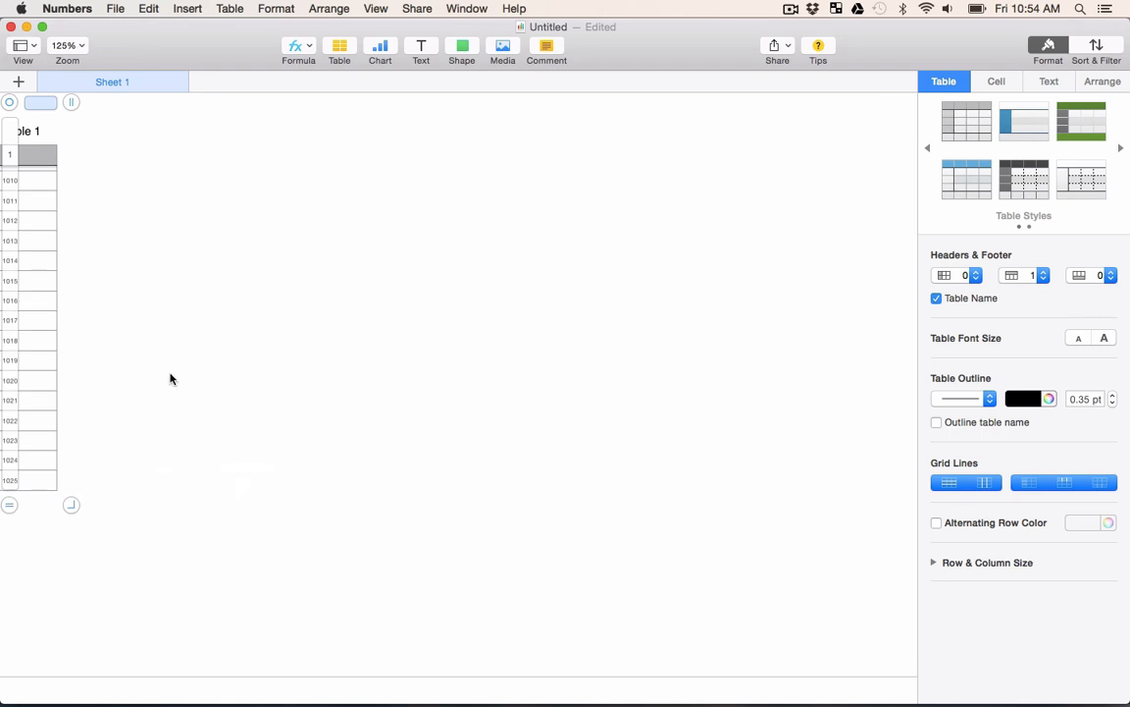
pyautogui.scroll(3)
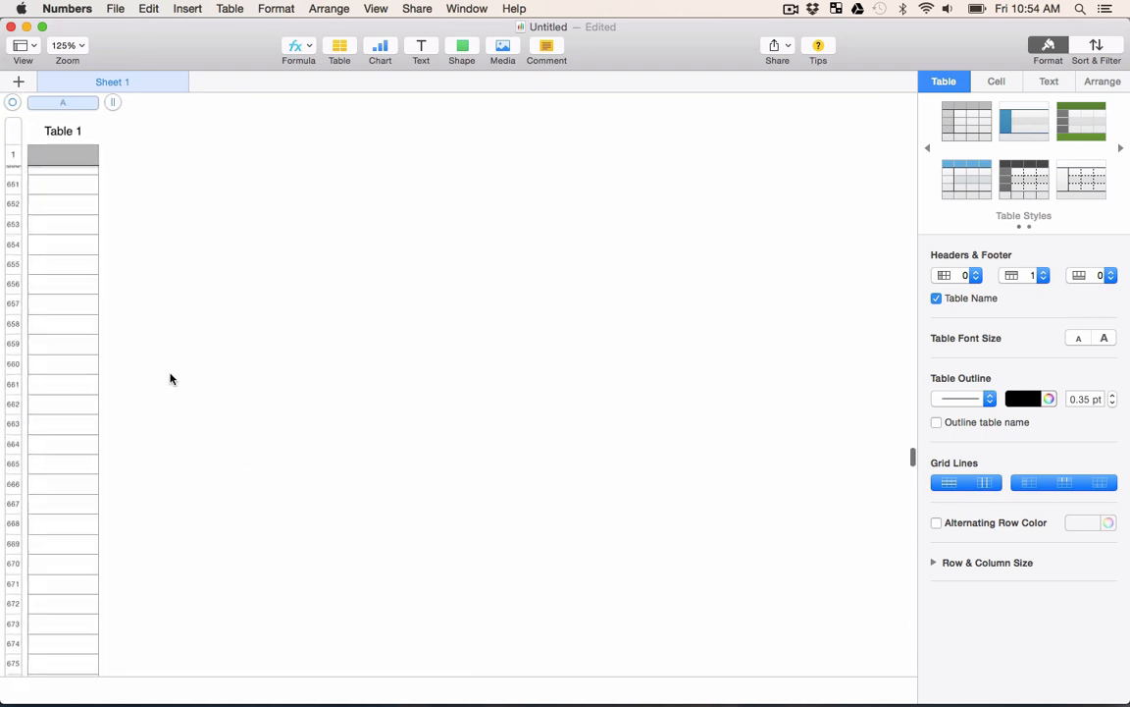
pyautogui.scroll(3)
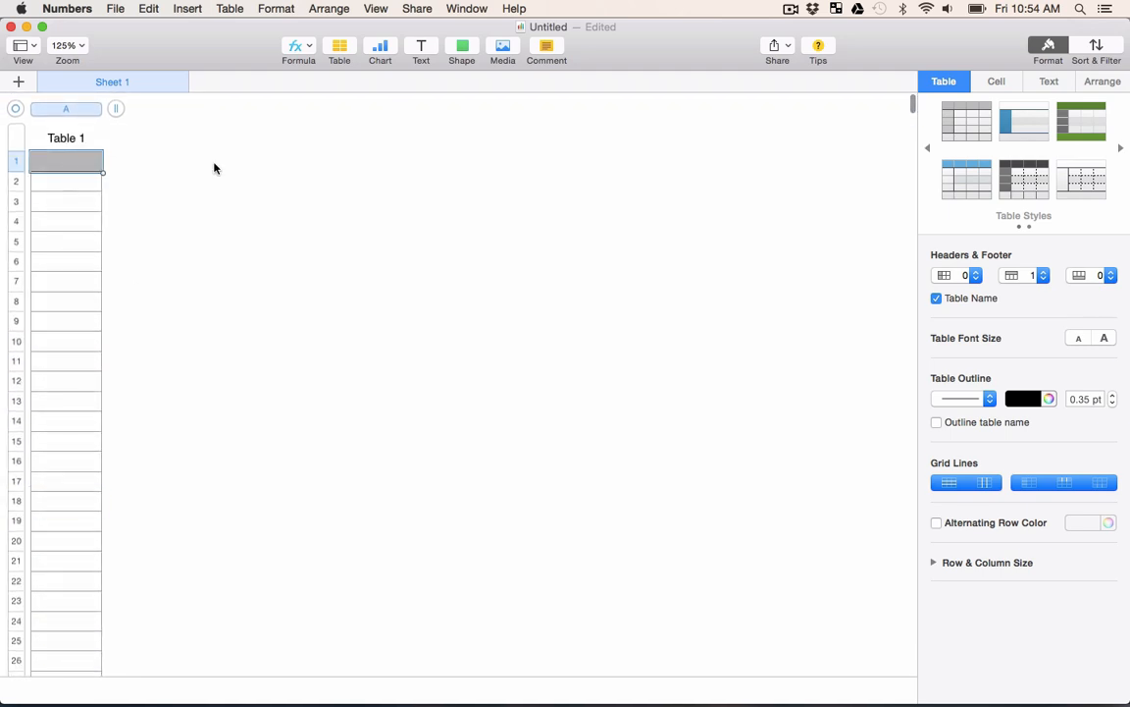
pyautogui.moveTo(294, 184)
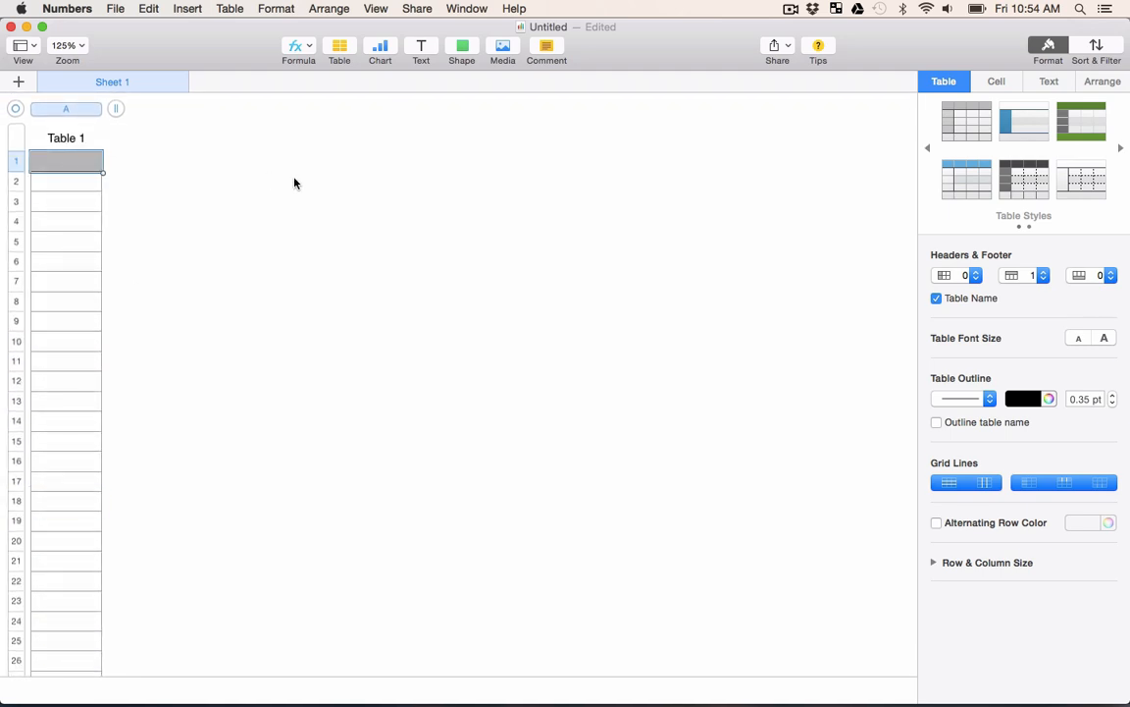
# - Enter the 'number' header with 1 and 2 below, then fill down to 1024
pyautogui.write('number')
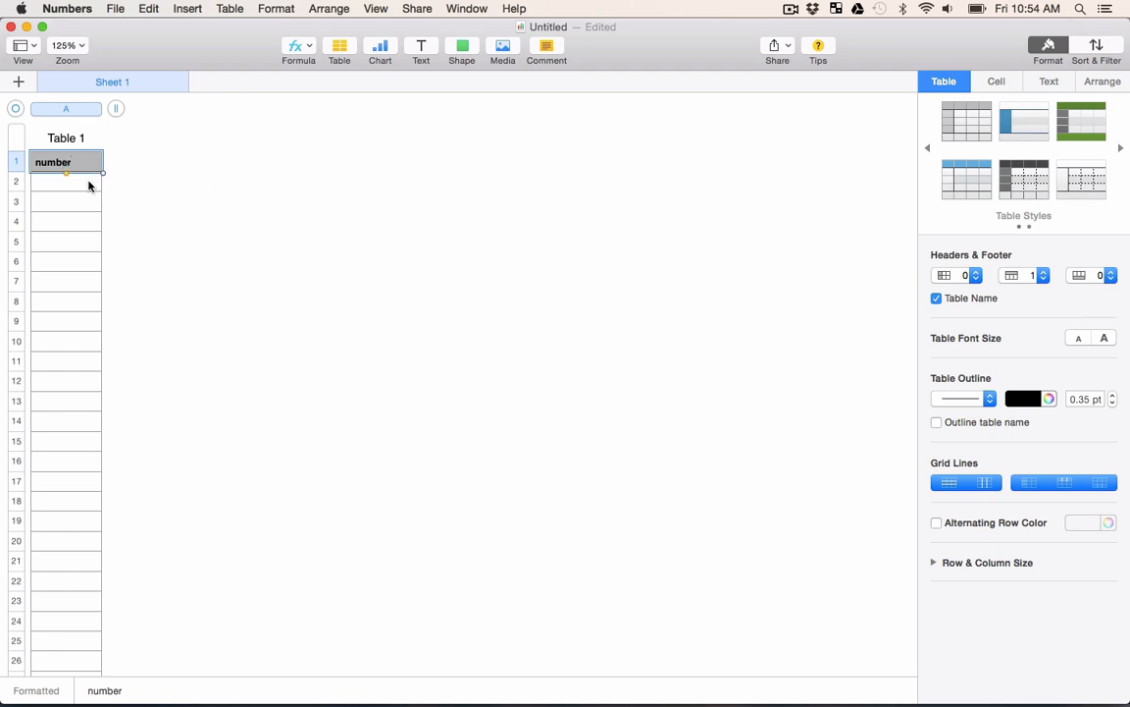
pyautogui.click(66, 180)
pyautogui.write('1')
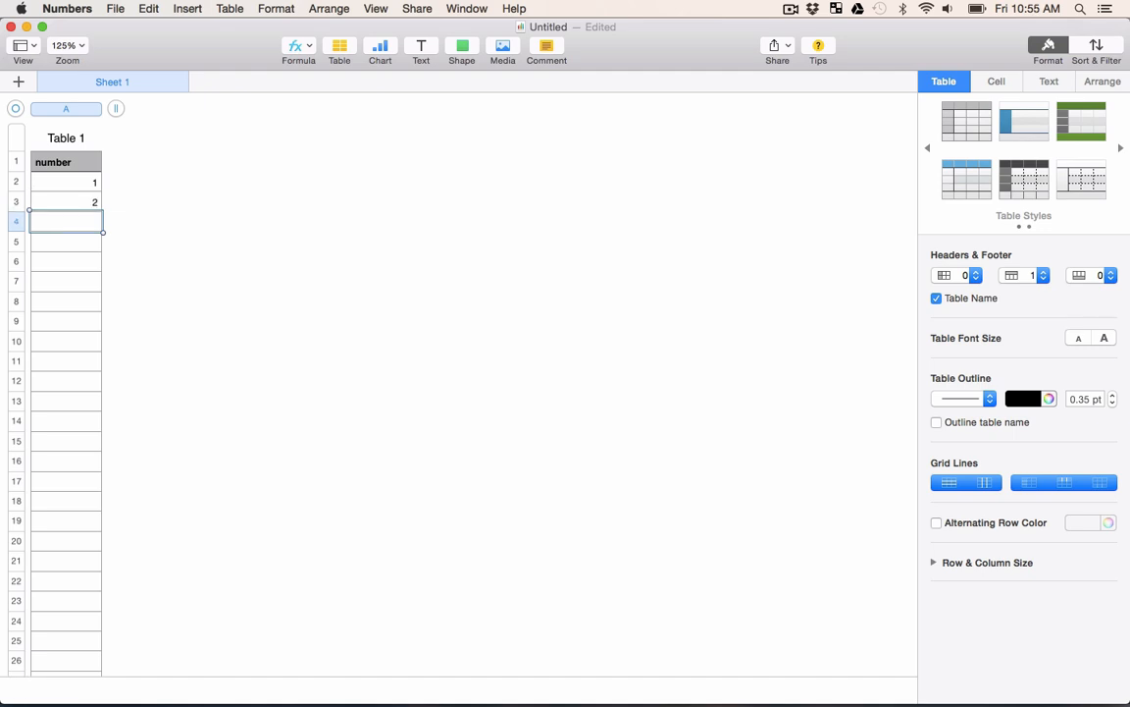
pyautogui.click(66, 182)
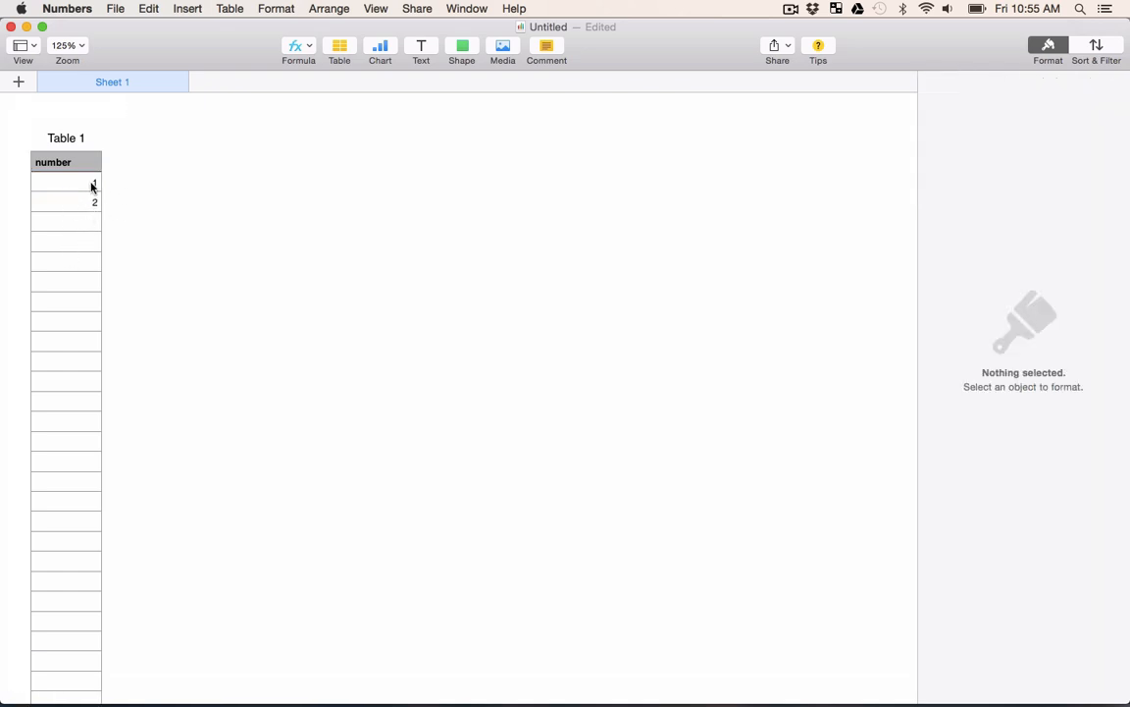
pyautogui.click(66, 182)
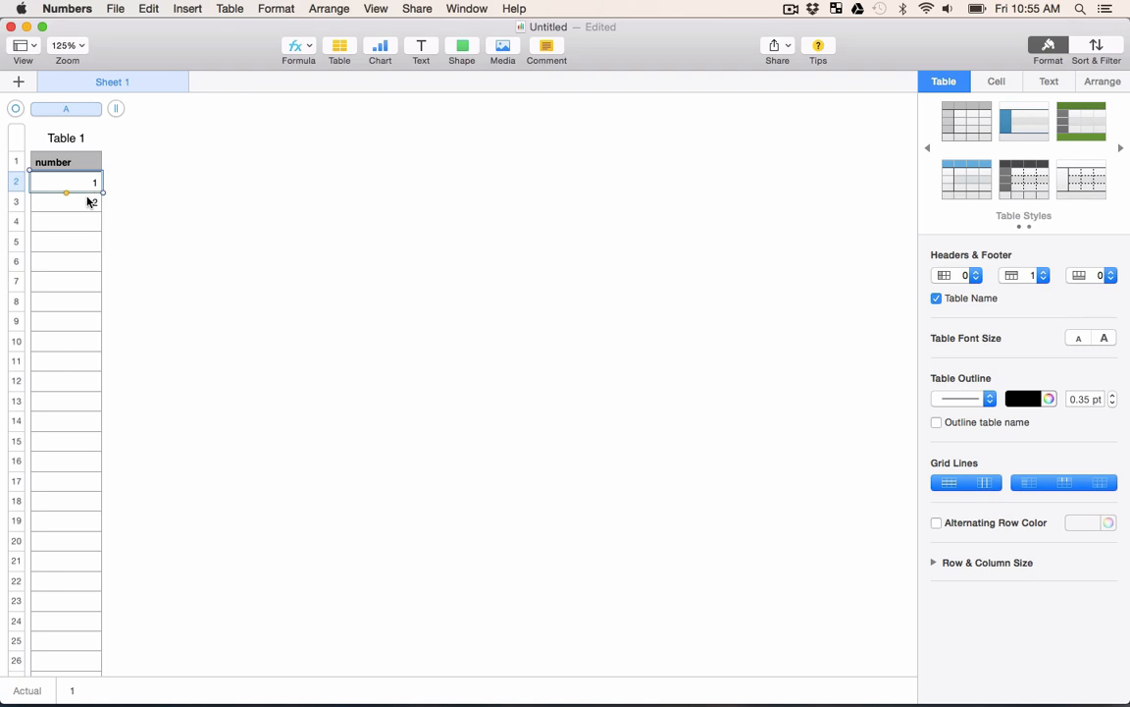
pyautogui.click(65, 202)
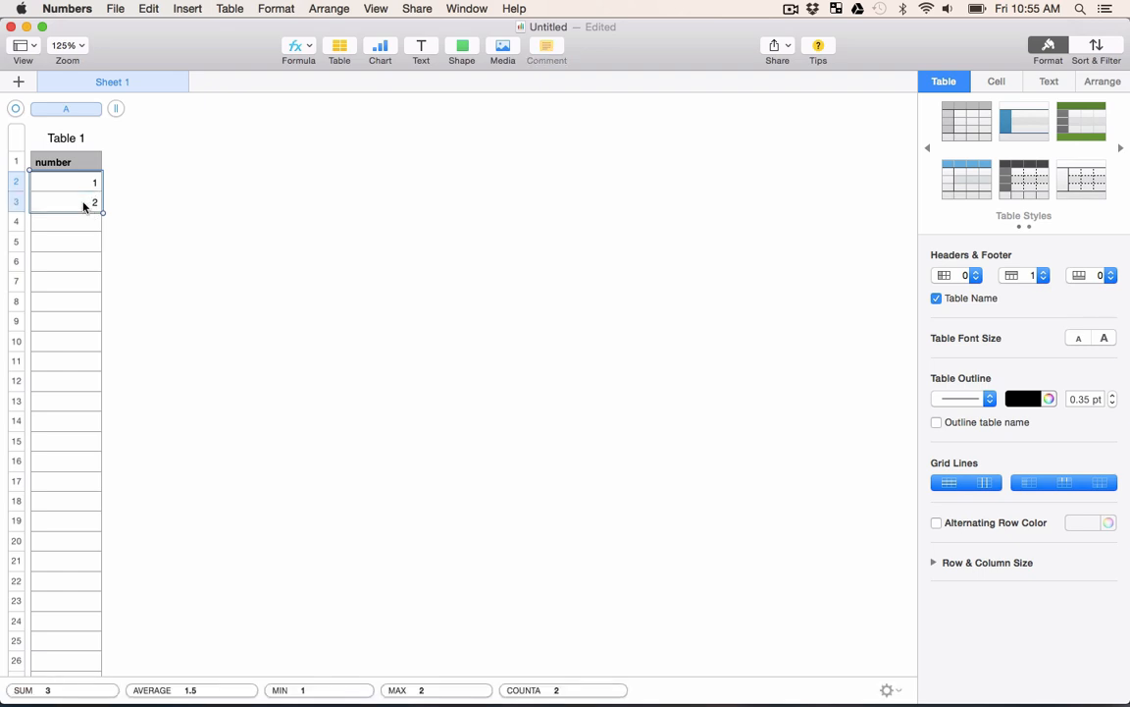
pyautogui.moveTo(70, 213)
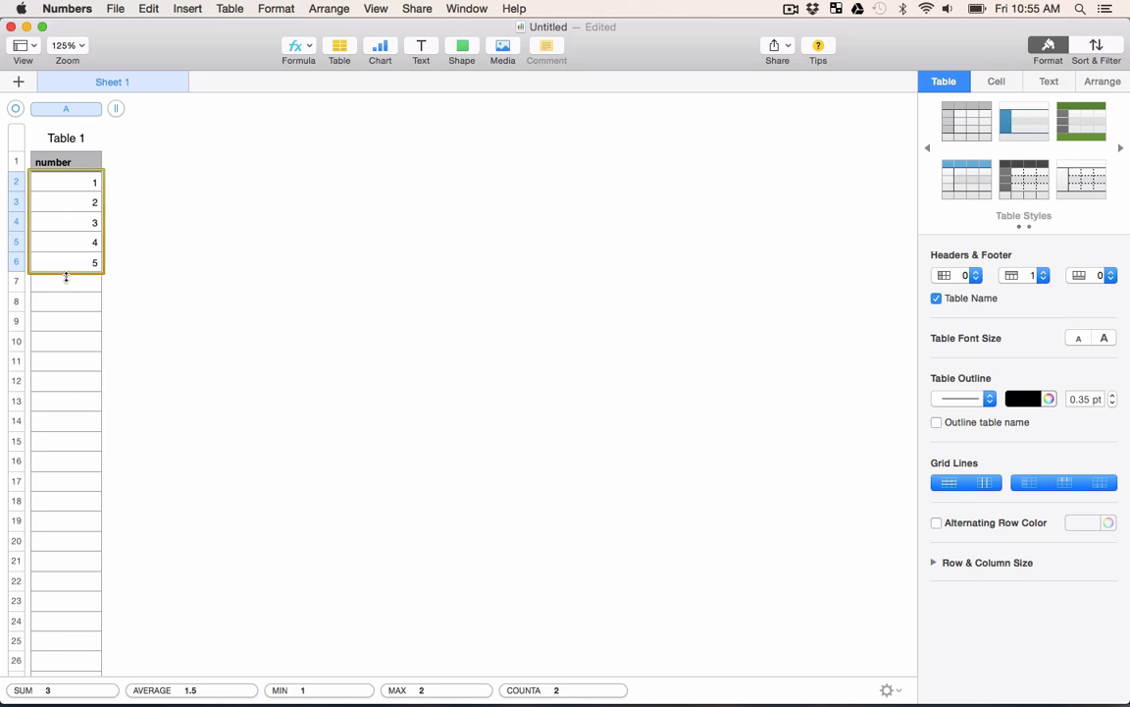
pyautogui.scroll(-3)
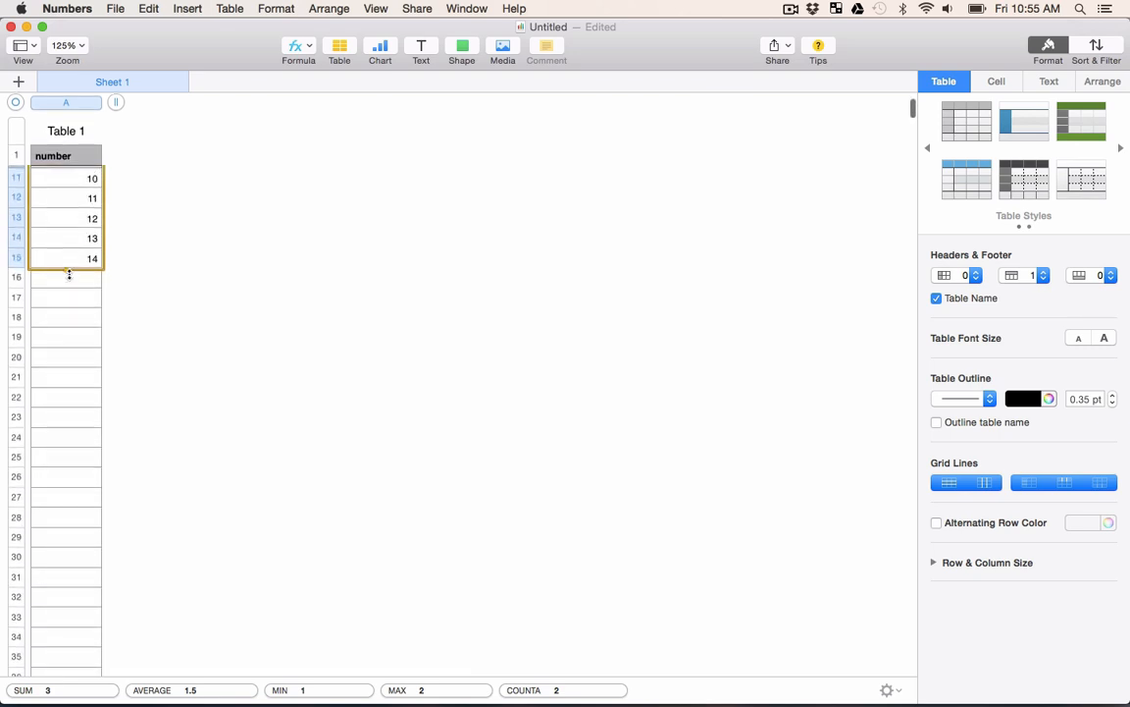
pyautogui.scroll(-3)
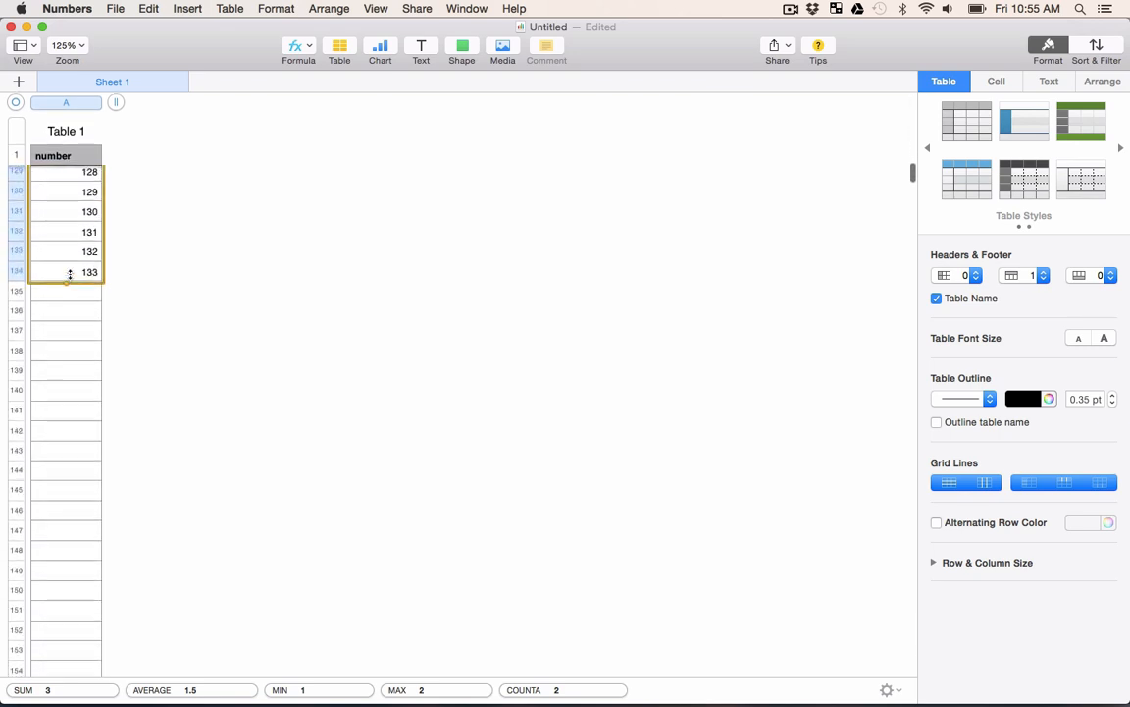
pyautogui.scroll(-3)
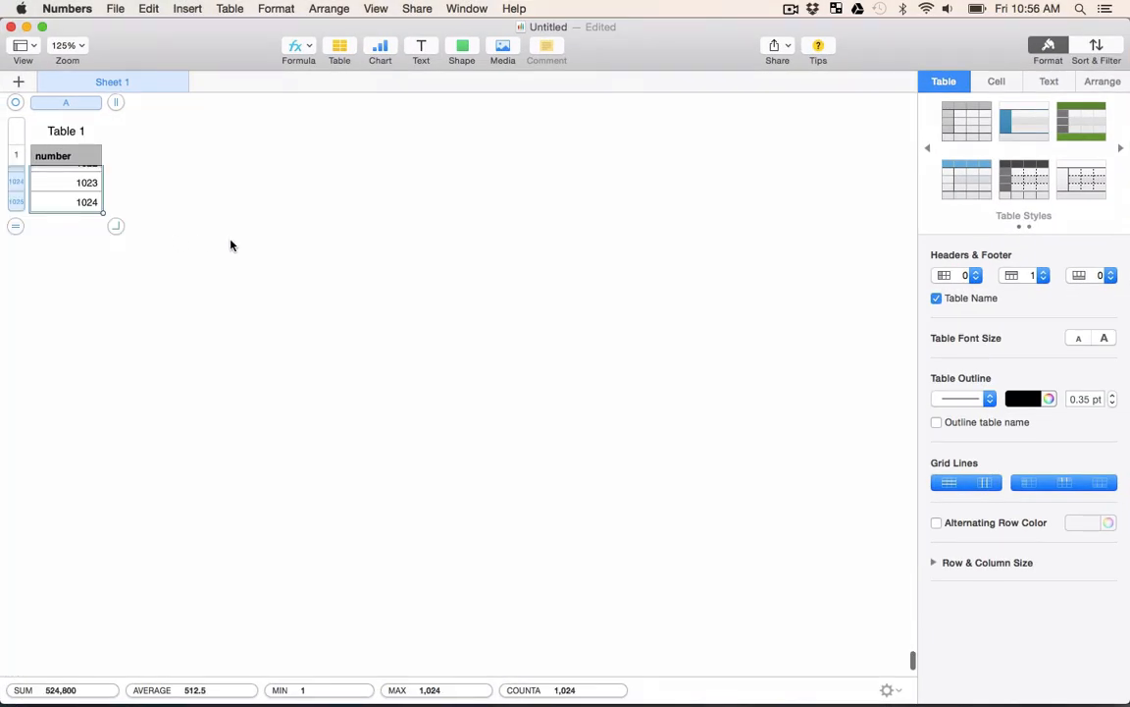
pyautogui.click(216, 200)
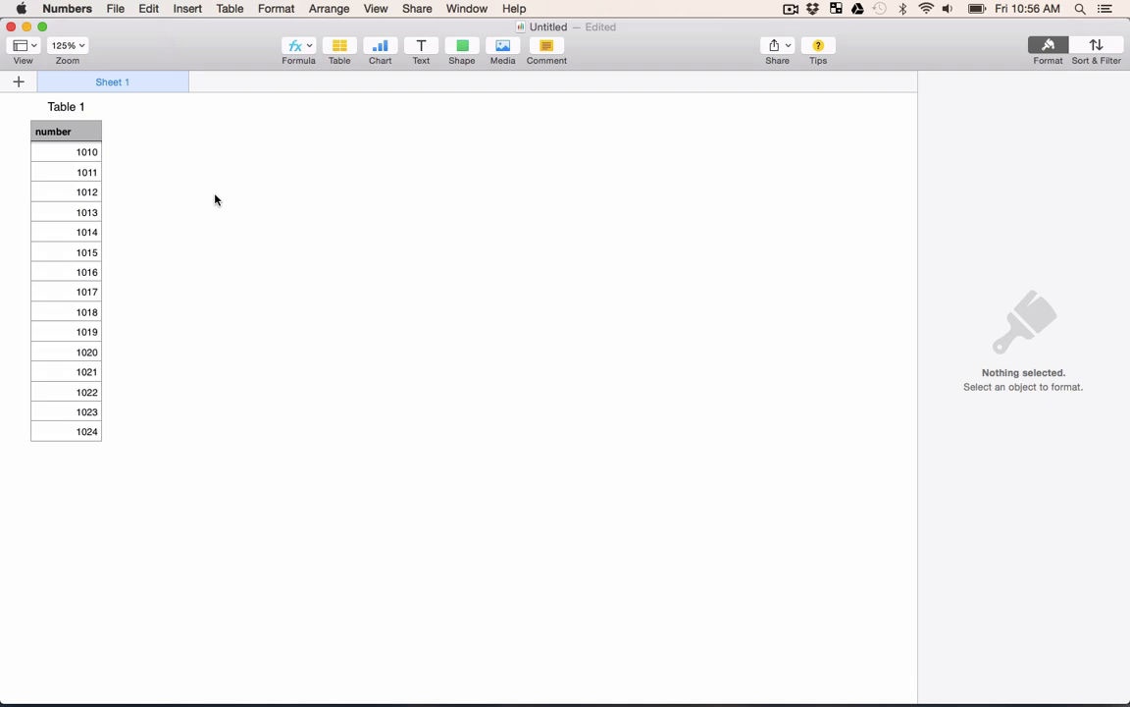
pyautogui.moveTo(116, 9)
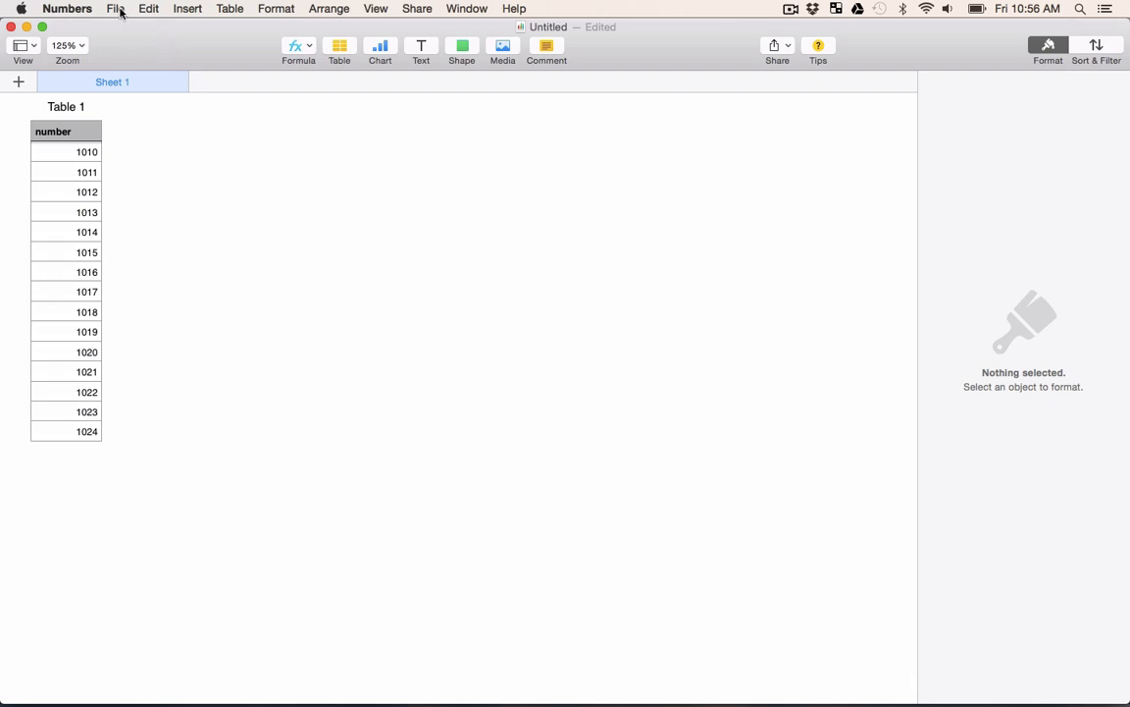
# - Export the spreadsheet as CSV named 'numbers' in Downloads
pyautogui.click(116, 8)
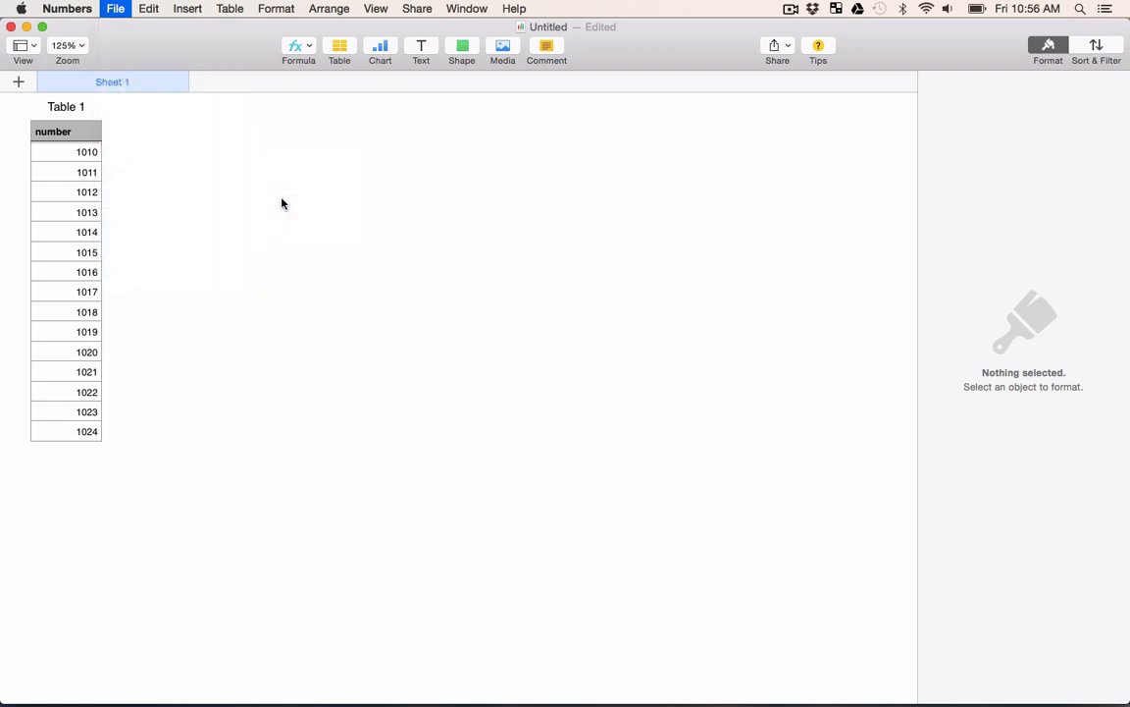
pyautogui.click(115, 8)
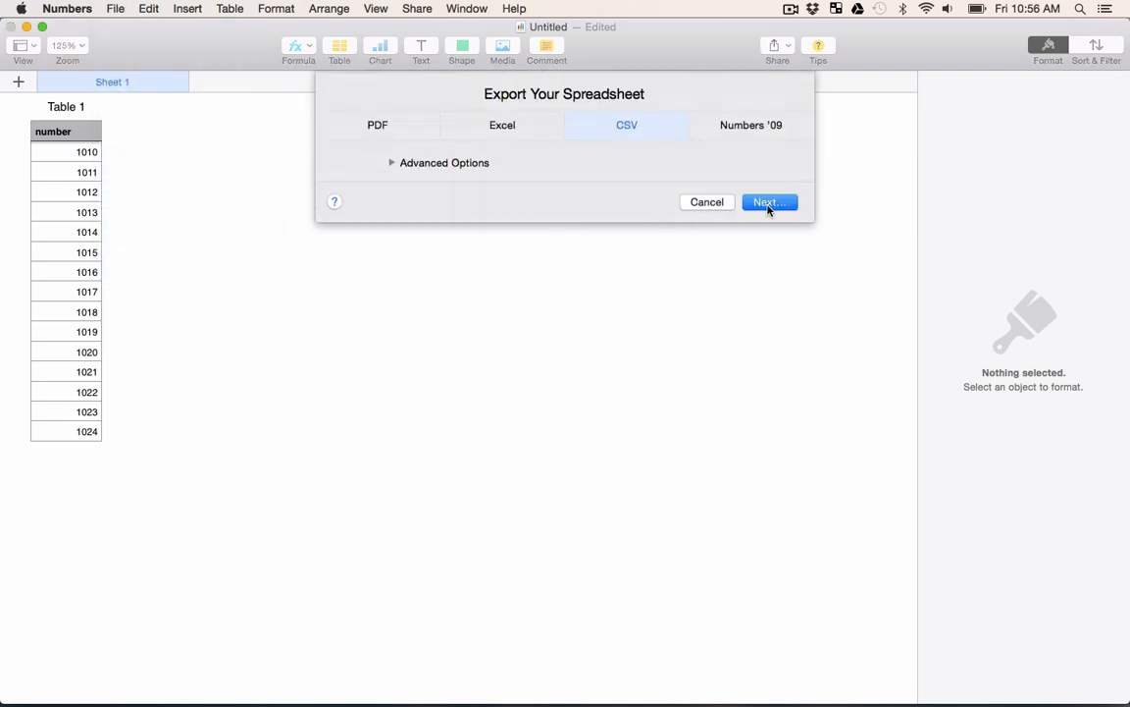
pyautogui.click(770, 202)
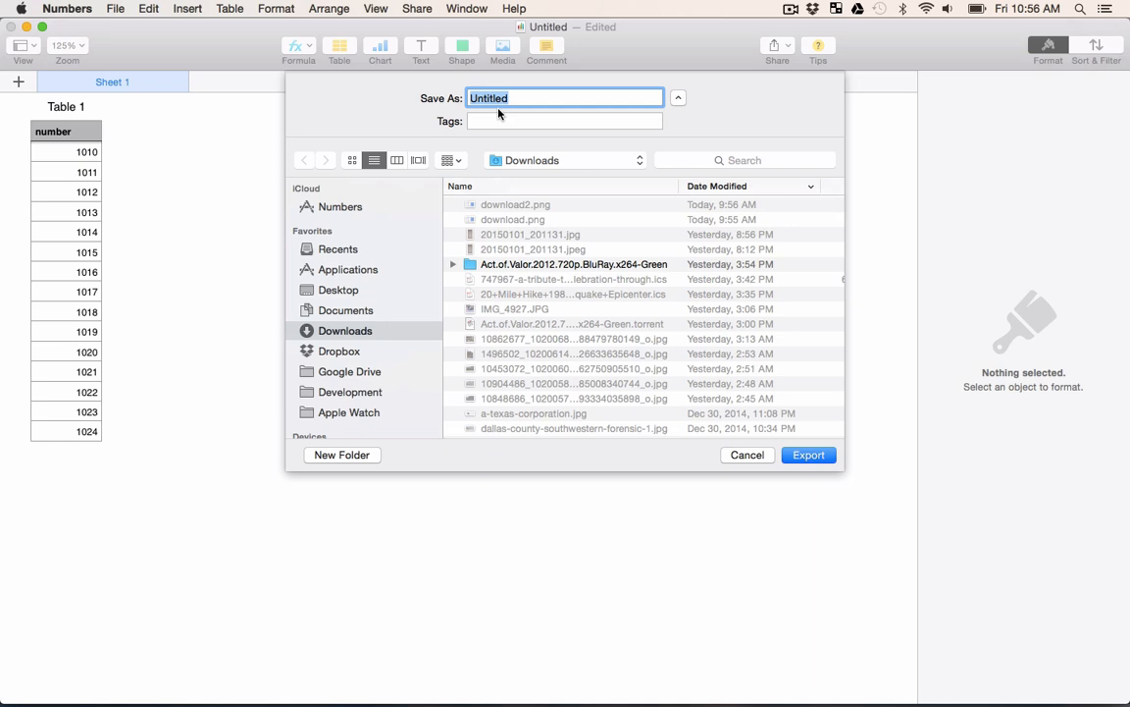
pyautogui.write('numbers')
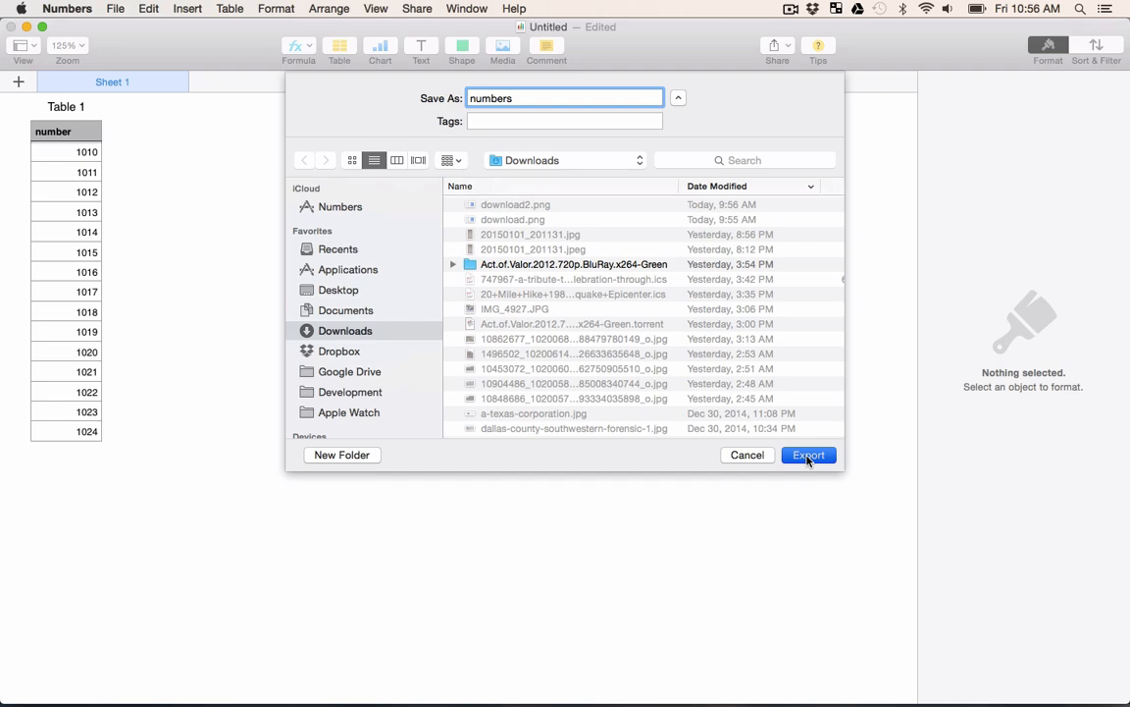
pyautogui.click(807, 455)
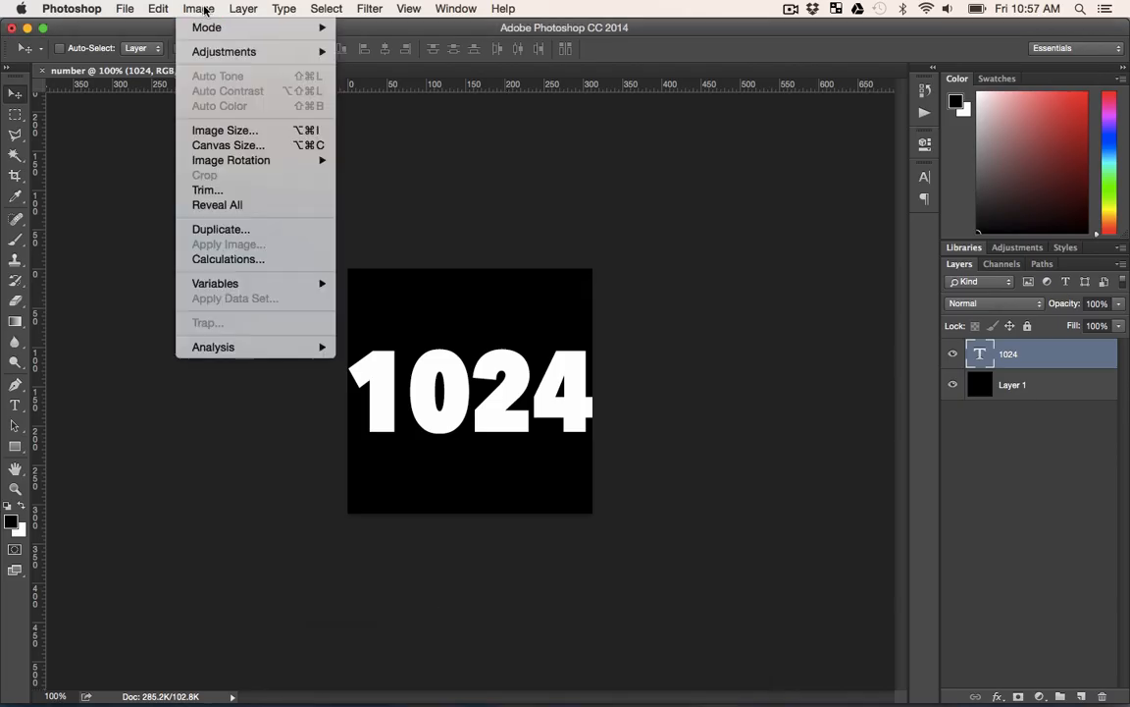
pyautogui.moveTo(215, 283)
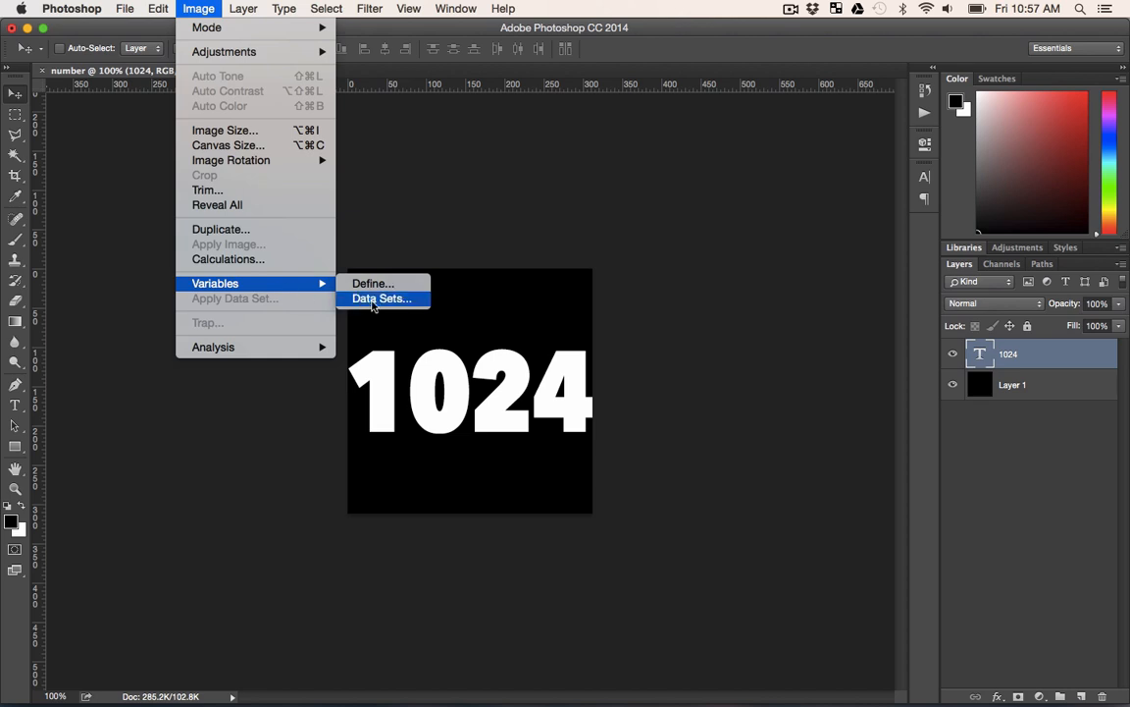
# - Import numbers.csv from Downloads as data sets for the number variable
pyautogui.click(381, 298)
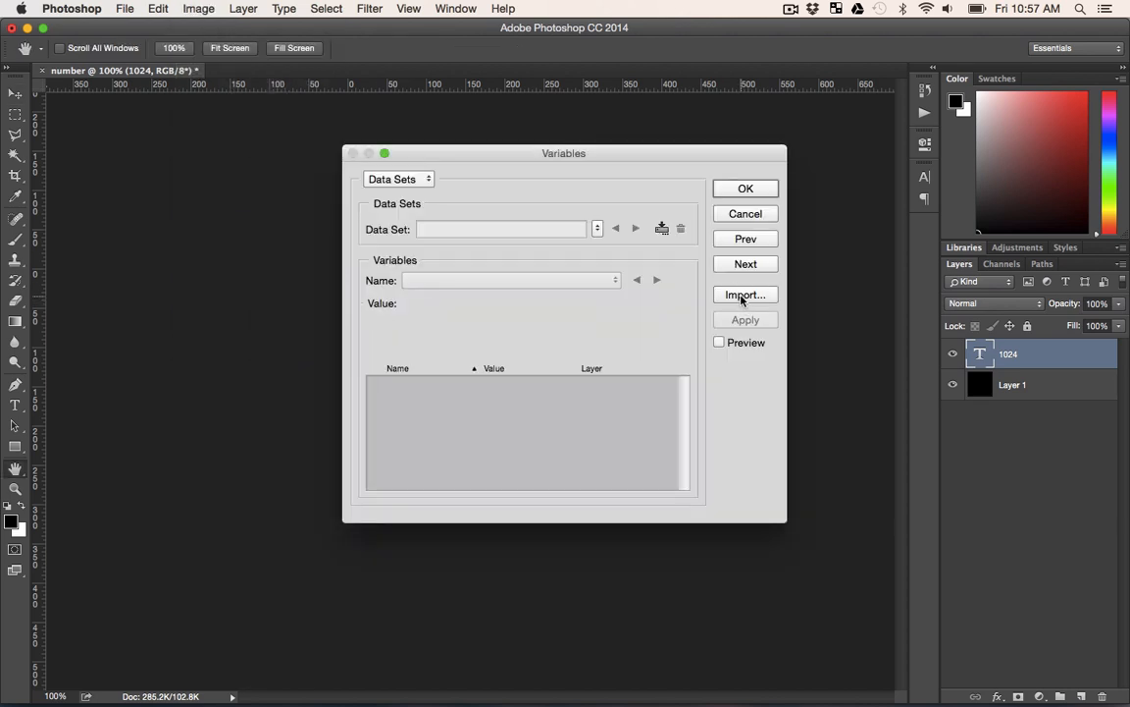
pyautogui.click(745, 294)
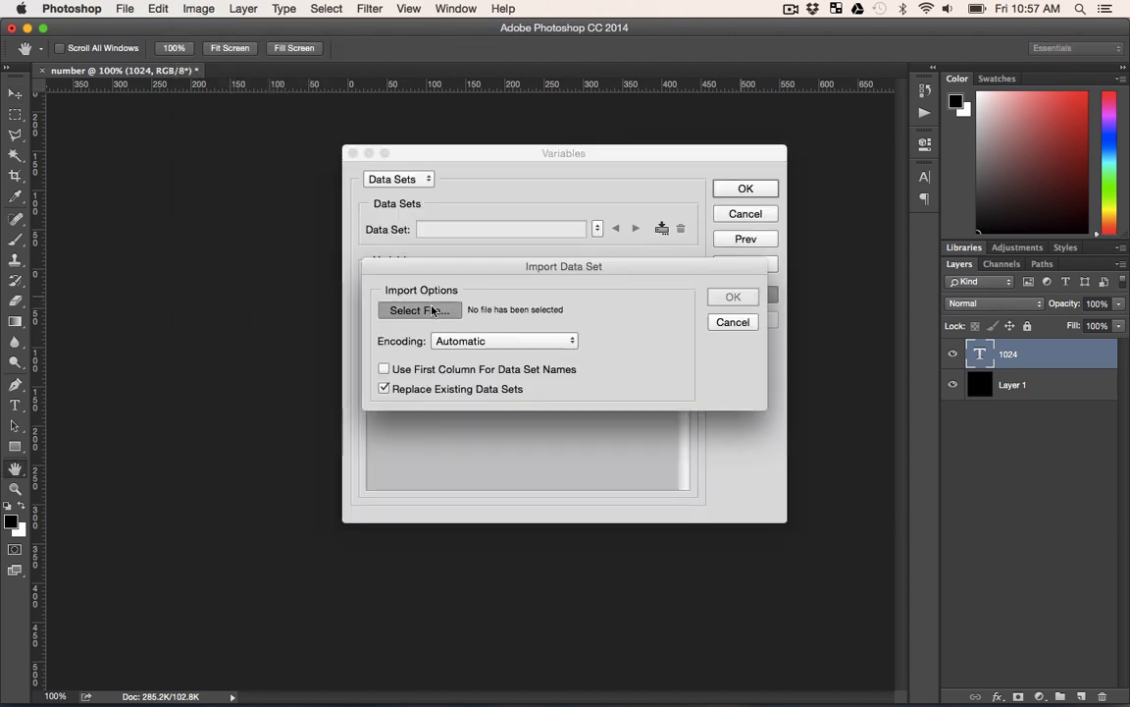
pyautogui.click(419, 309)
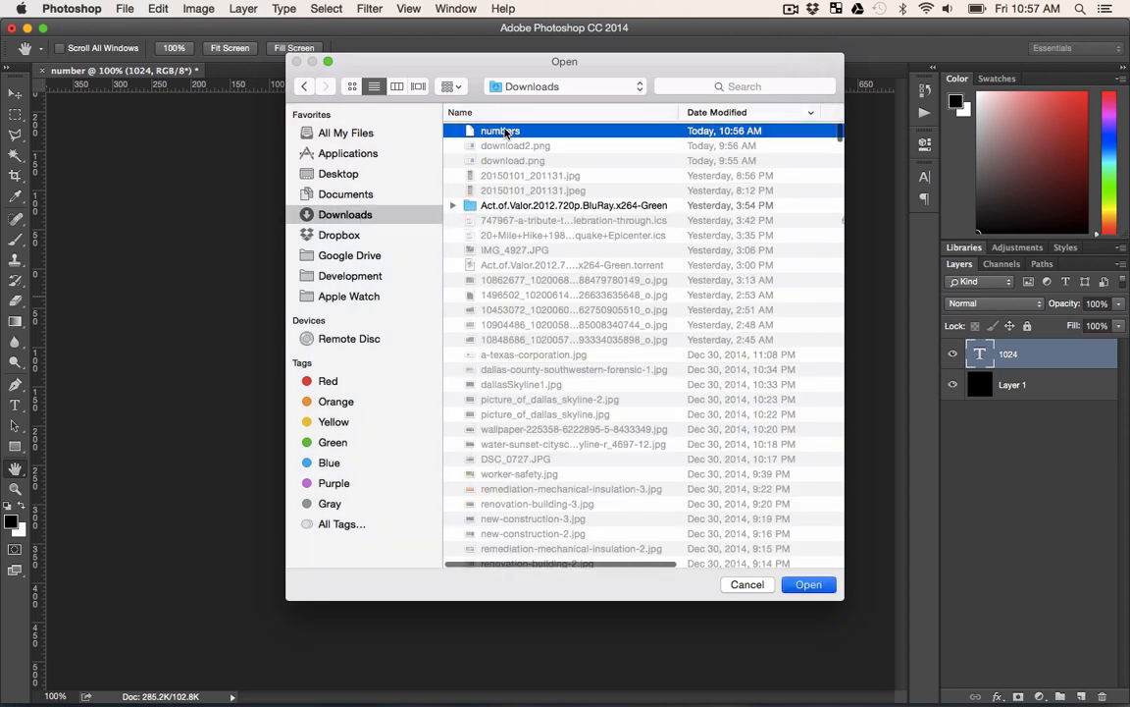
pyautogui.click(807, 584)
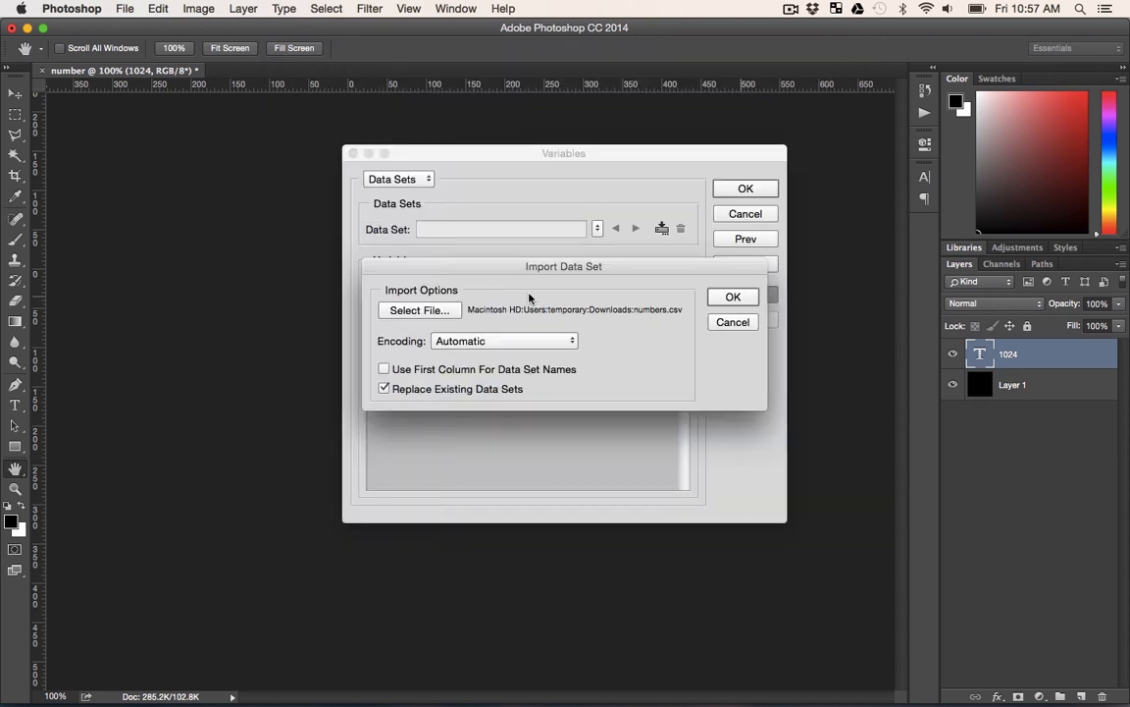
pyautogui.moveTo(598, 340)
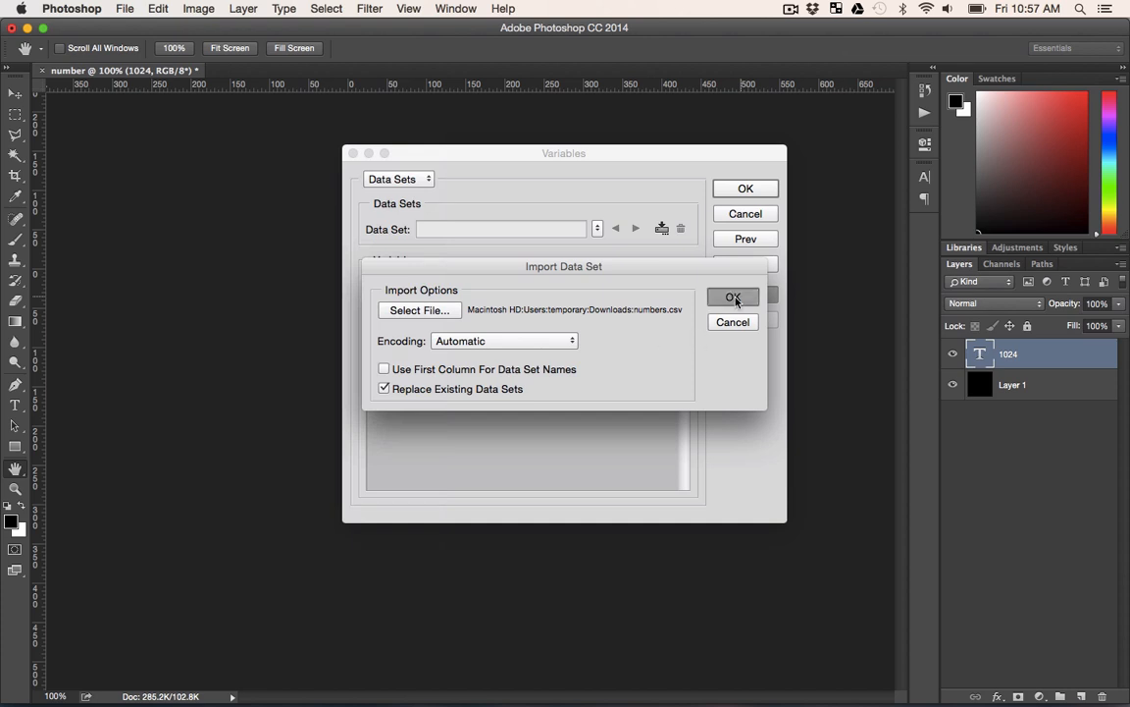
pyautogui.click(732, 297)
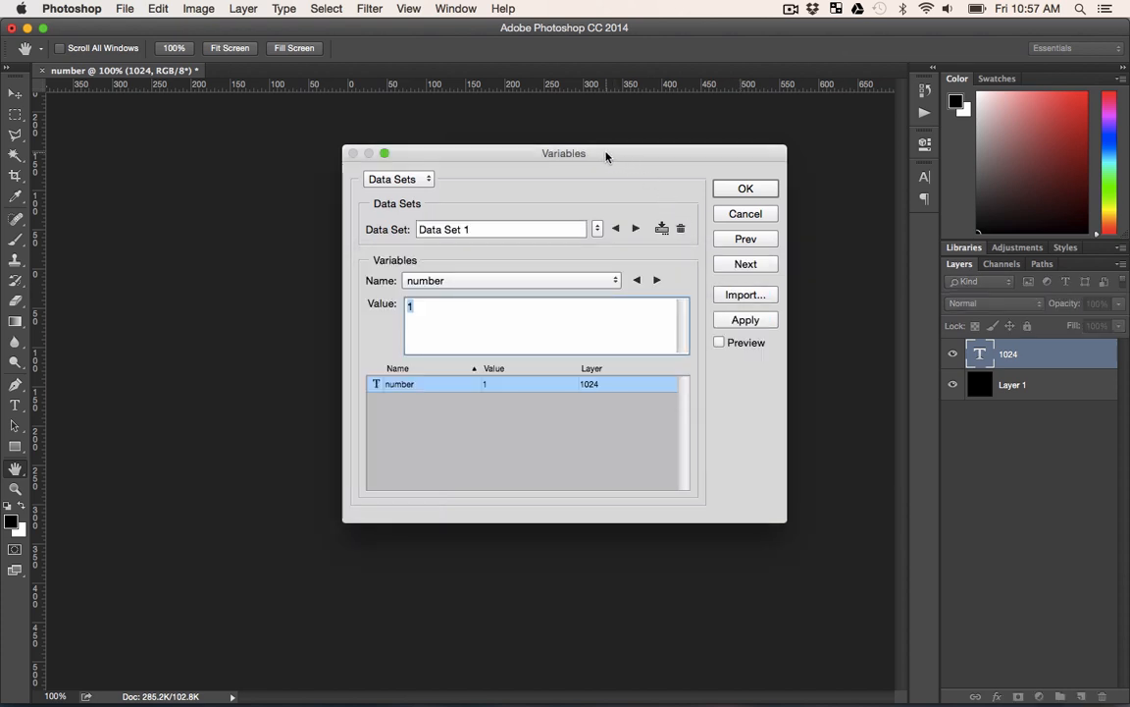
# - Preview Data Set 1 on the canvas, then turn preview off and close Variables
pyautogui.moveTo(565, 153); pyautogui.dragTo(882, 131)
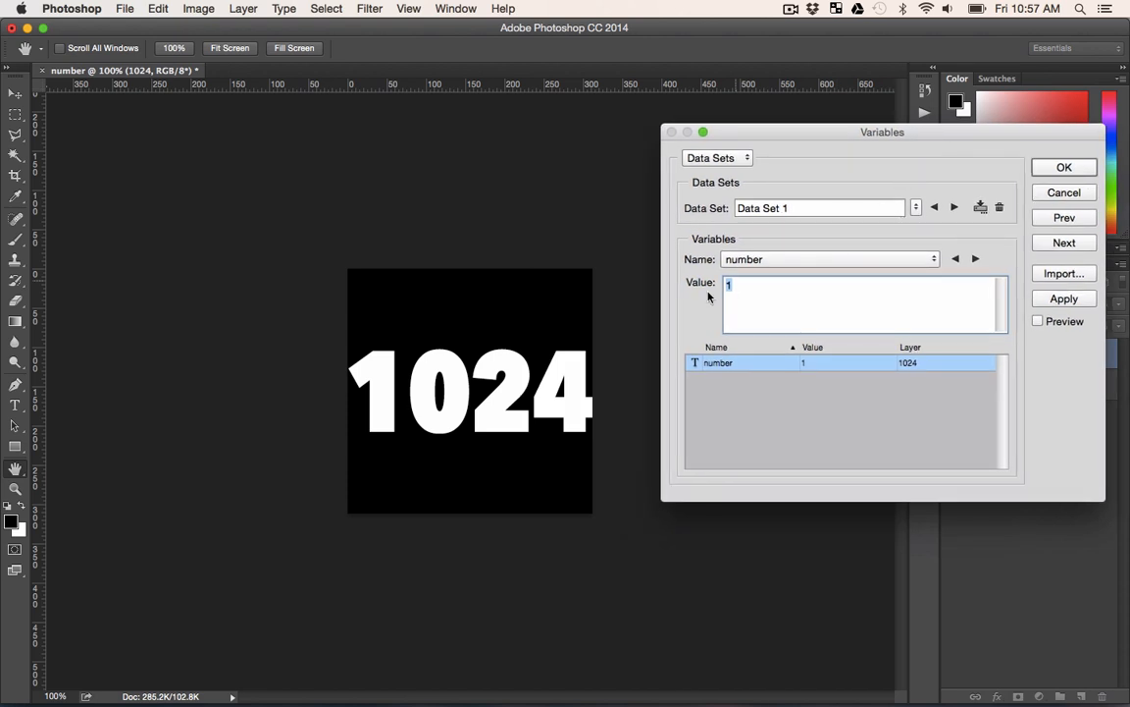
pyautogui.moveTo(1067, 243)
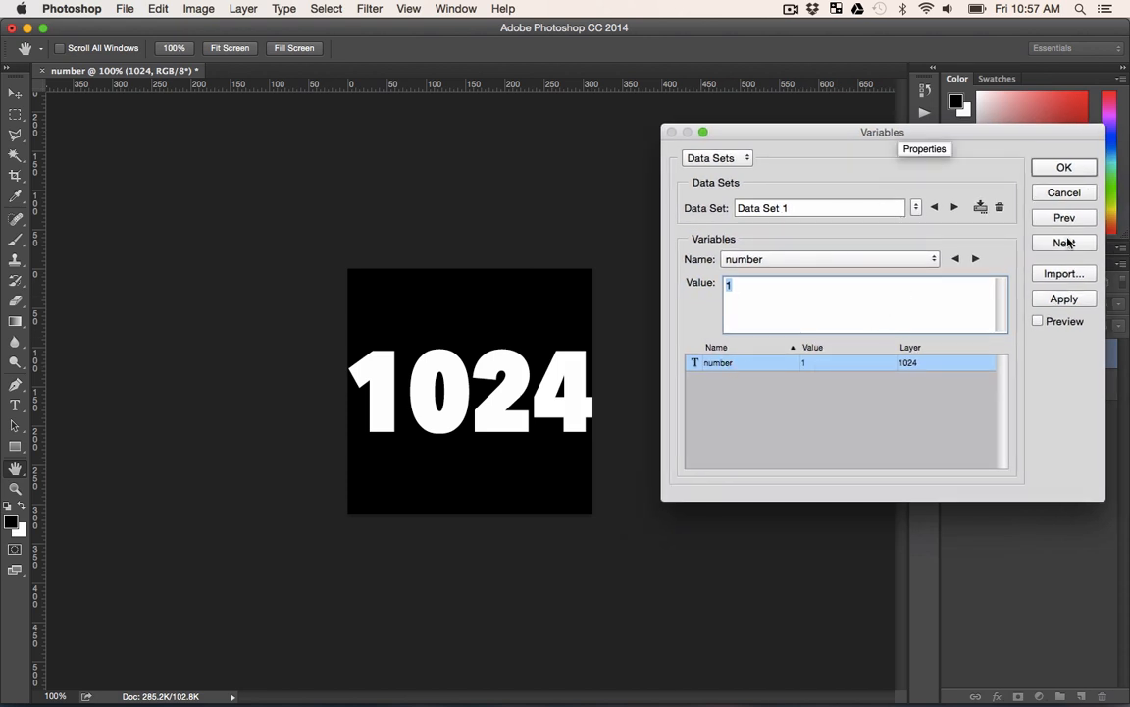
pyautogui.moveTo(1043, 327)
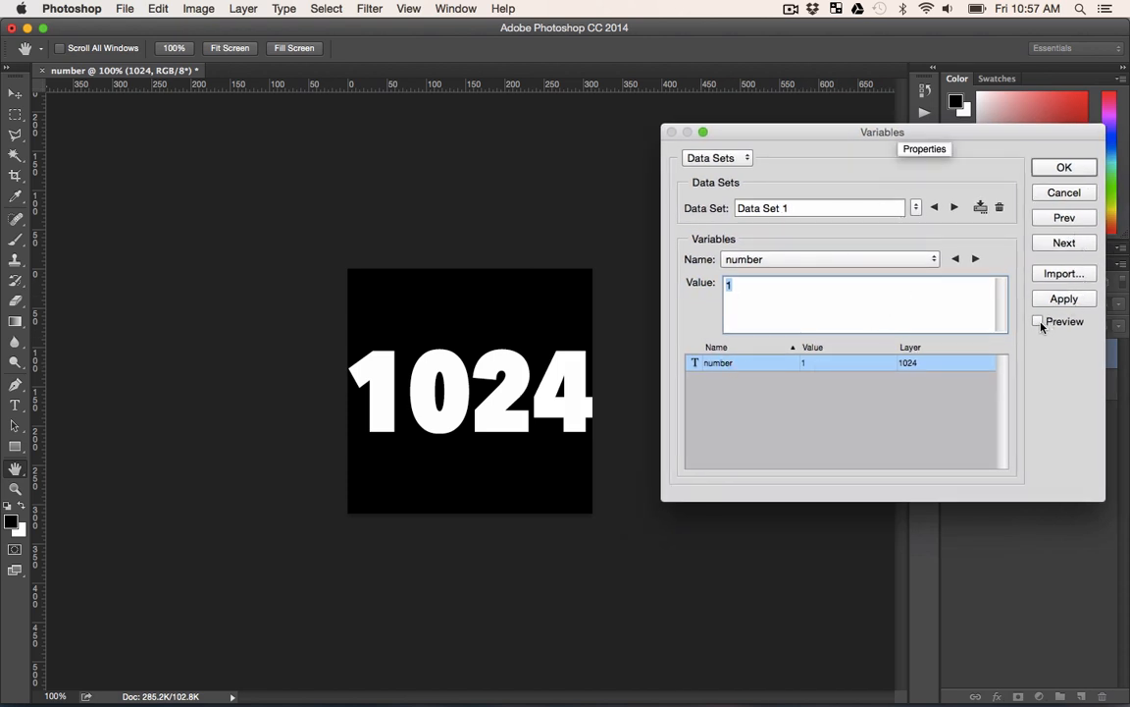
pyautogui.moveTo(1065, 321)
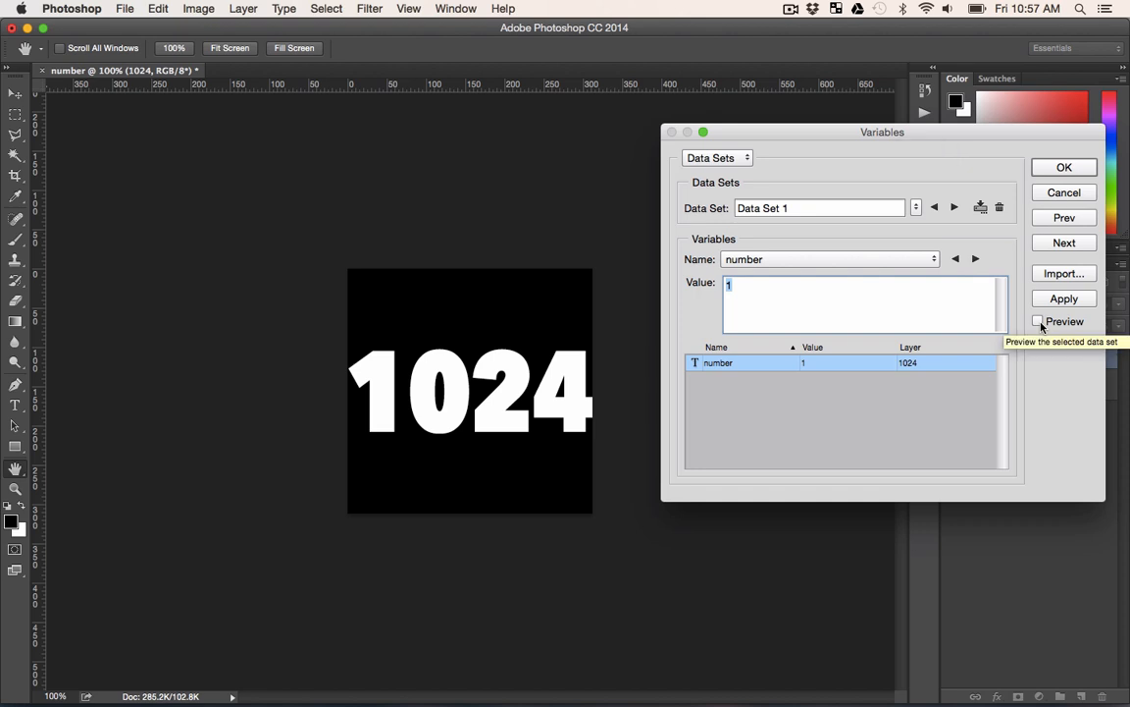
pyautogui.click(1039, 321)
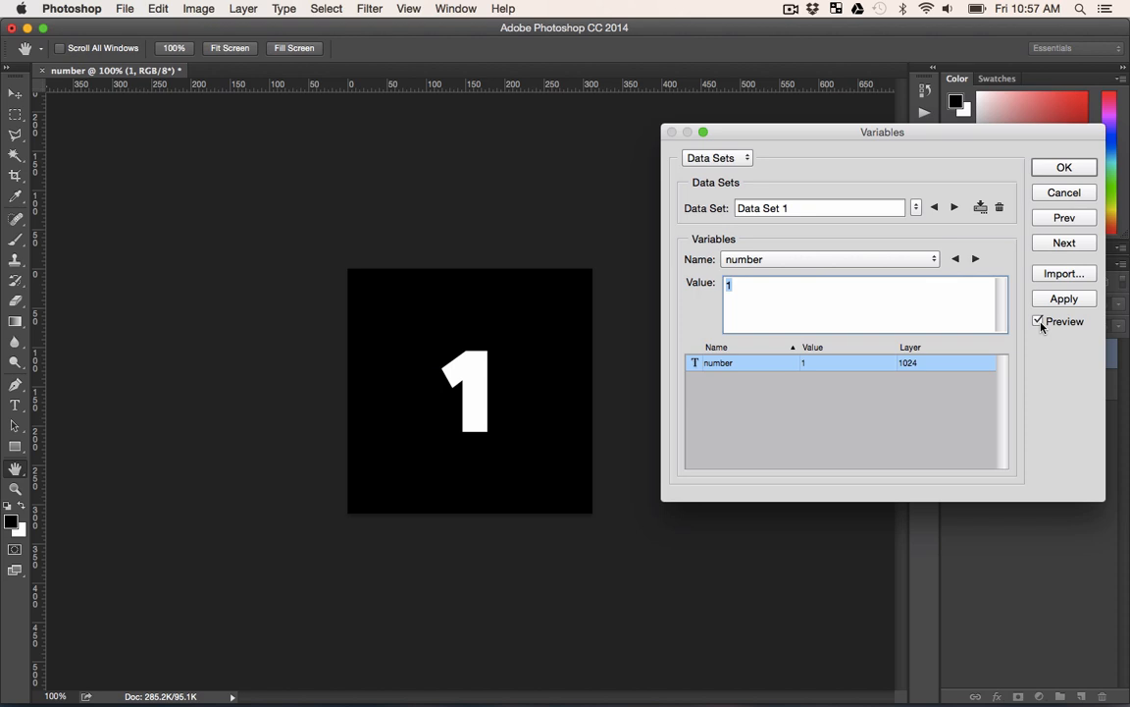
pyautogui.click(1039, 321)
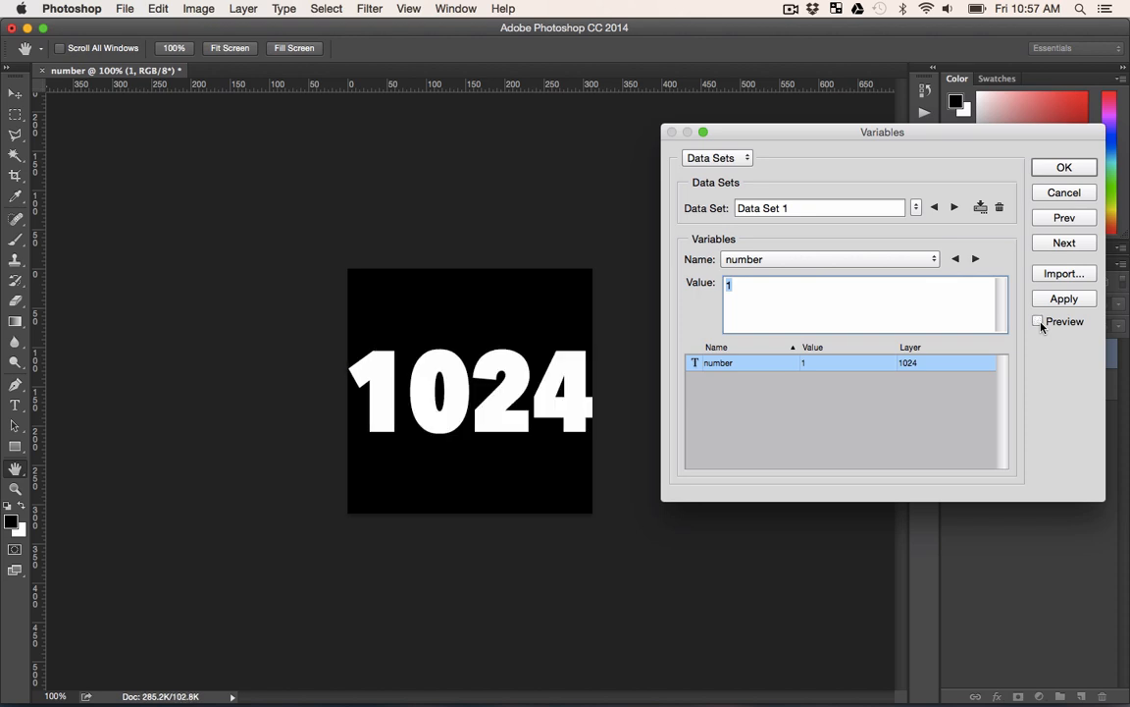
pyautogui.moveTo(922, 105)
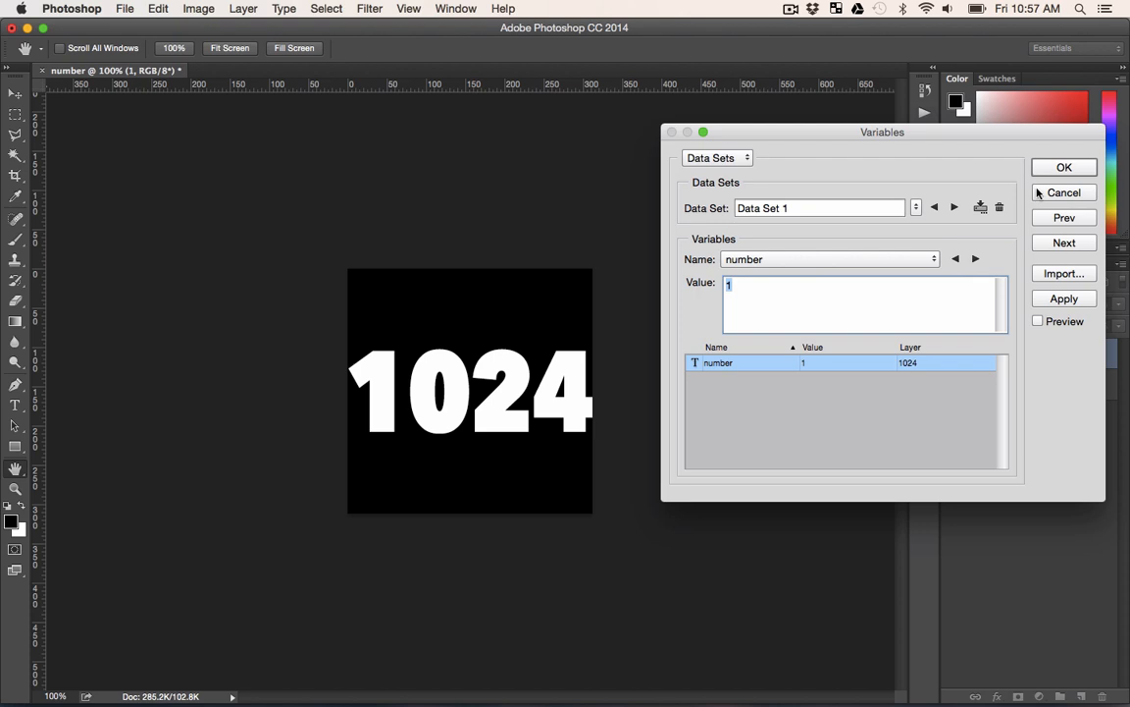
pyautogui.click(1063, 167)
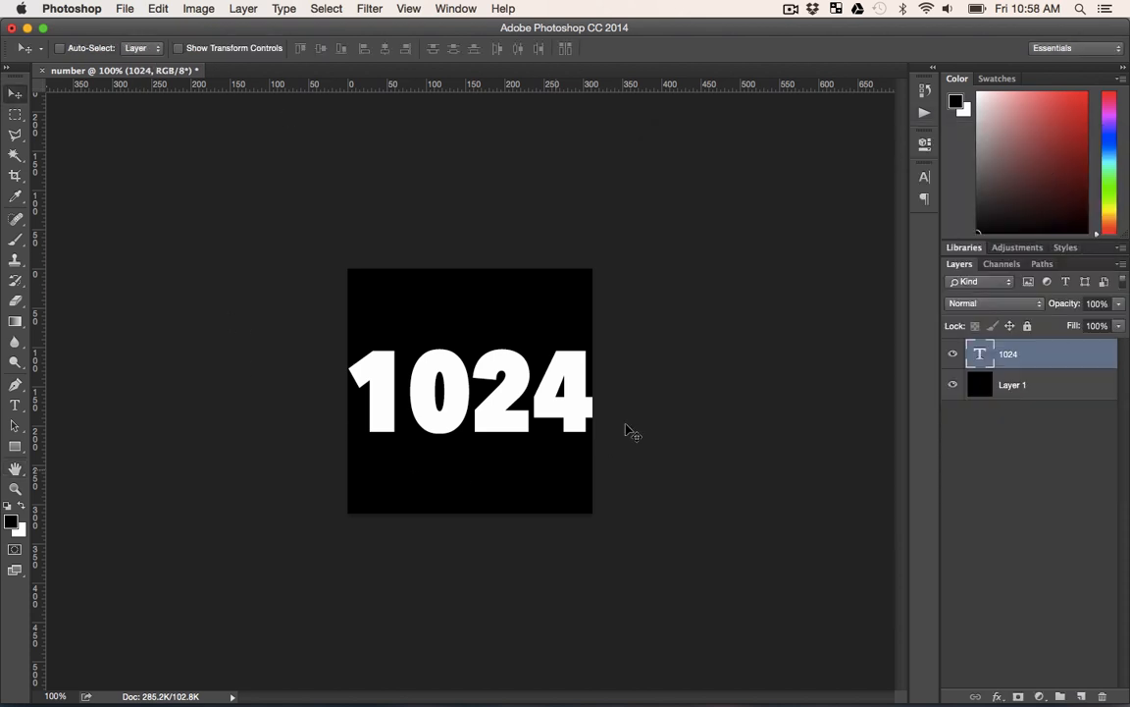
# - Start Data Sets as Files export and create a watch-animation-img folder in Downloads
pyautogui.click(125, 8)
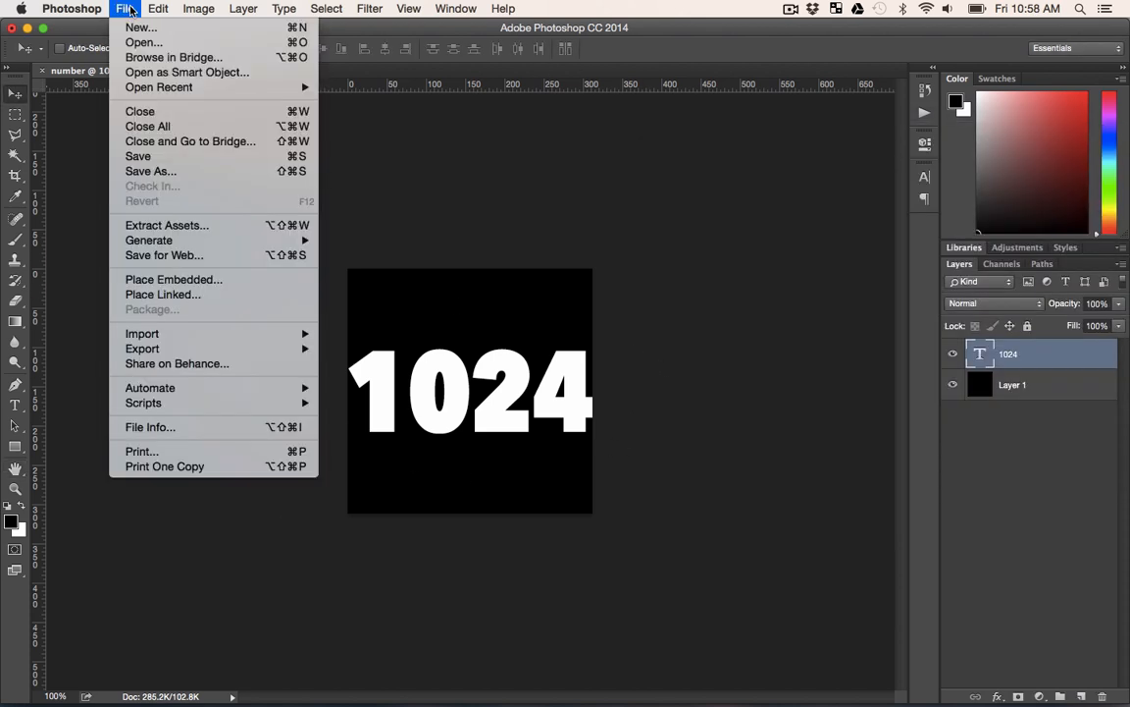
pyautogui.moveTo(142, 349)
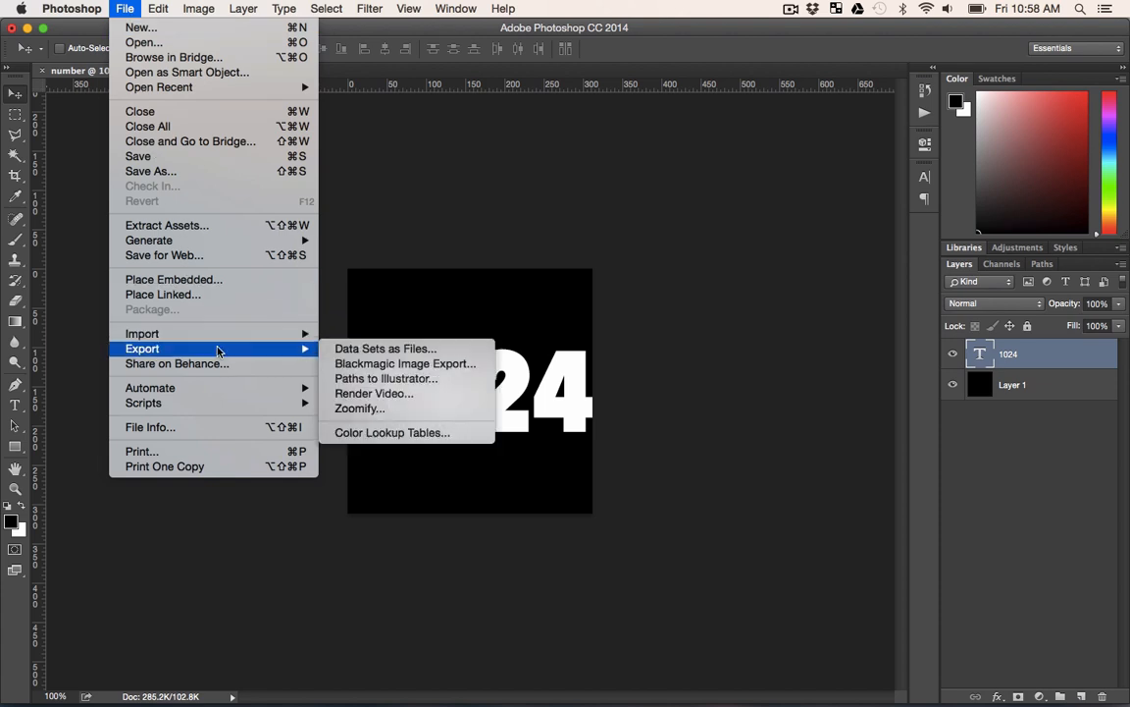
pyautogui.moveTo(385, 349)
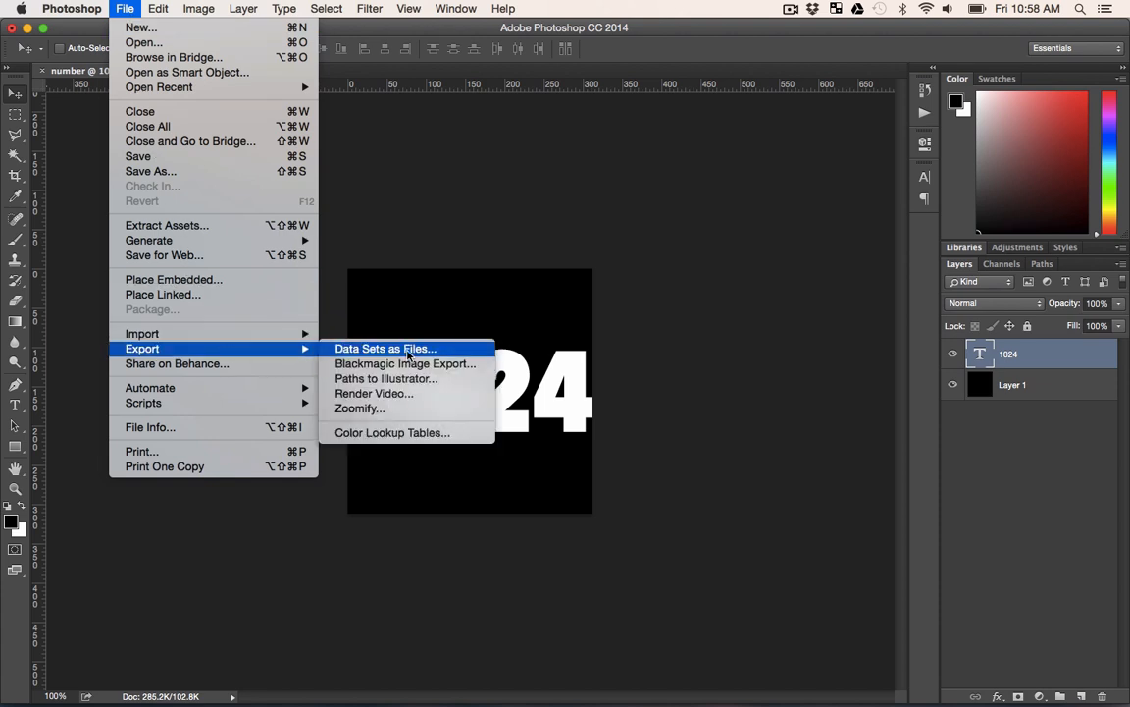
pyautogui.click(385, 349)
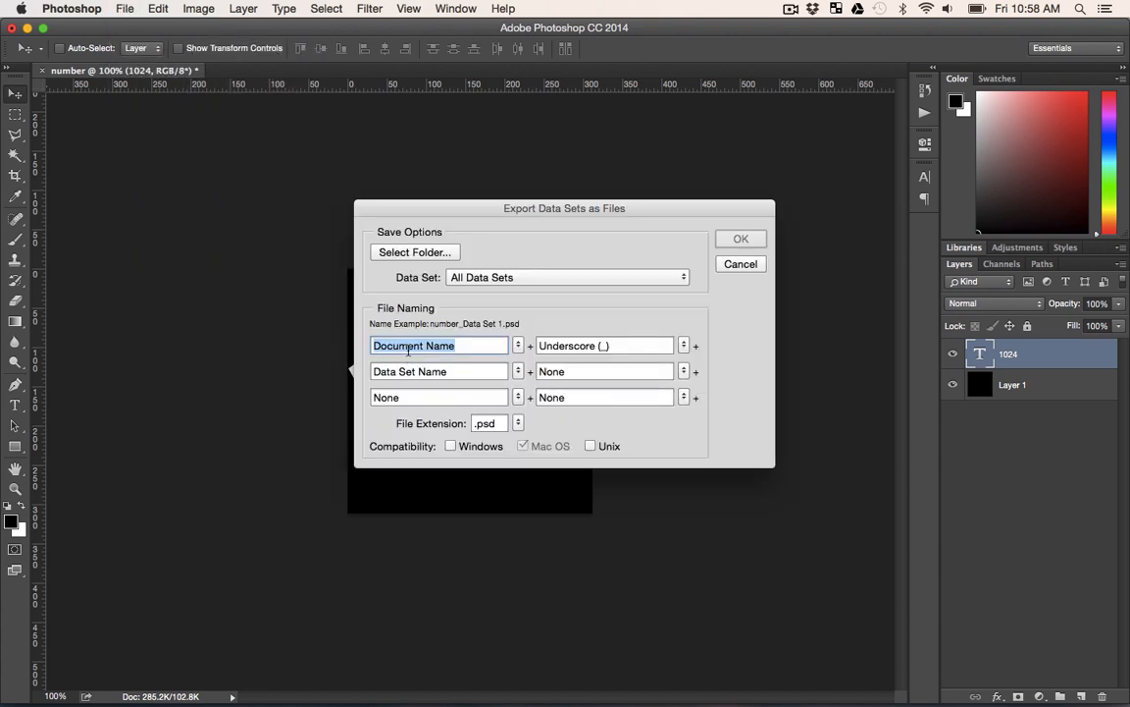
pyautogui.click(414, 252)
pyautogui.write('wa')
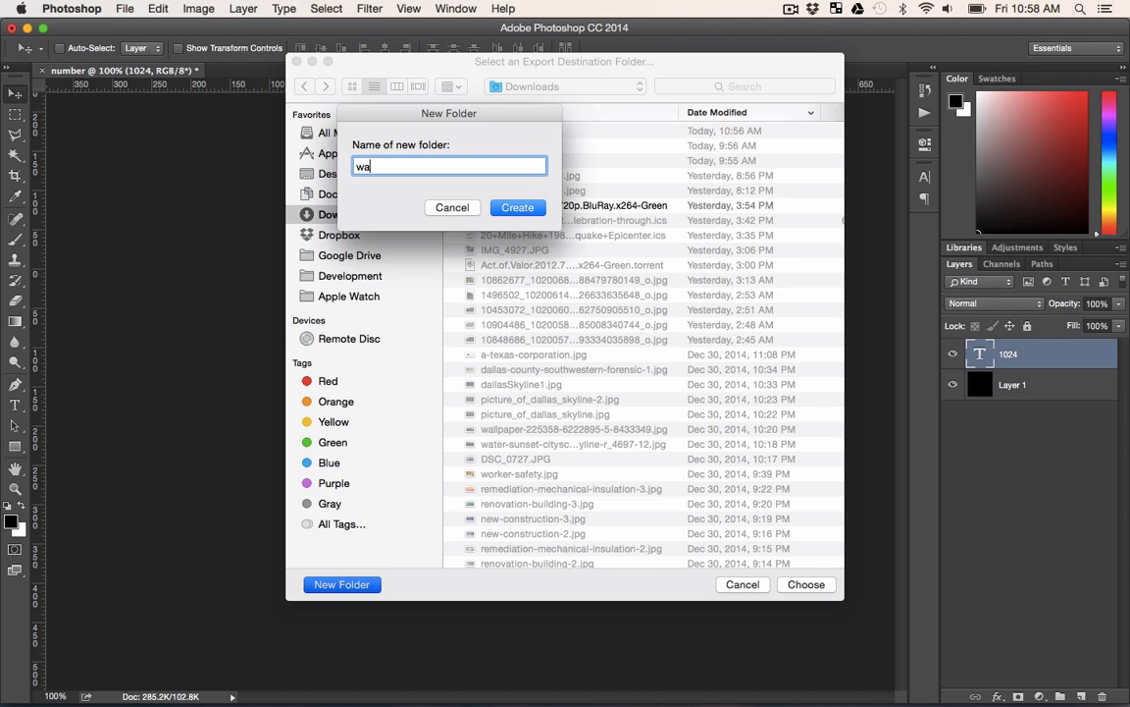
pyautogui.write('tch-a')
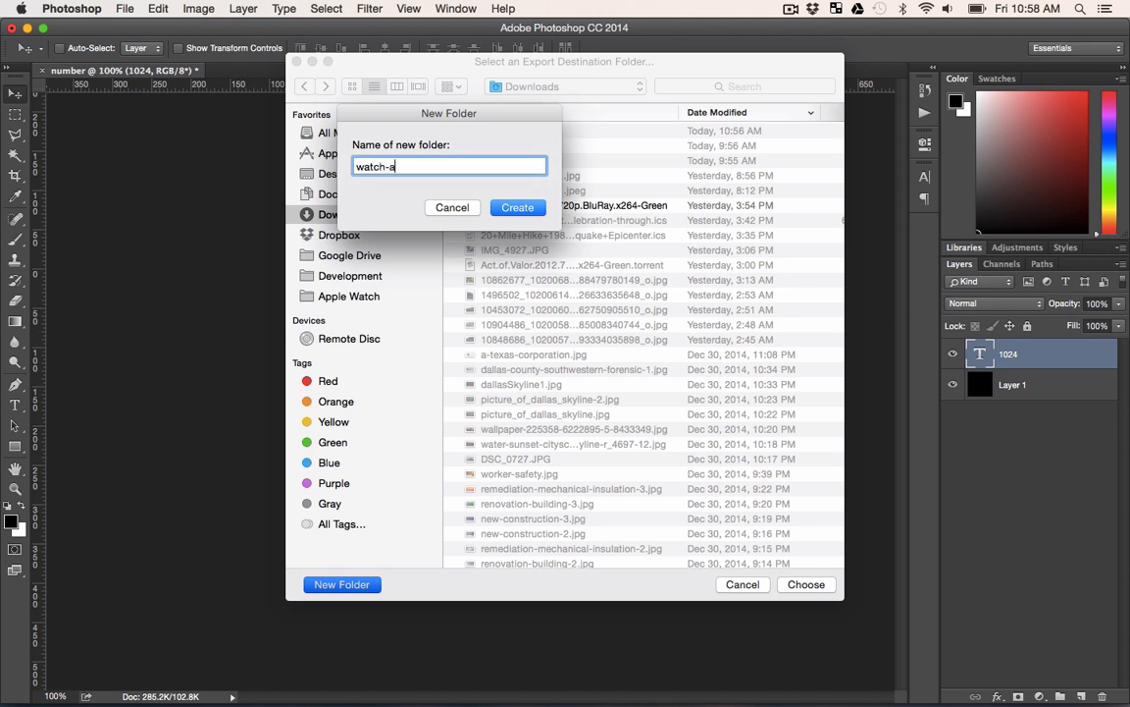
pyautogui.write('nimation')
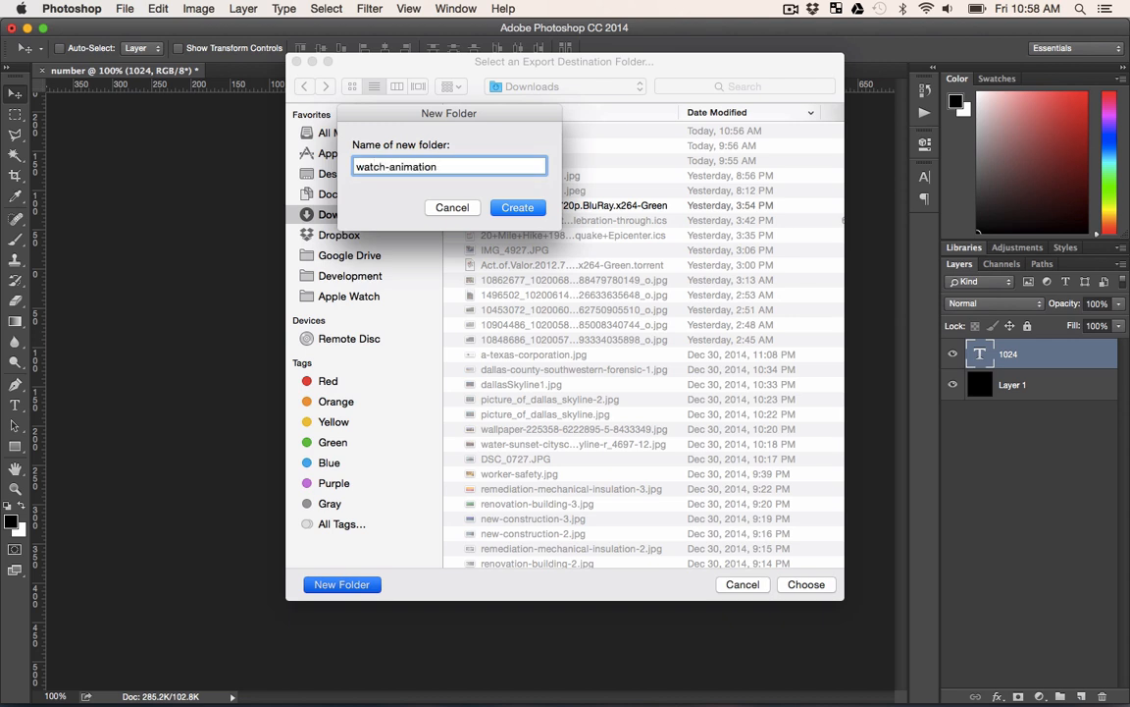
pyautogui.write('-imag')
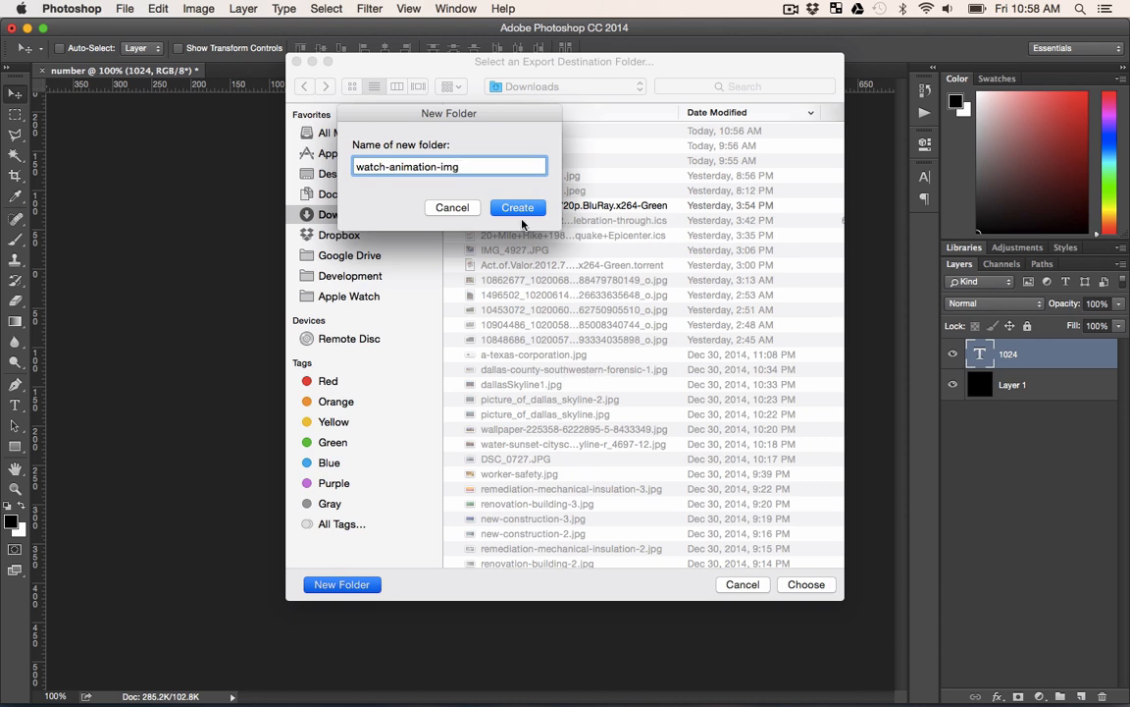
pyautogui.click(517, 207)
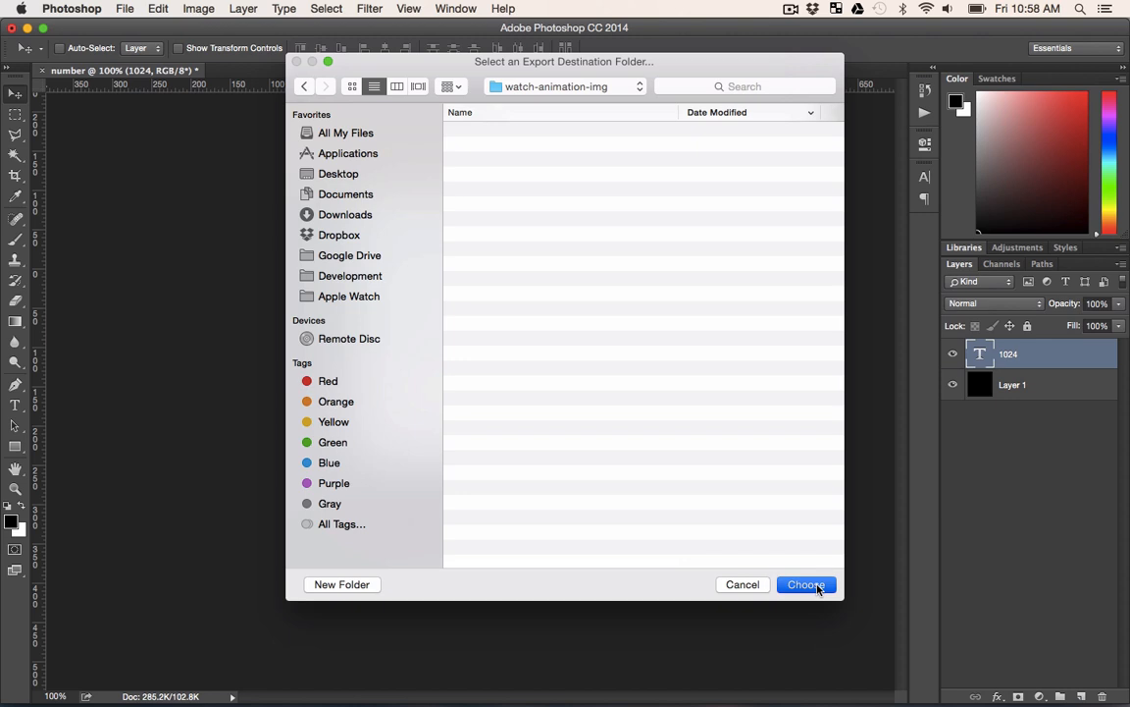
# - Export data sets into watch-animation-img named Document Name + Data Set Number, second part None
pyautogui.click(806, 584)
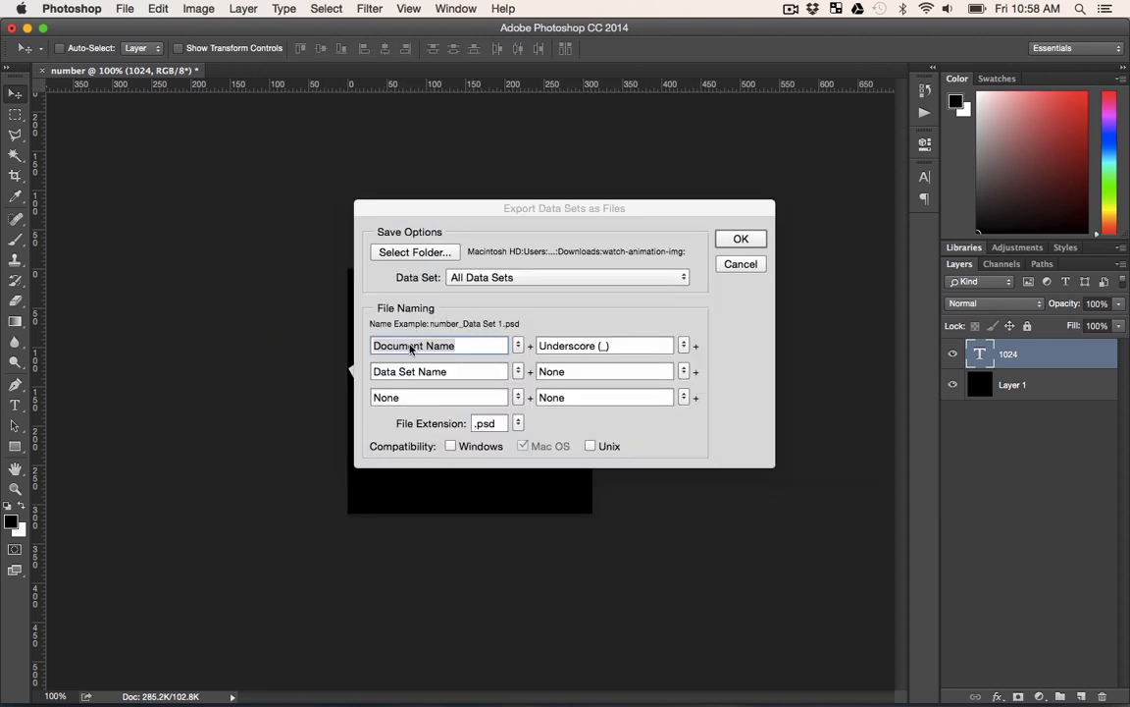
pyautogui.moveTo(388, 330)
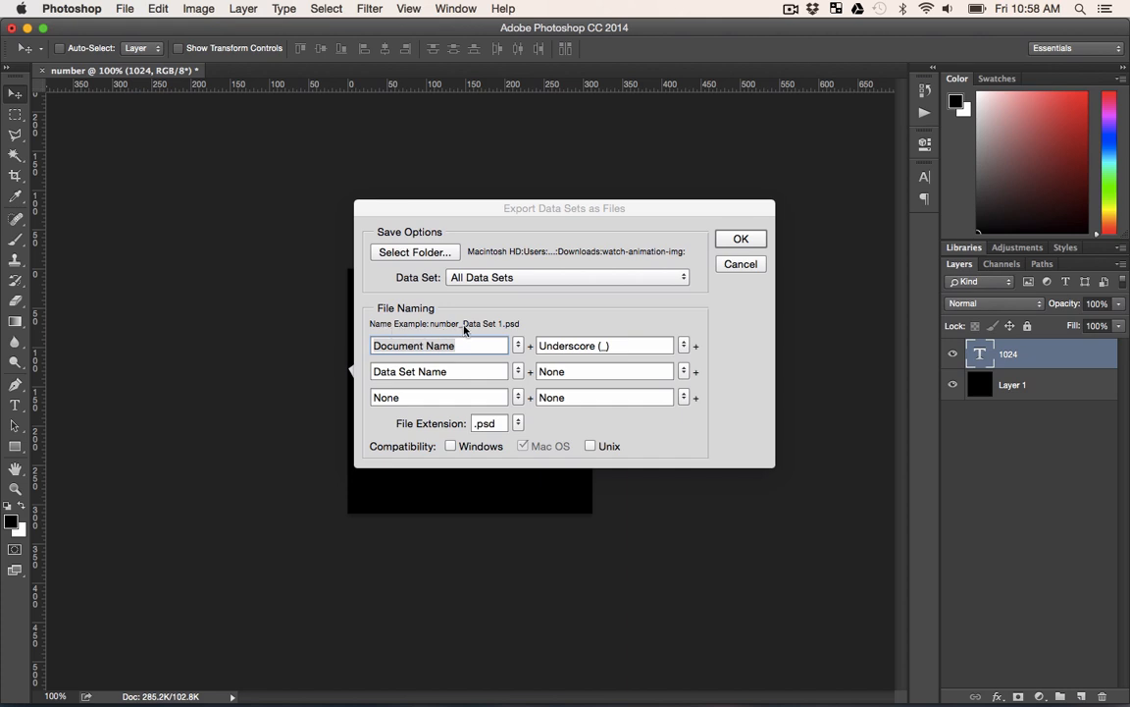
pyautogui.moveTo(520, 328)
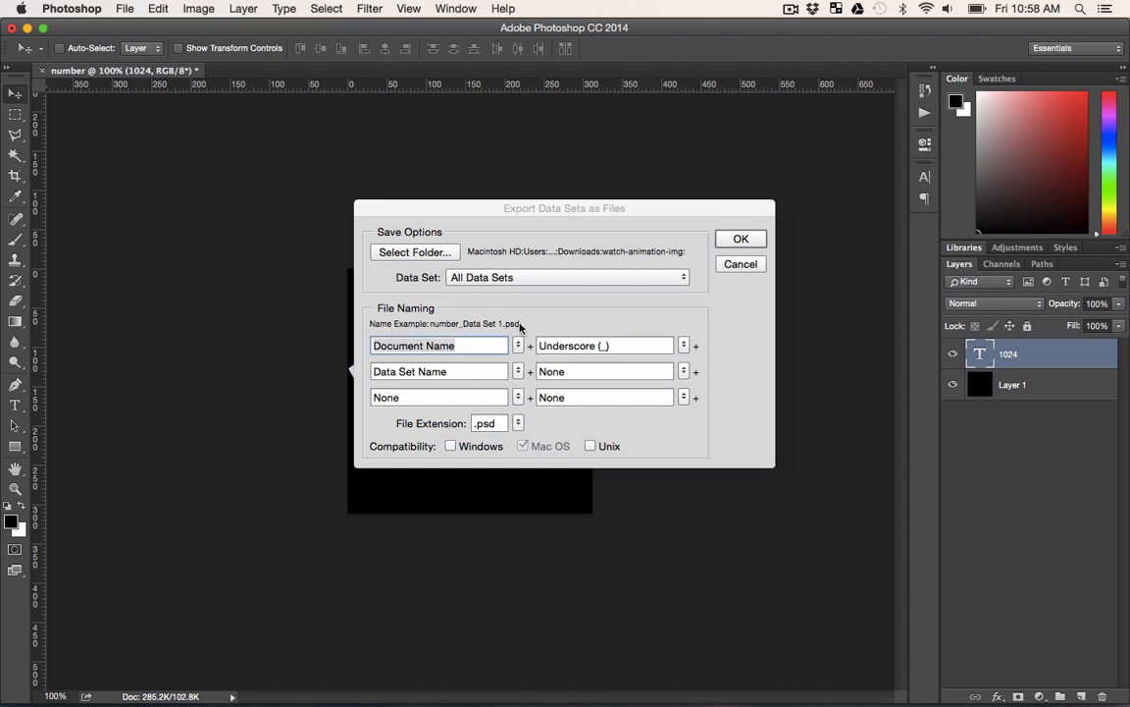
pyautogui.moveTo(604, 344)
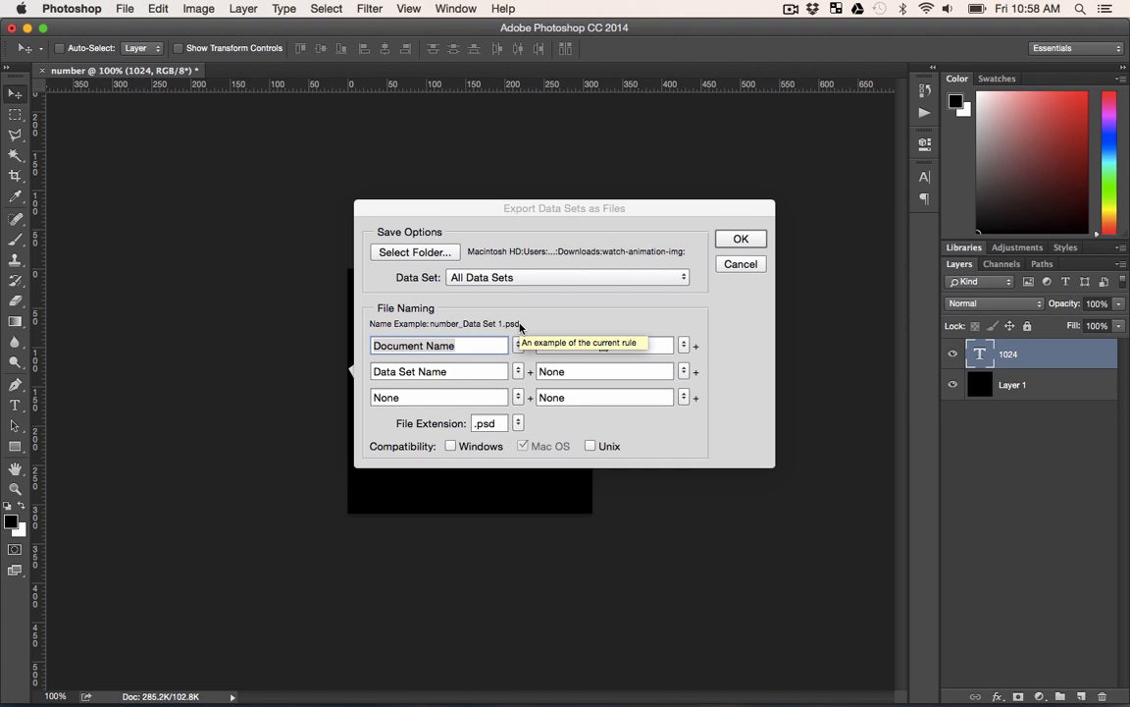
pyautogui.moveTo(466, 333)
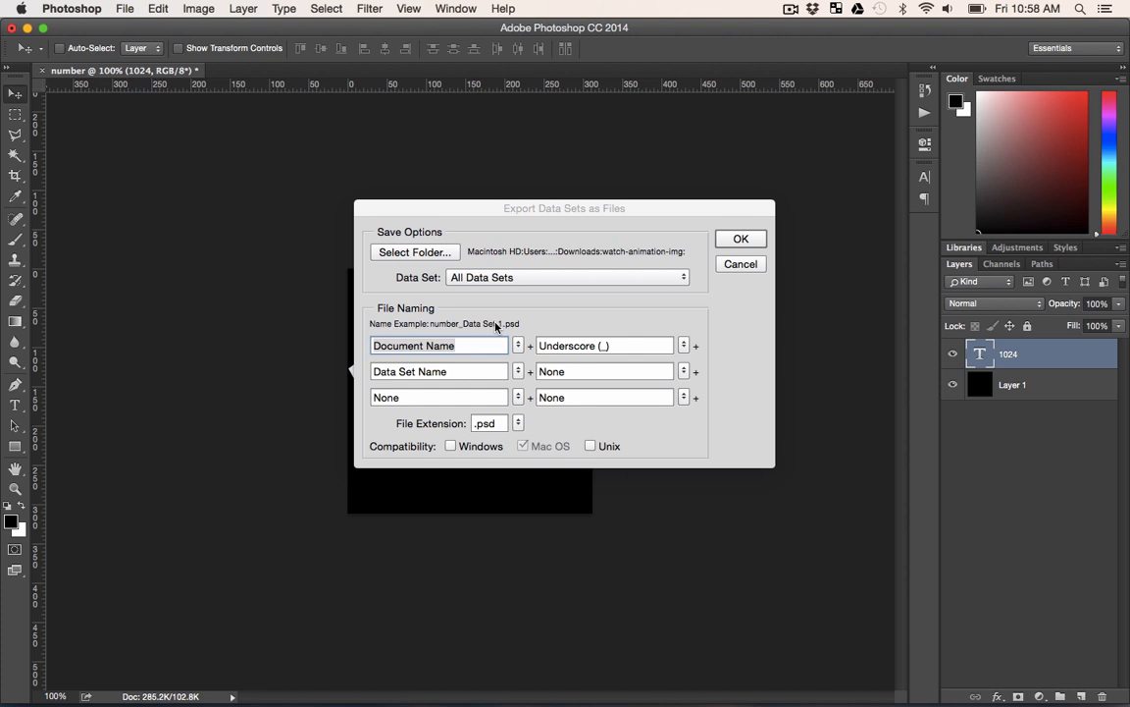
pyautogui.moveTo(579, 342)
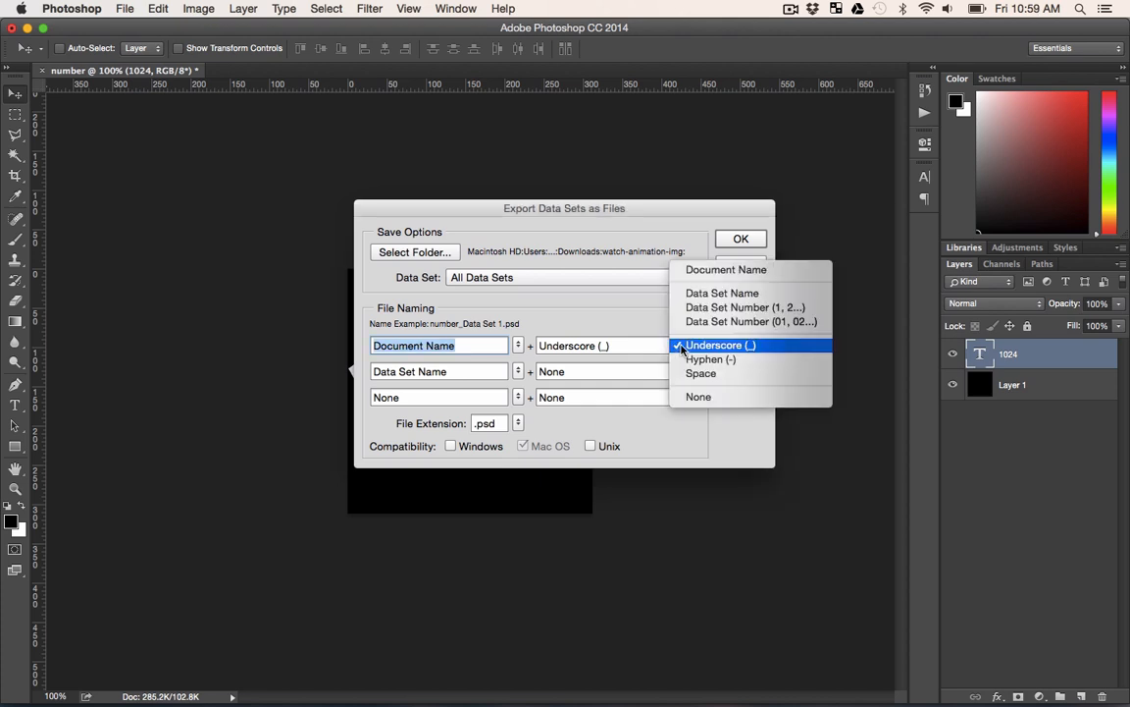
pyautogui.moveTo(746, 307)
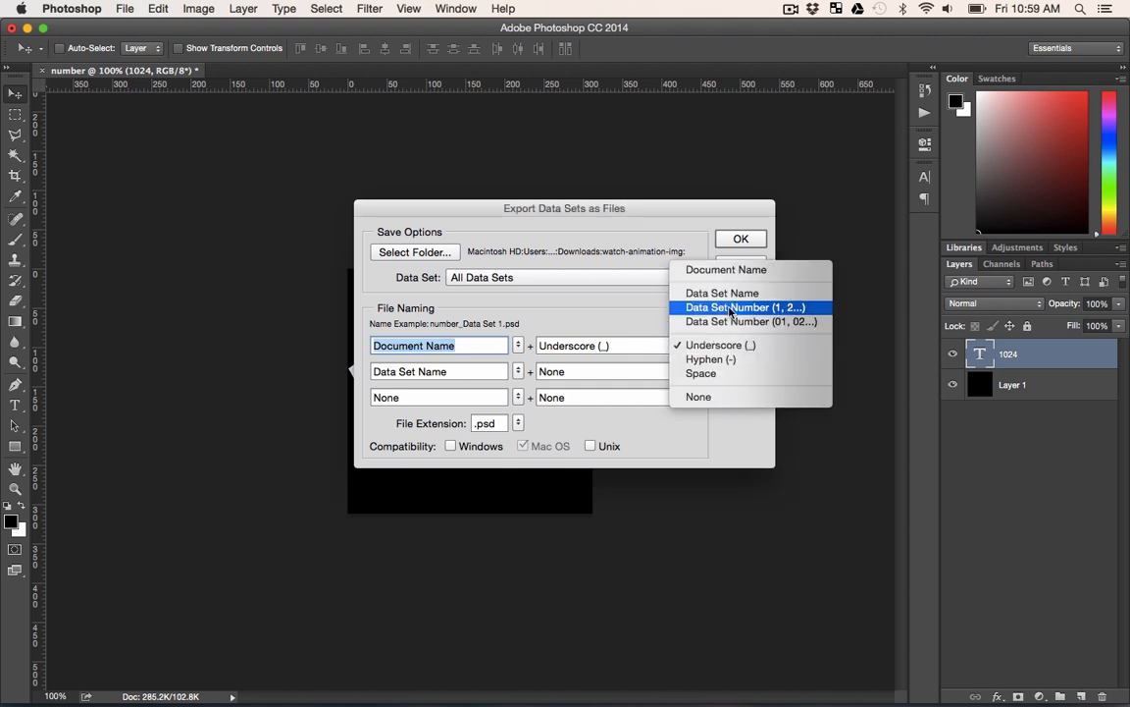
pyautogui.click(745, 307)
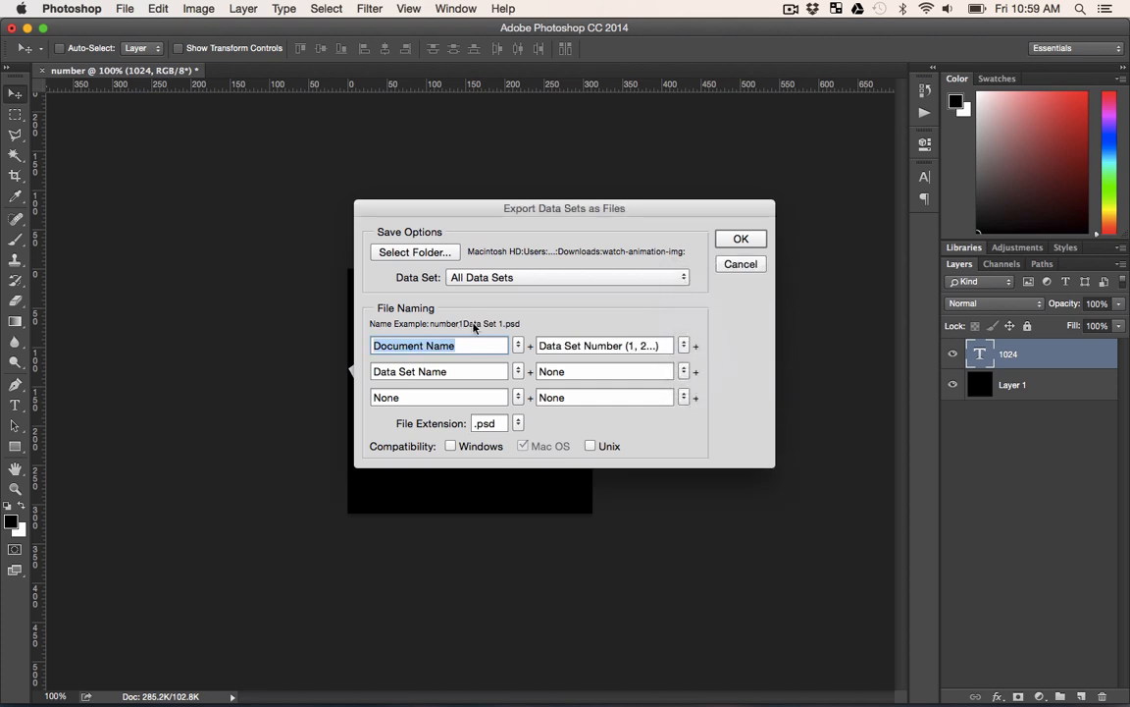
pyautogui.moveTo(480, 371)
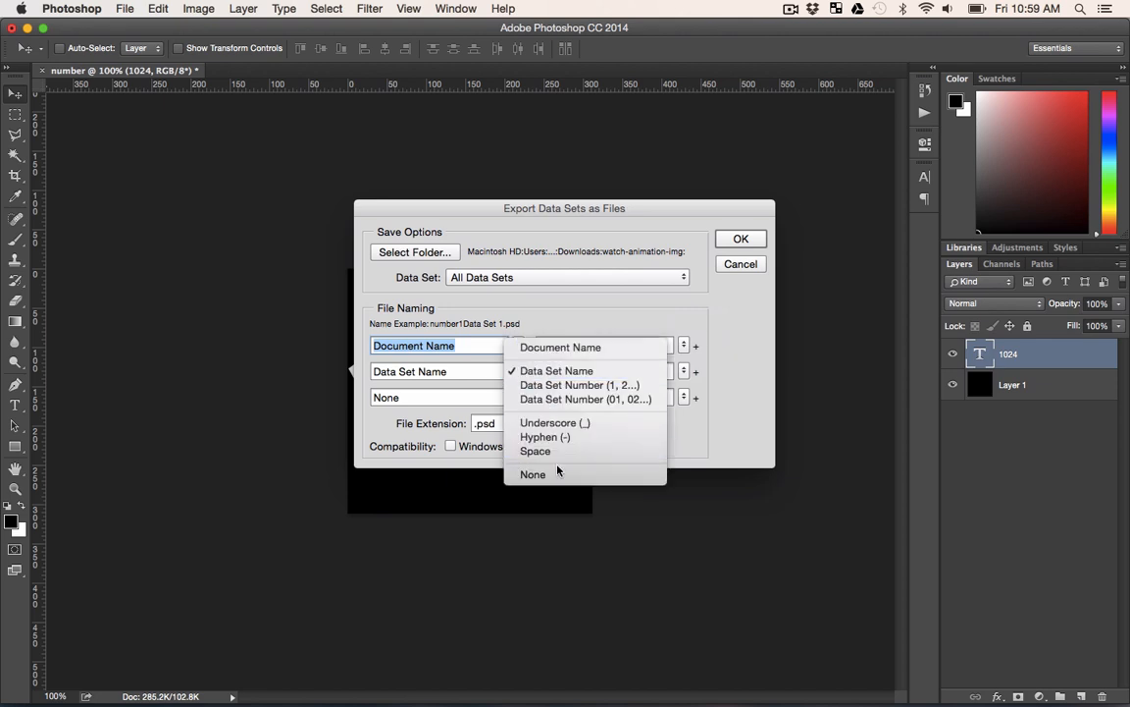
pyautogui.click(579, 383)
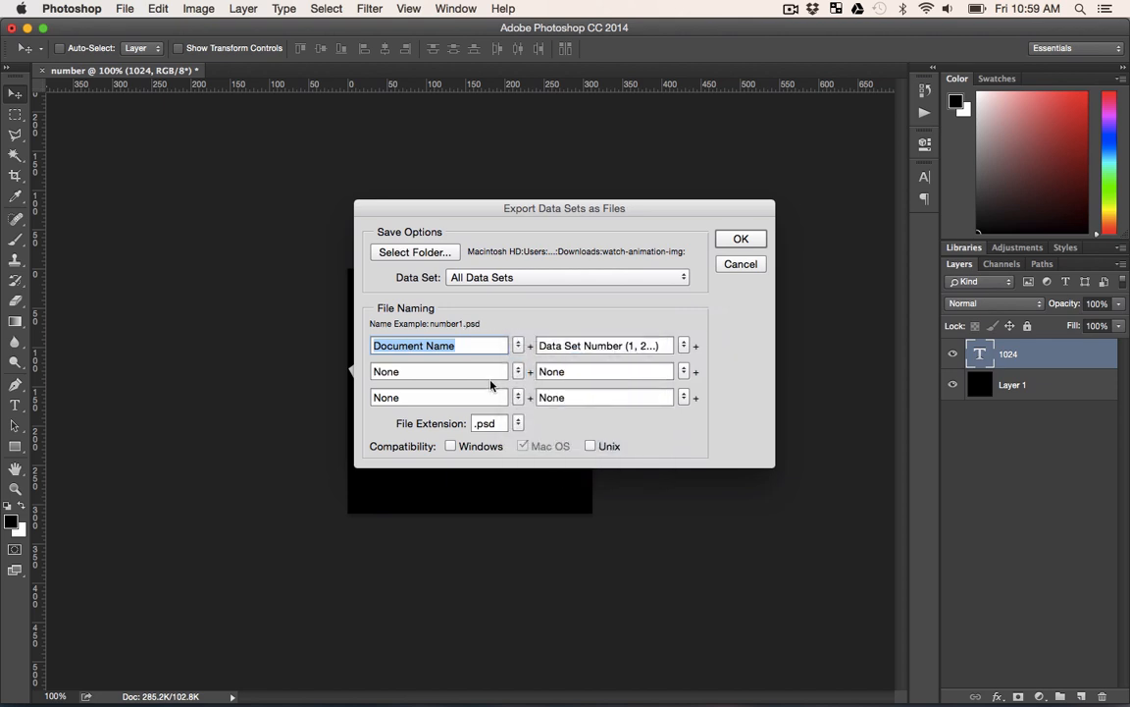
pyautogui.moveTo(439, 334)
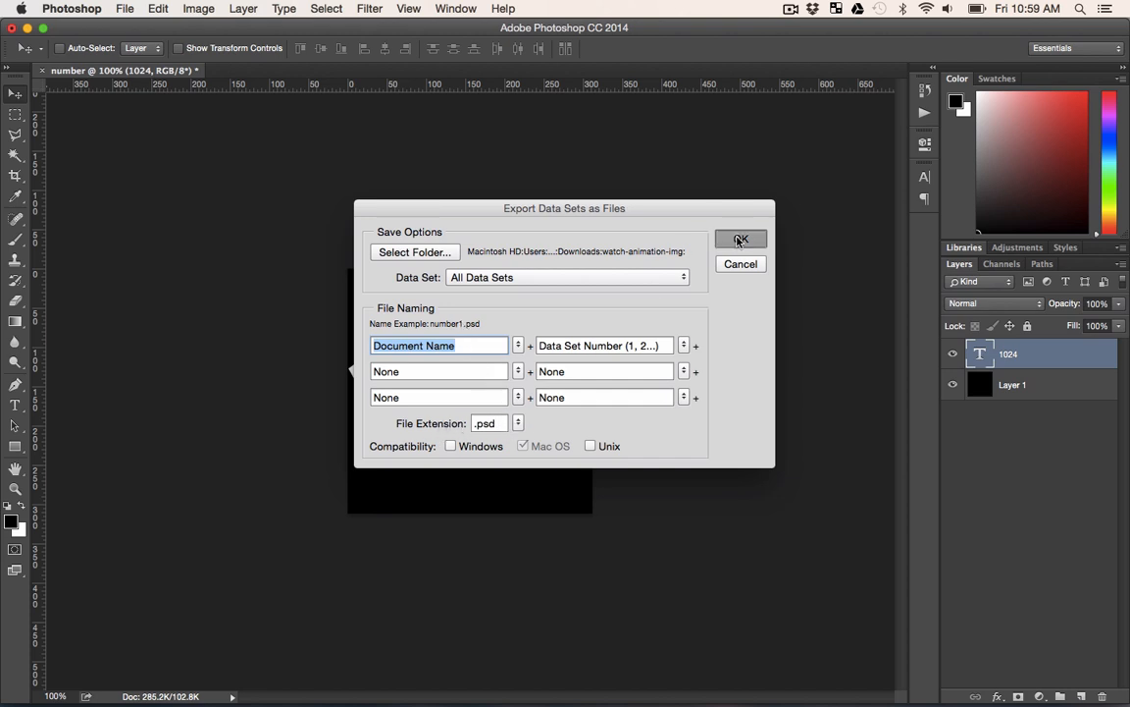
pyautogui.click(740, 238)
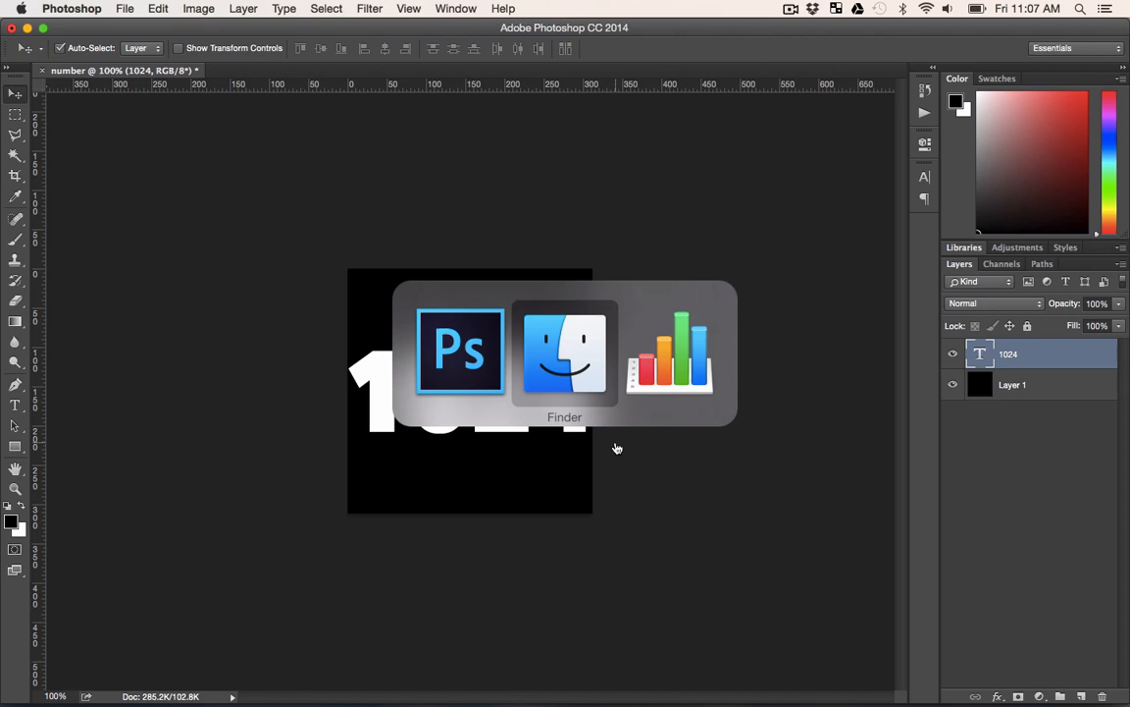
# - Switch to Finder to view number1.psd and the other exported files
pyautogui.click(564, 350)
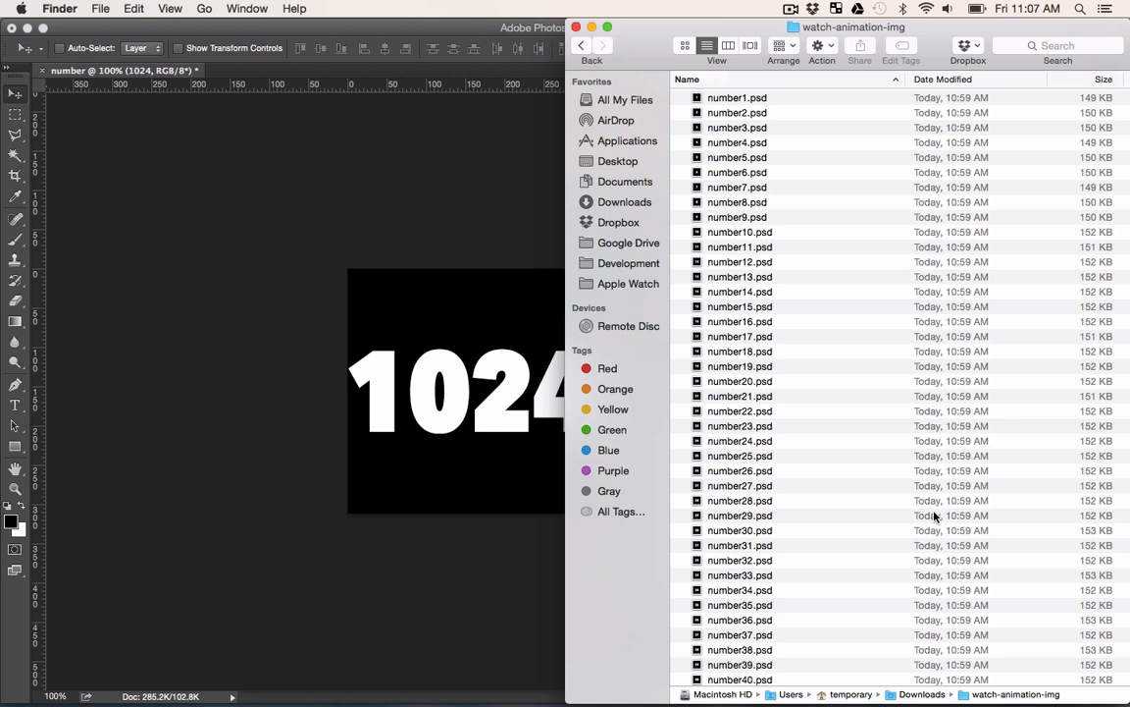
pyautogui.moveTo(985, 494)
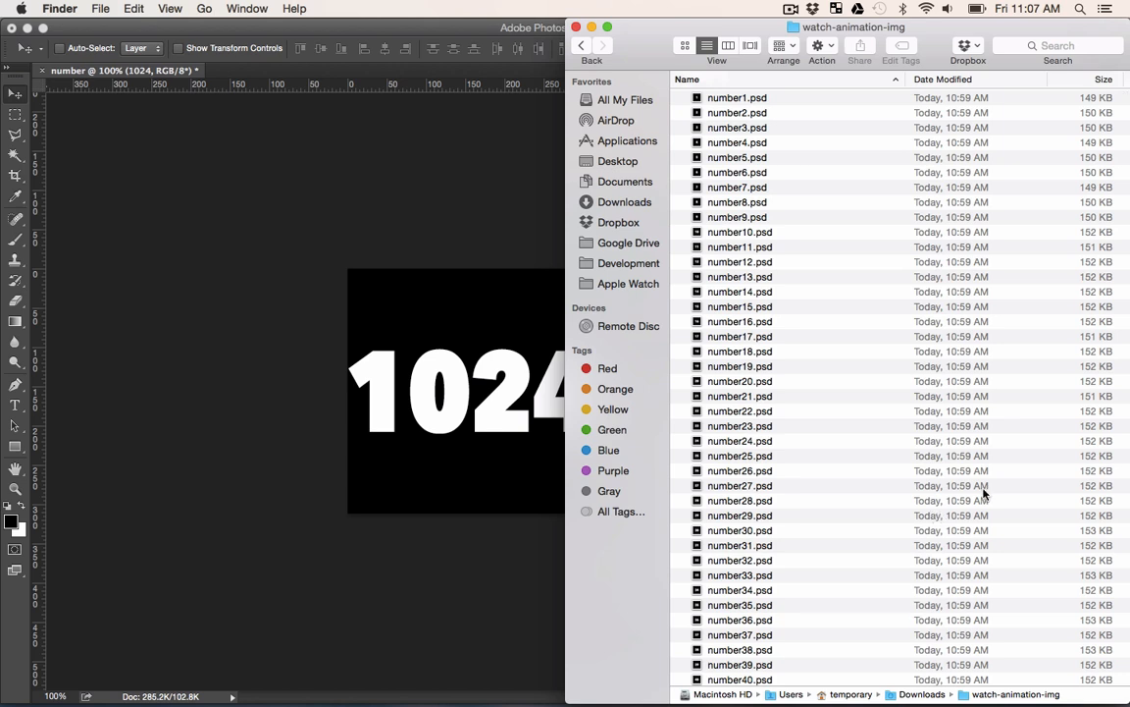
pyautogui.moveTo(918, 281)
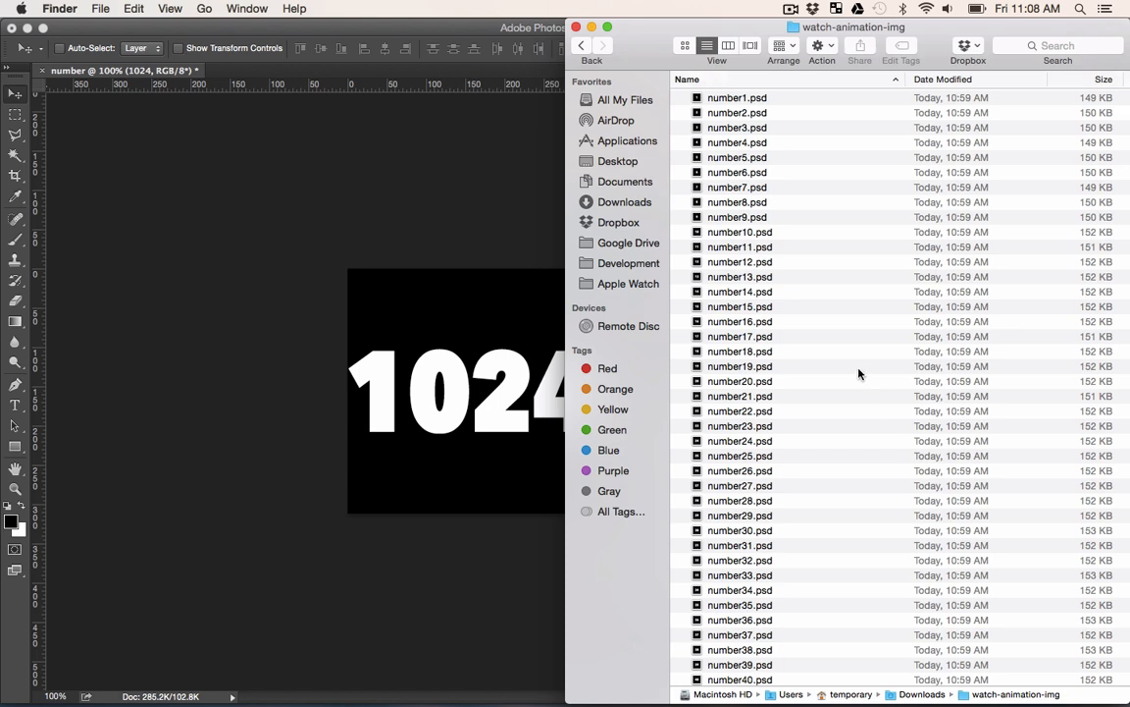
pyautogui.moveTo(466, 33)
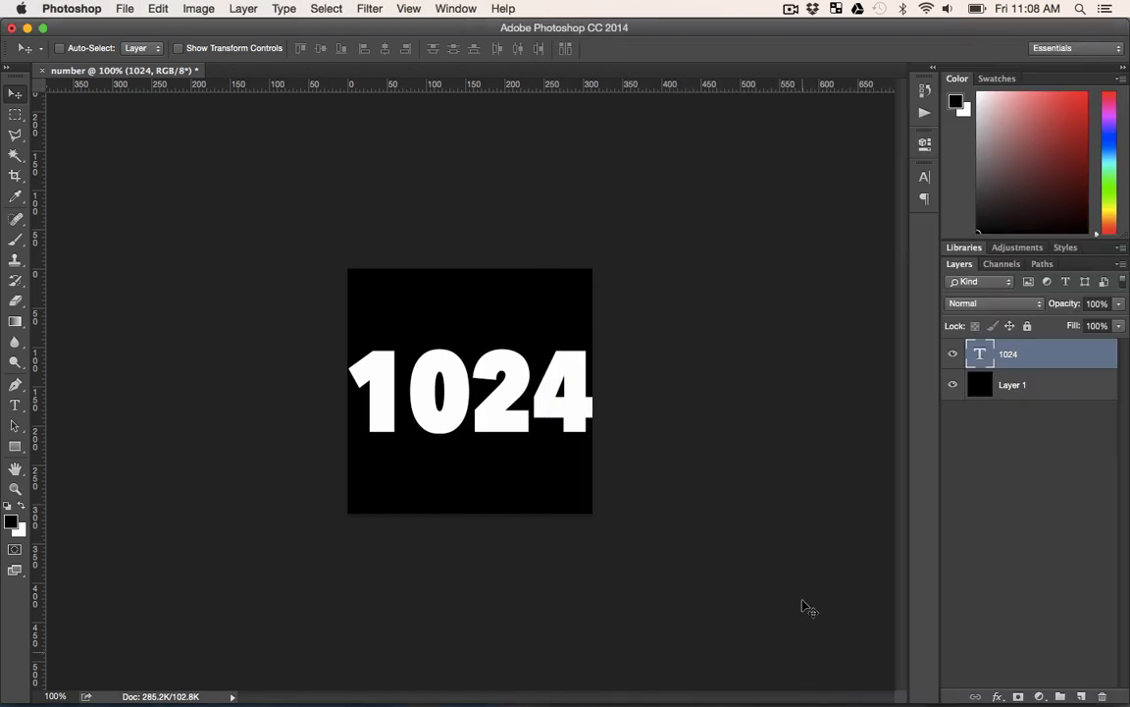
pyautogui.moveTo(925, 128)
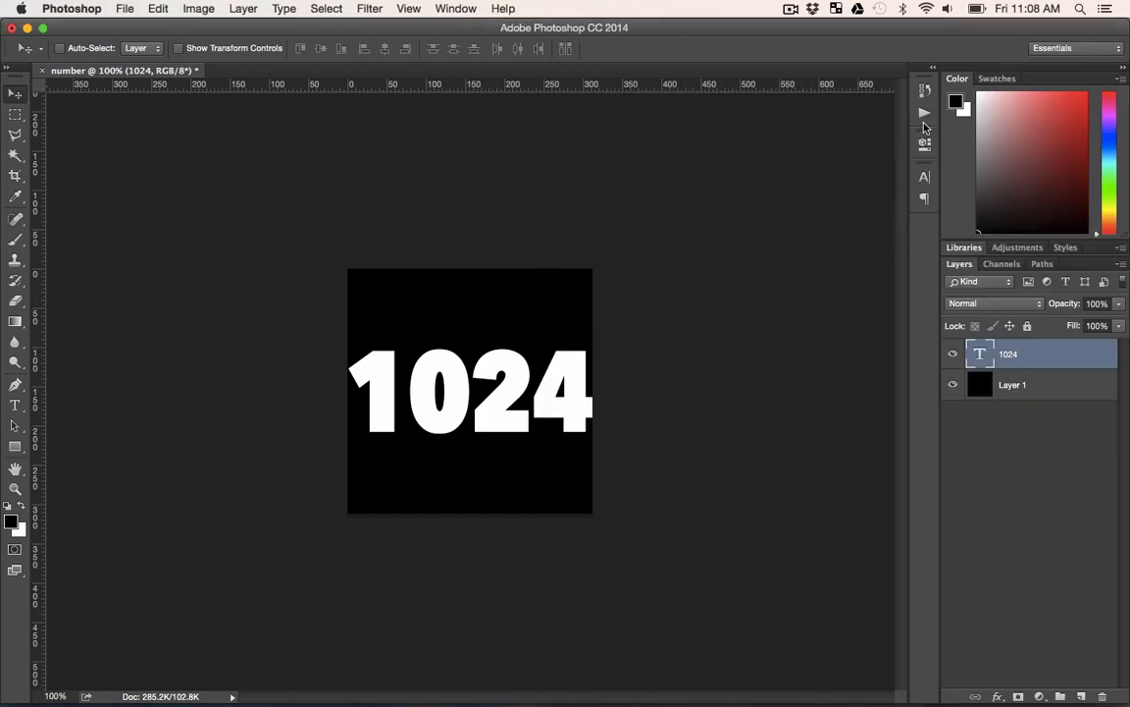
pyautogui.moveTo(923, 112)
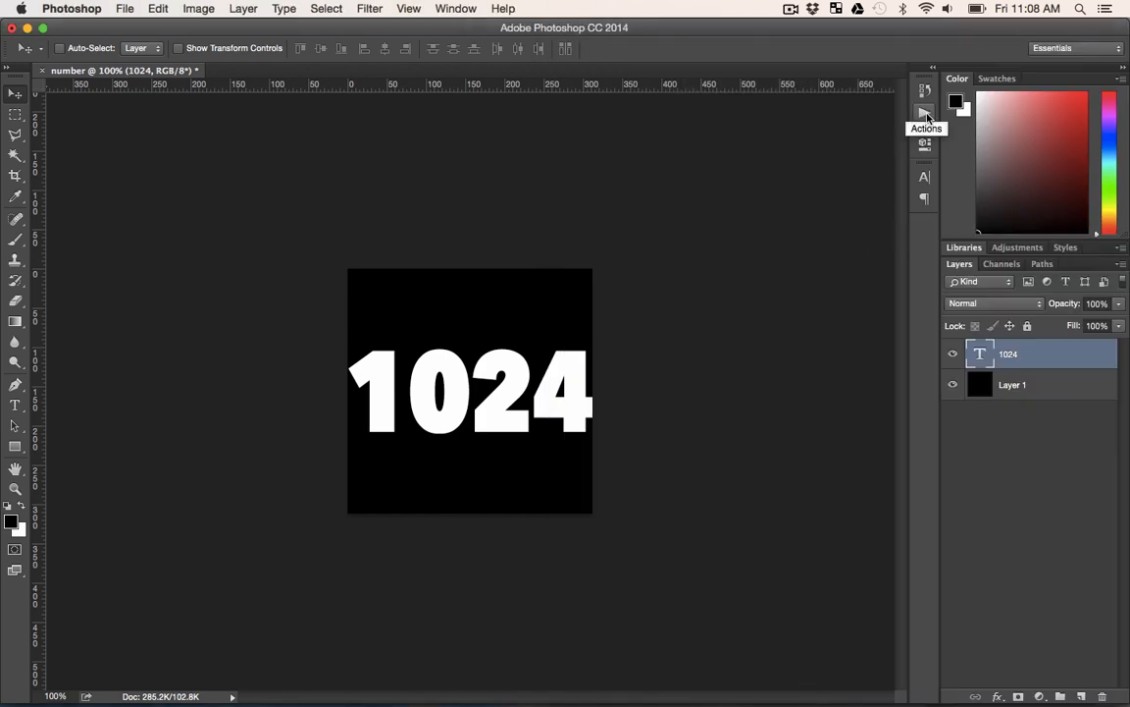
# - Create the save-png-close action in Default Actions and begin recording
pyautogui.click(924, 111)
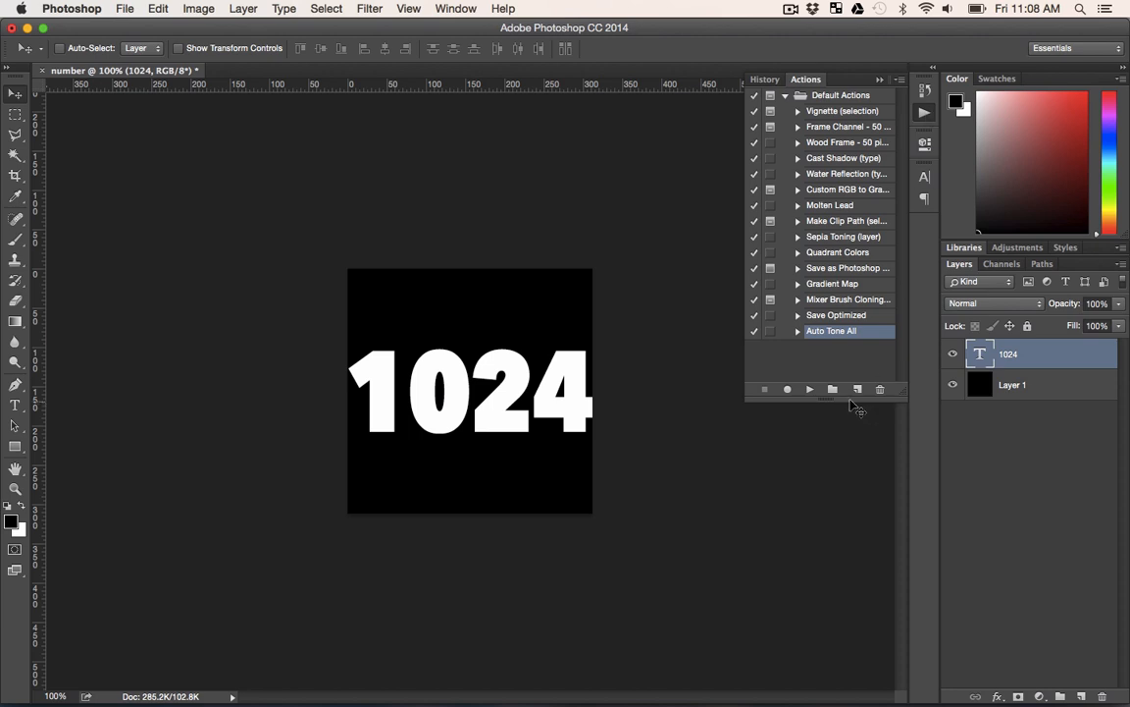
pyautogui.click(857, 388)
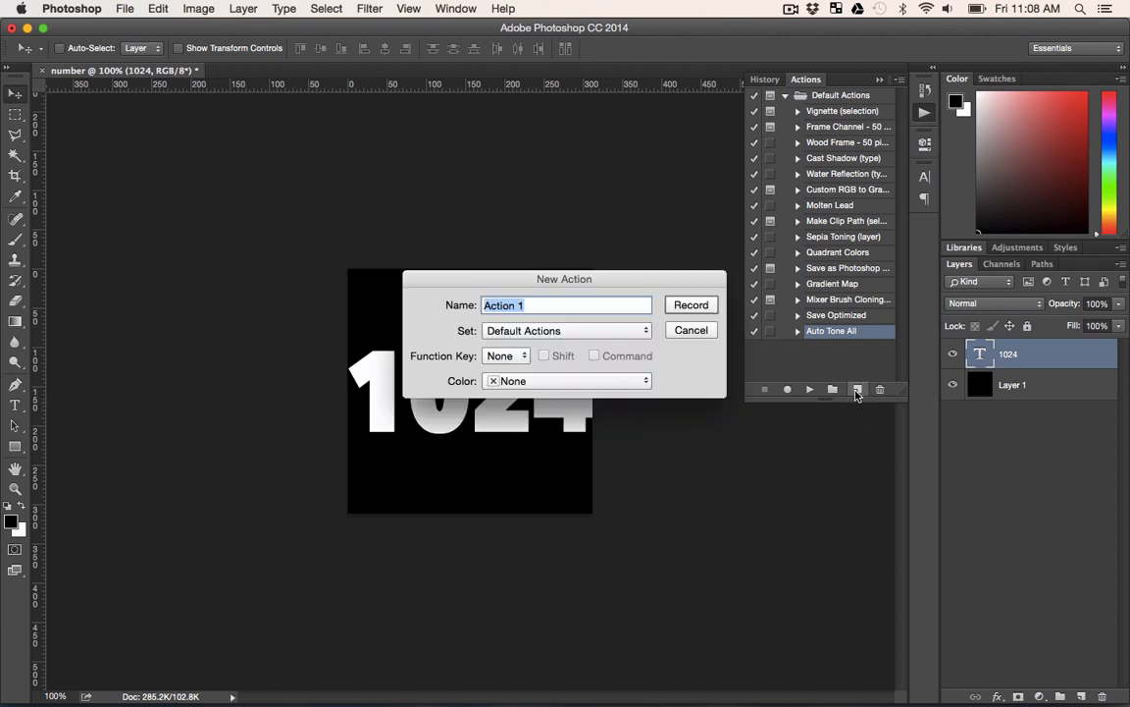
pyautogui.write('sa')
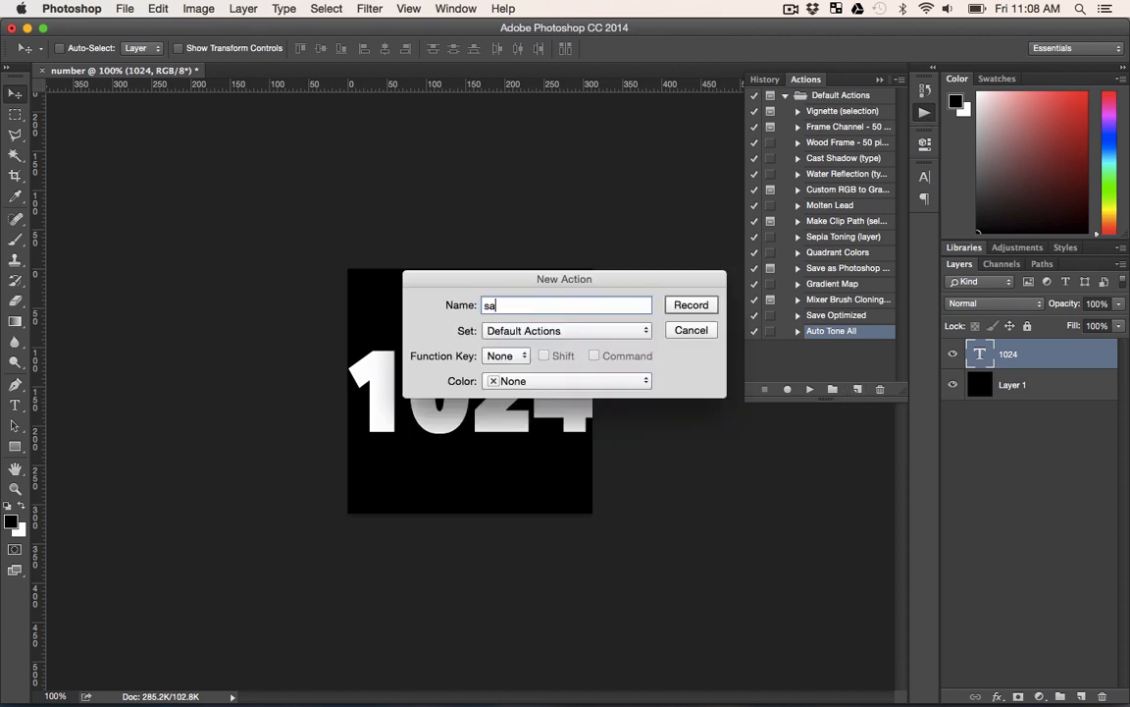
pyautogui.write('ve-png-')
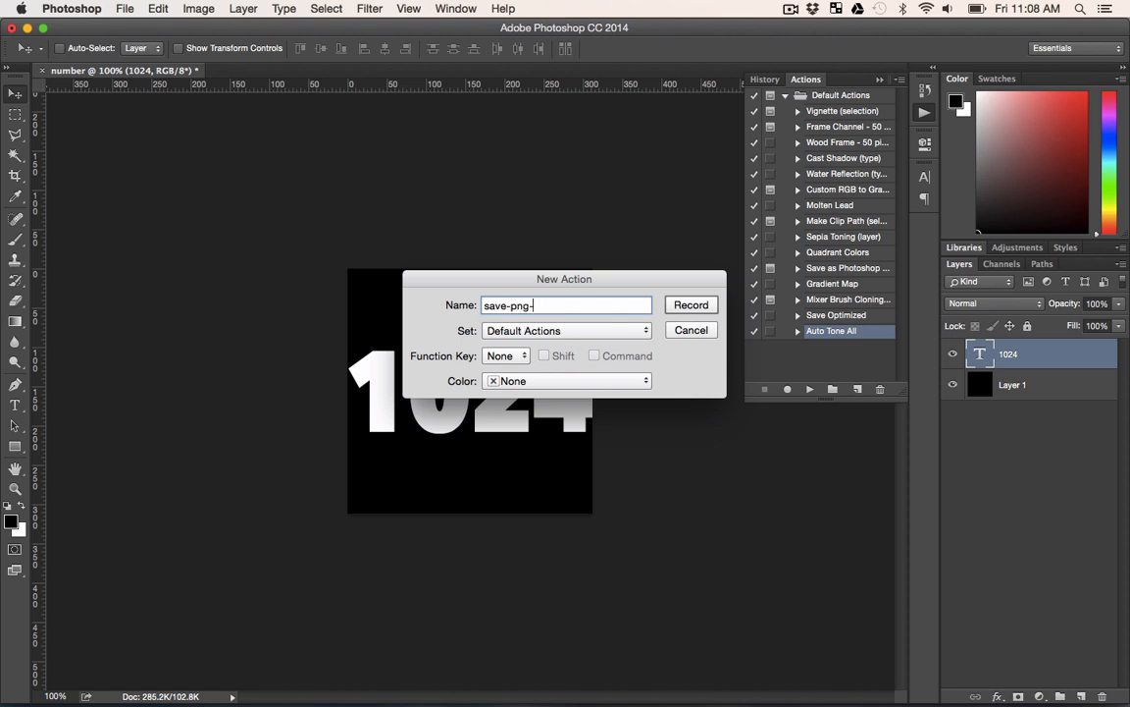
pyautogui.write('close')
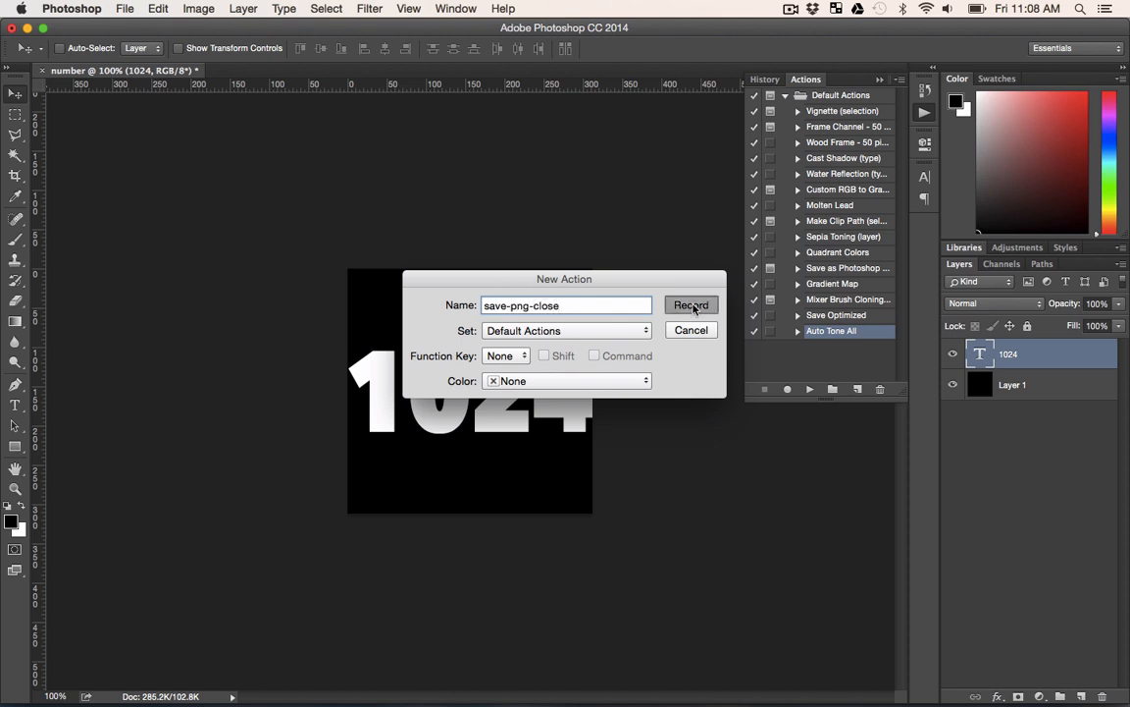
pyautogui.click(691, 305)
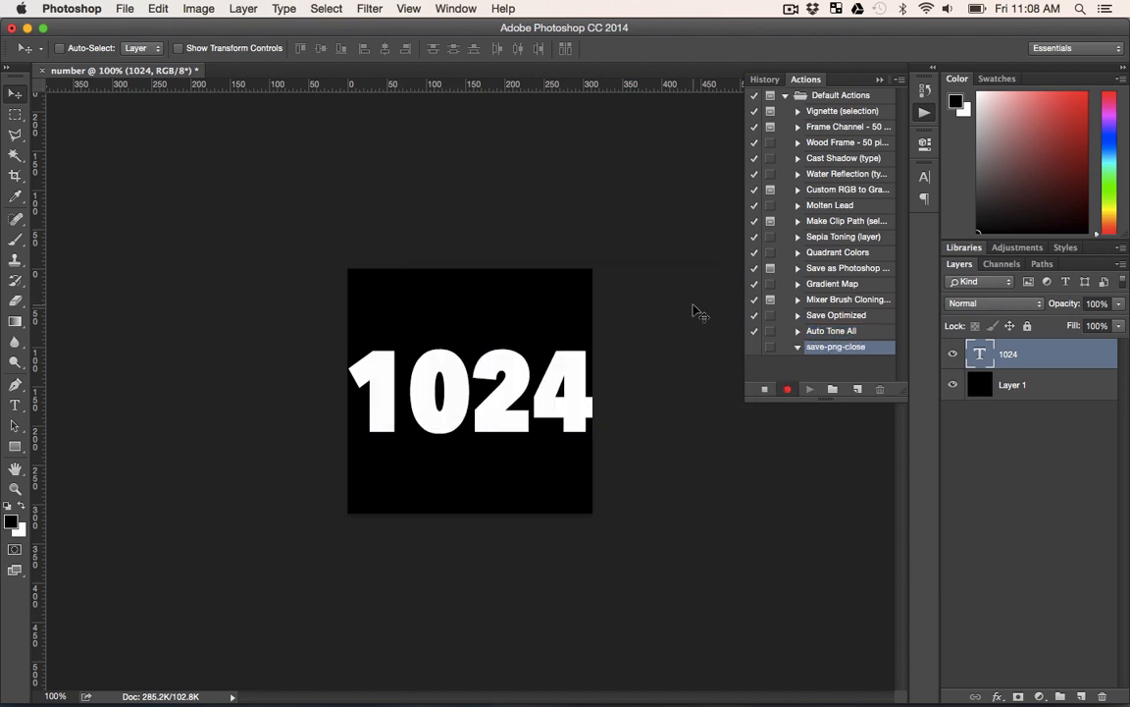
# - Choose the PNG-24 preset in Save for Web and proceed to save
pyautogui.click(125, 8)
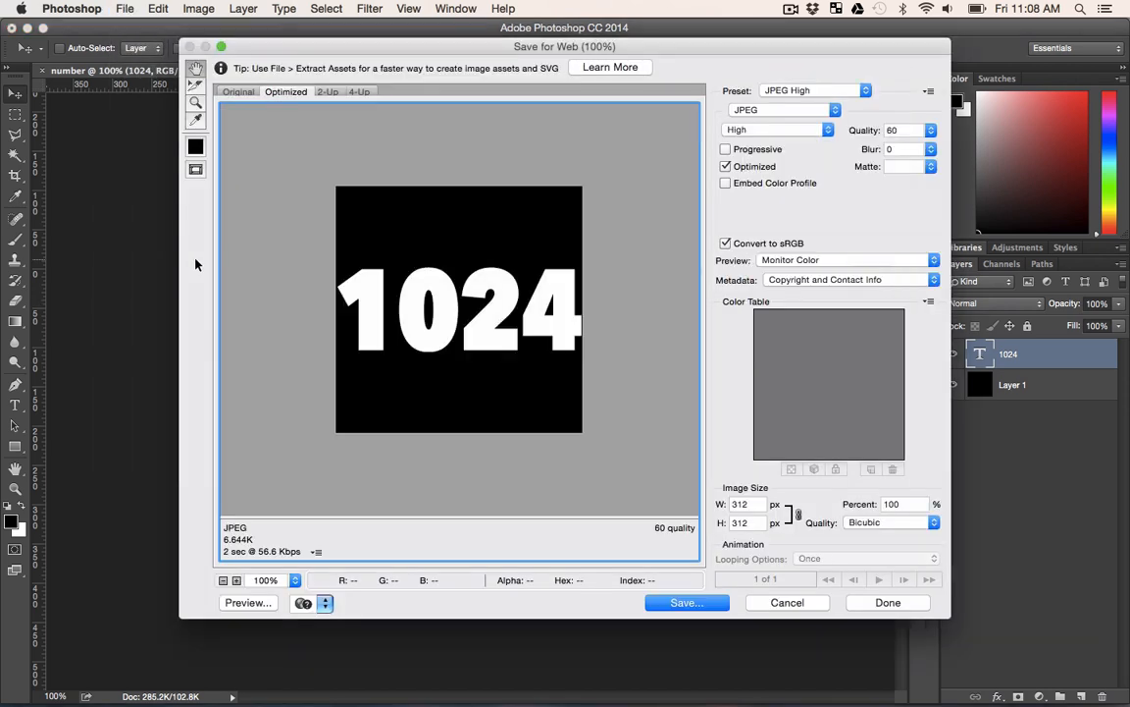
pyautogui.click(815, 89)
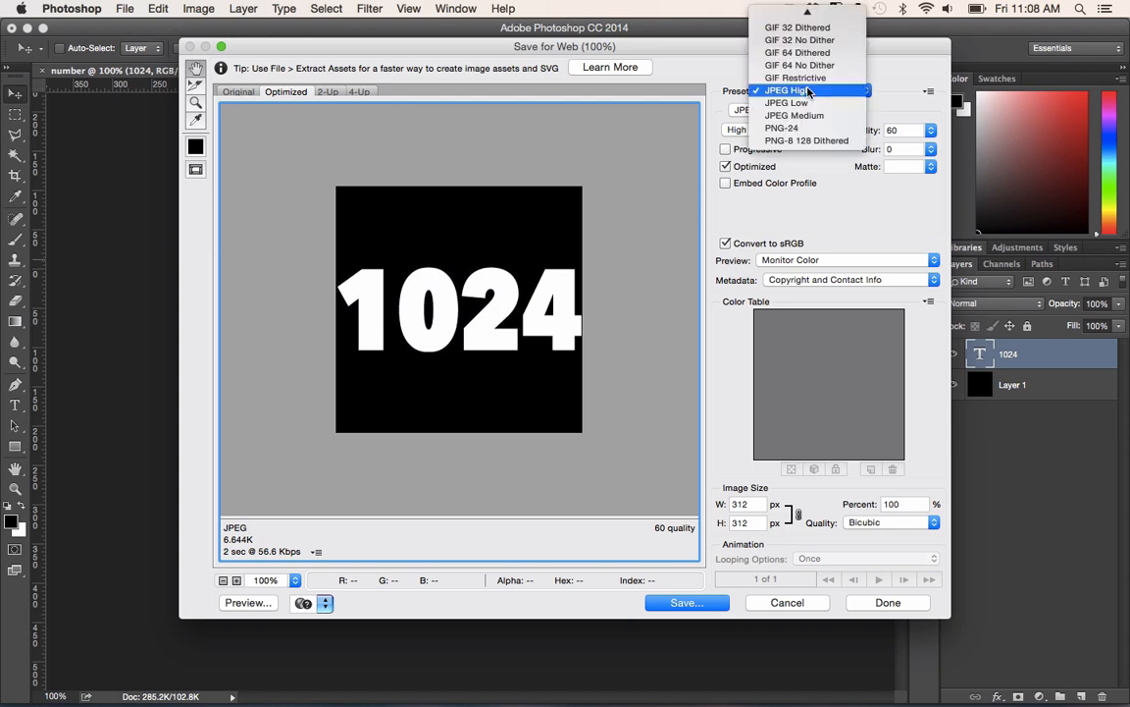
pyautogui.click(782, 128)
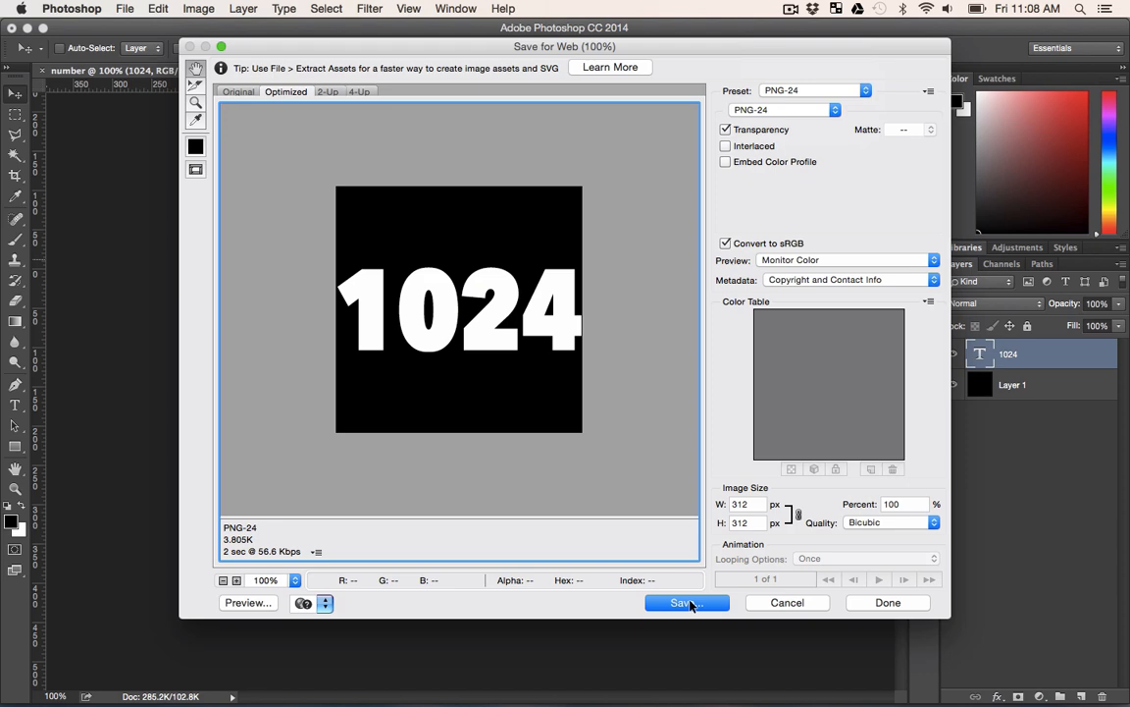
pyautogui.click(686, 603)
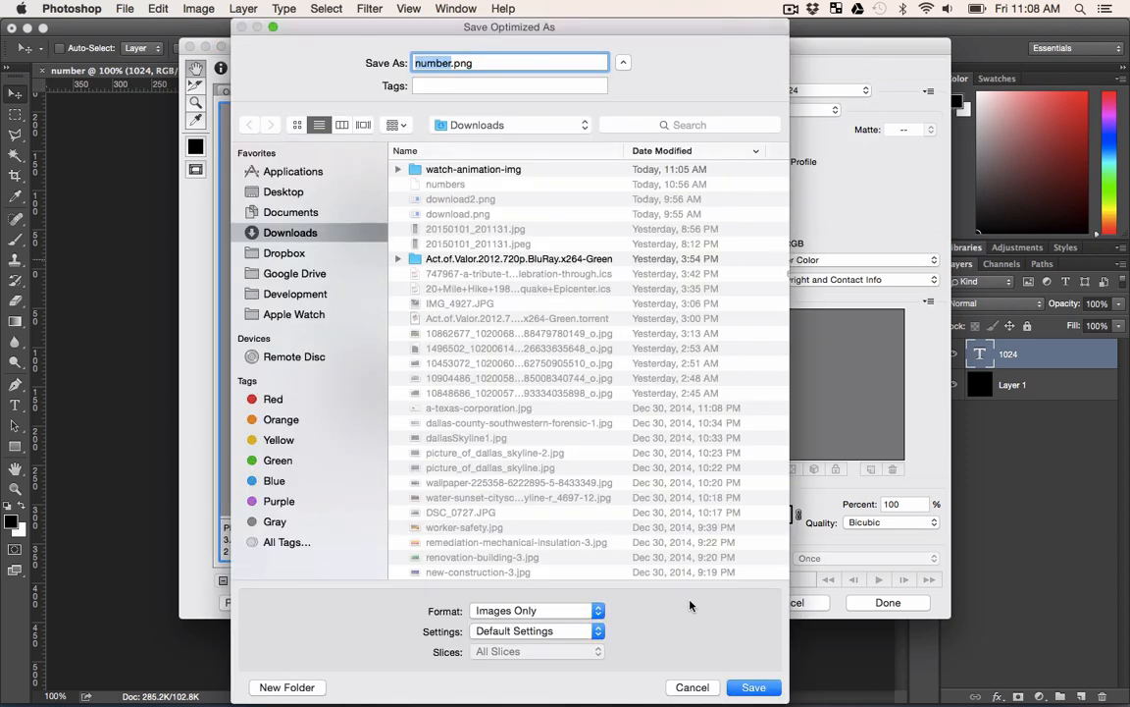
pyautogui.moveTo(334, 660)
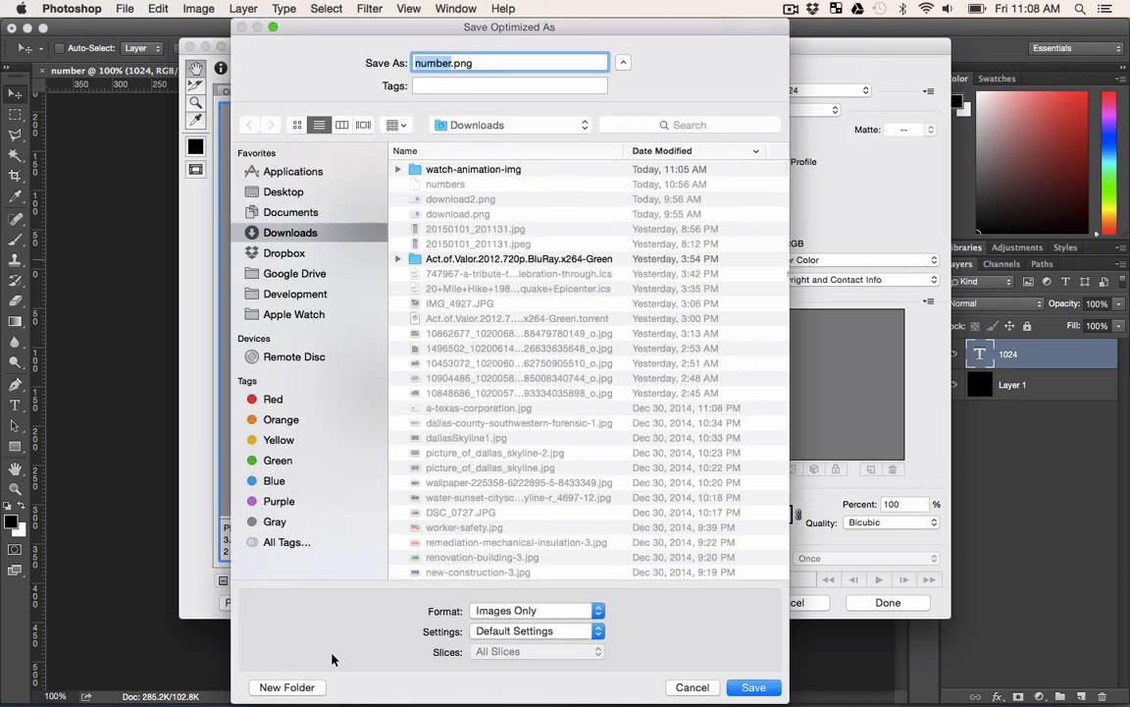
pyautogui.moveTo(288, 692)
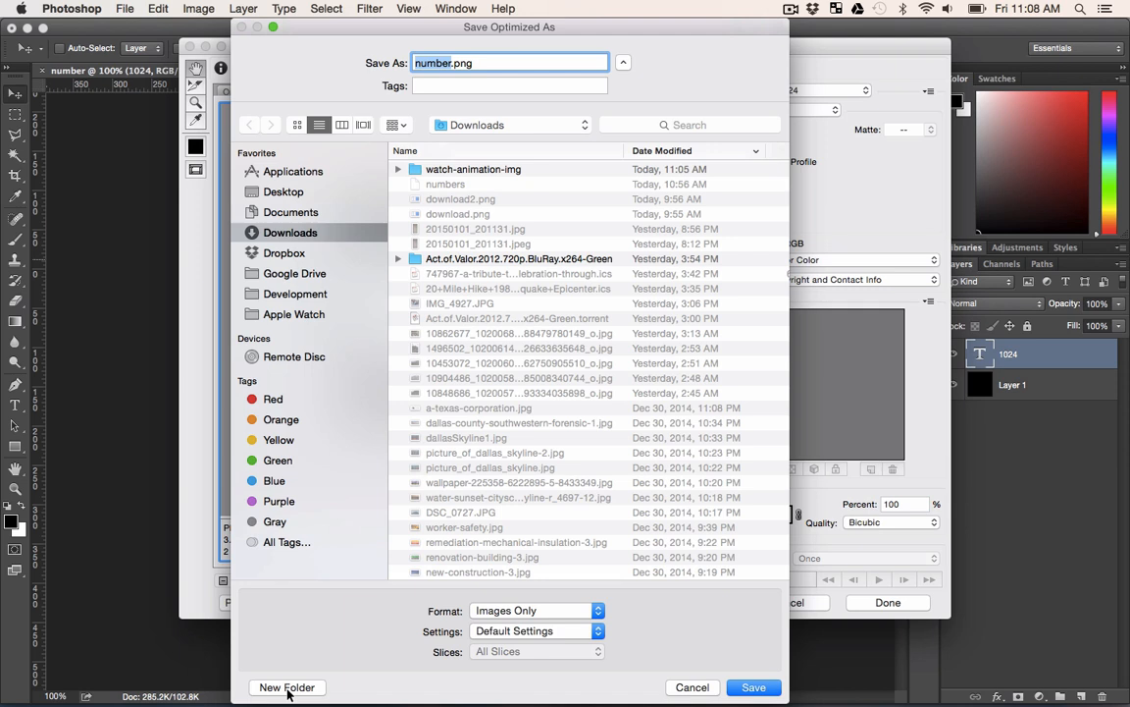
# - Create a watch-animation-png folder in Downloads as the destination for number.png
pyautogui.click(286, 686)
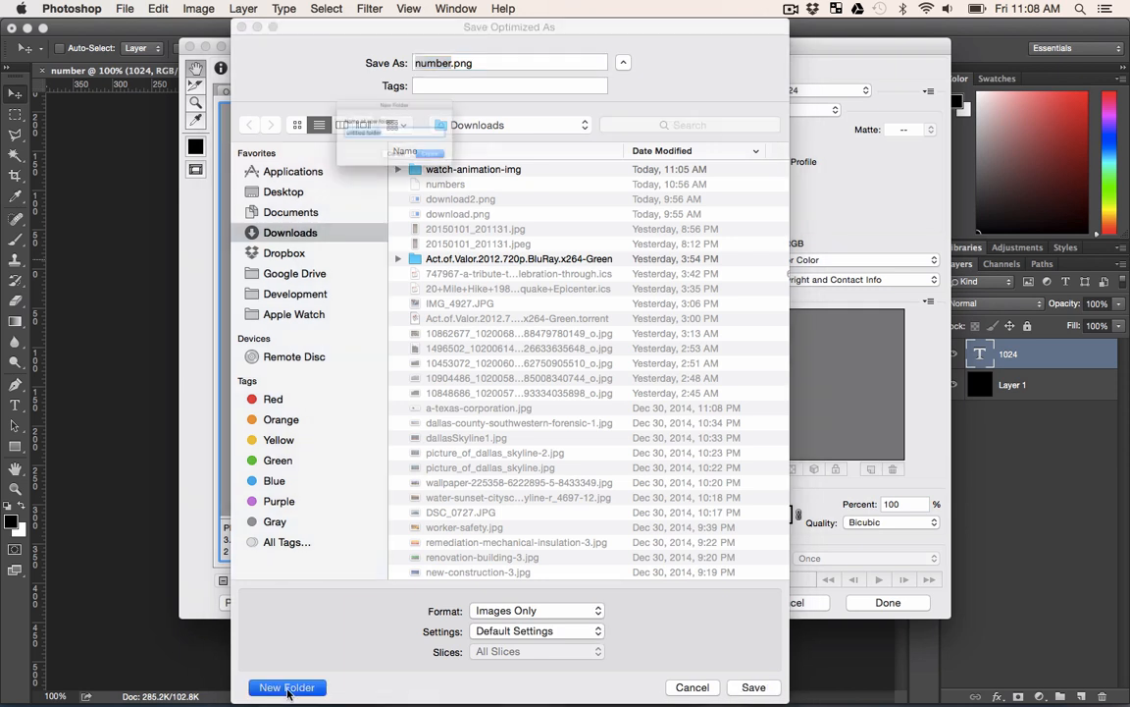
pyautogui.click(286, 687)
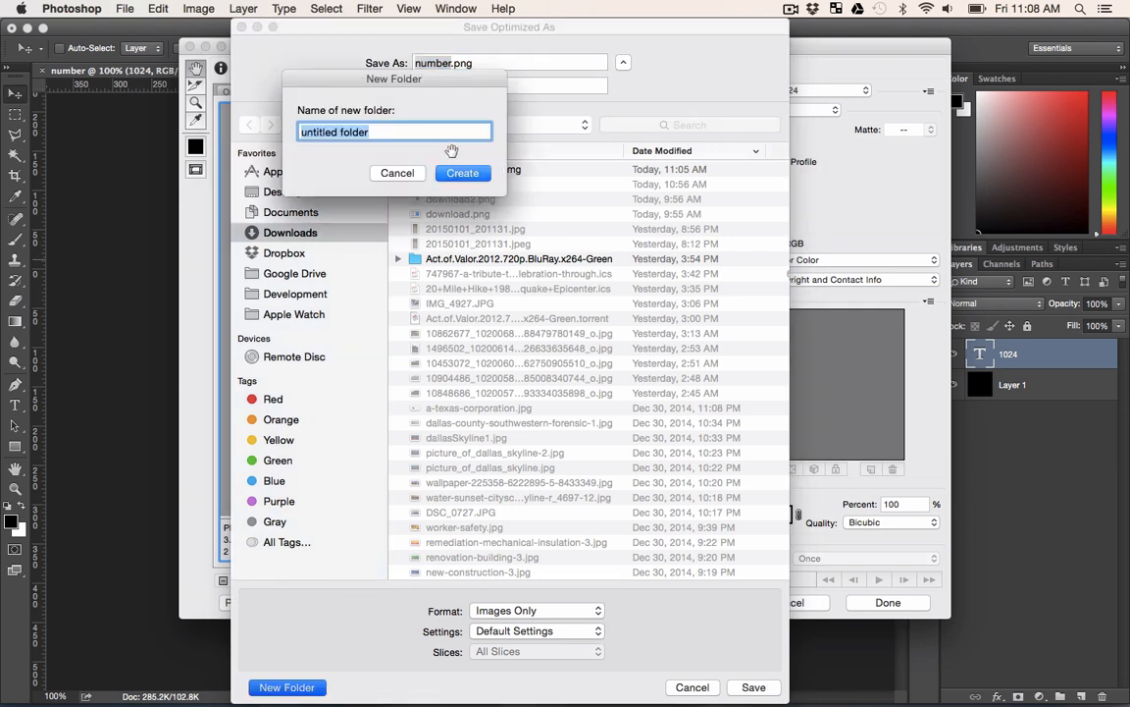
pyautogui.write('watch-')
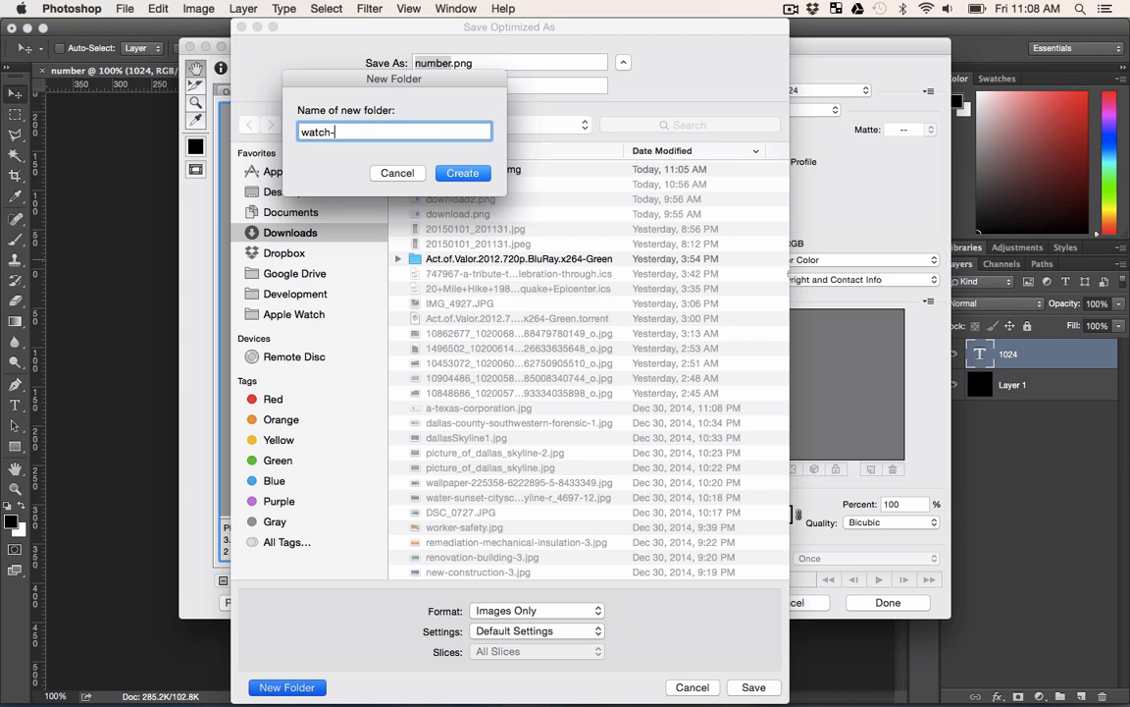
pyautogui.write('animation')
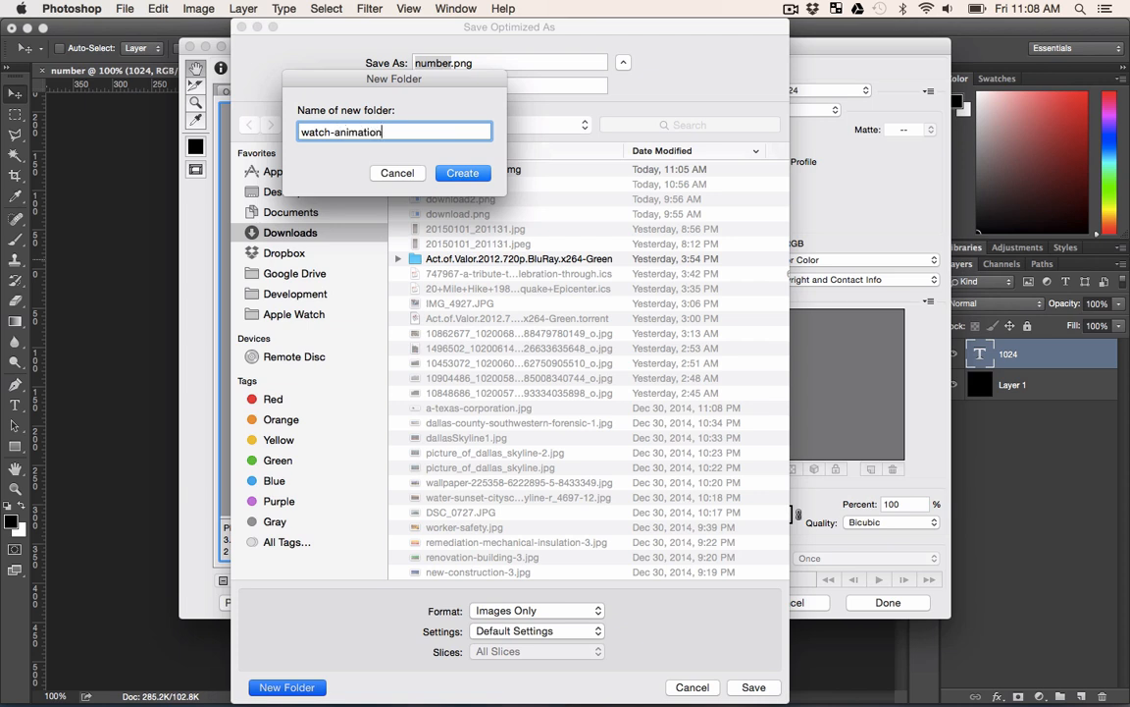
pyautogui.write('-png')
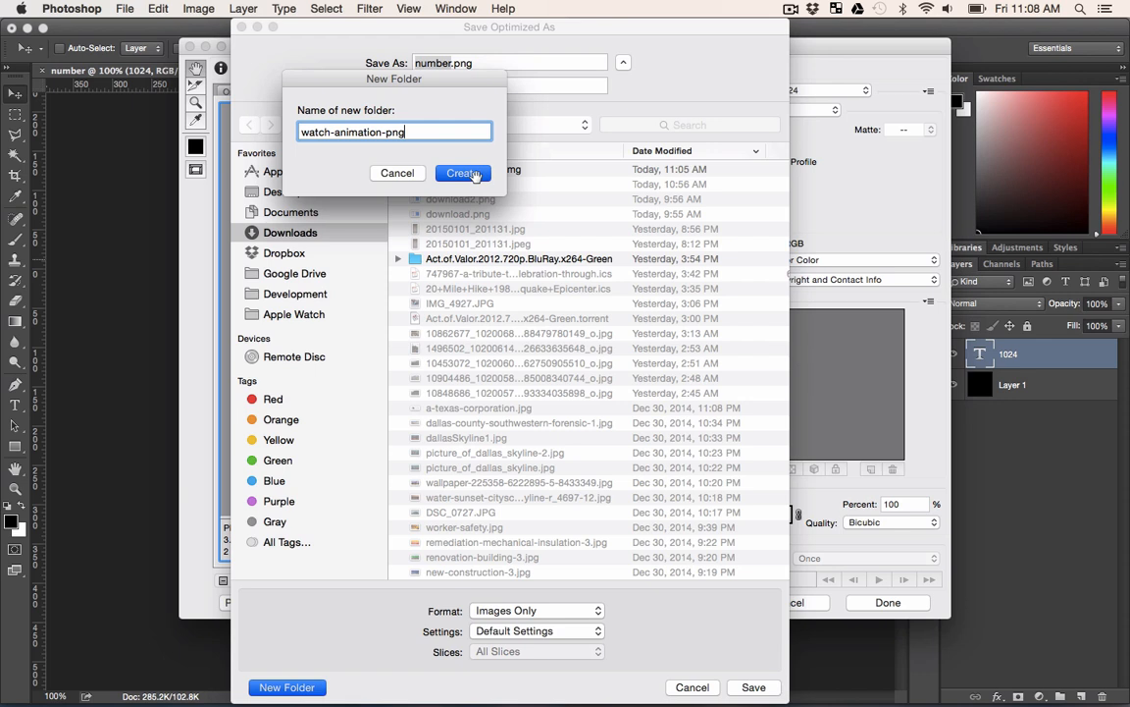
pyautogui.click(464, 173)
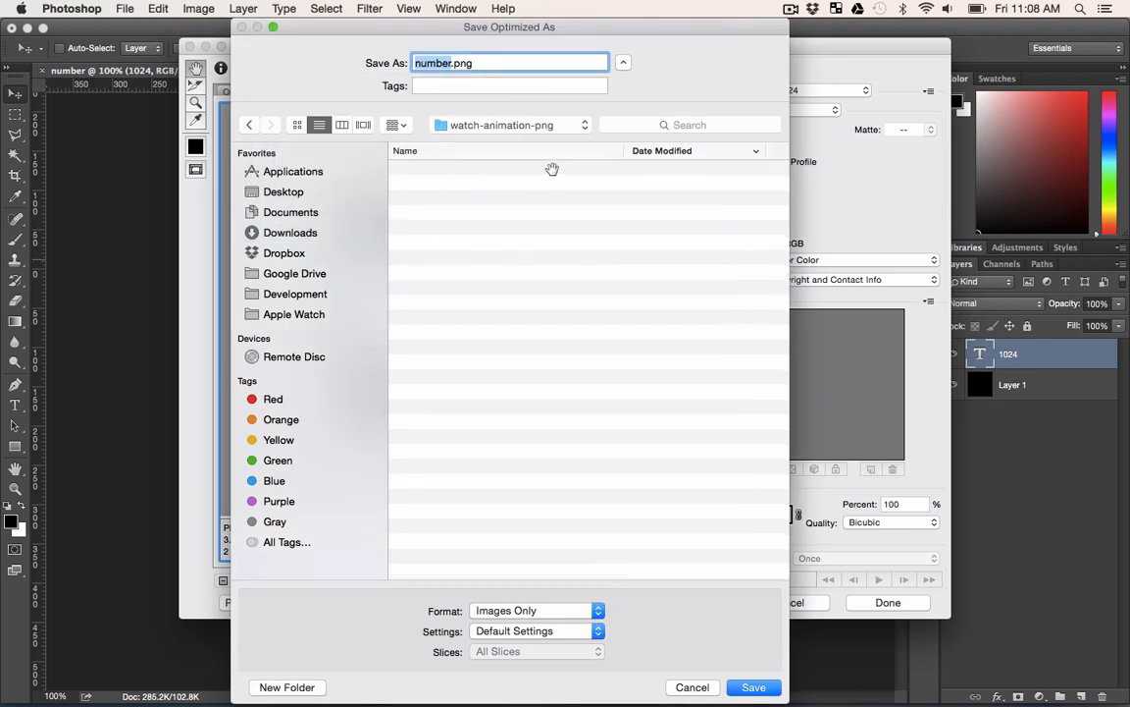
pyautogui.moveTo(497, 140)
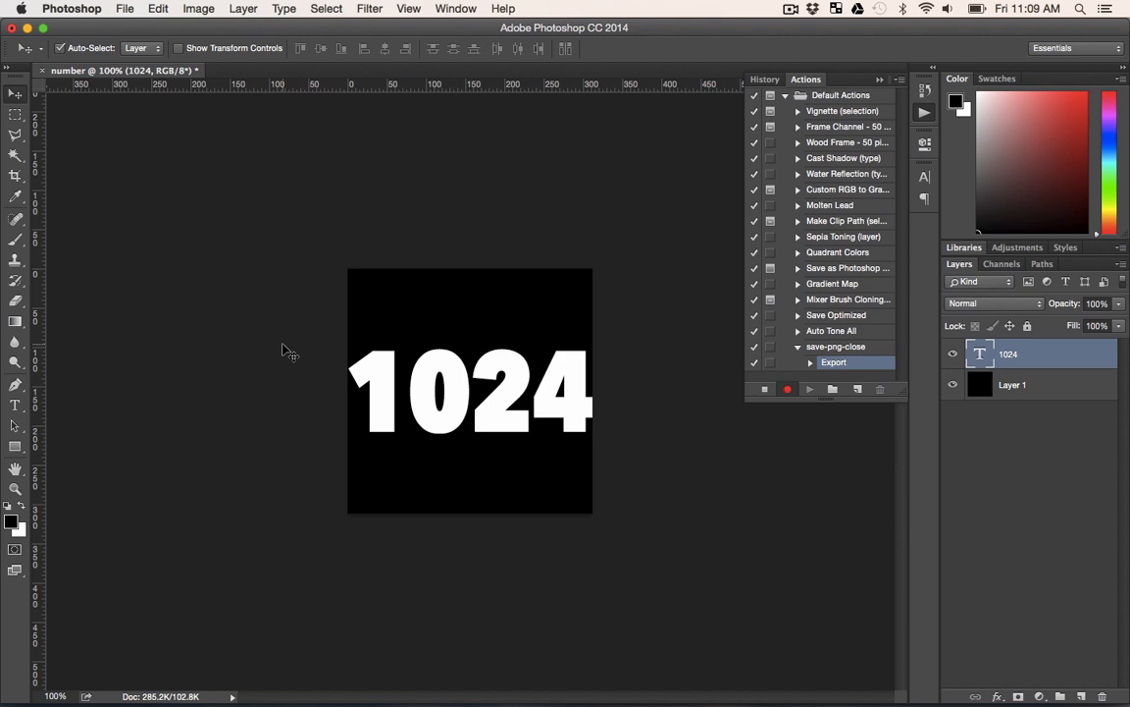
# - Close all documents without saving, recording a Close step in save-png-close
pyautogui.click(124, 8)
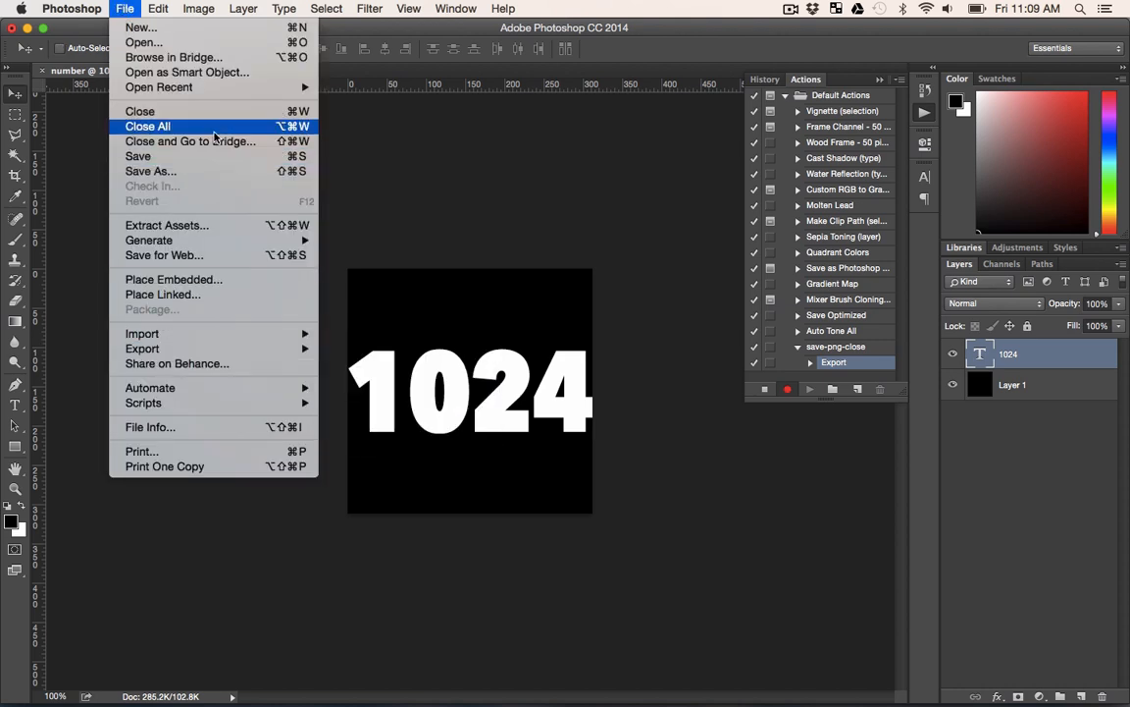
pyautogui.click(147, 126)
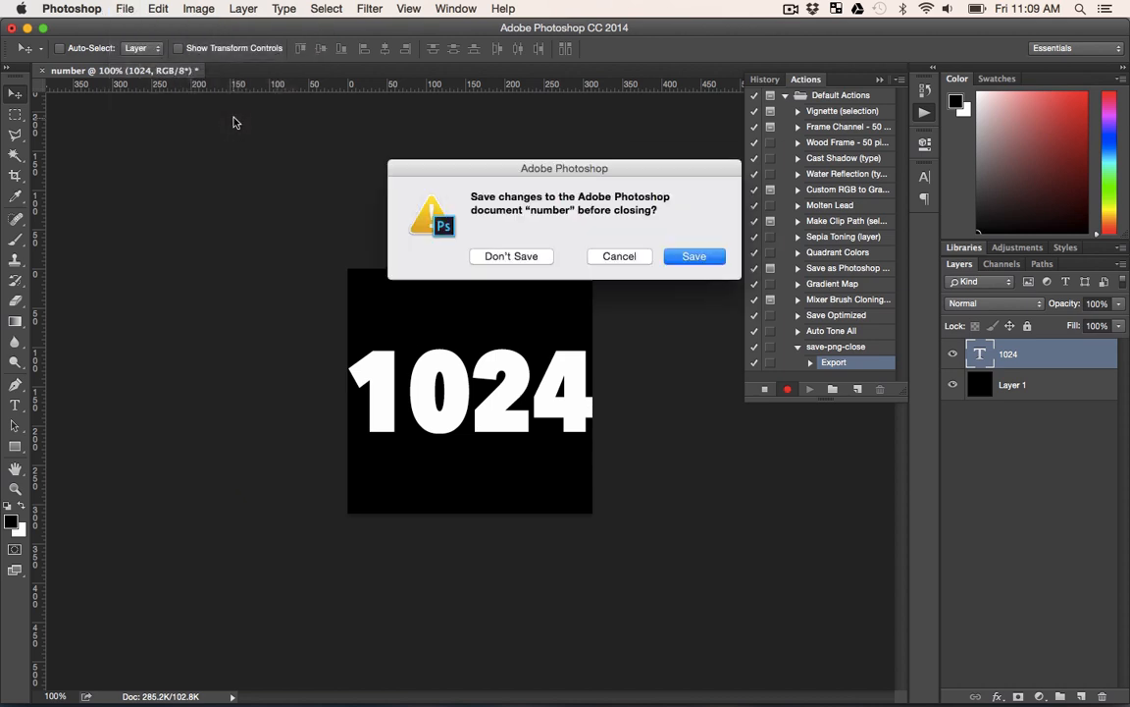
pyautogui.moveTo(606, 272)
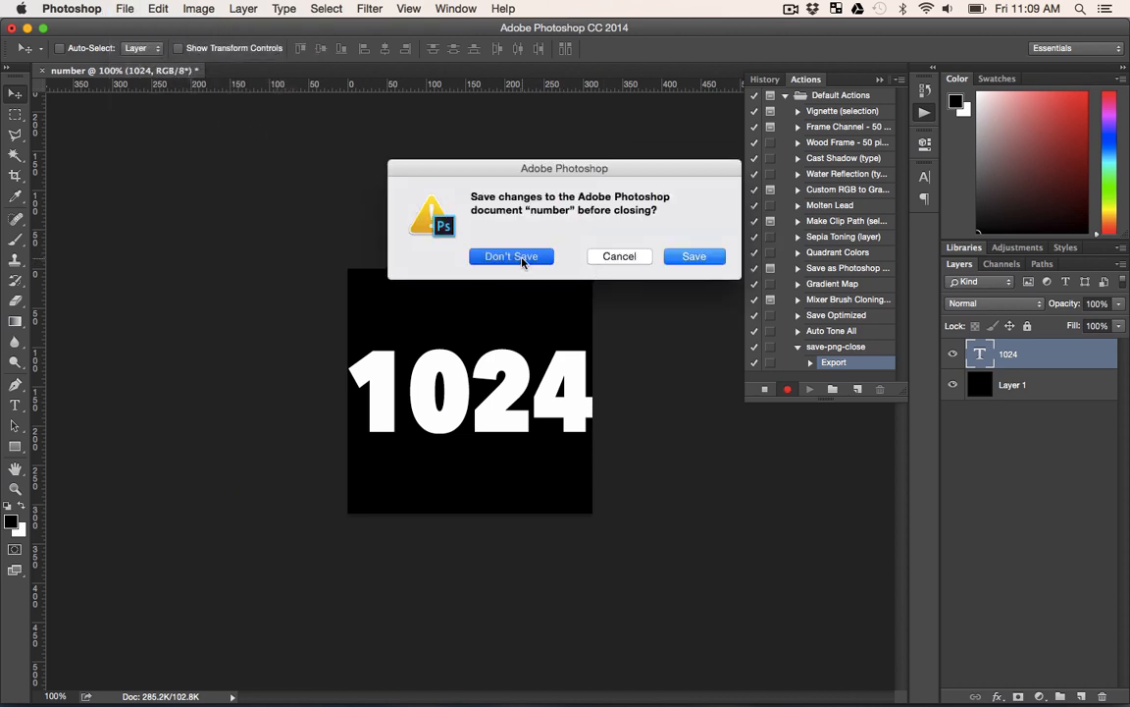
pyautogui.click(510, 256)
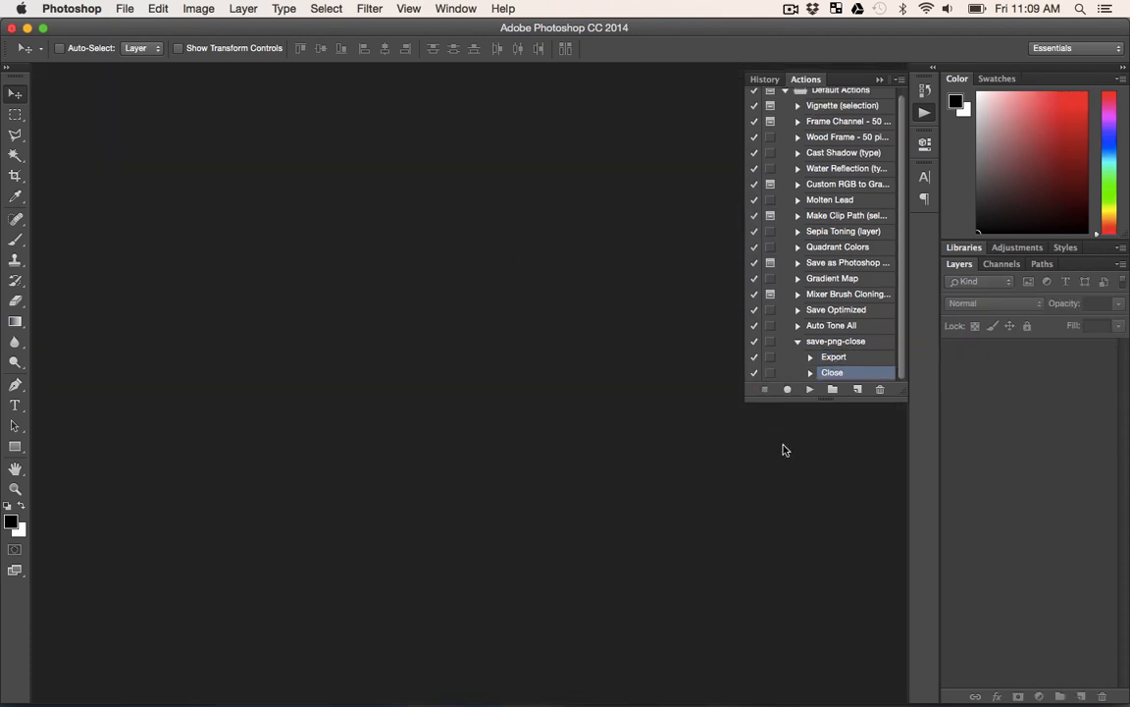
pyautogui.moveTo(749, 420)
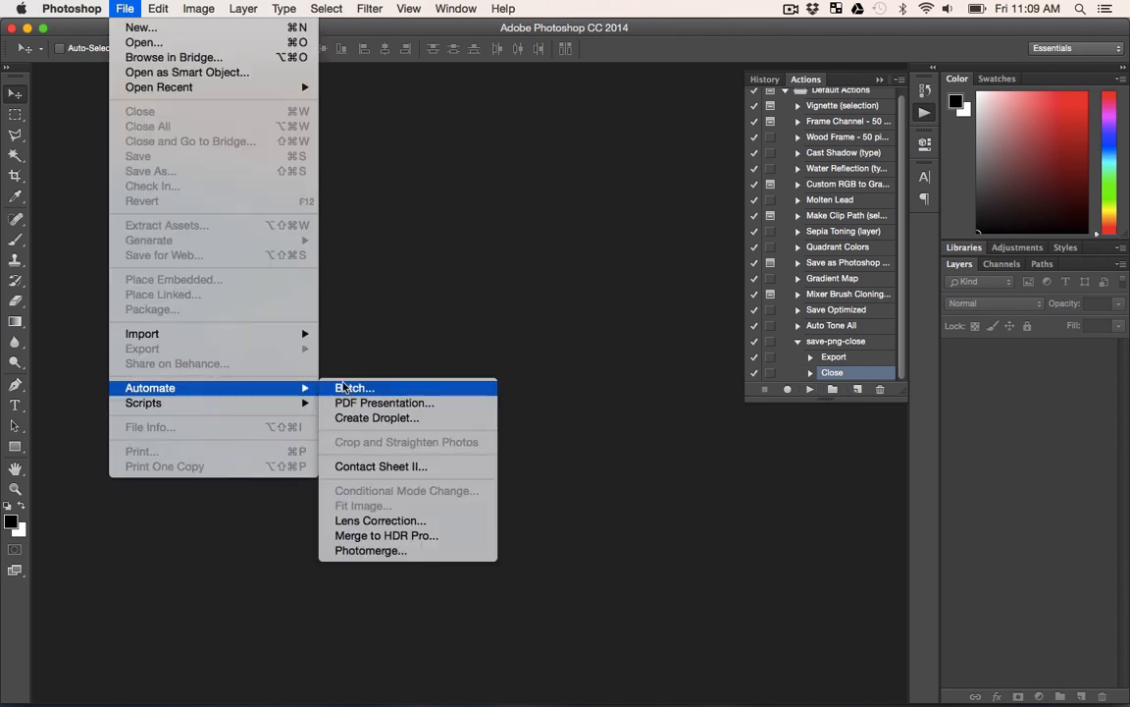
# - Batch-run save-png-close with Downloads/watch-animation-img as the source folder
pyautogui.click(353, 386)
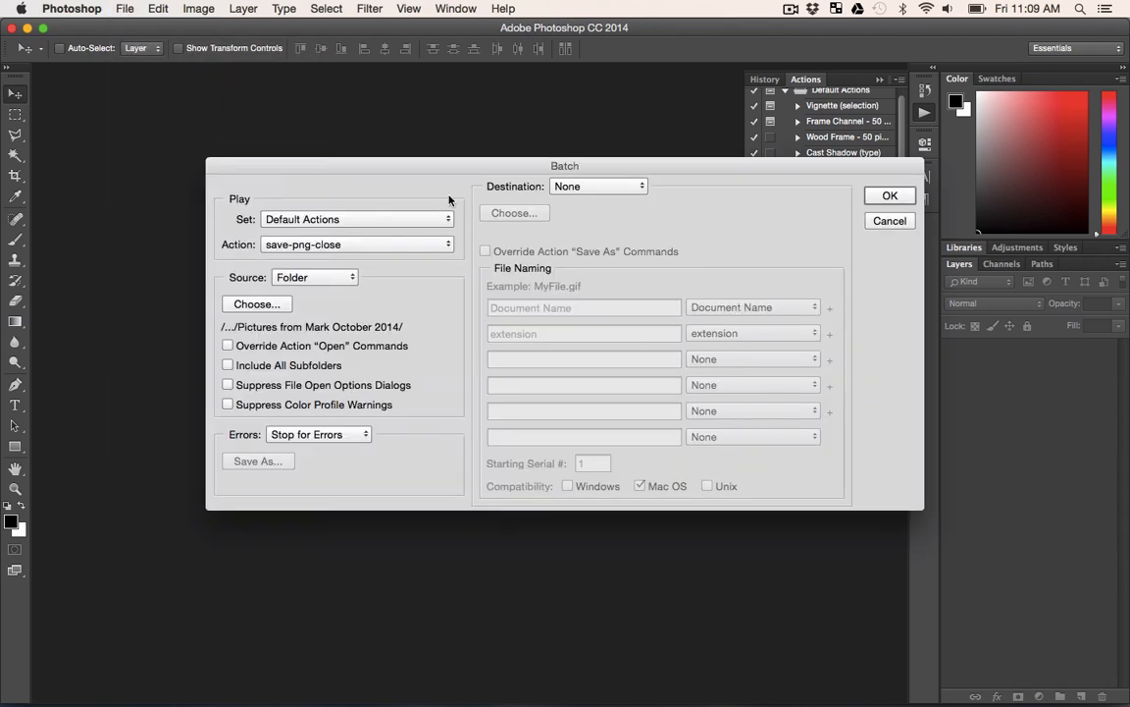
pyautogui.moveTo(249, 247)
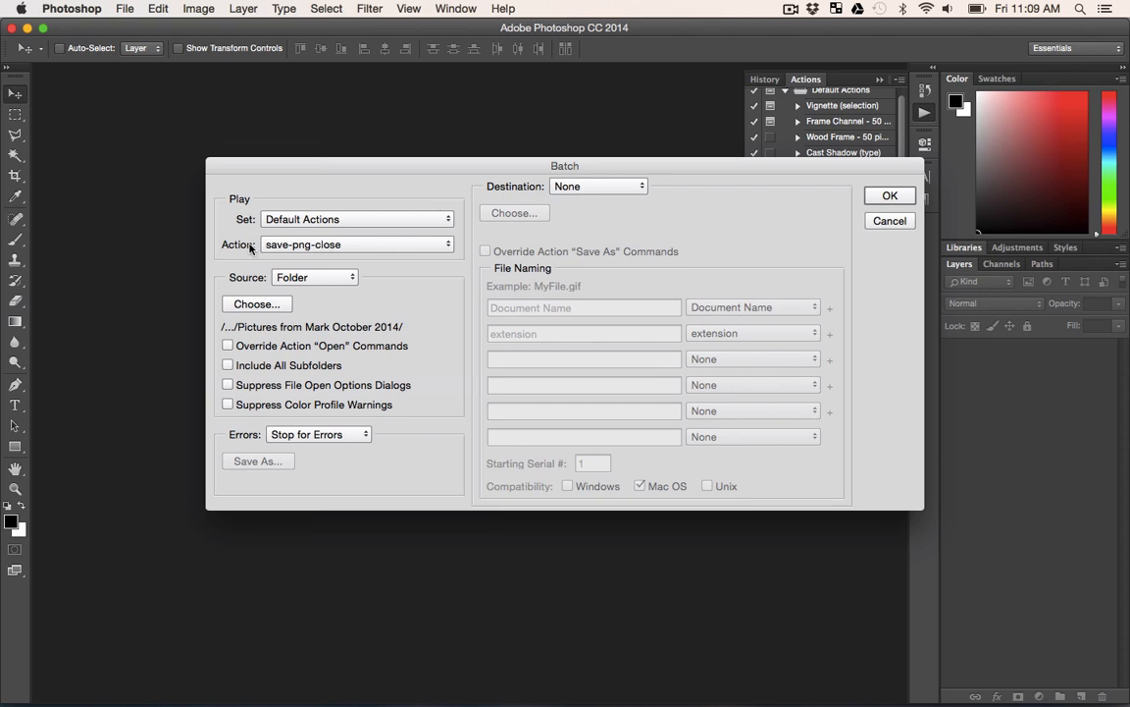
pyautogui.moveTo(324, 249)
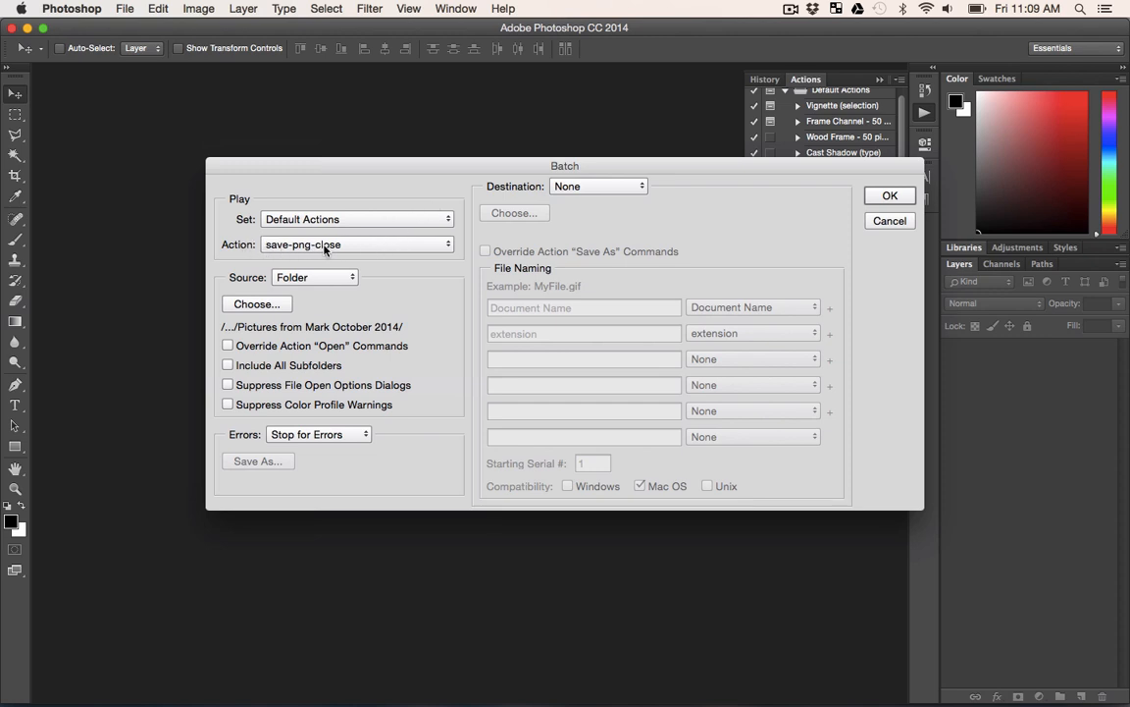
pyautogui.moveTo(256, 303)
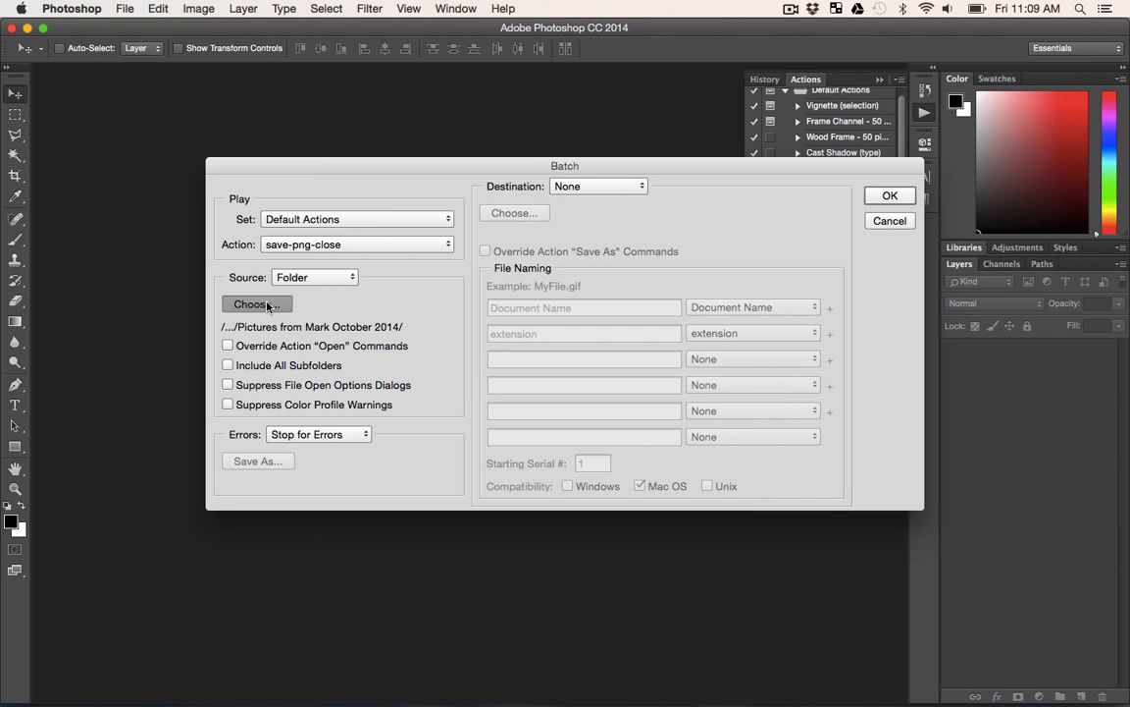
pyautogui.click(255, 303)
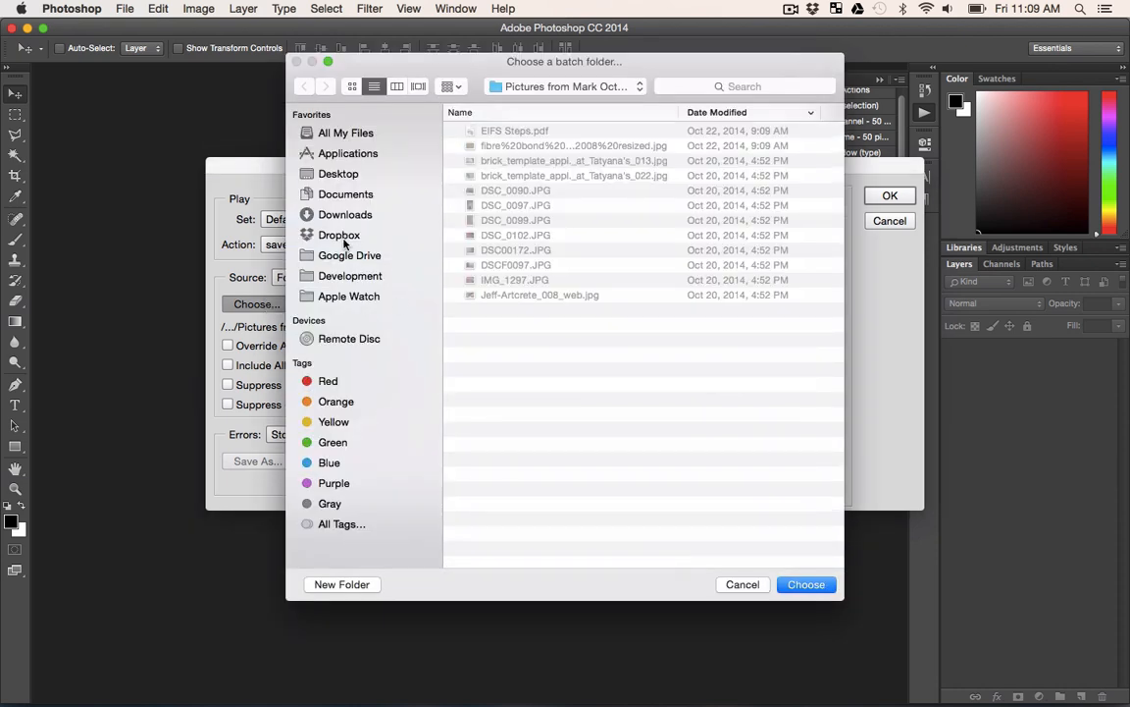
pyautogui.moveTo(349, 220)
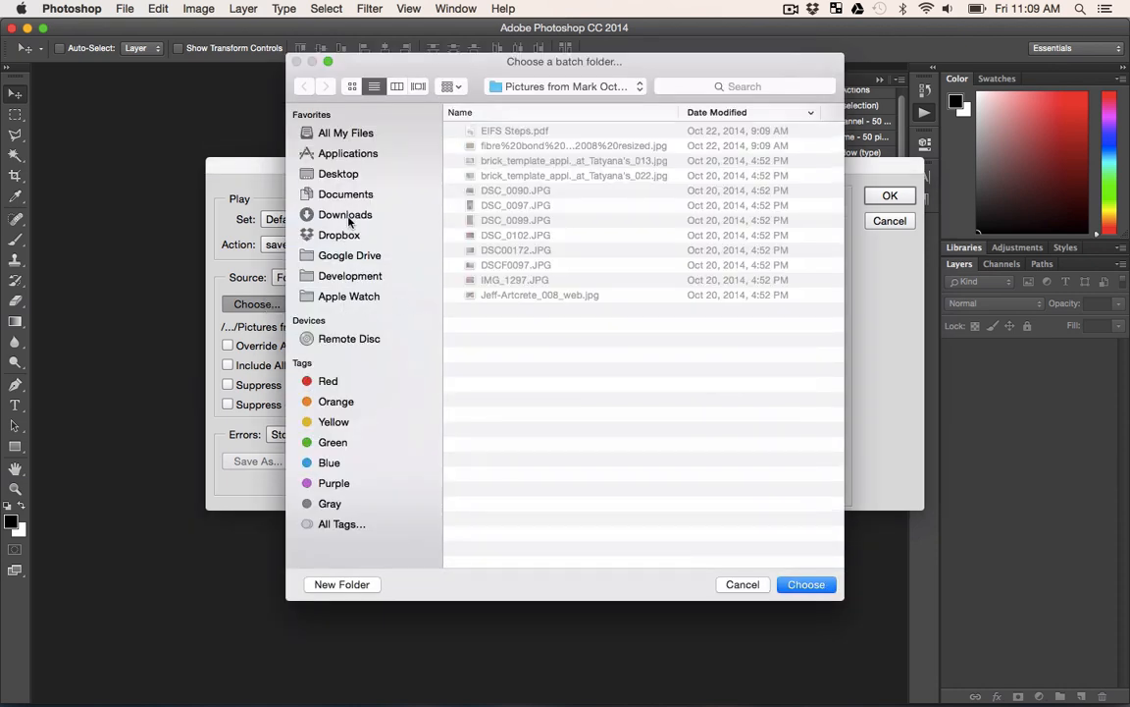
pyautogui.click(345, 214)
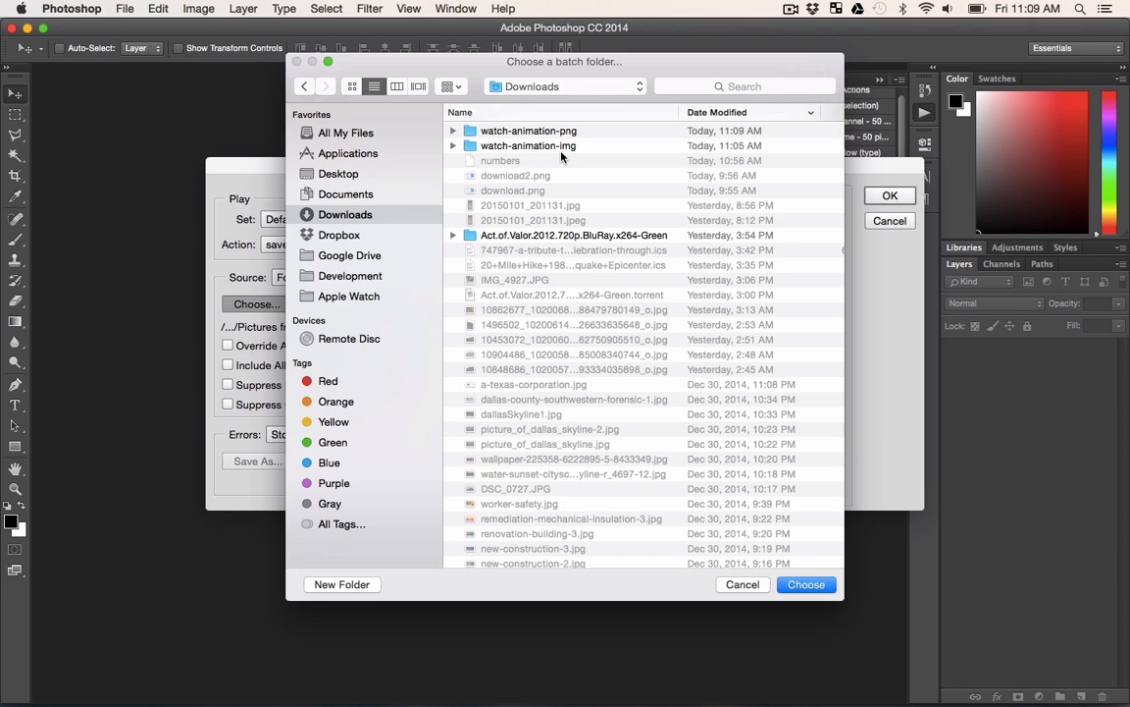
pyautogui.doubleClick(528, 145)
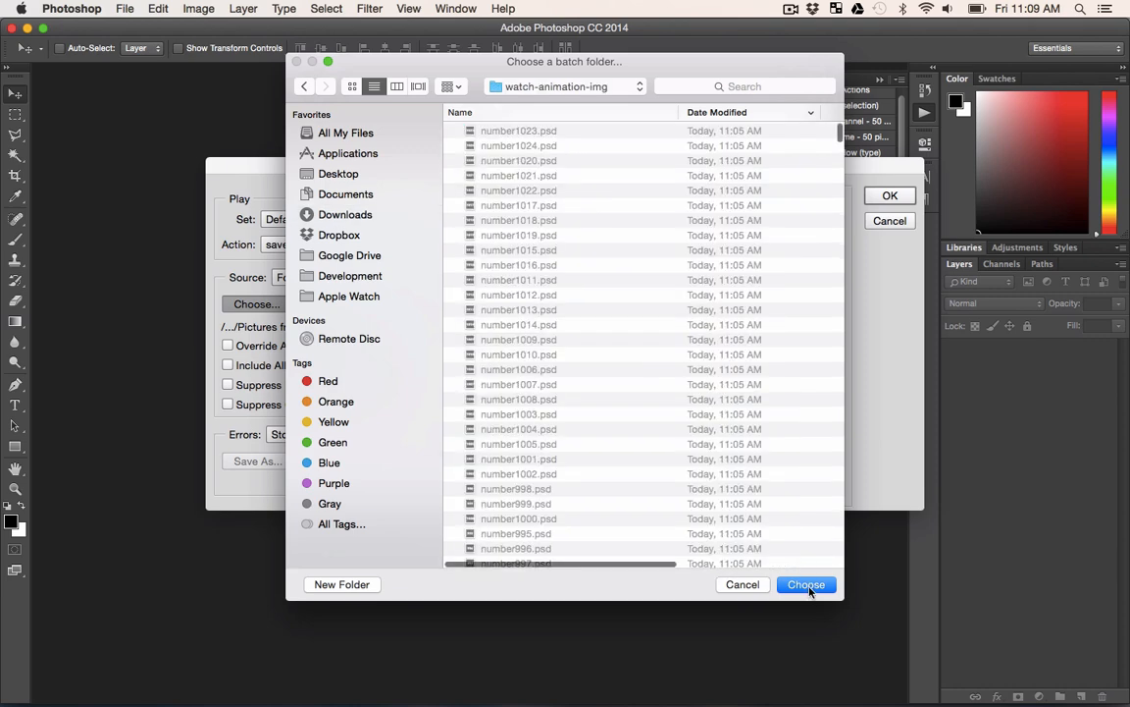
pyautogui.click(806, 584)
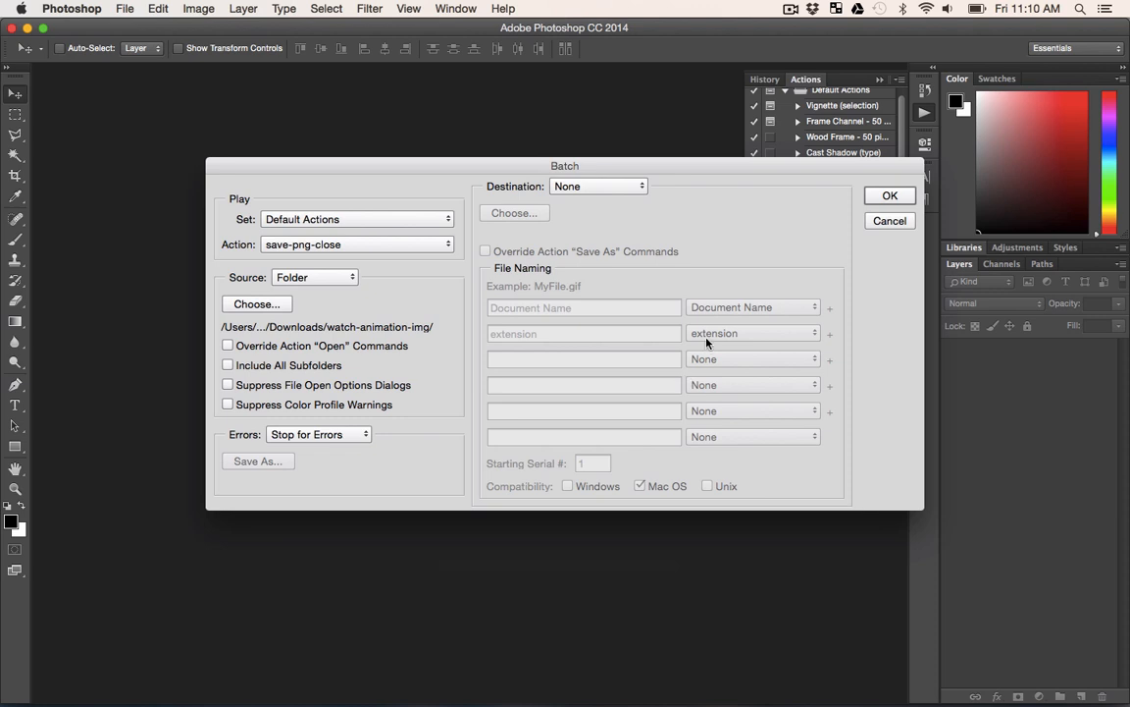
pyautogui.moveTo(630, 187)
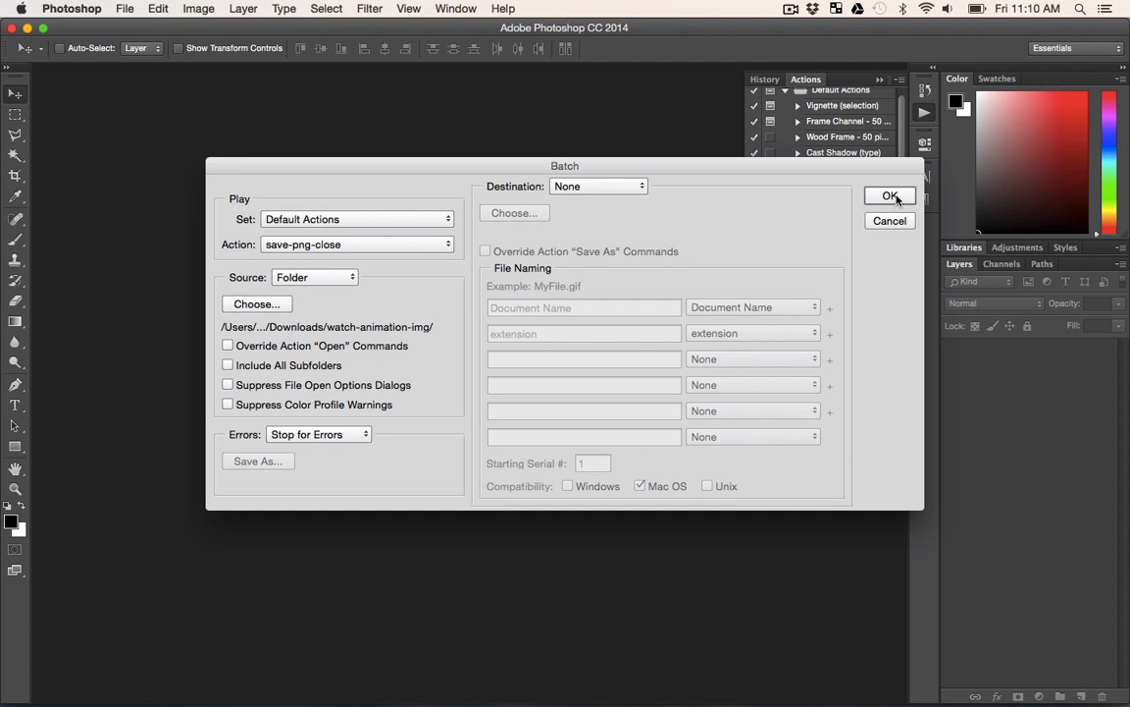
pyautogui.click(889, 195)
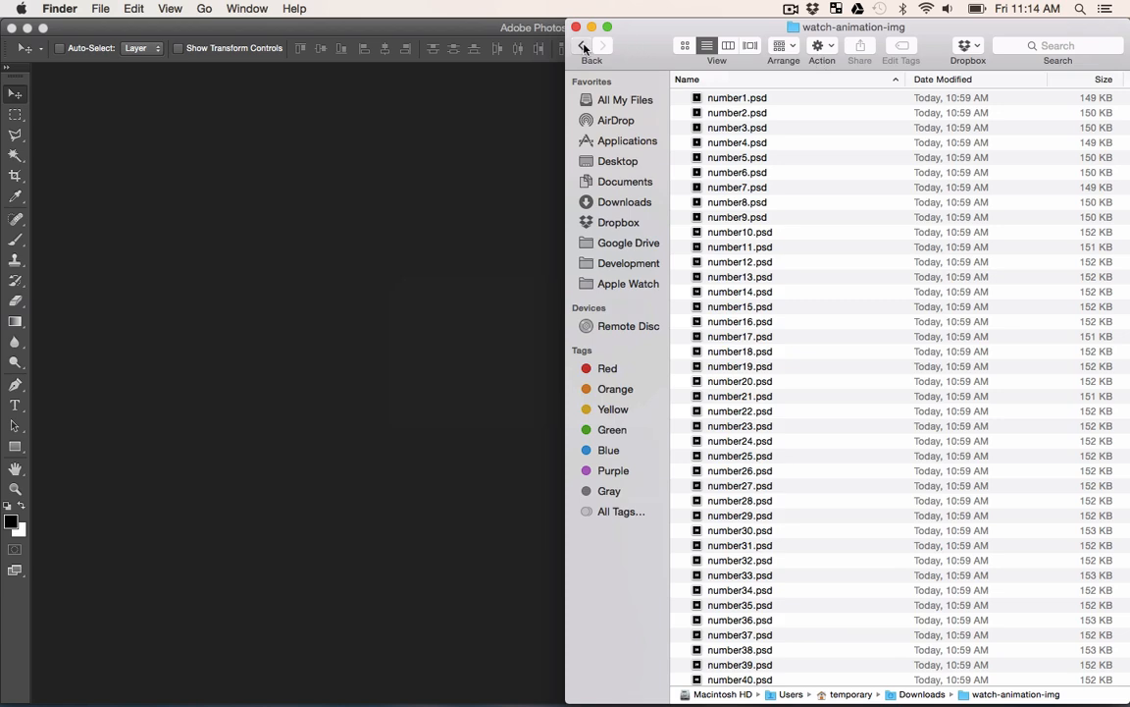
# - Go back to Downloads, open watch-animation-png, and scroll through the exported PNGs
pyautogui.click(581, 46)
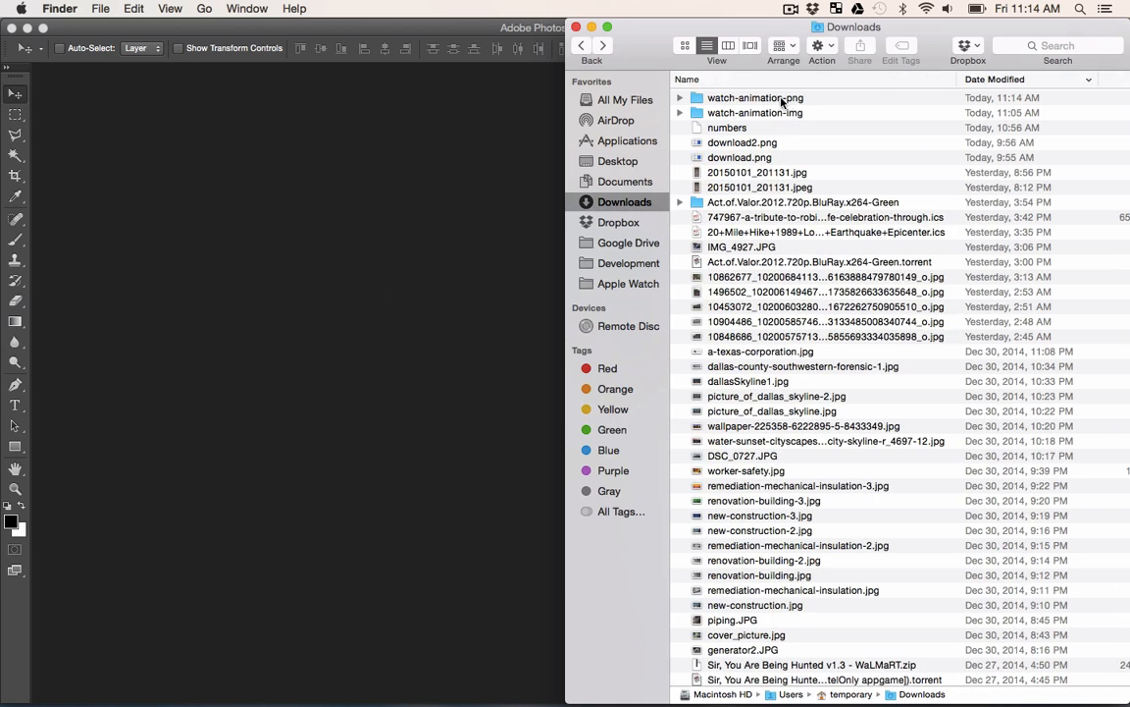
pyautogui.doubleClick(756, 97)
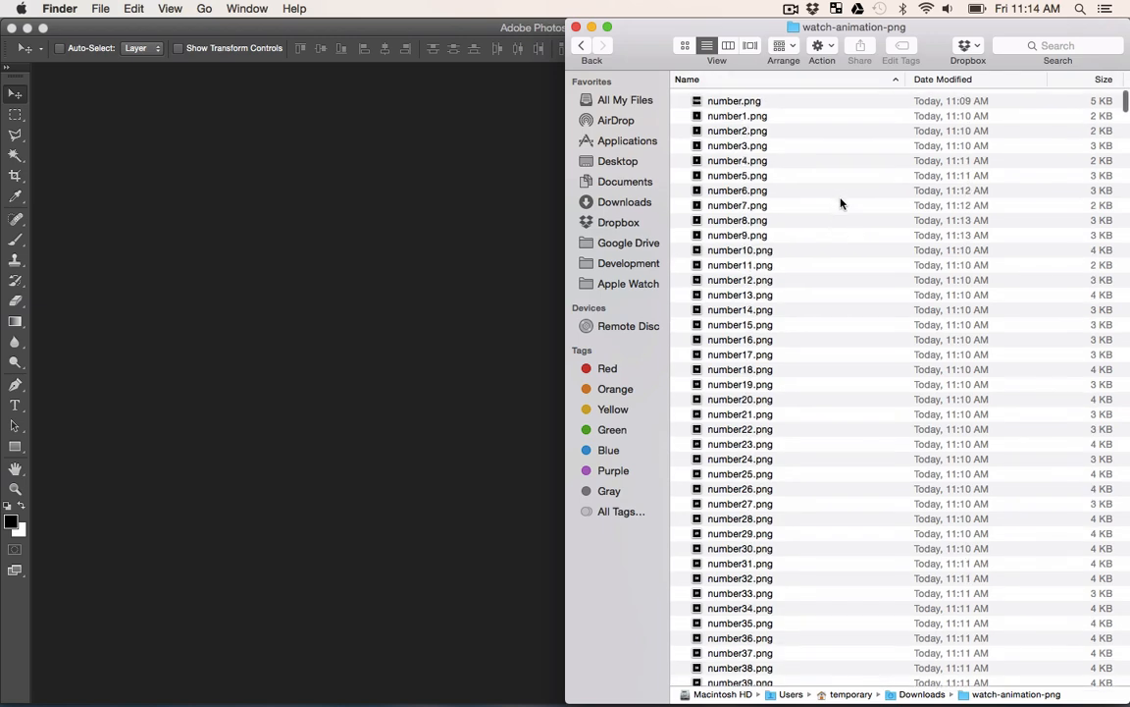
pyautogui.scroll(3)
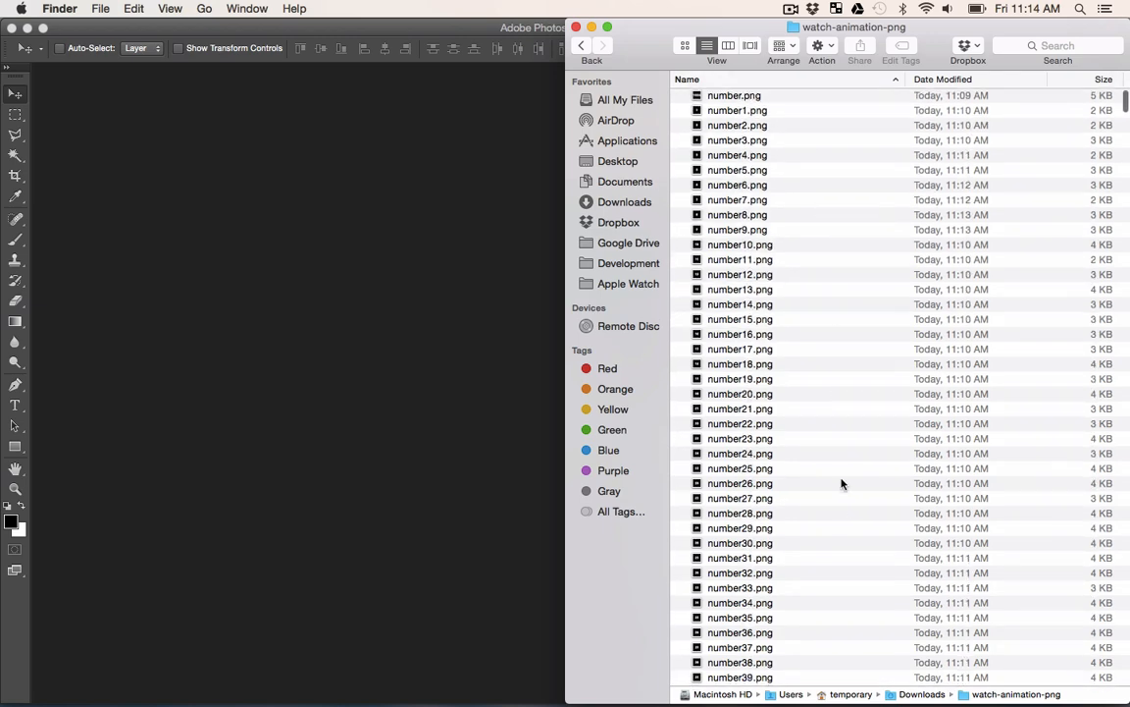
pyautogui.scroll(-3)
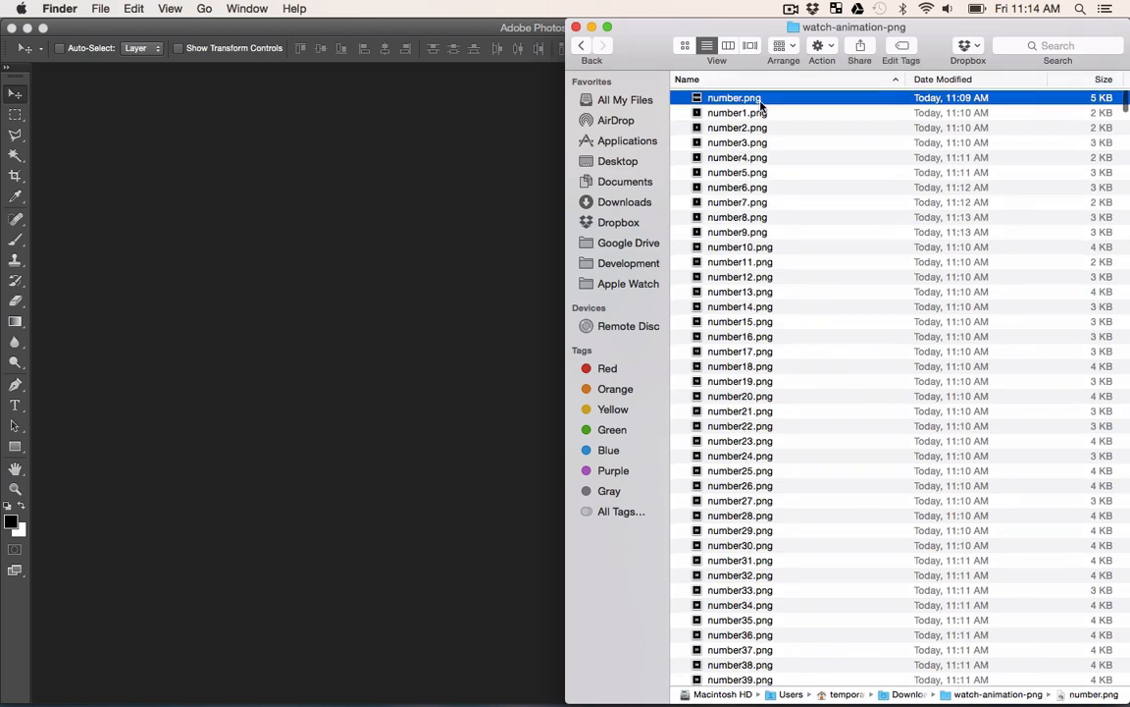
pyautogui.moveTo(808, 115)
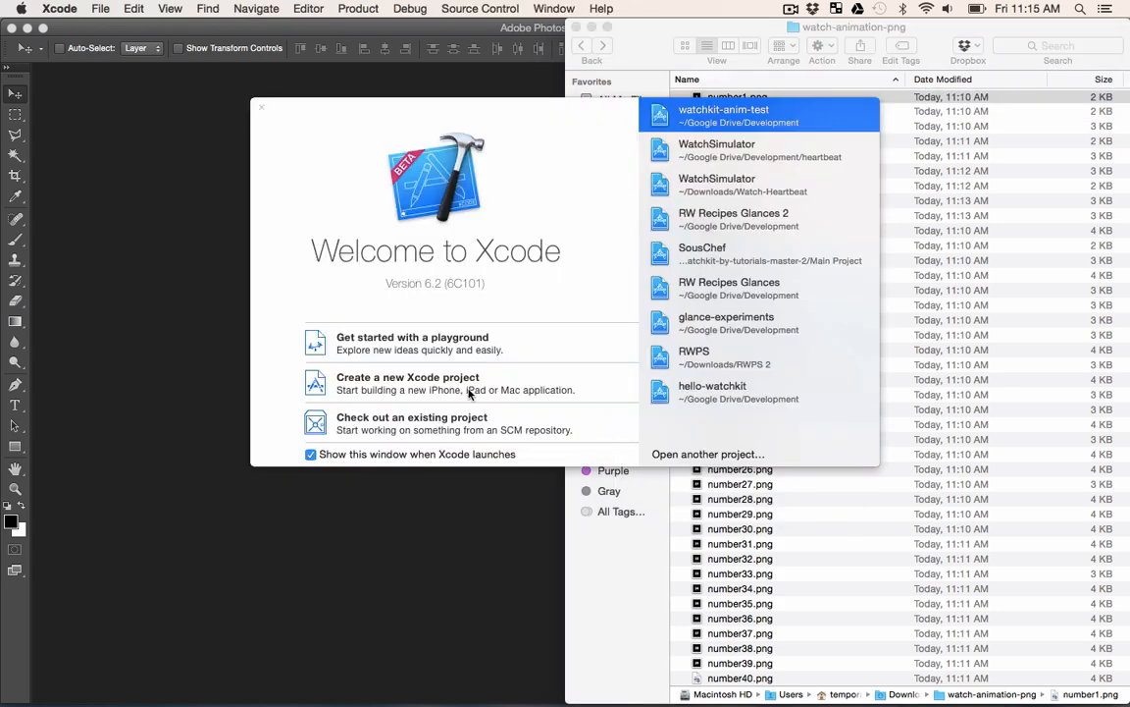
# - Create a Single View Application project 'watchkit-animation-test' saved in Development
pyautogui.click(100, 8)
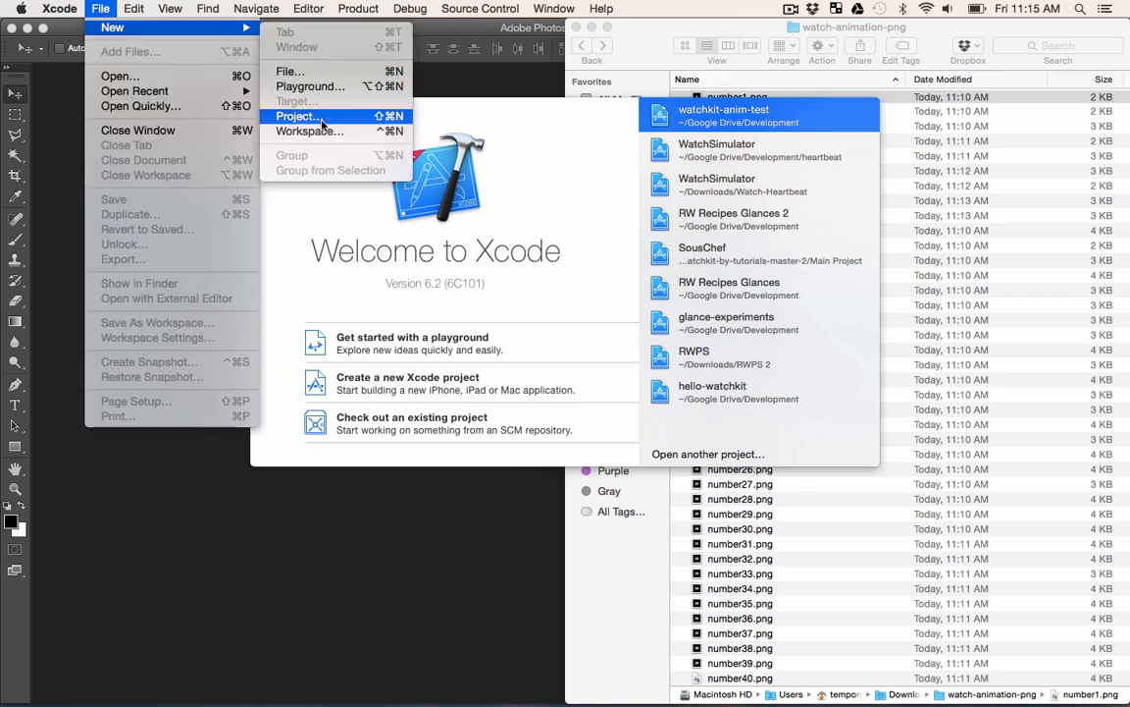
pyautogui.click(296, 116)
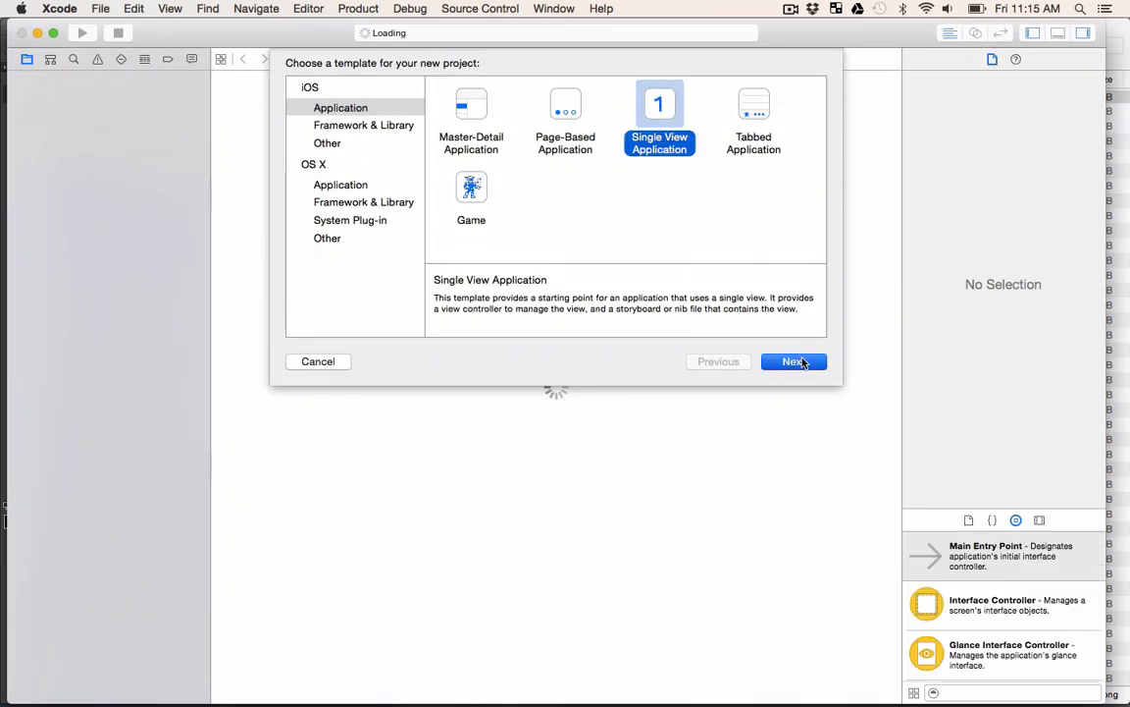
pyautogui.click(793, 361)
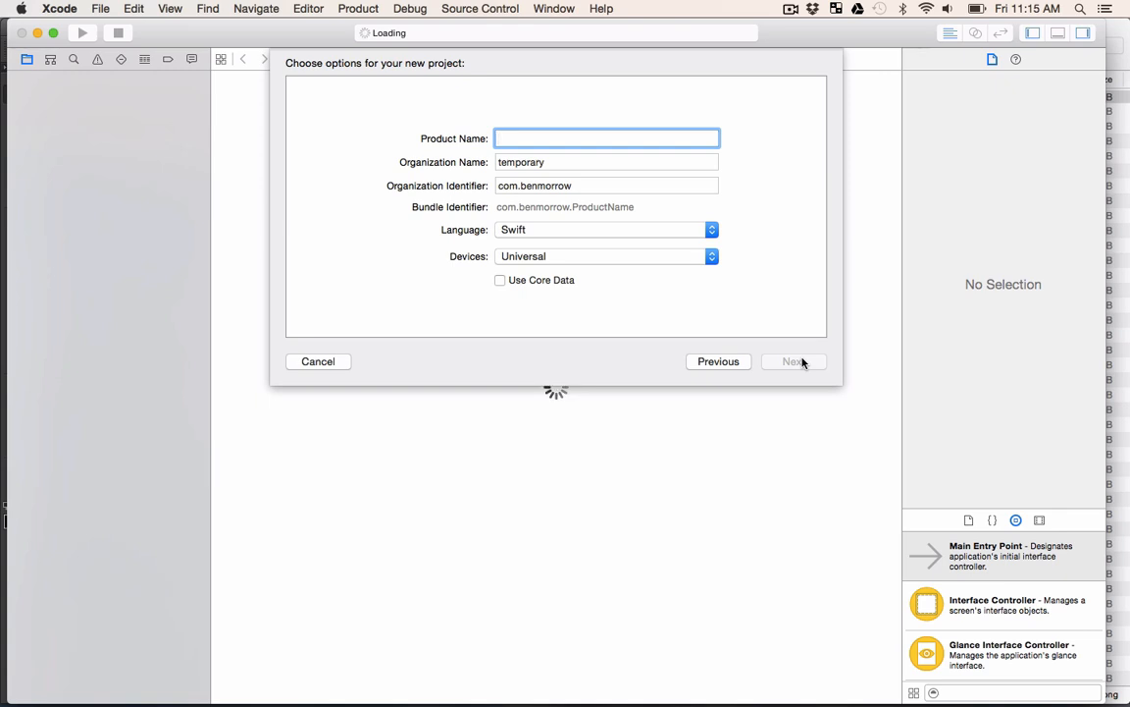
pyautogui.write('watchkit')
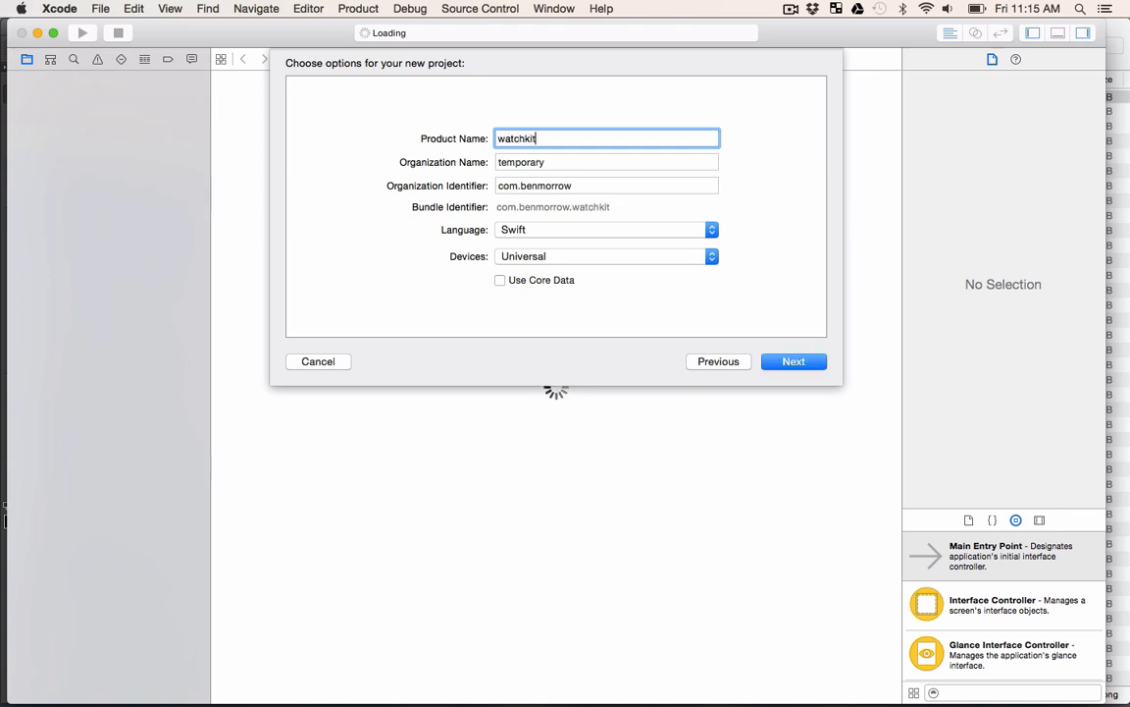
pyautogui.write('-animation-')
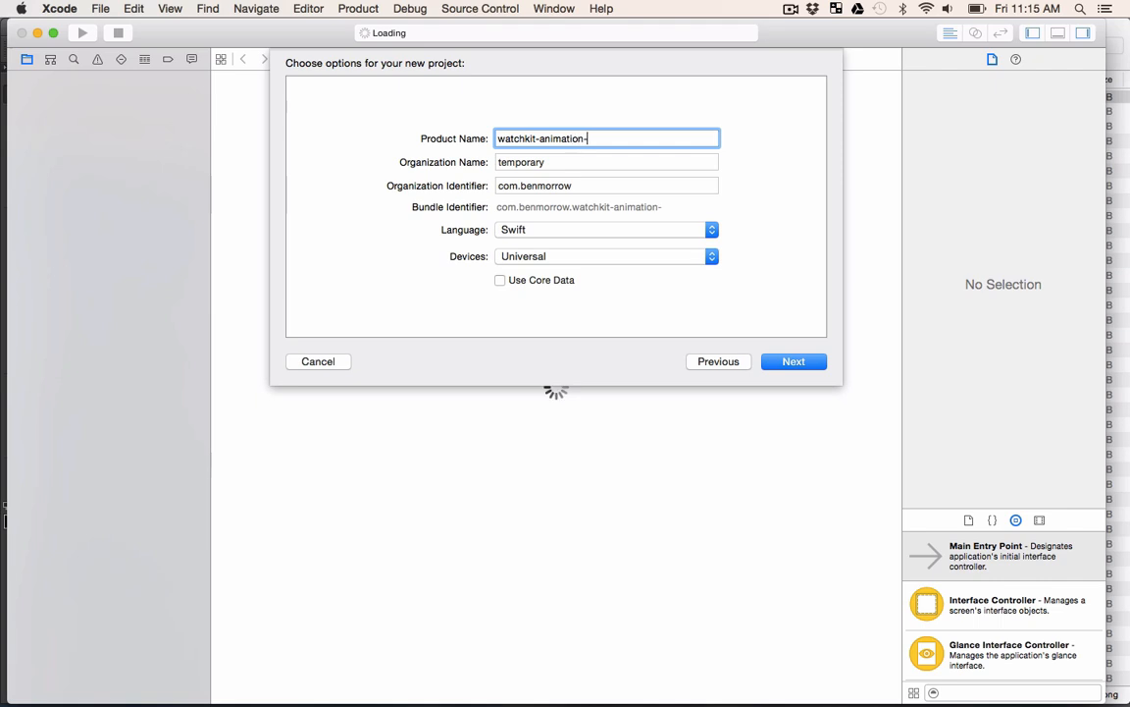
pyautogui.write('test')
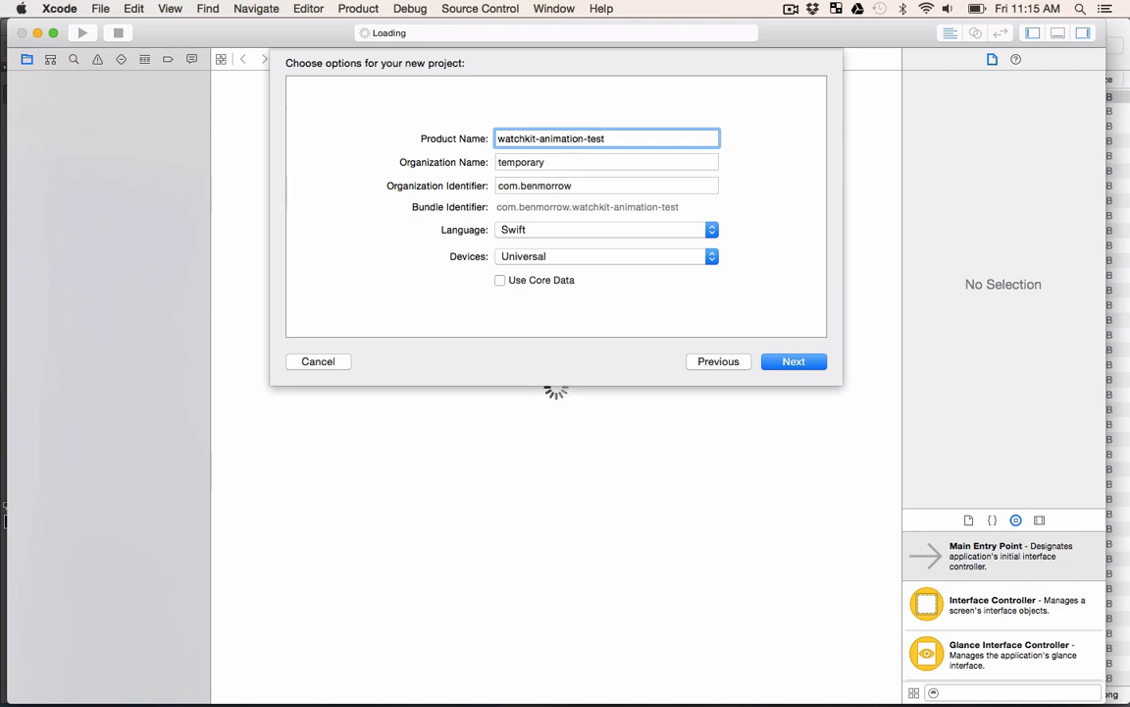
pyautogui.moveTo(535, 240)
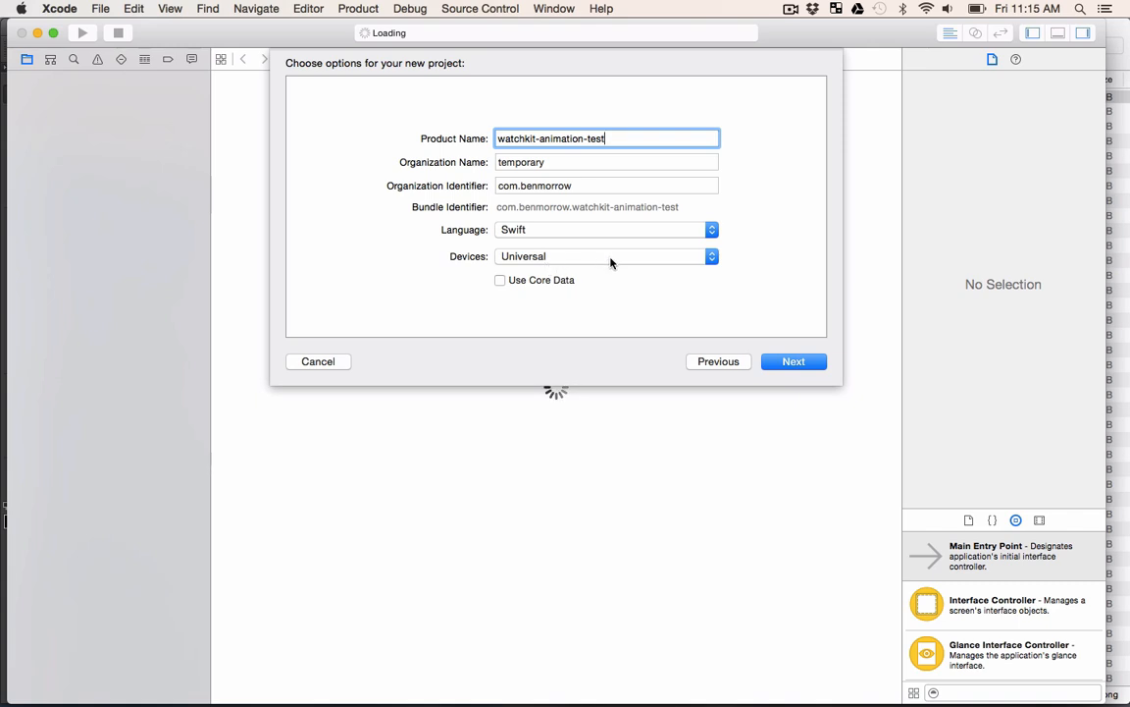
pyautogui.click(793, 361)
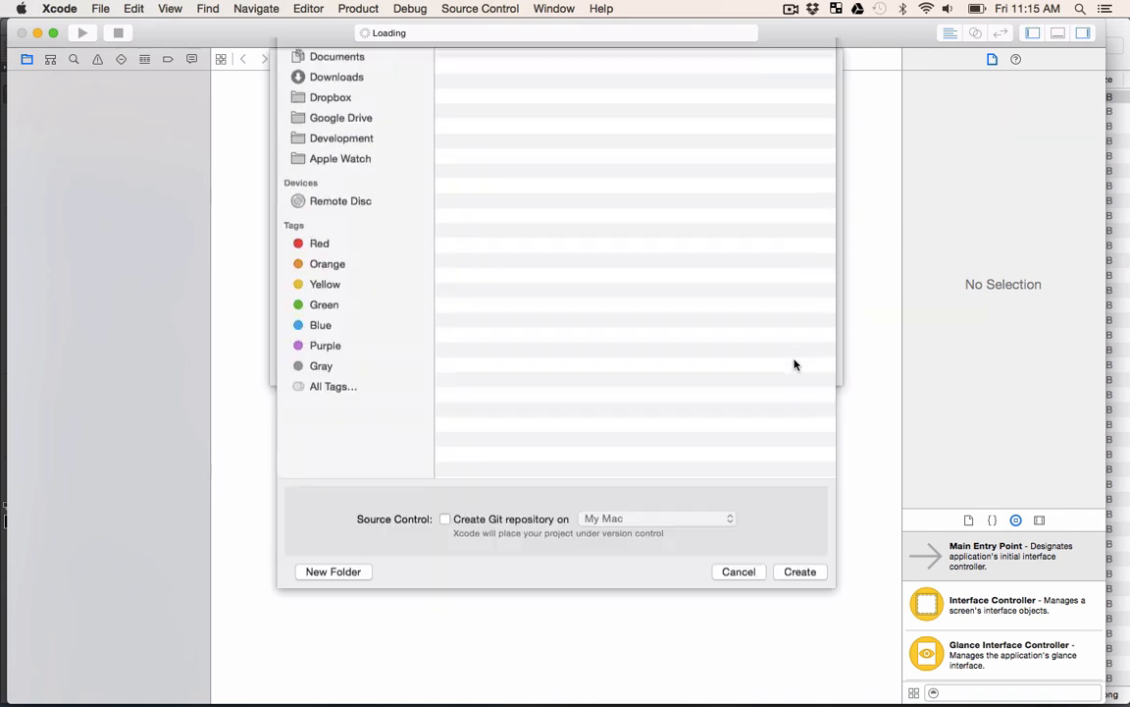
pyautogui.click(342, 138)
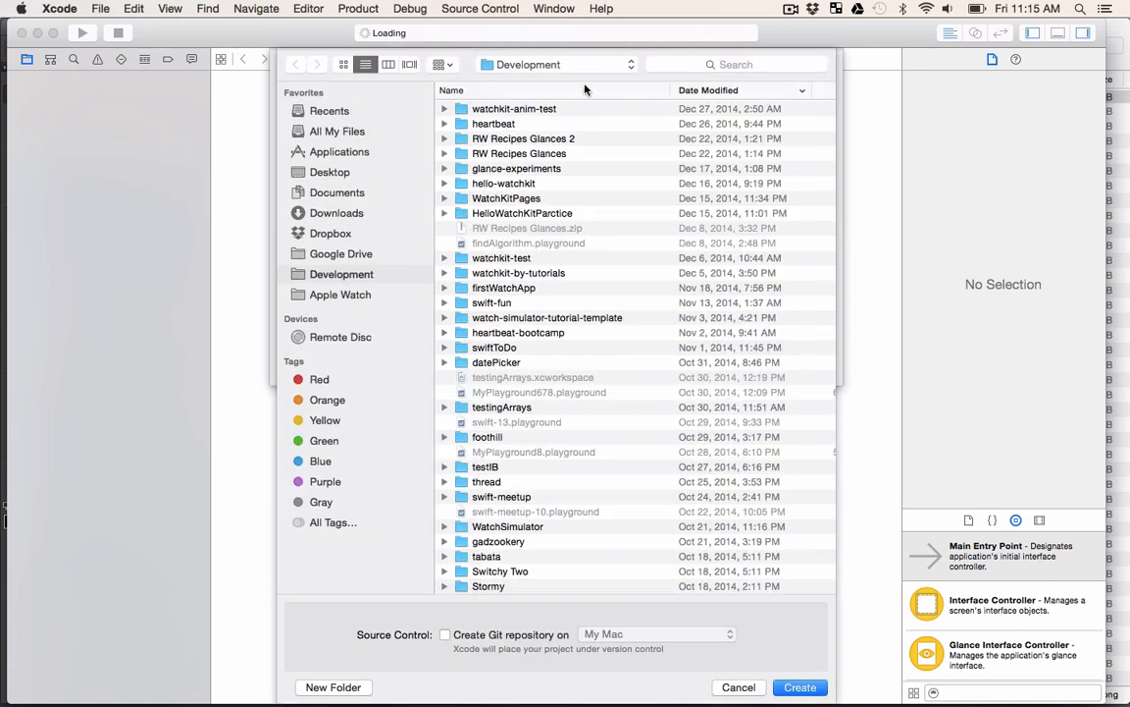
pyautogui.click(800, 687)
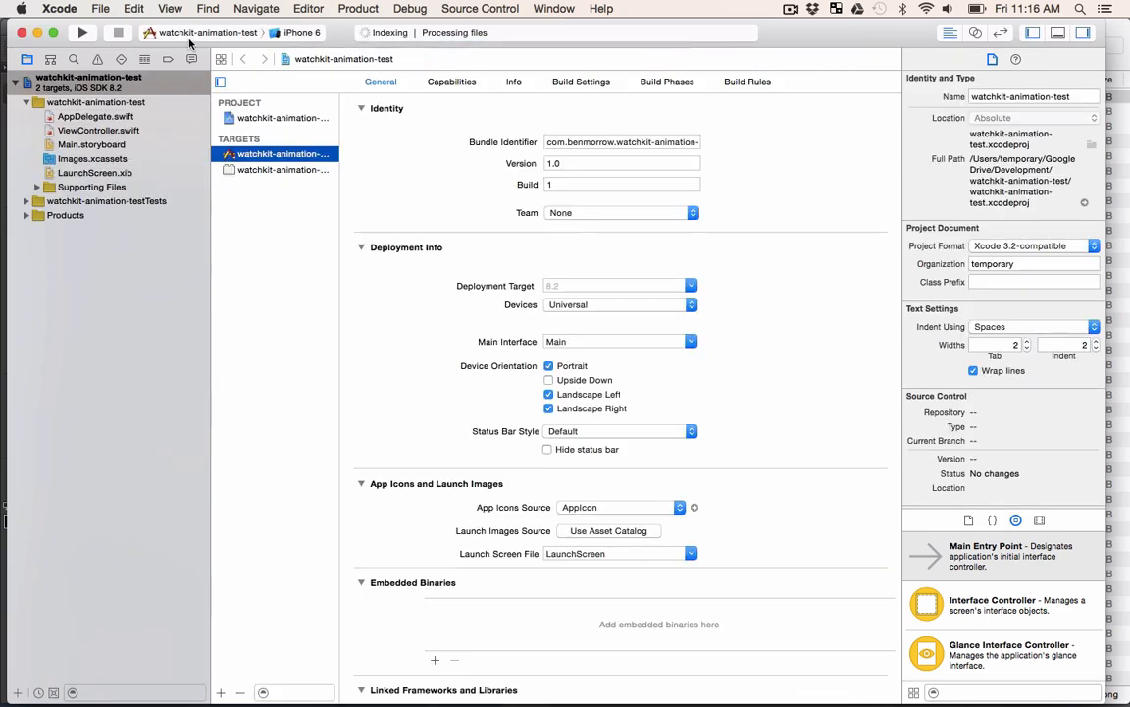
# - Set the run destination to iPhone 6 simulator and run watchkit-animation-test
pyautogui.click(206, 32)
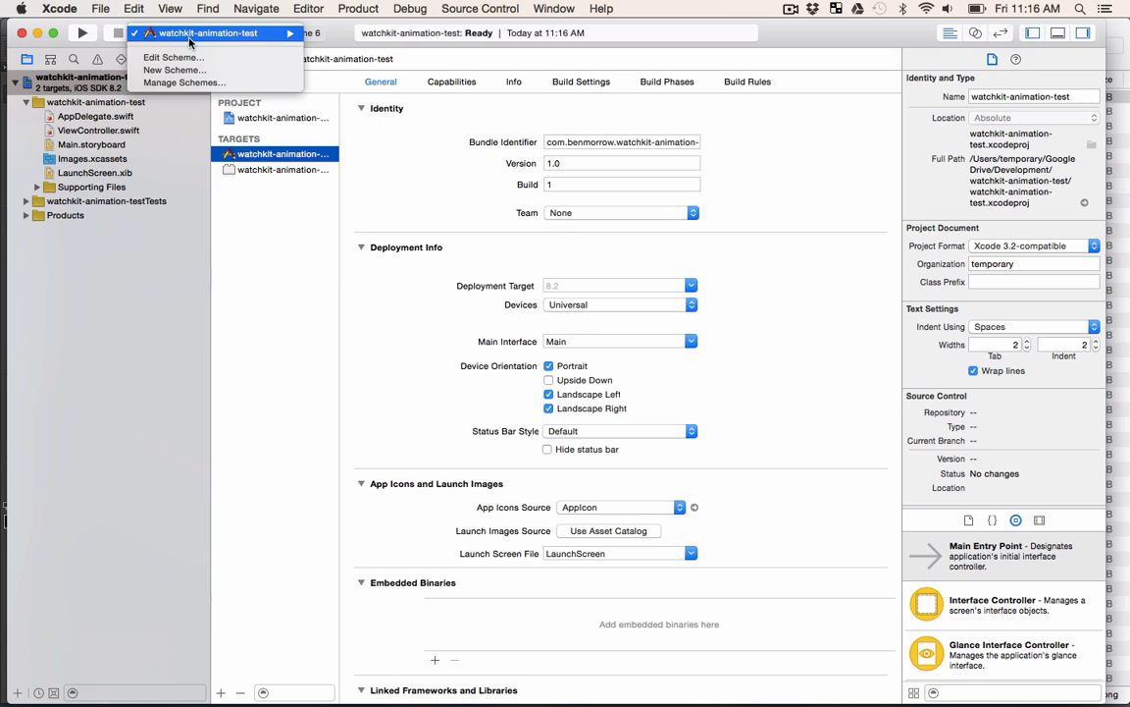
pyautogui.click(304, 33)
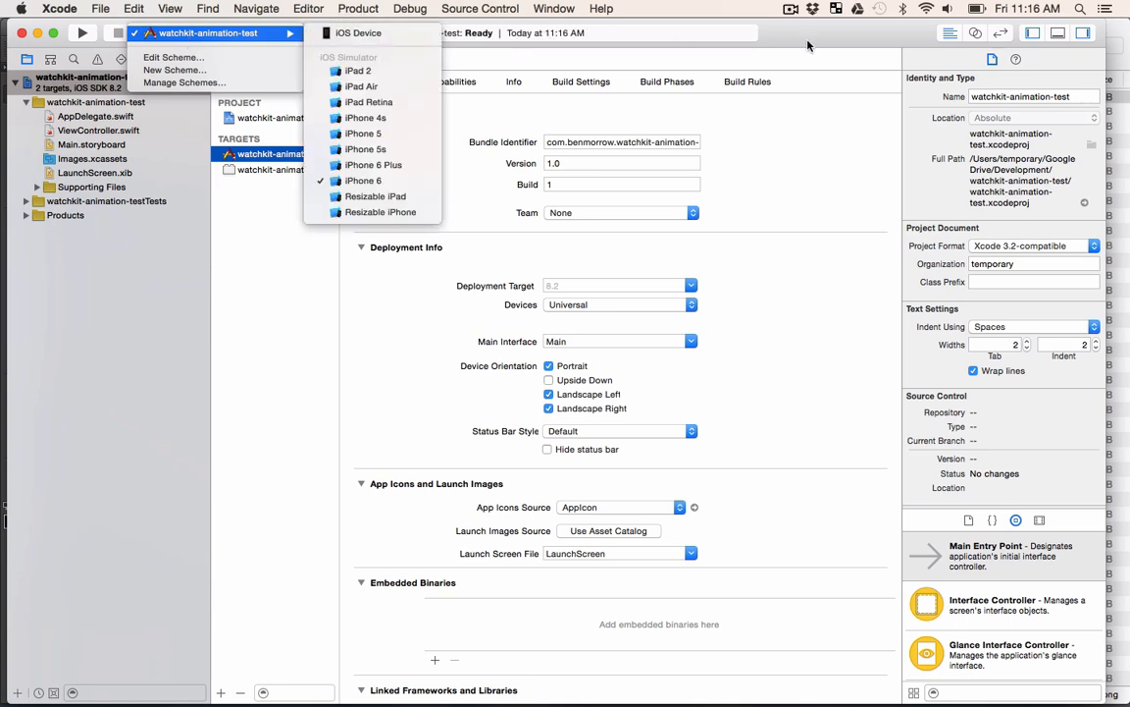
pyautogui.click(363, 180)
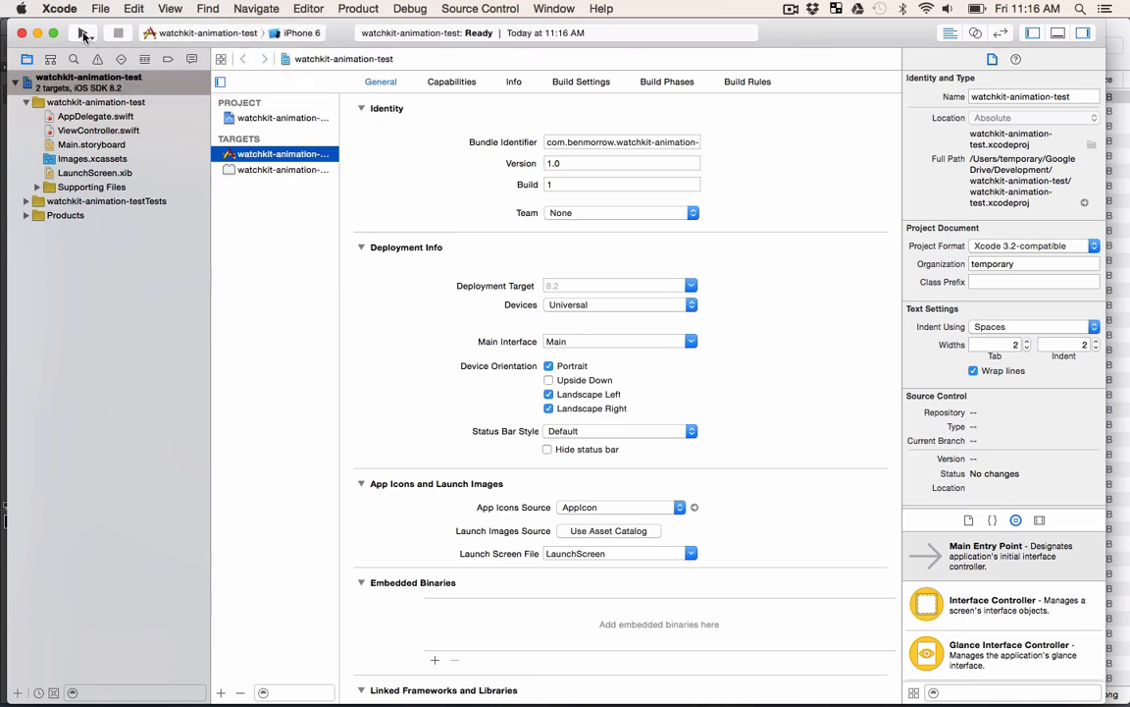
pyautogui.click(82, 32)
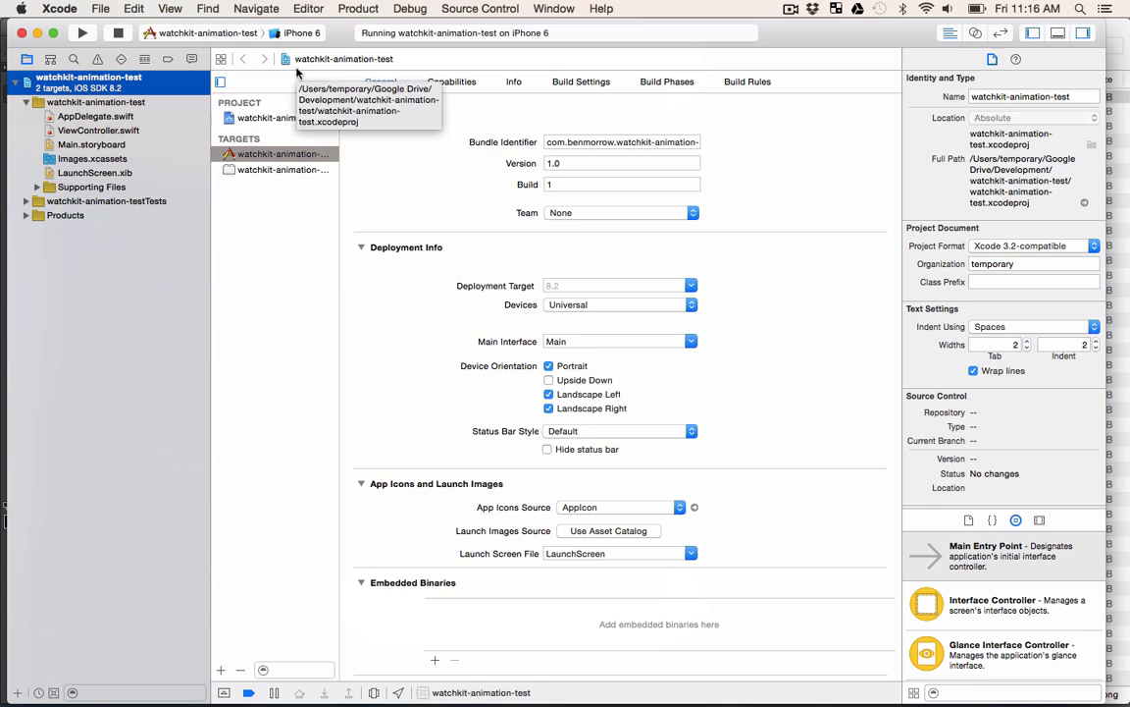
pyautogui.click(100, 8)
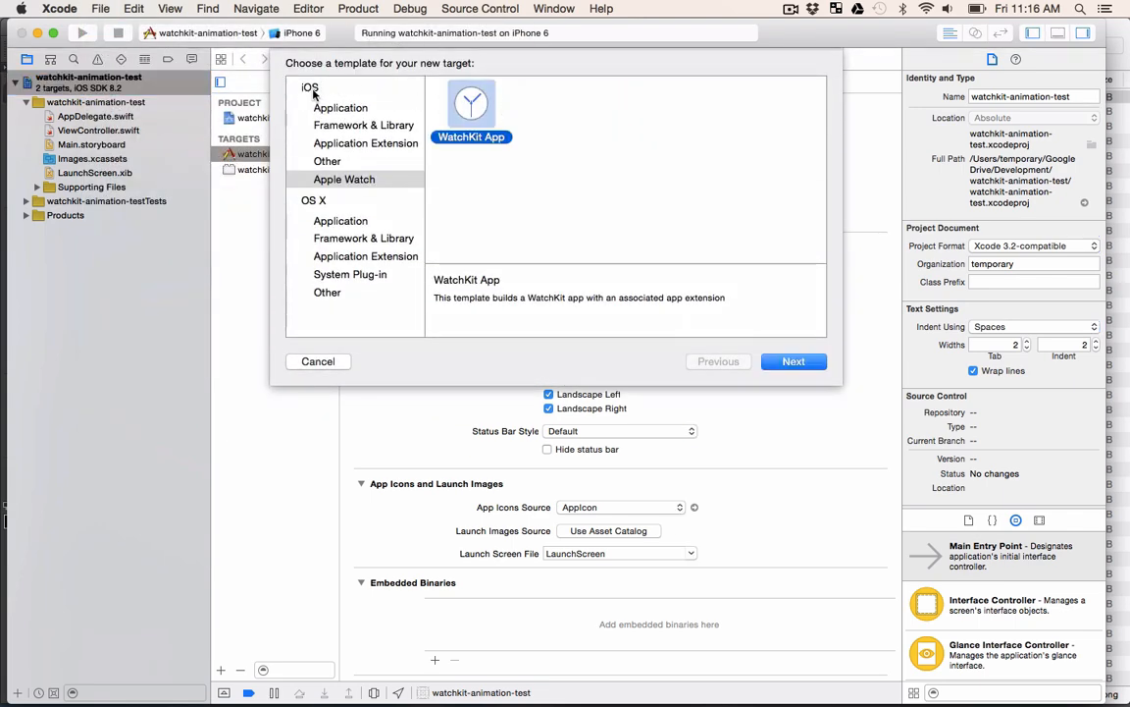
pyautogui.moveTo(462, 105)
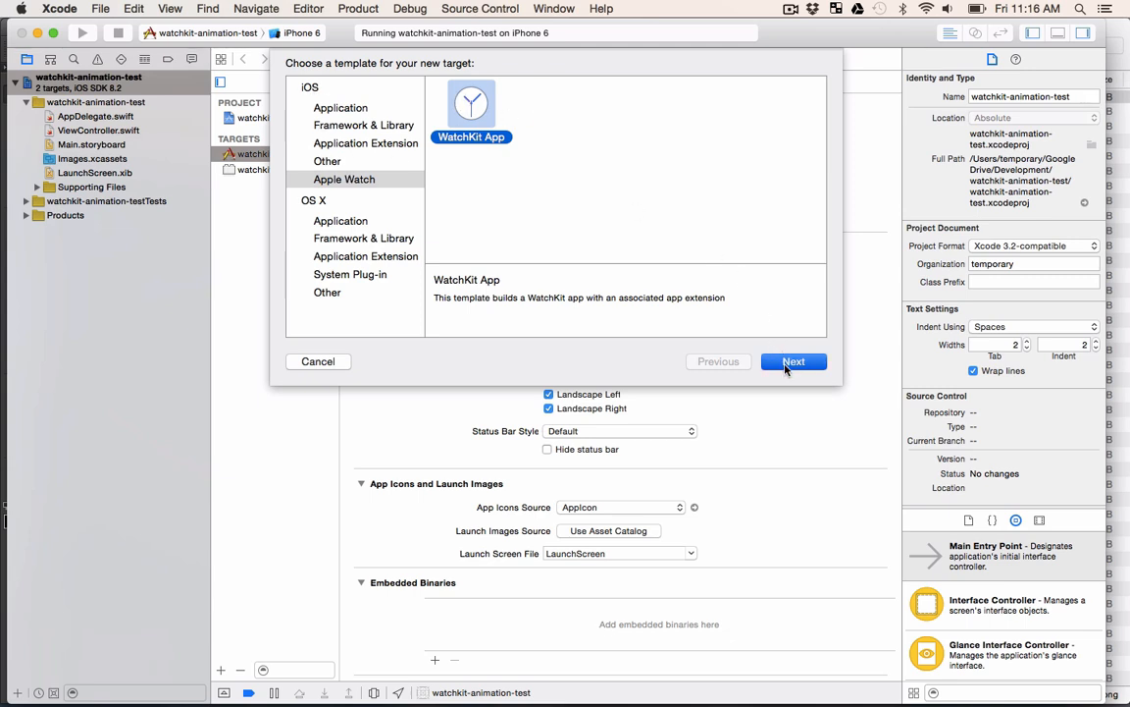
# - Add a WatchKit App target without notification scene and activate its scheme
pyautogui.click(793, 362)
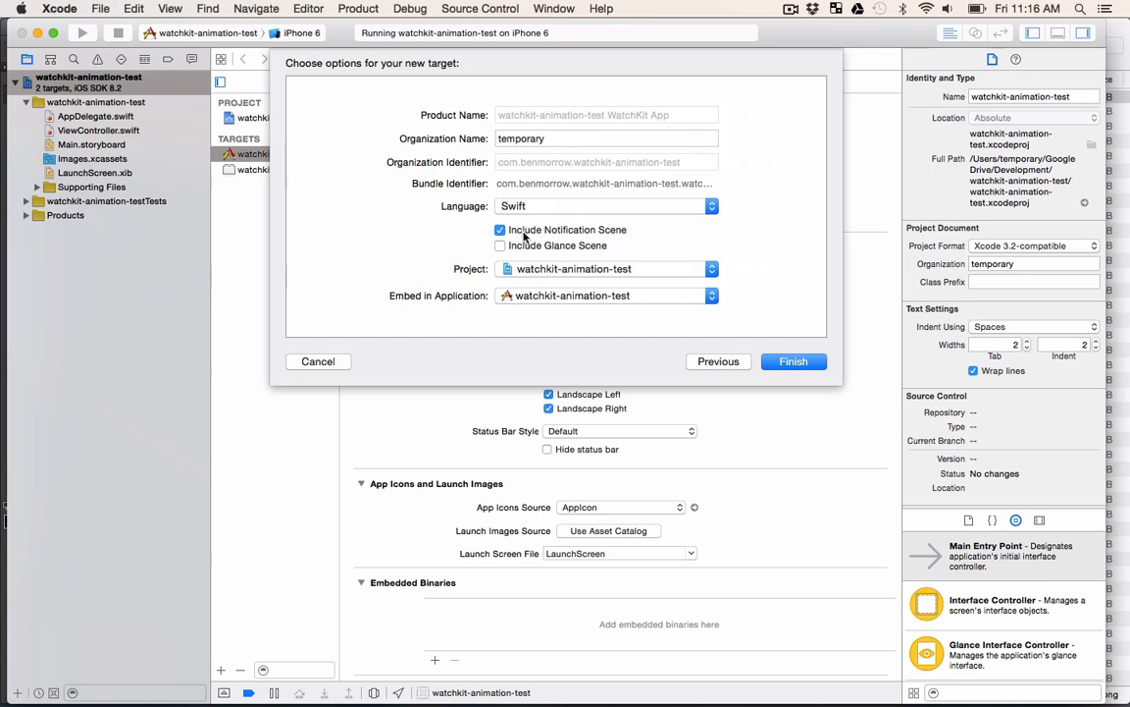
pyautogui.click(501, 229)
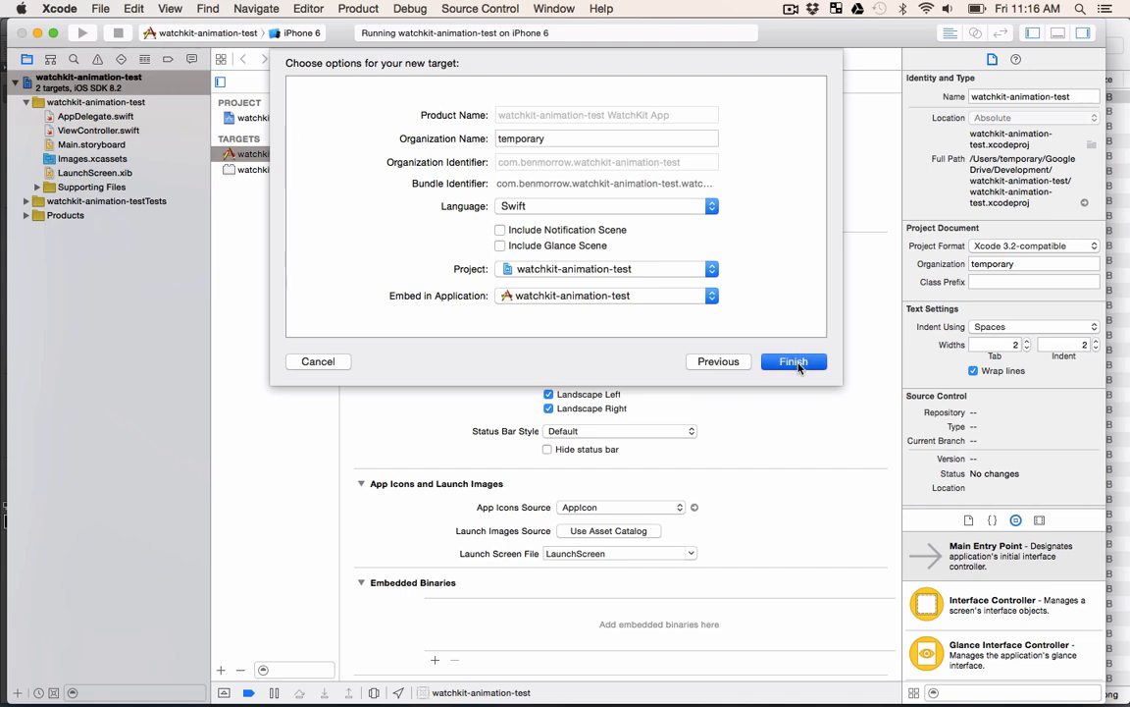
pyautogui.click(793, 361)
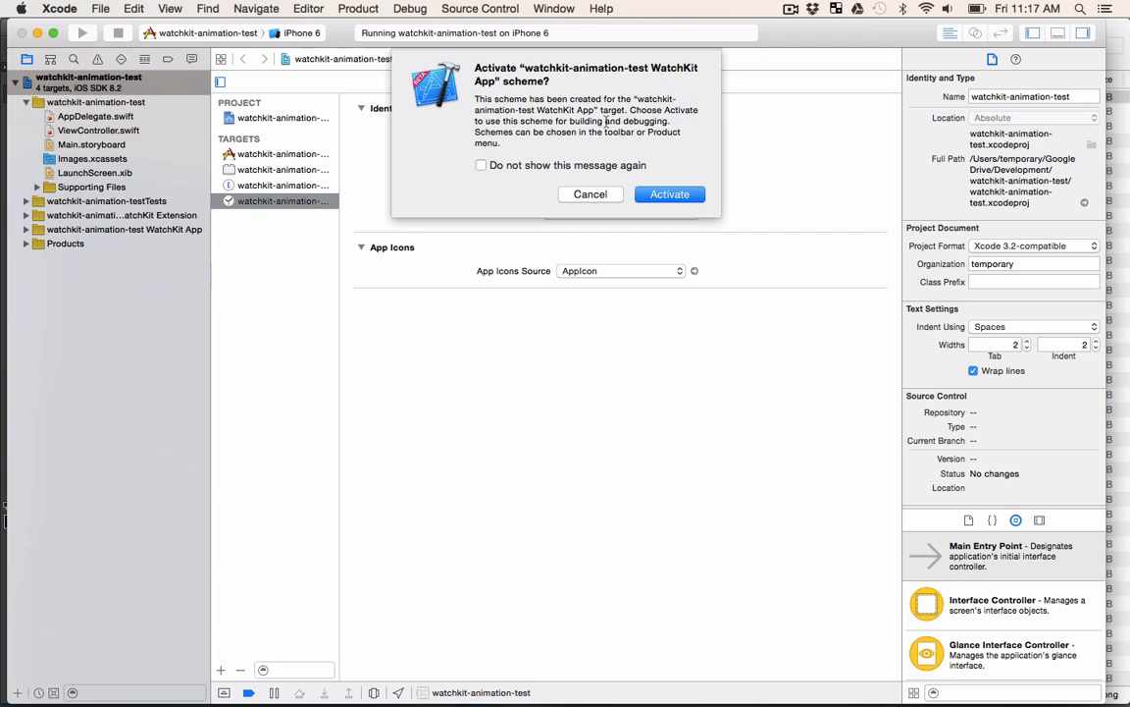
pyautogui.moveTo(550, 88)
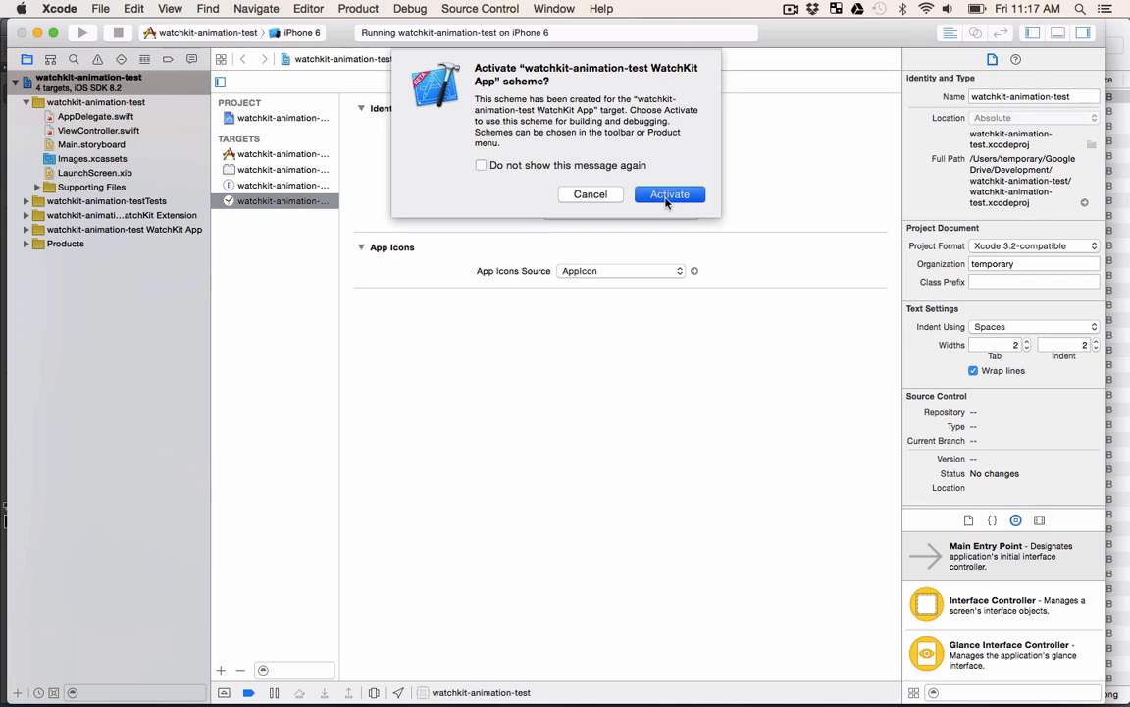
pyautogui.click(670, 193)
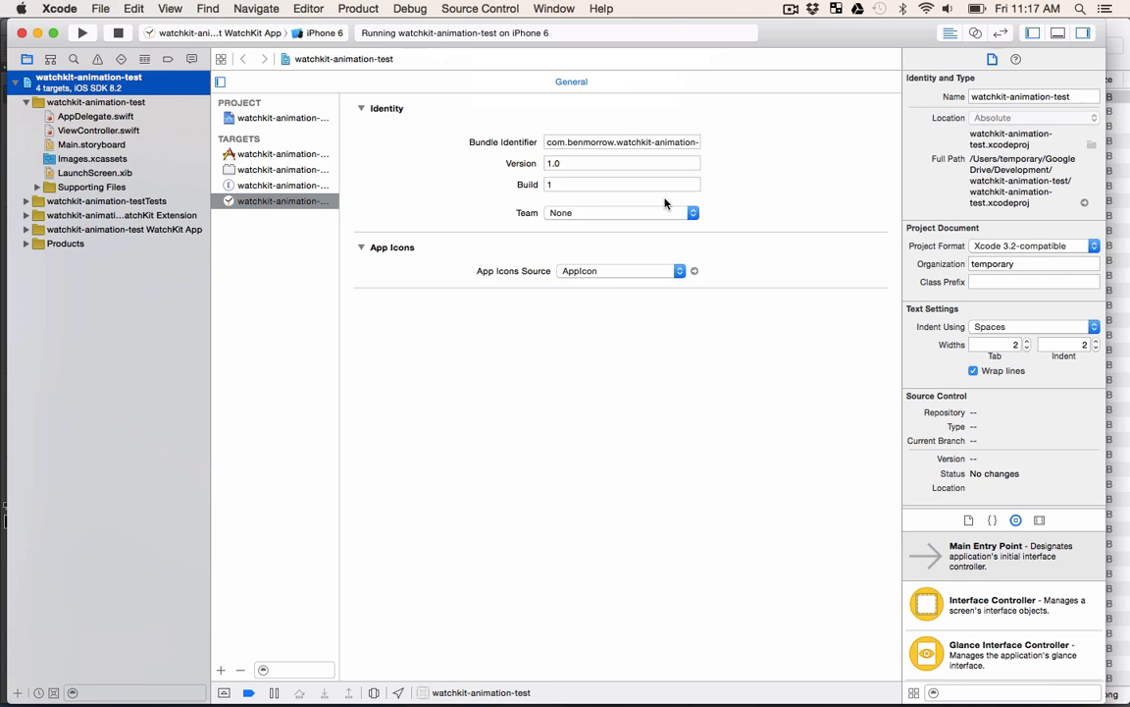
pyautogui.click(225, 32)
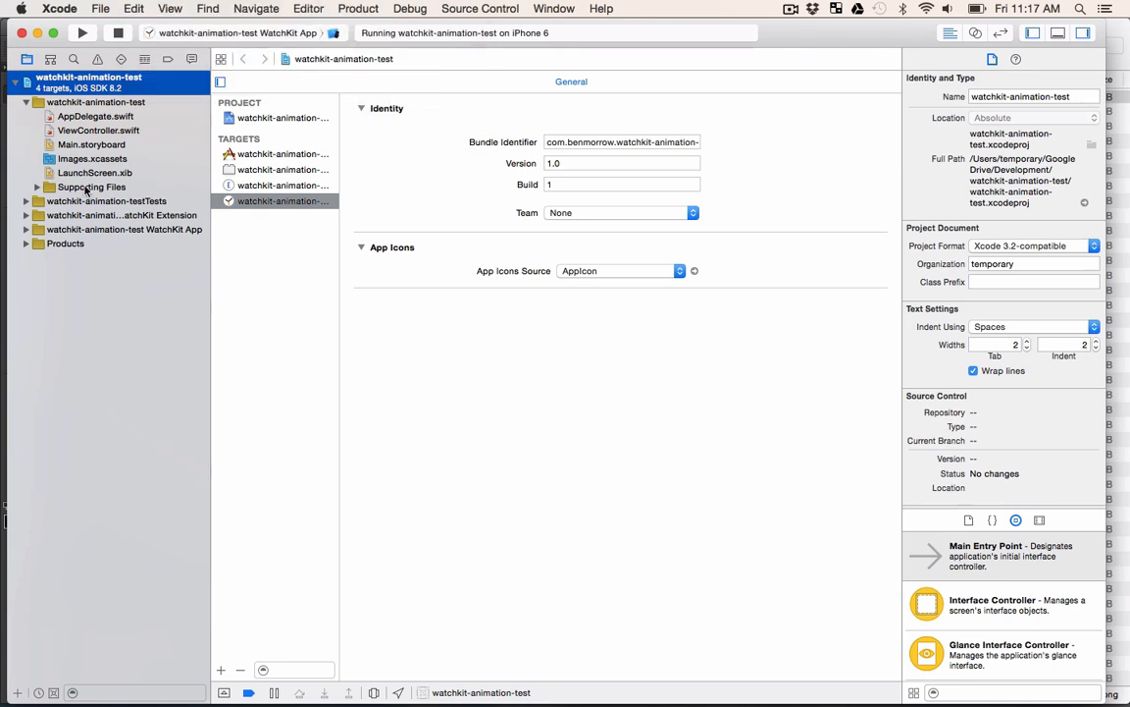
pyautogui.moveTo(39, 236)
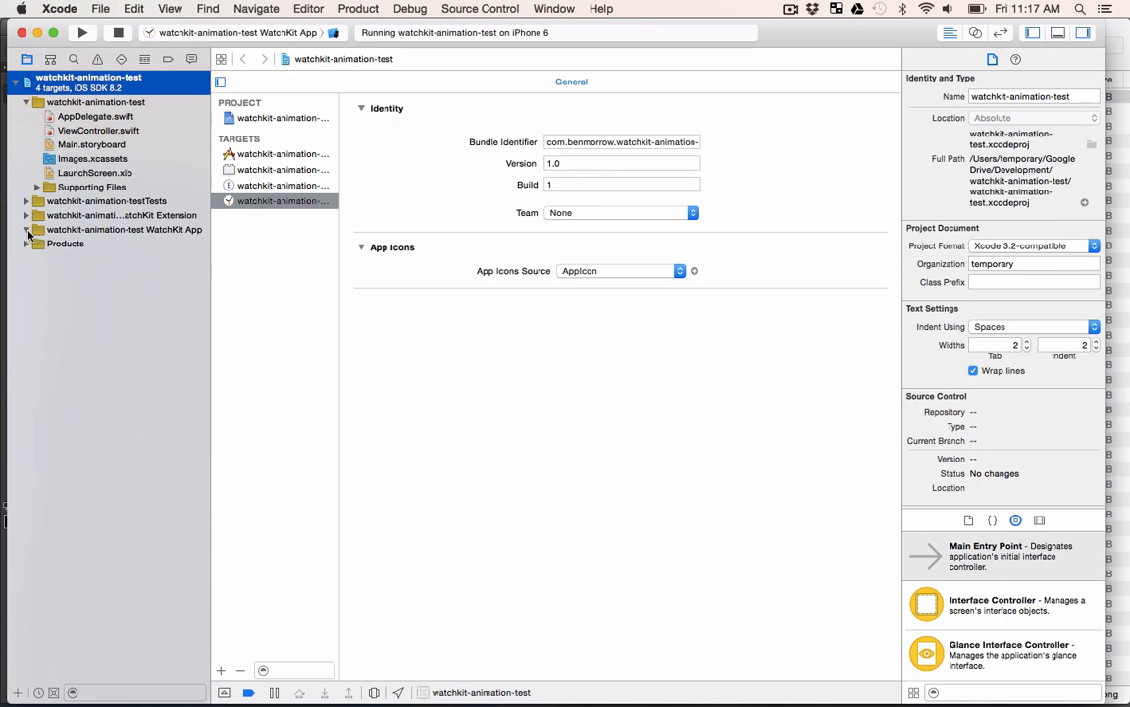
# - Expand the WatchKit App group and open its Images.xcassets
pyautogui.click(92, 257)
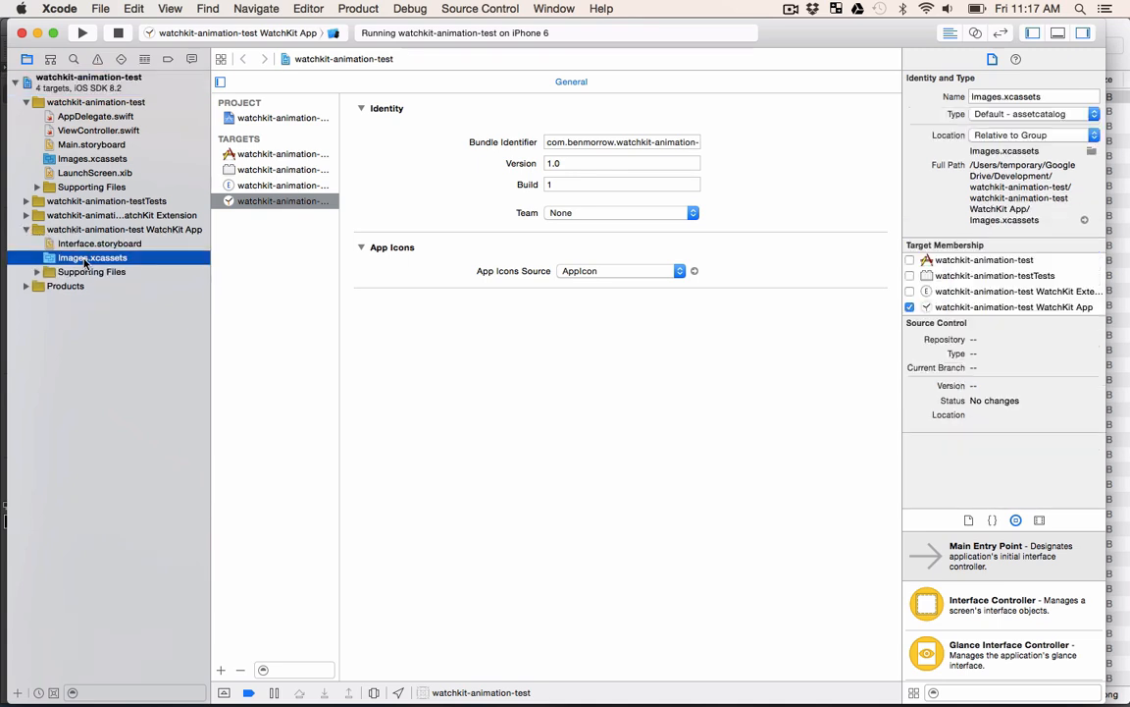
pyautogui.click(92, 257)
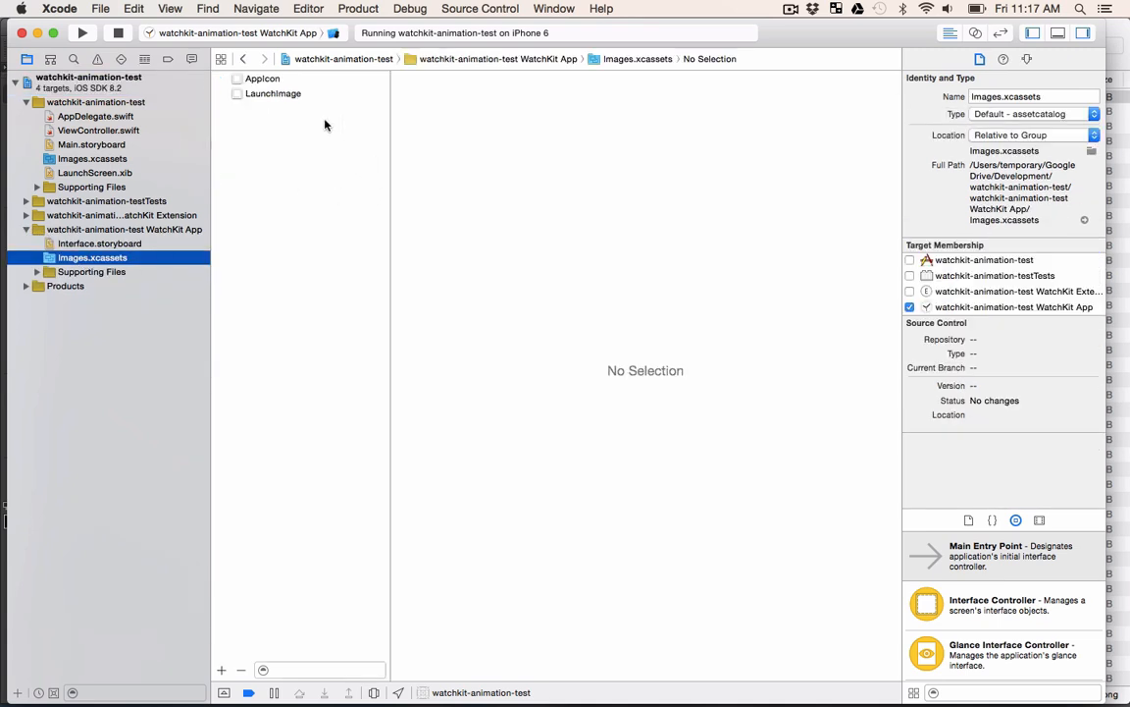
pyautogui.moveTo(351, 672)
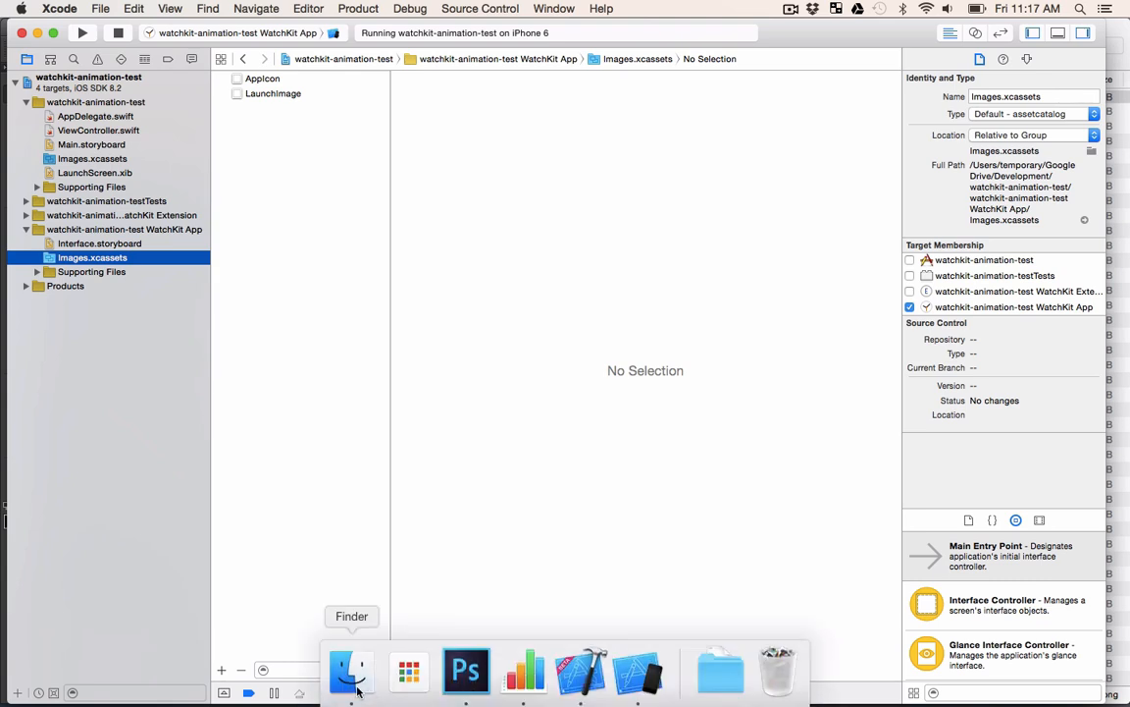
pyautogui.click(350, 670)
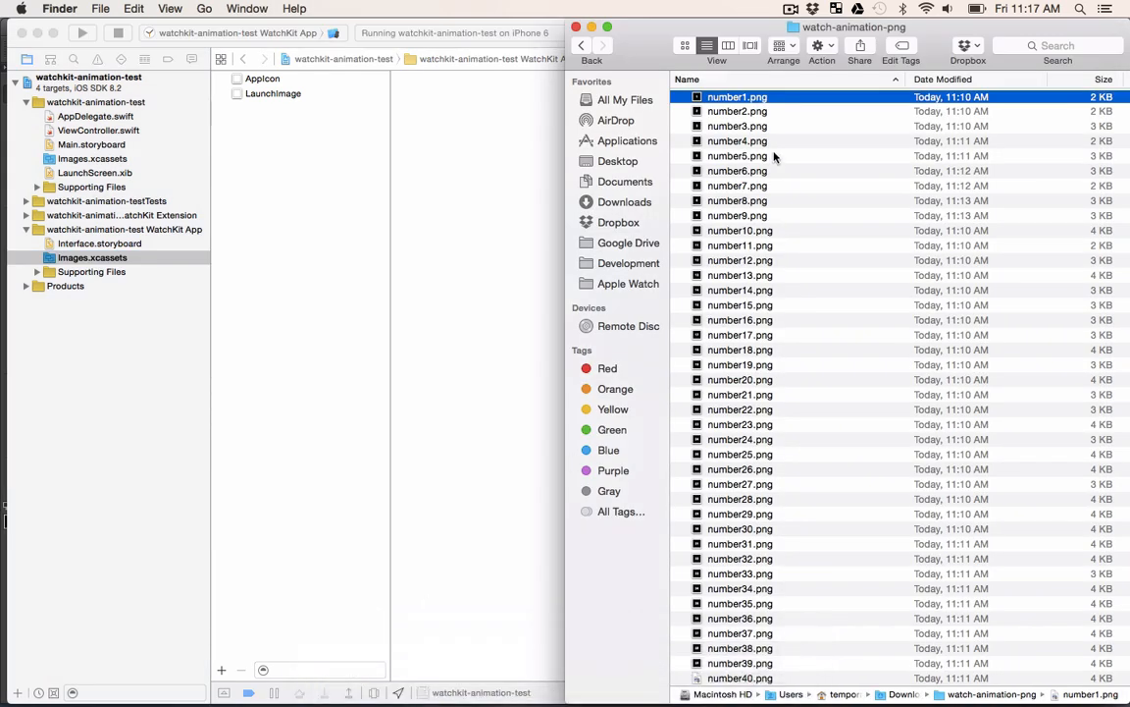
pyautogui.moveTo(767, 127)
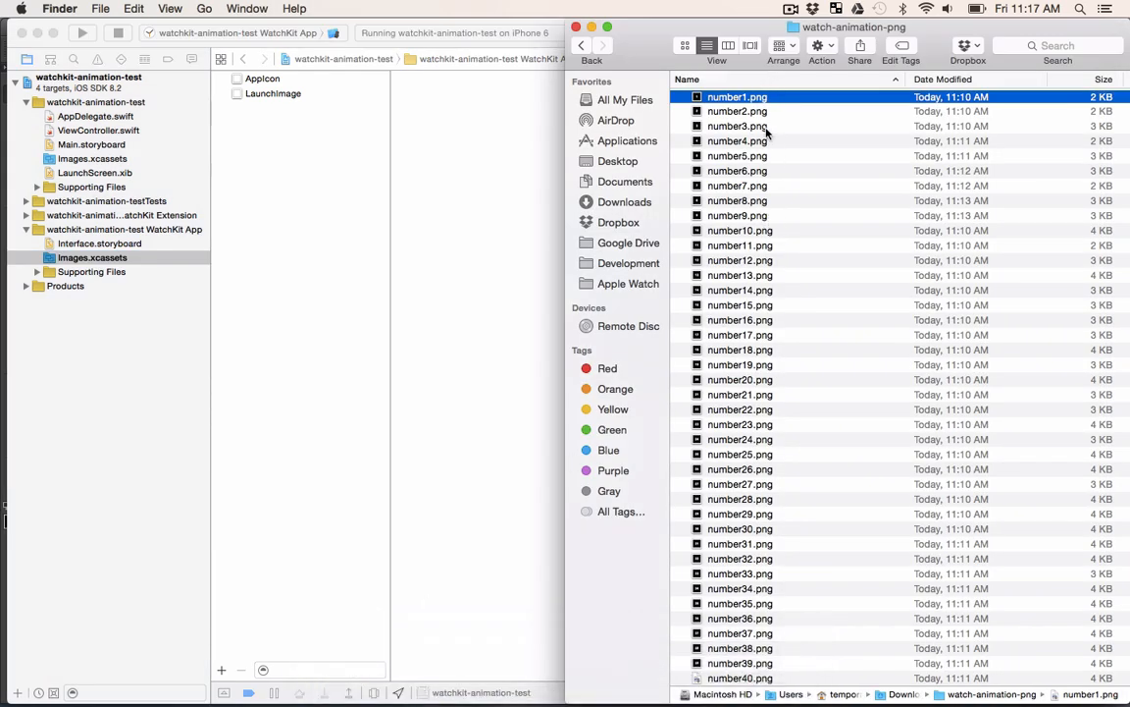
pyautogui.click(737, 111)
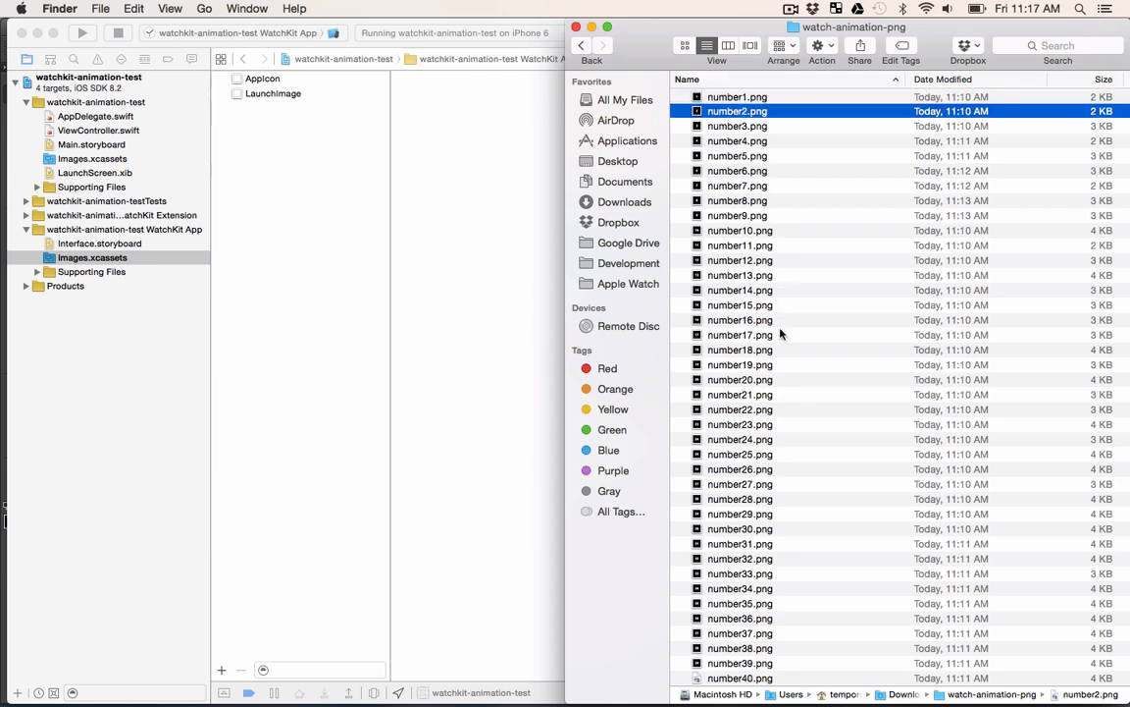
pyautogui.moveTo(793, 224)
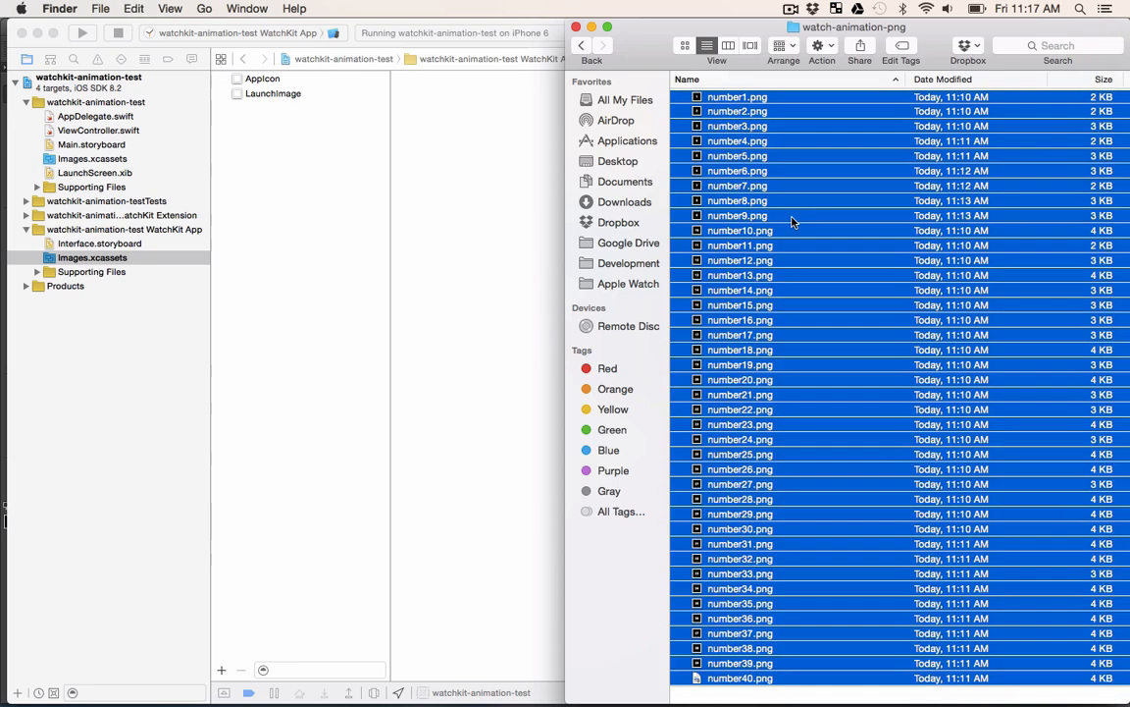
pyautogui.moveTo(782, 211)
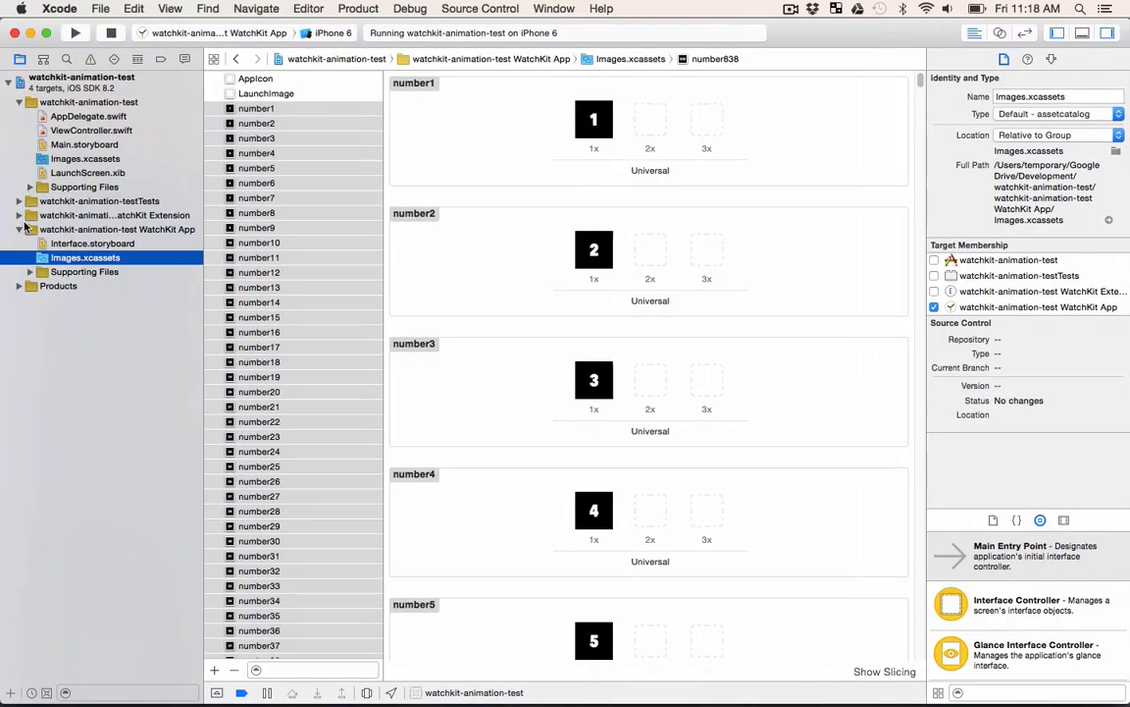
# - Open Interface.storyboard under the WatchKit App group
pyautogui.click(92, 242)
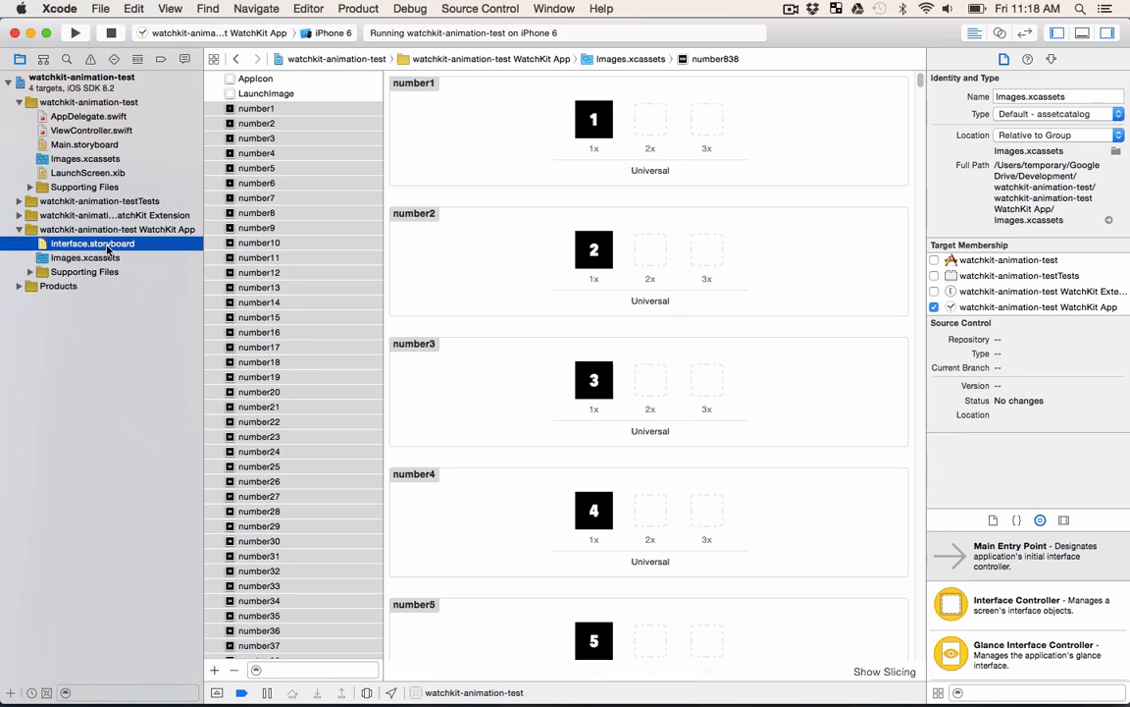
pyautogui.click(91, 243)
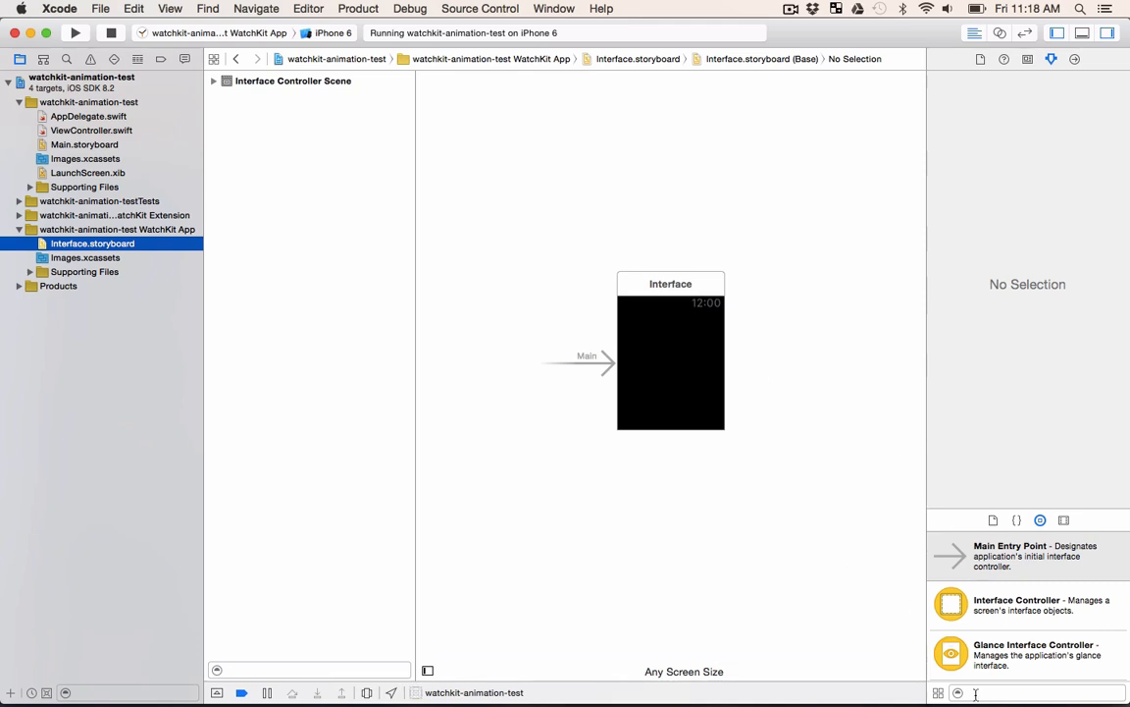
# - Drag an Image object from the filtered library onto the Interface Controller, then show Connections
pyautogui.write('image')
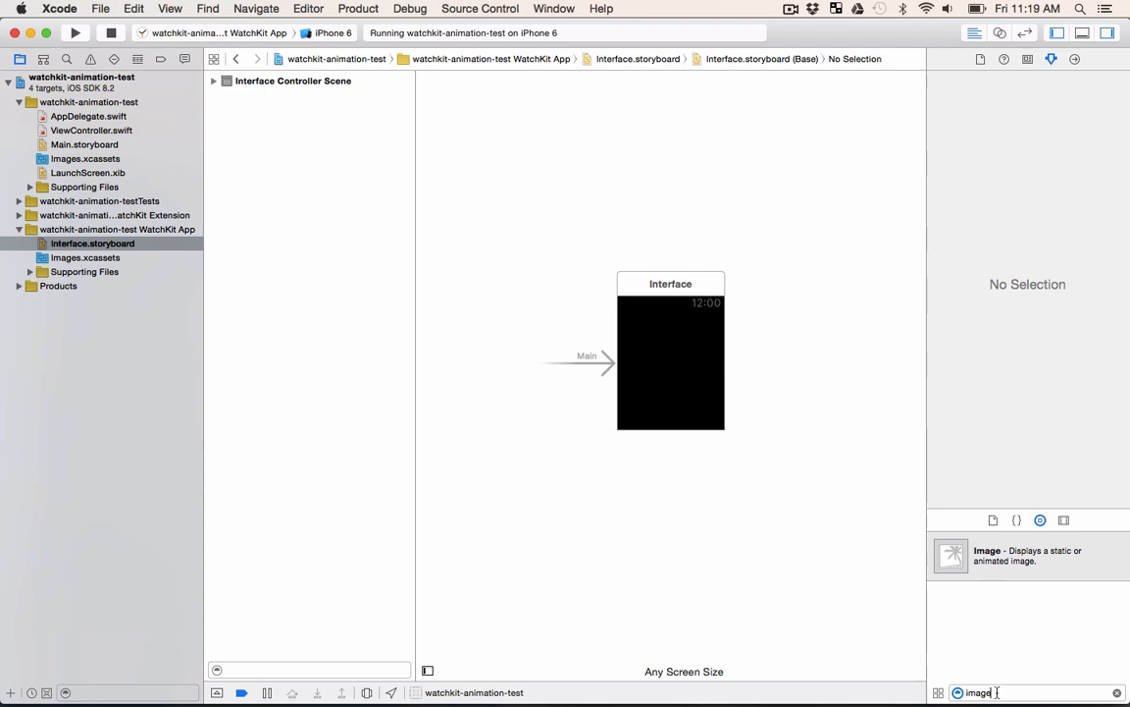
pyautogui.moveTo(950, 554); pyautogui.dragTo(697, 376)
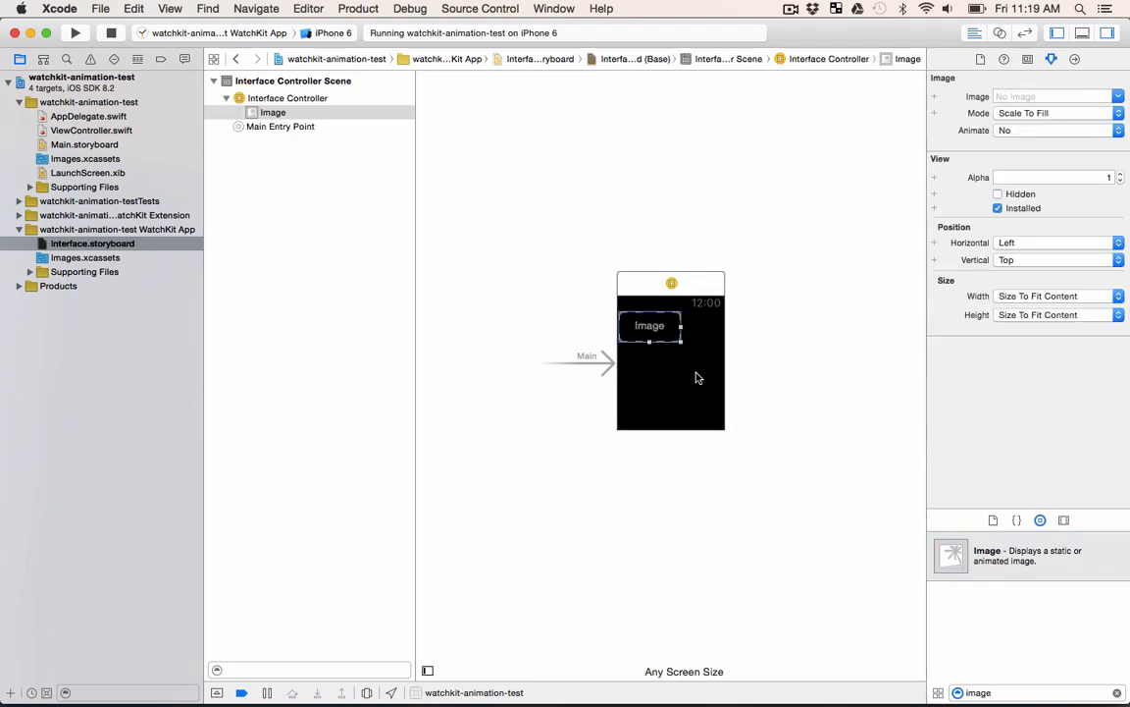
pyautogui.click(1000, 33)
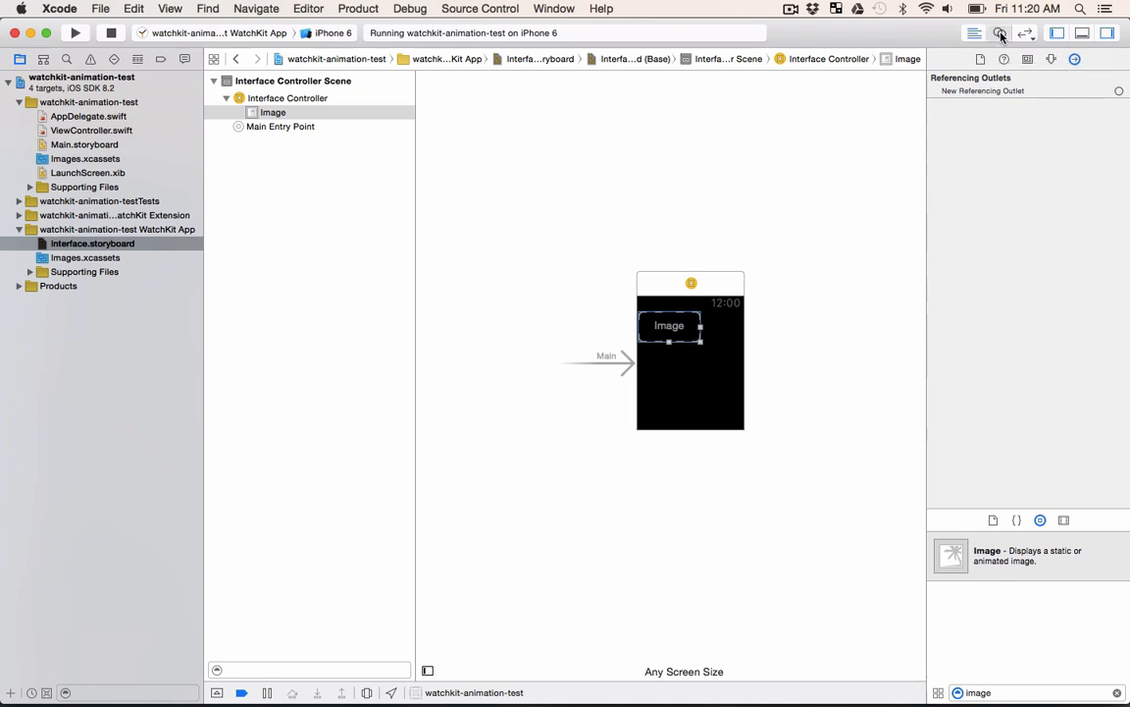
# - Connect the storyboard Image to InterfaceController.swift as the WKInterfaceImage outlet numberImage
pyautogui.click(999, 32)
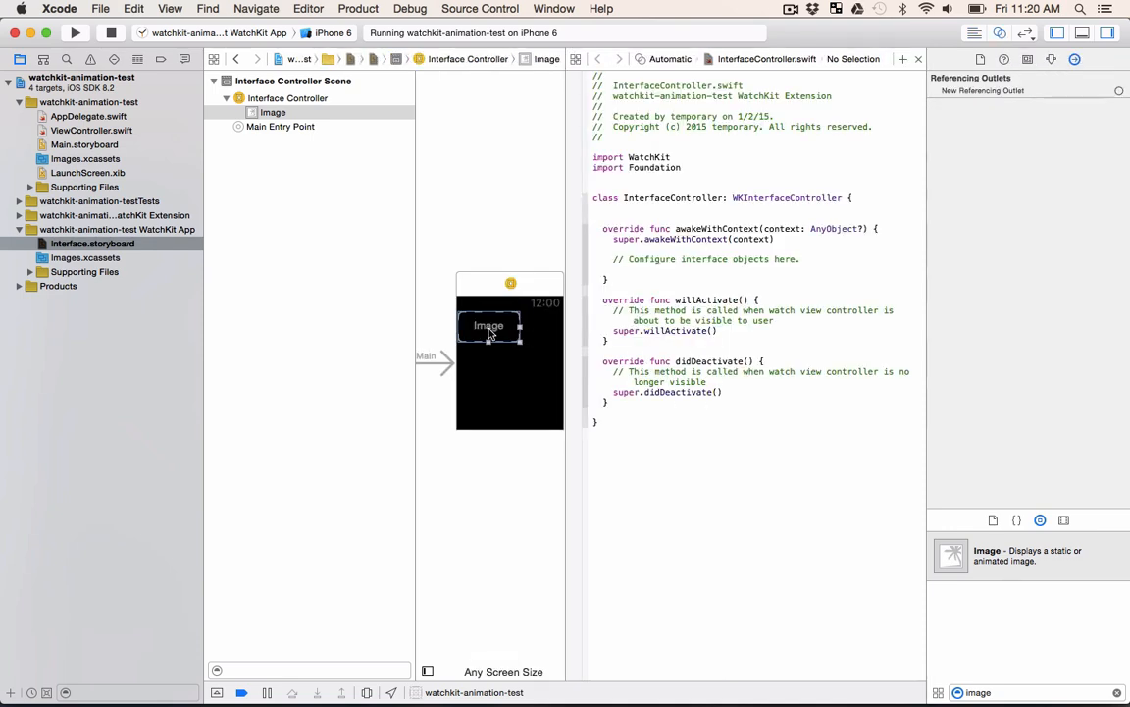
pyautogui.moveTo(489, 326); pyautogui.dragTo(588, 295)
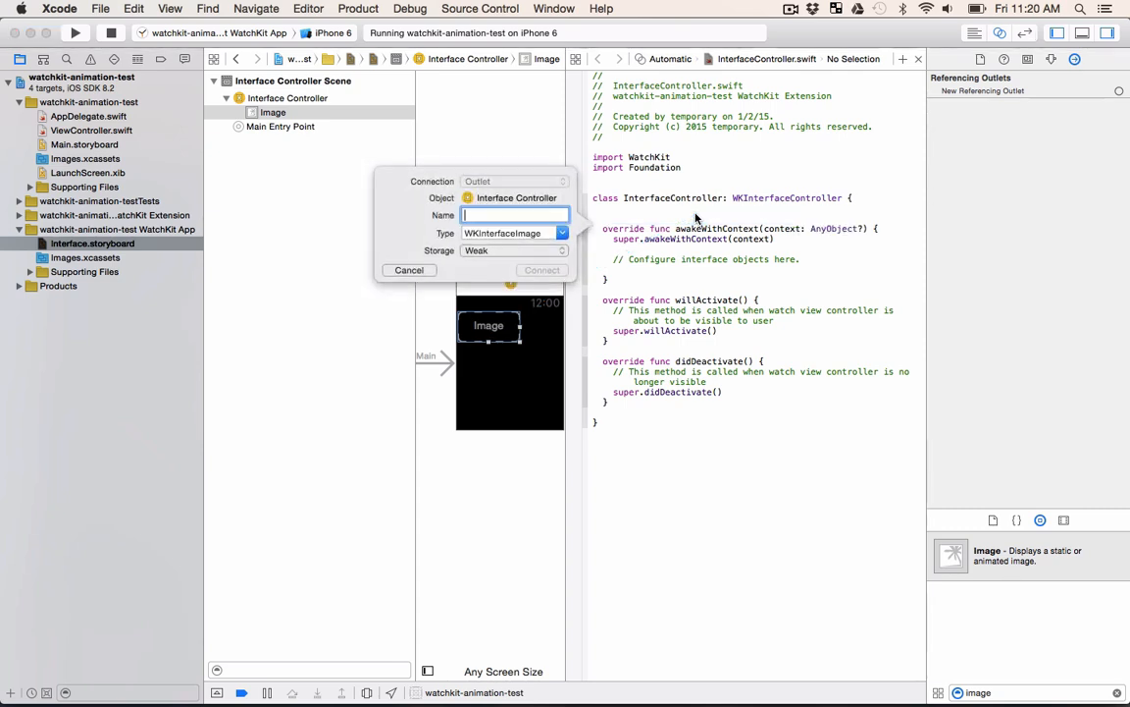
pyautogui.write('numerIm')
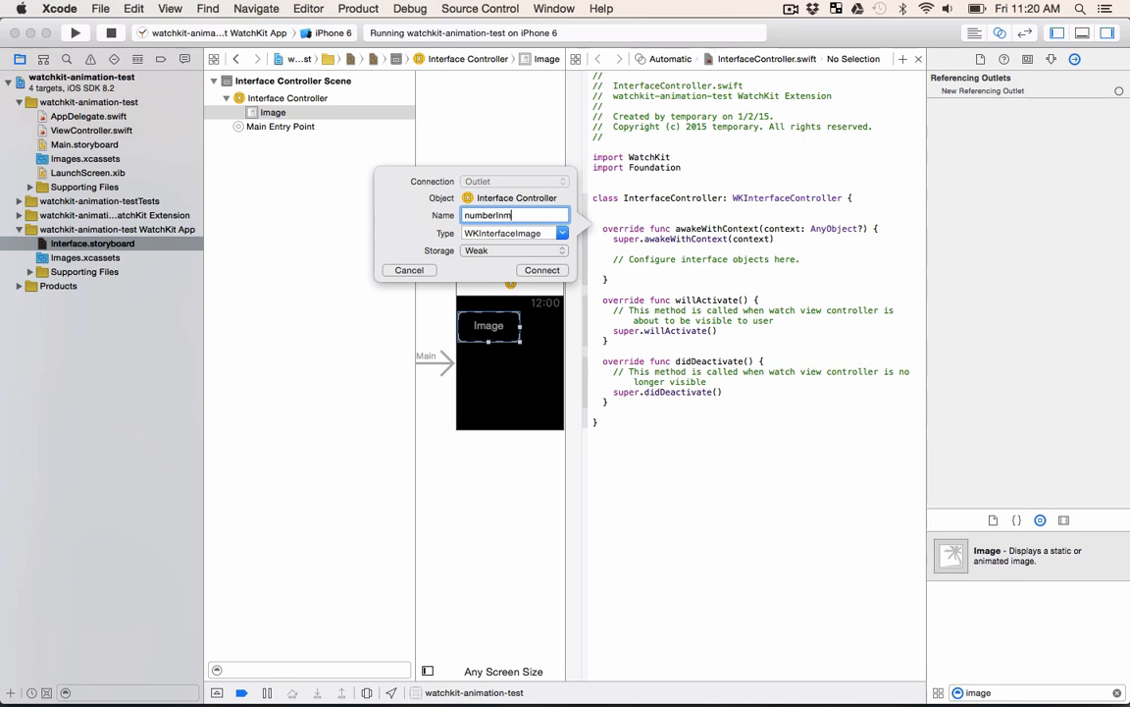
pyautogui.write('age')
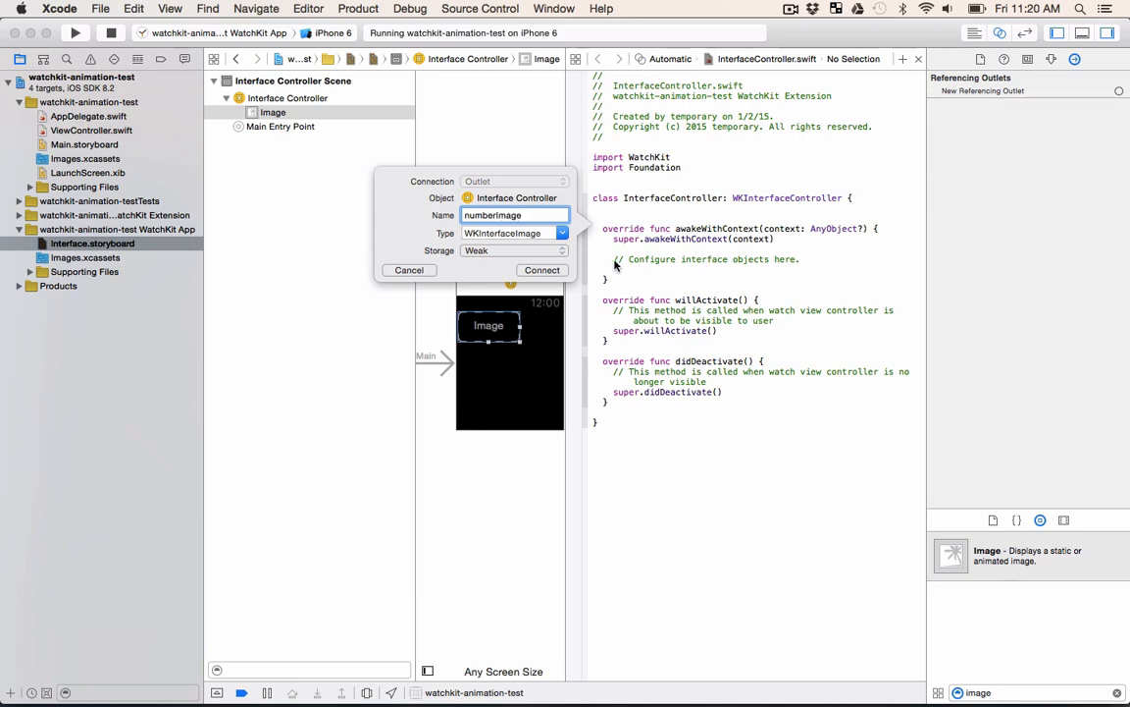
pyautogui.click(541, 270)
pyautogui.write('numberImage.')
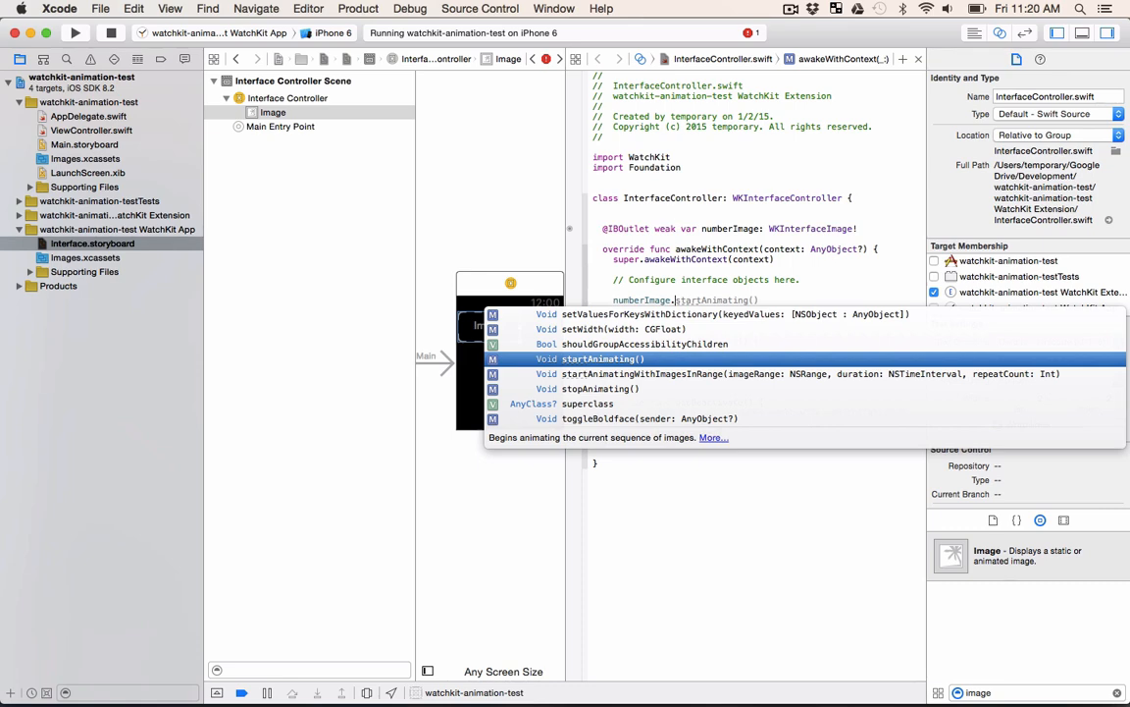
# - Insert setImageNamed on numberImage in awakeWithContext and start the name string "nu"
pyautogui.write('set')
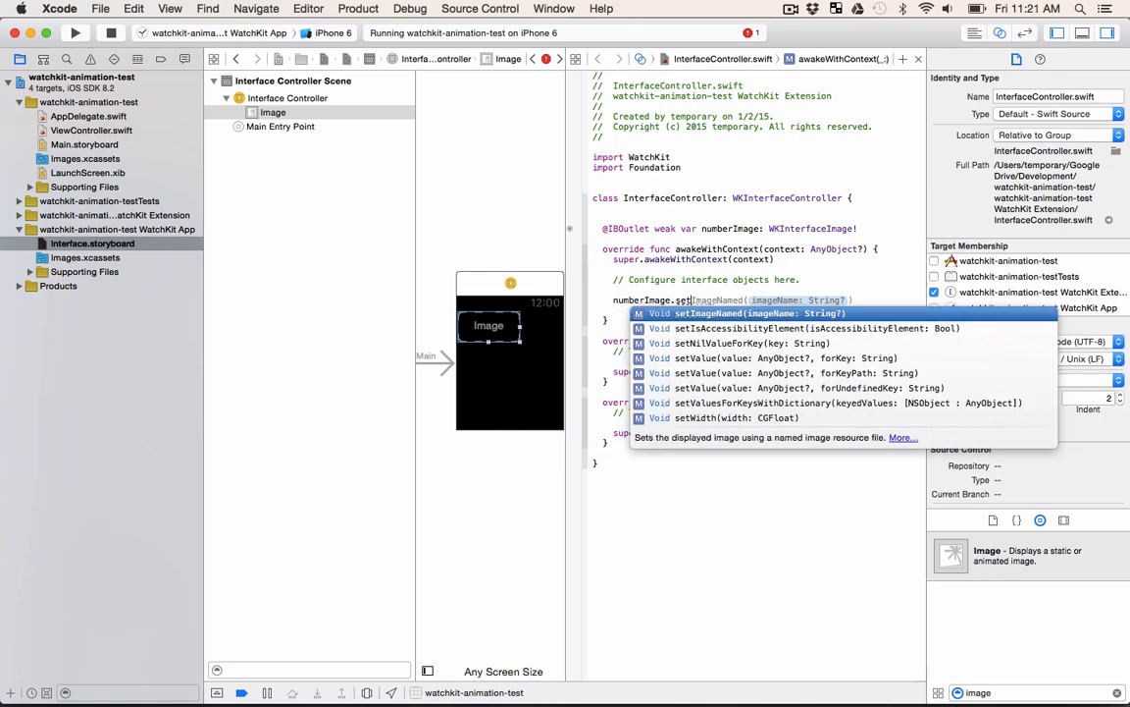
pyautogui.click(731, 313)
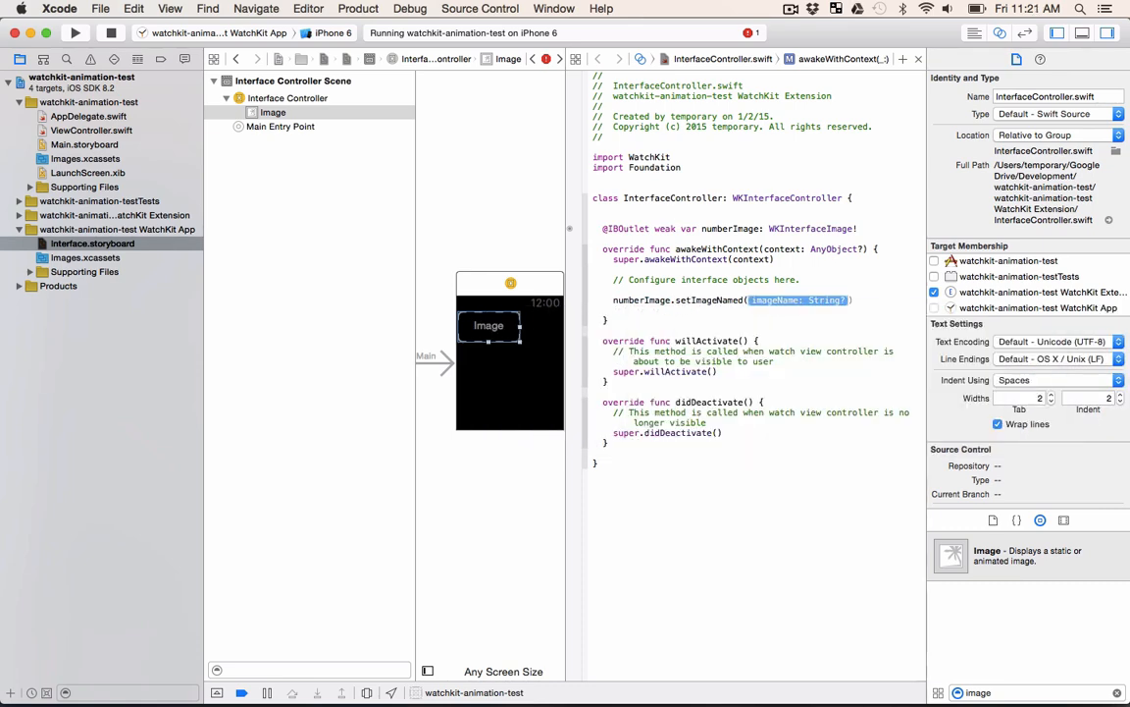
pyautogui.write('"nu')
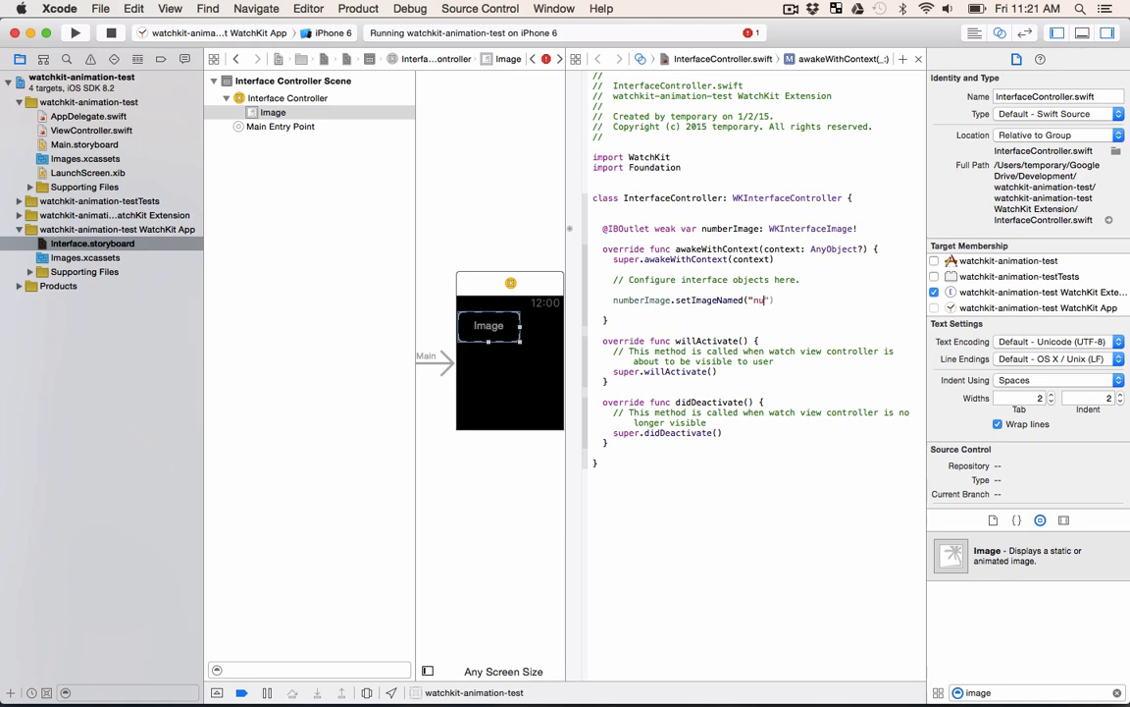